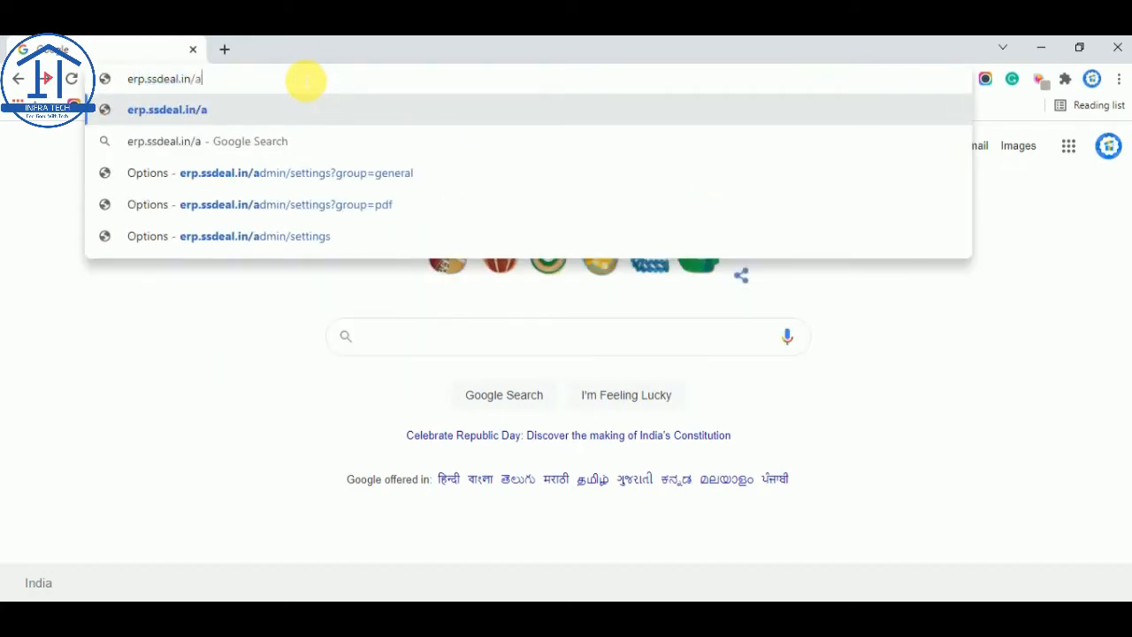
Go to the SSDeal ERP admin address erp.ssdeal.in/admin from the Chrome address bar.
text(dmin)
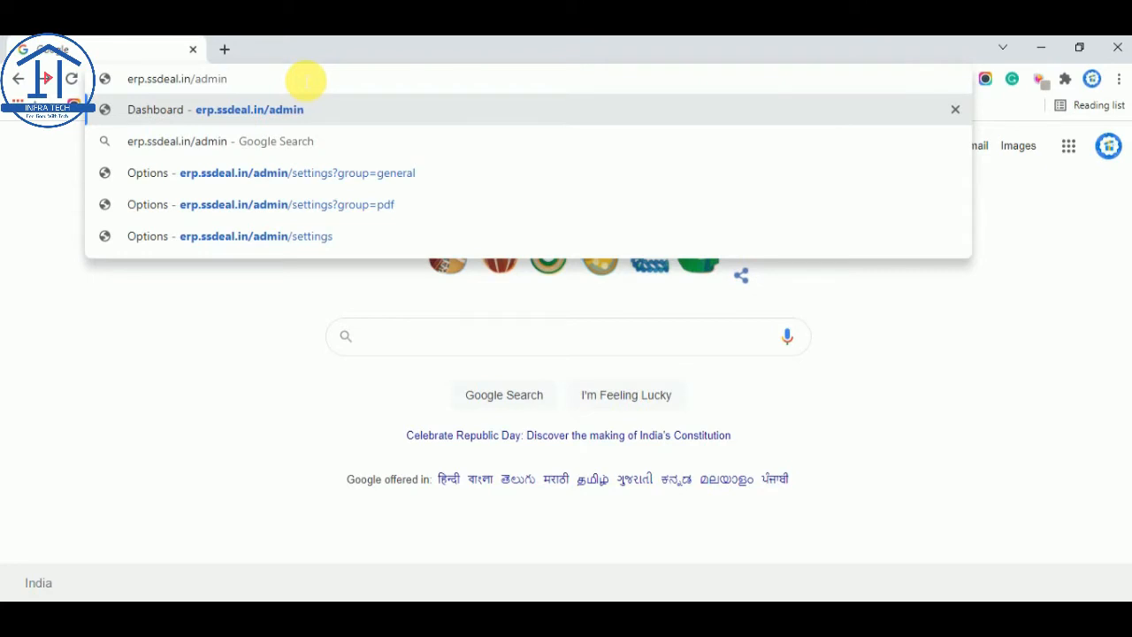
click(177, 78)
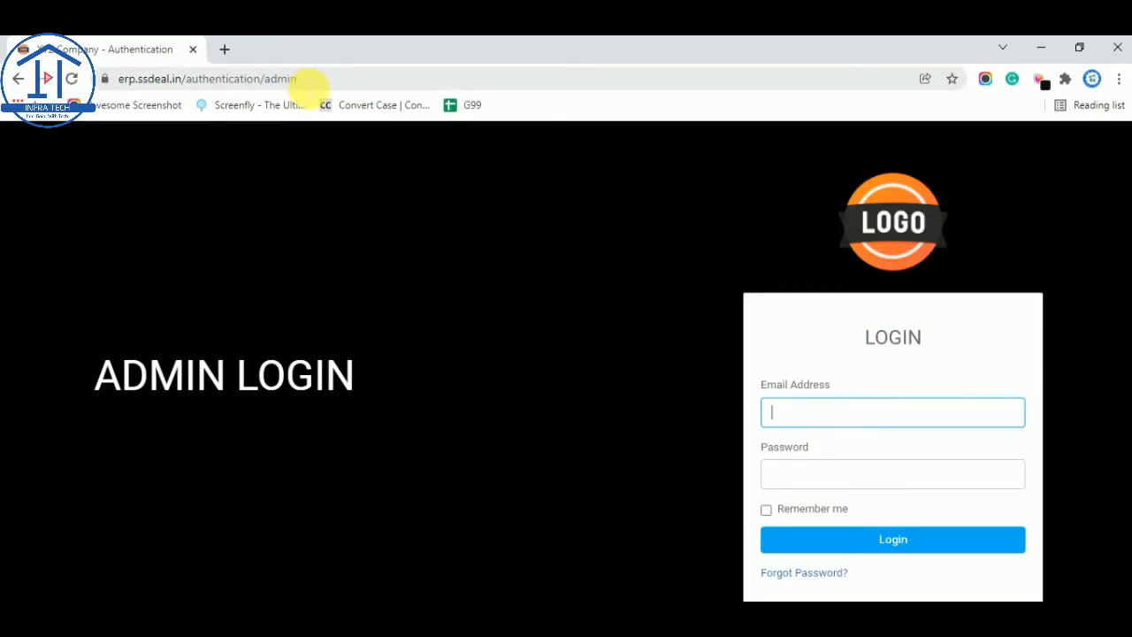
mouse_move(422, 237)
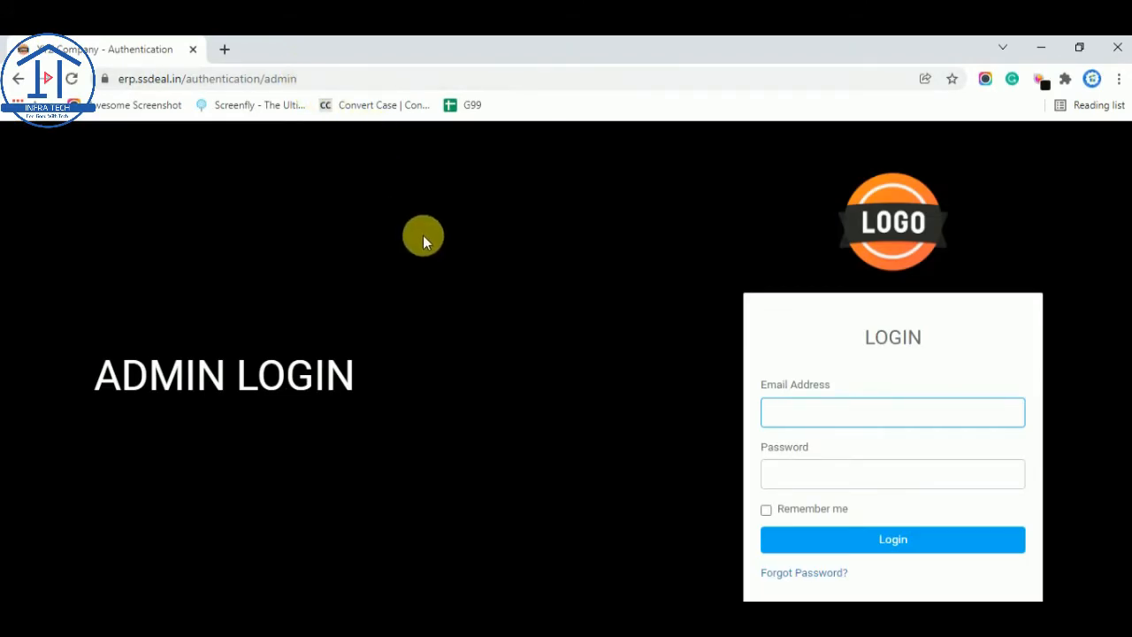
mouse_move(782, 343)
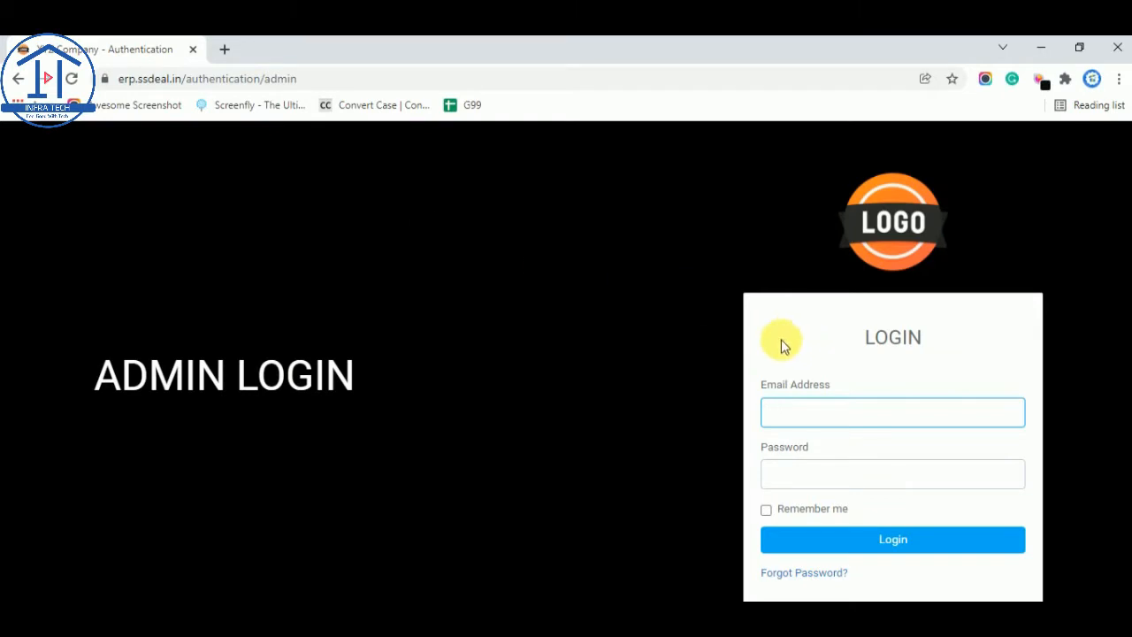
mouse_move(329, 375)
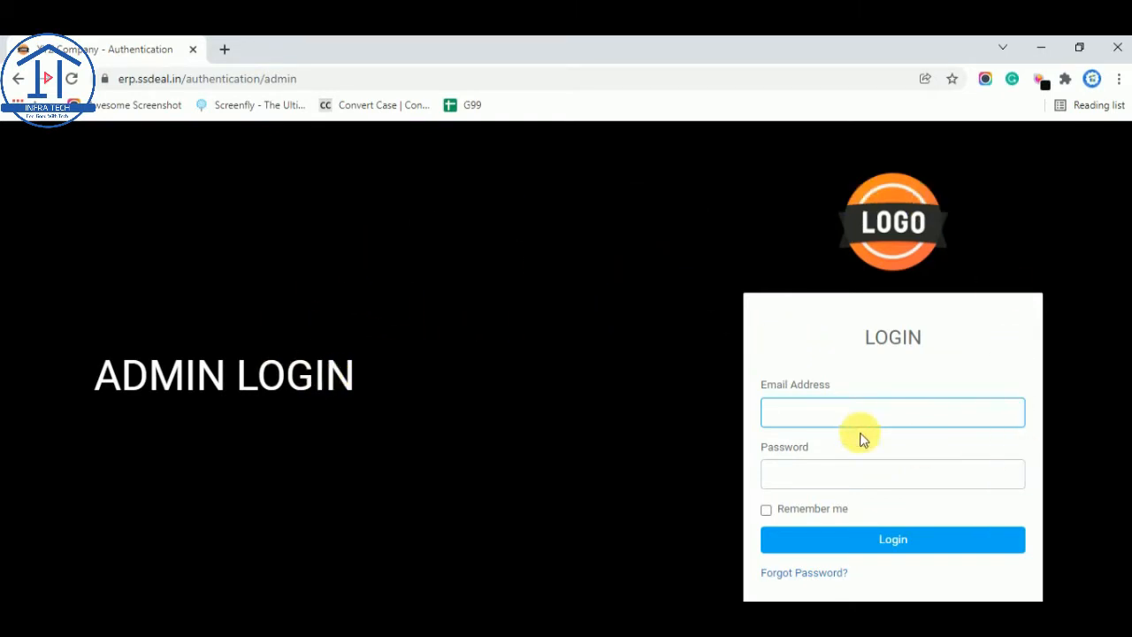
Enter the demo account email (demo@...in) and password on the admin login form and submit.
click(892, 412)
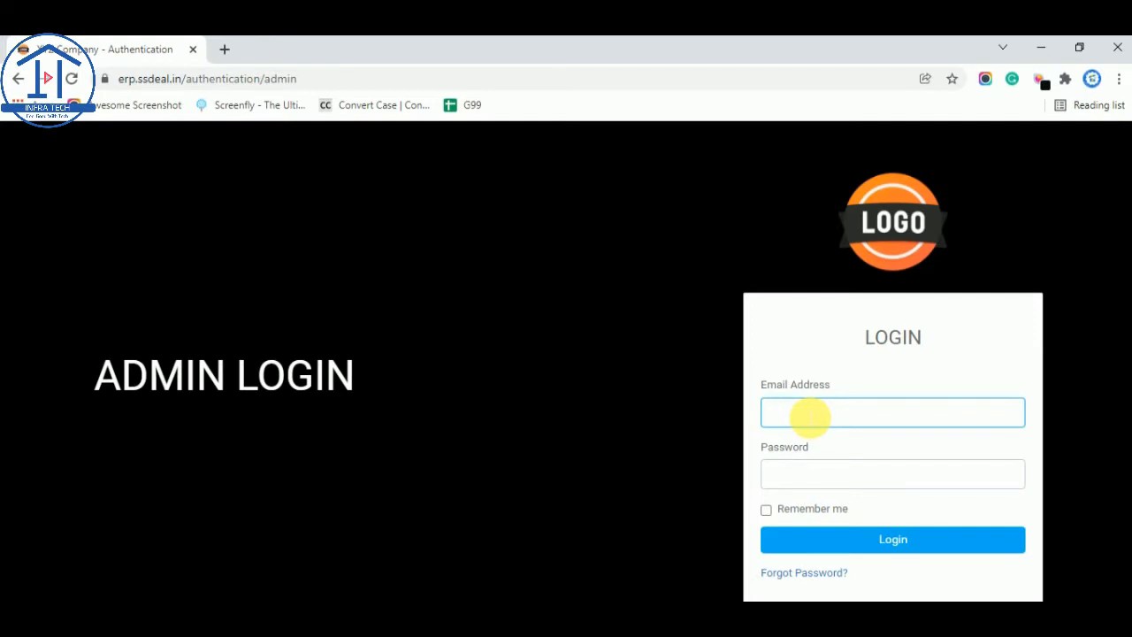
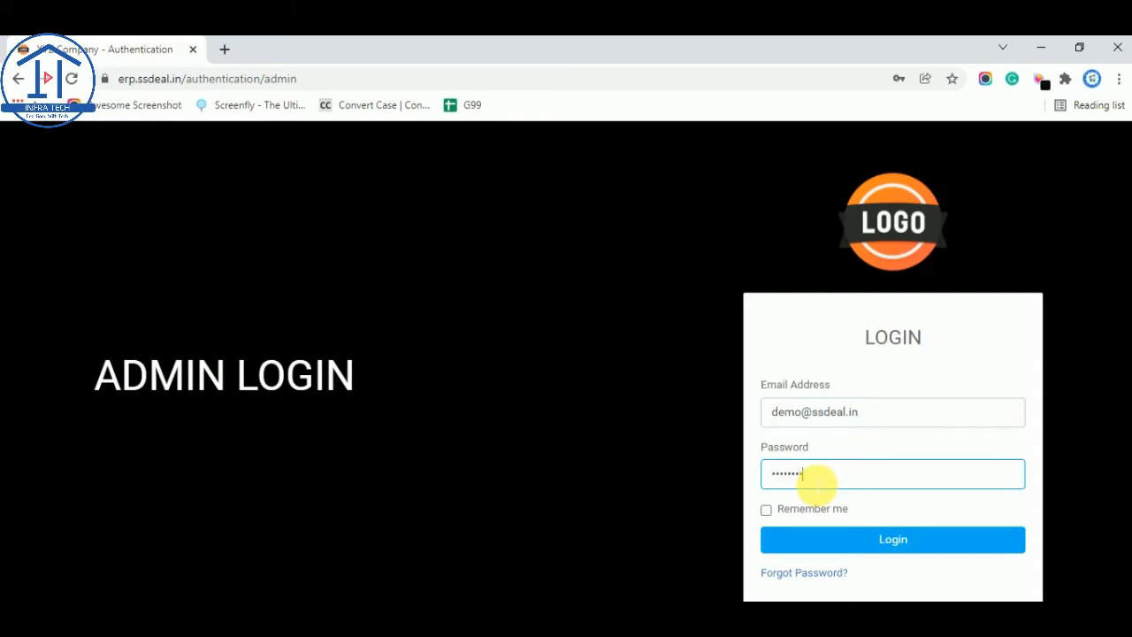
mouse_move(927, 193)
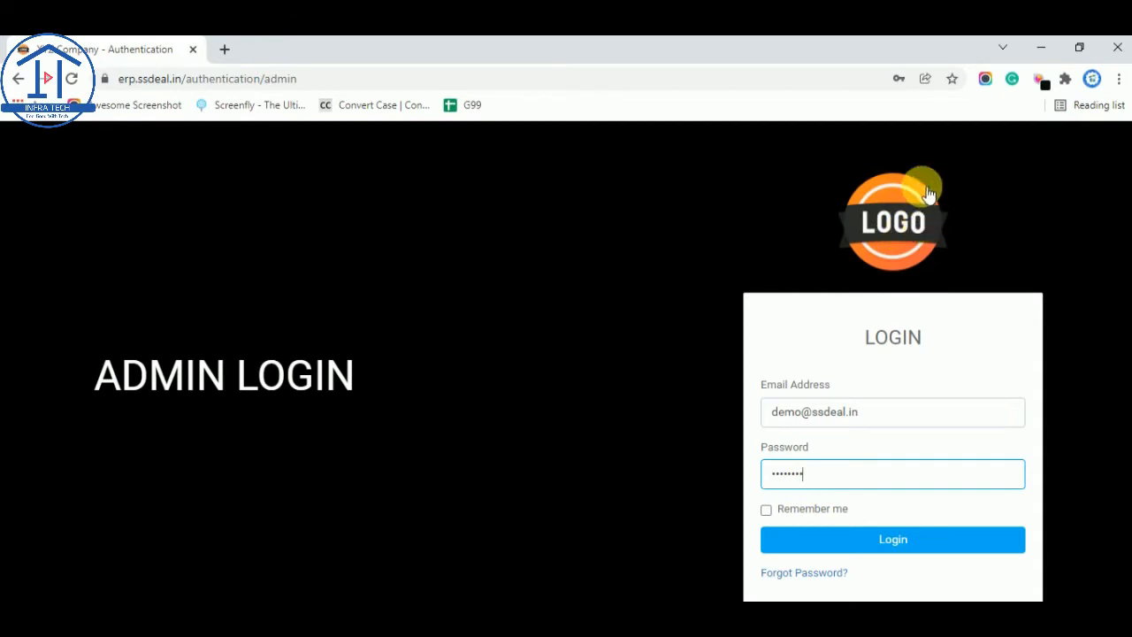
mouse_move(842, 234)
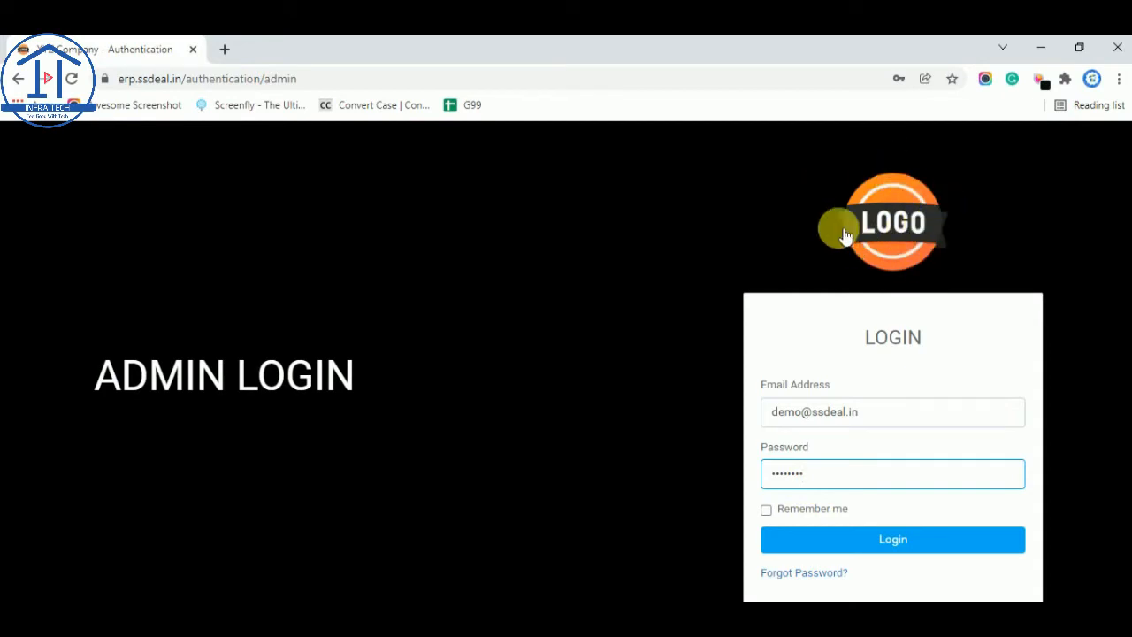
mouse_move(688, 343)
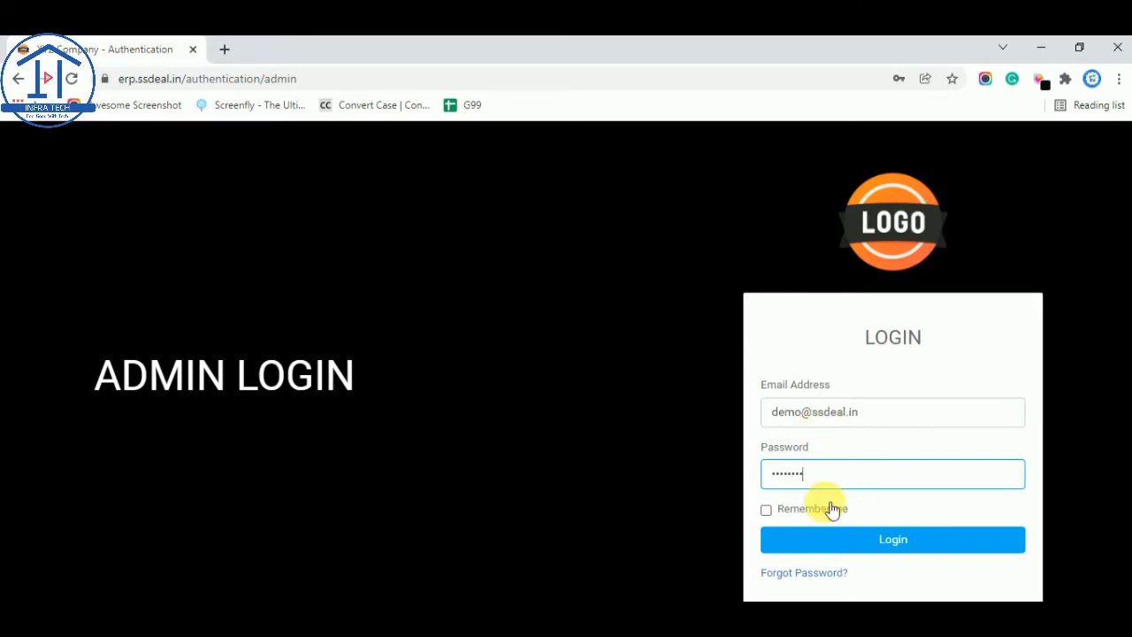
mouse_move(840, 517)
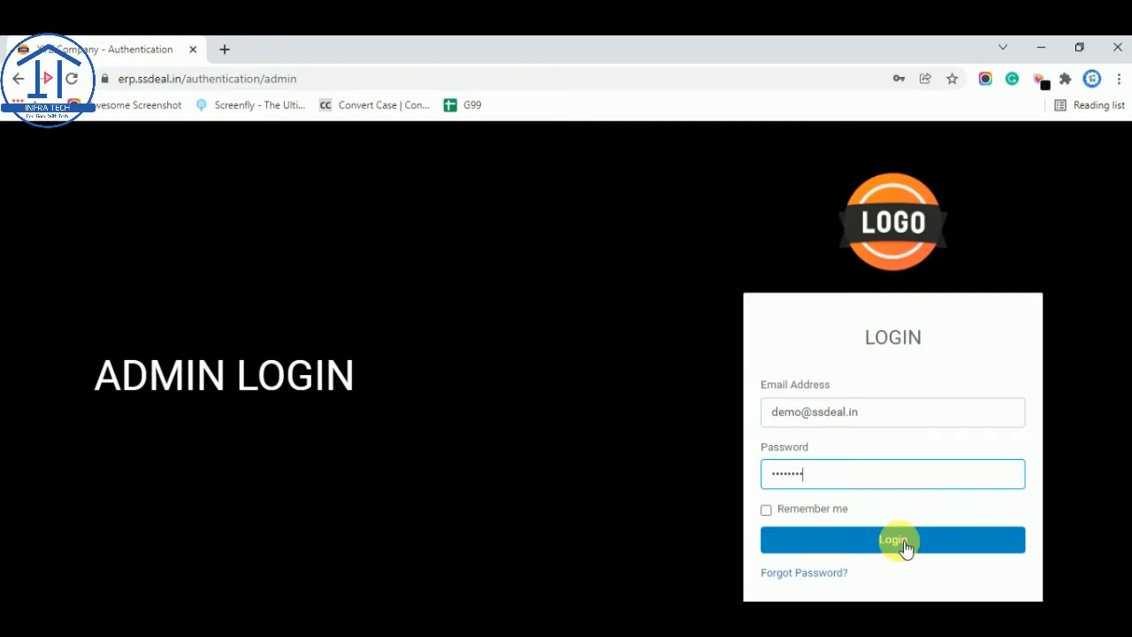
click(892, 540)
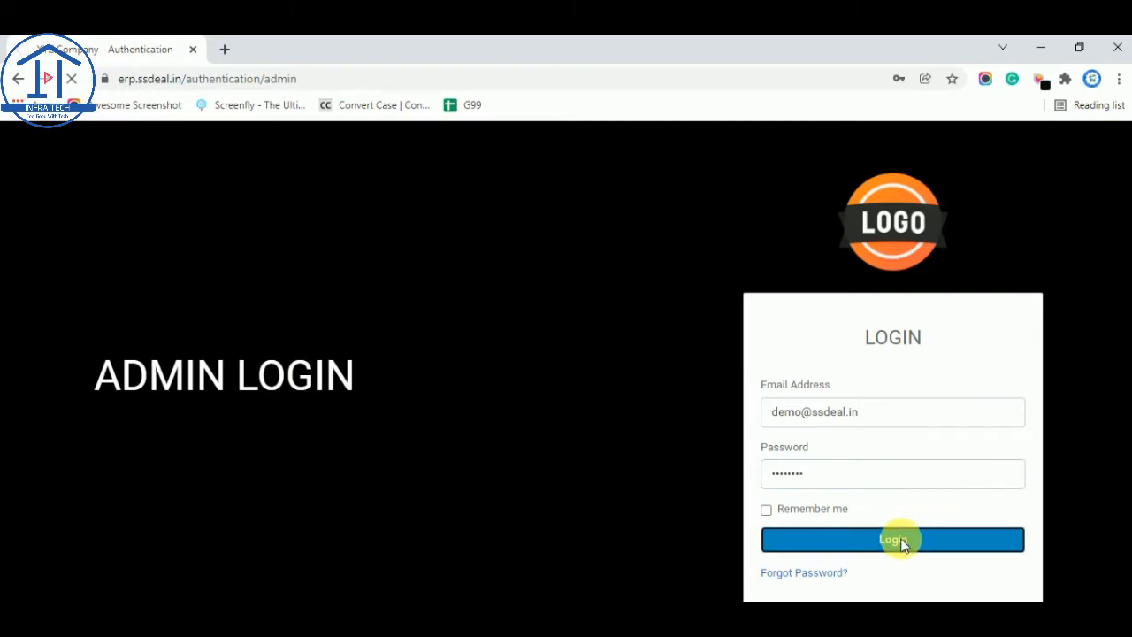
Sign in to the admin dashboard and look over the invoice, estimate, proposal and calendar widgets.
click(891, 540)
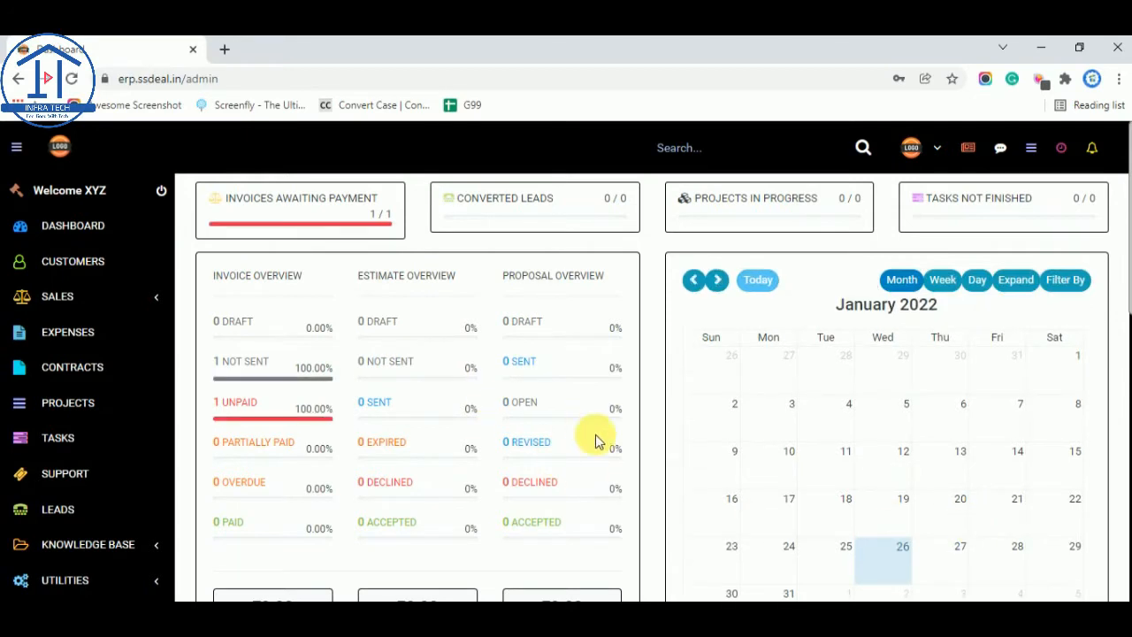
mouse_move(548, 386)
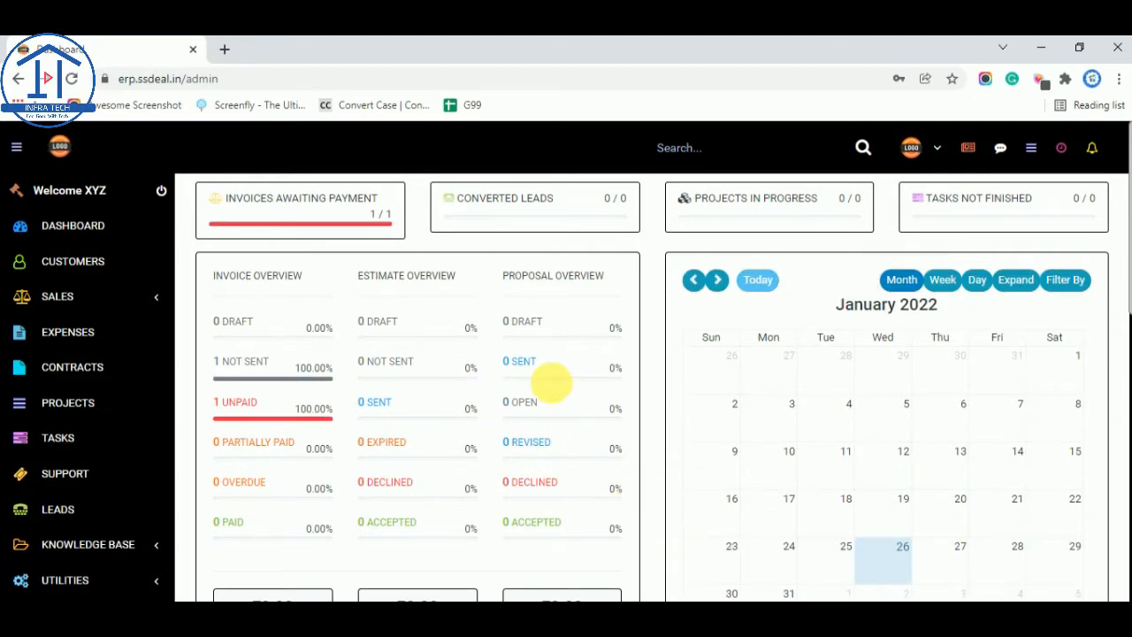
mouse_move(198, 248)
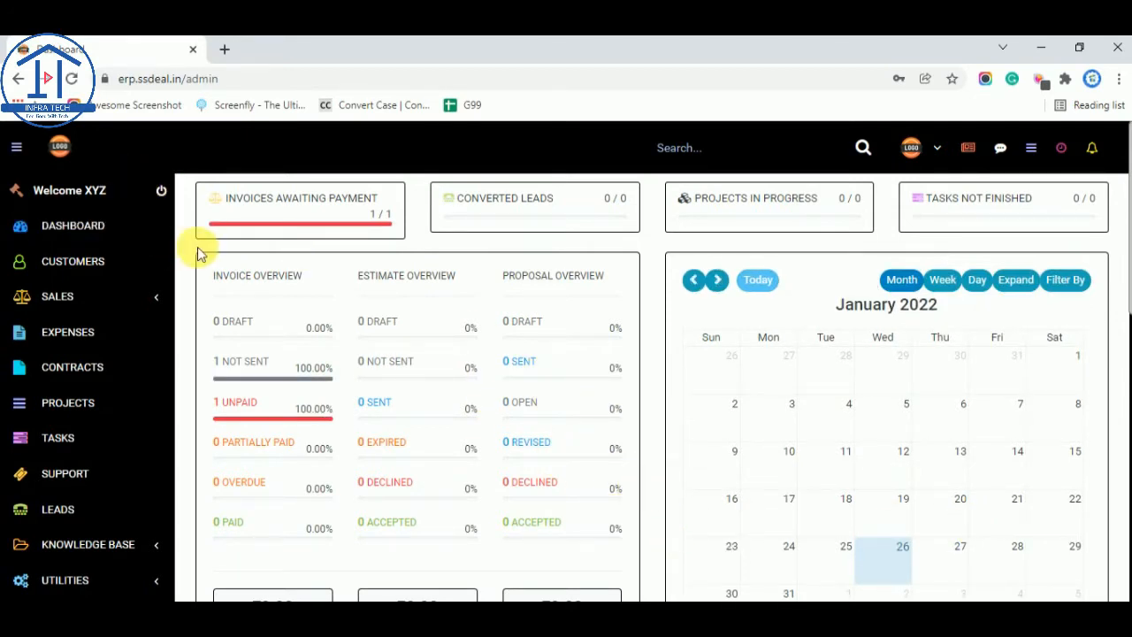
scroll(down, 3)
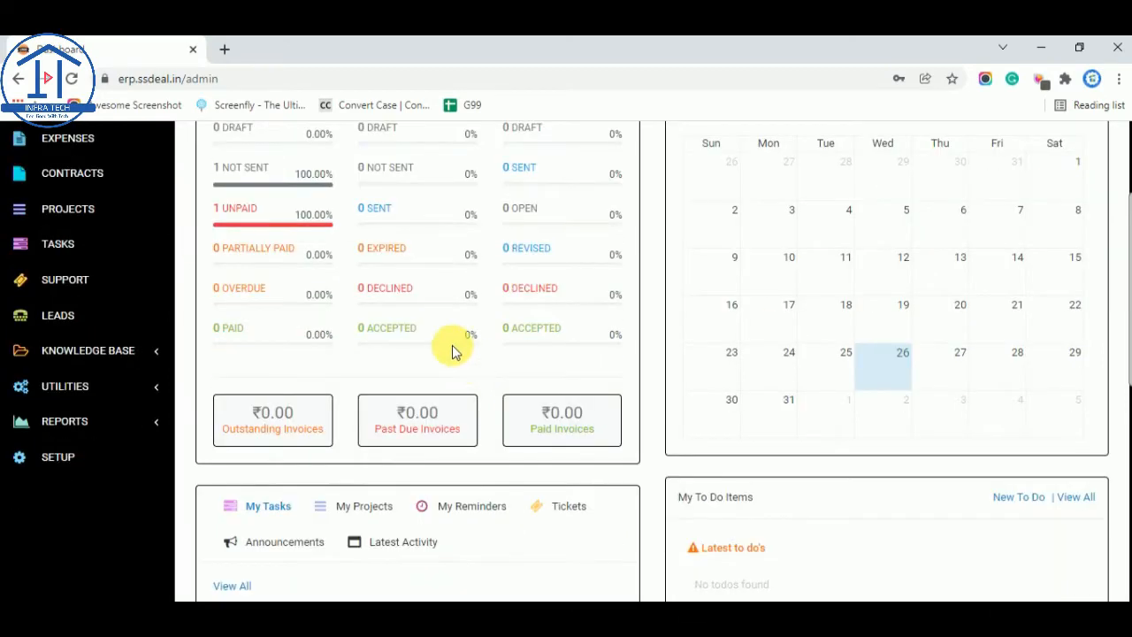
scroll(up, 3)
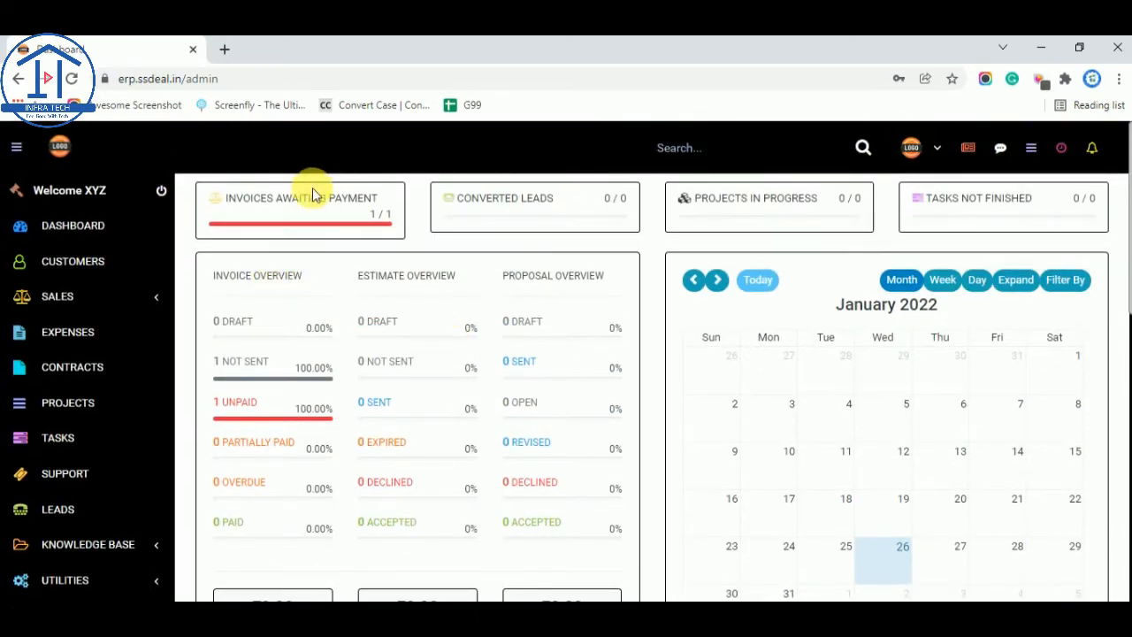
mouse_move(322, 244)
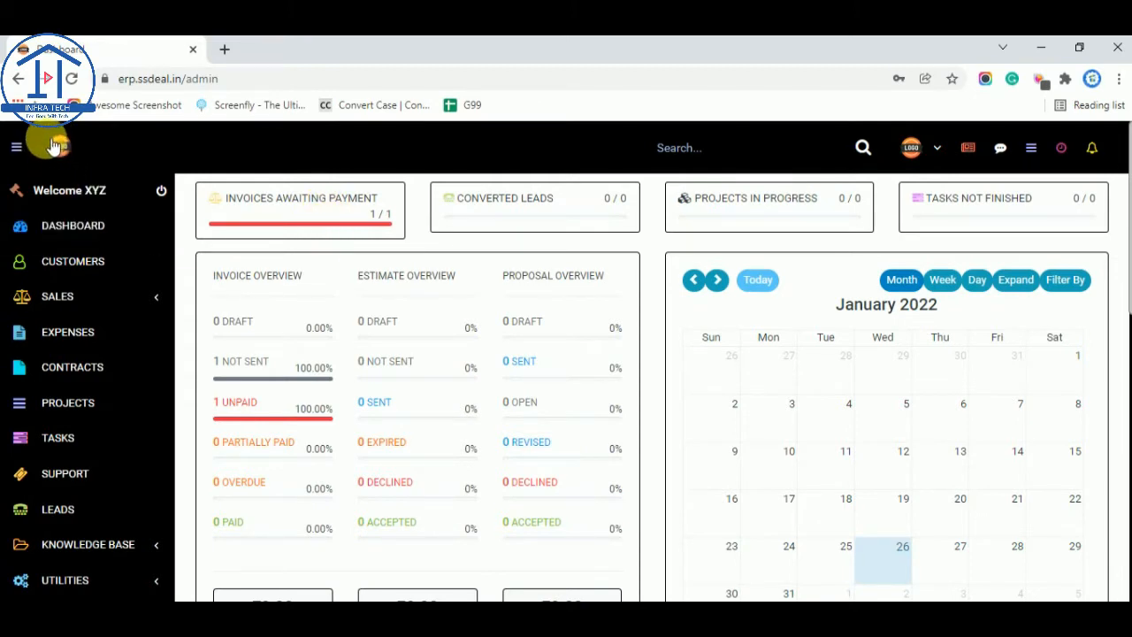
mouse_move(832, 131)
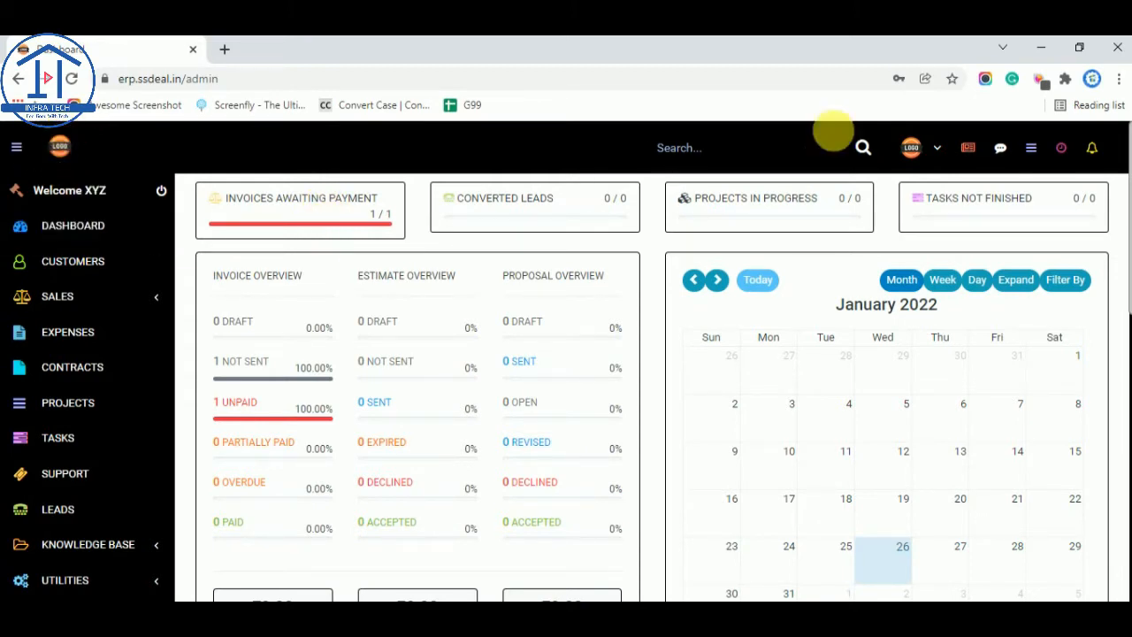
click(910, 148)
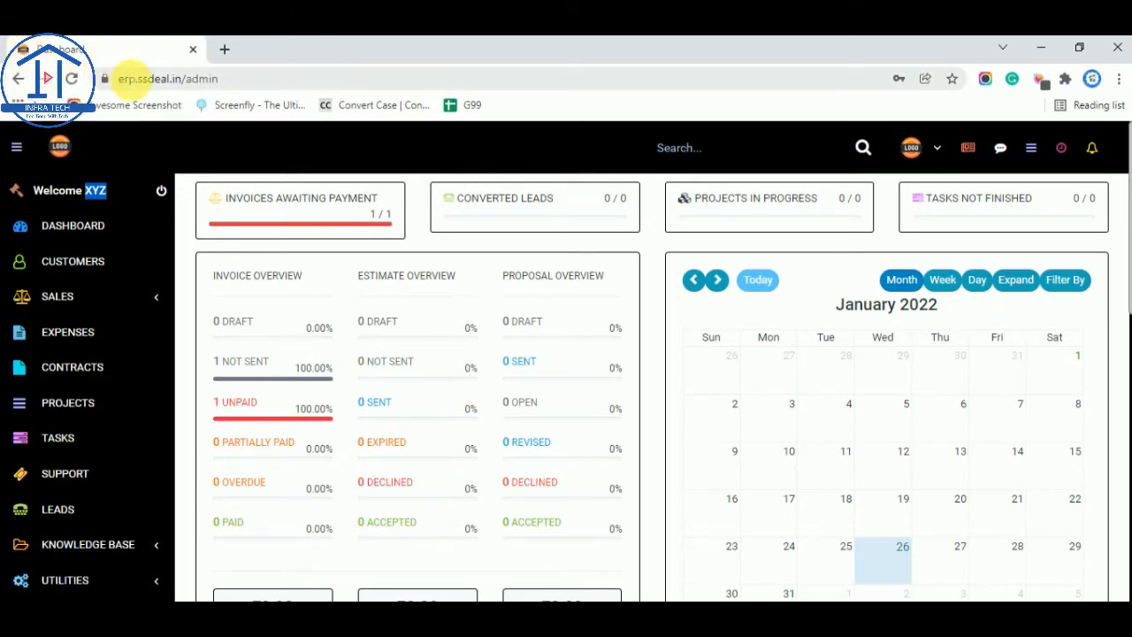
mouse_move(128, 268)
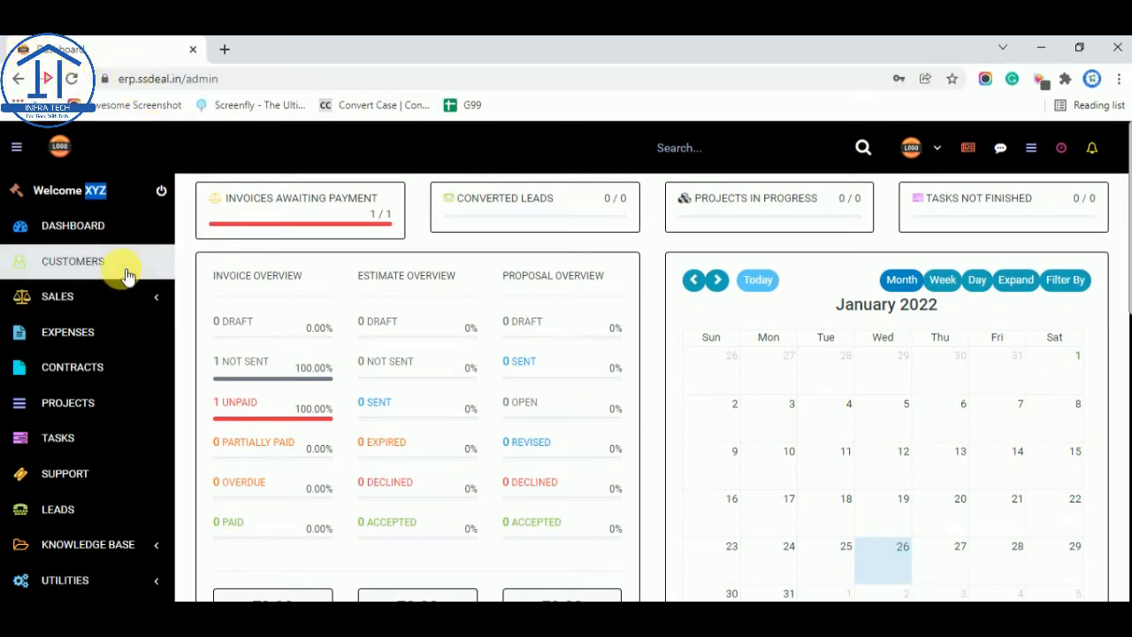
mouse_move(276, 226)
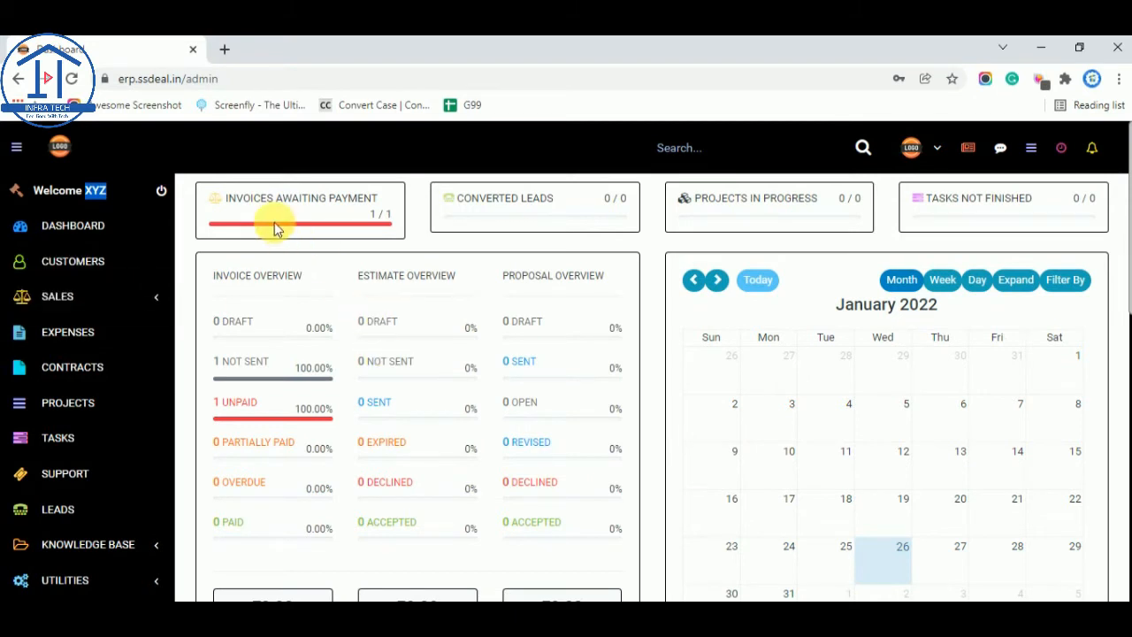
mouse_move(287, 212)
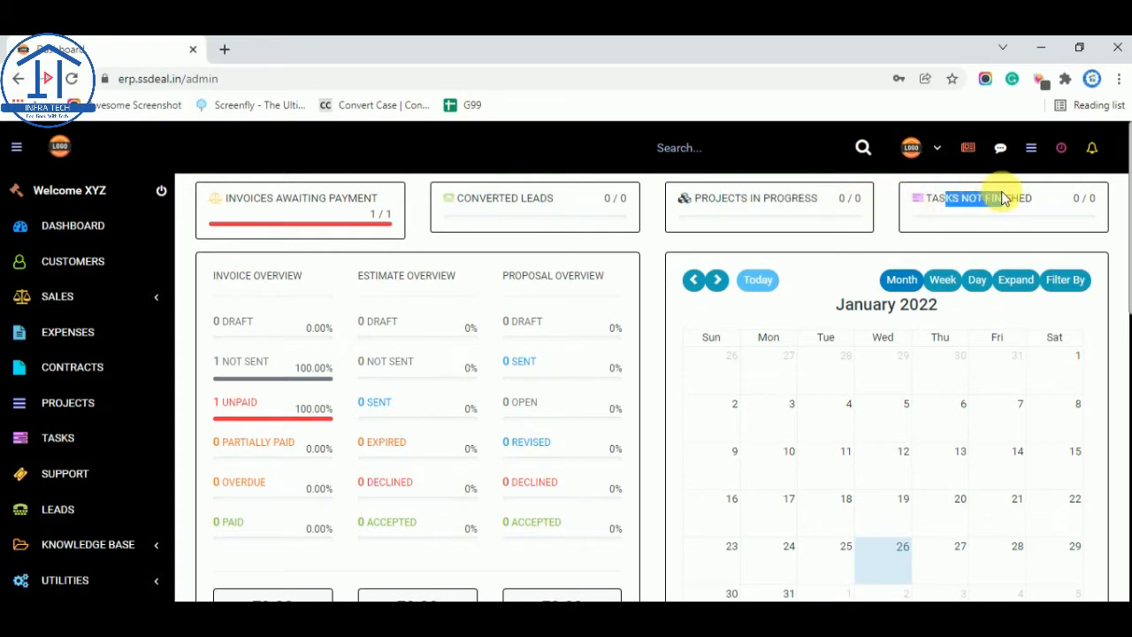
mouse_move(310, 310)
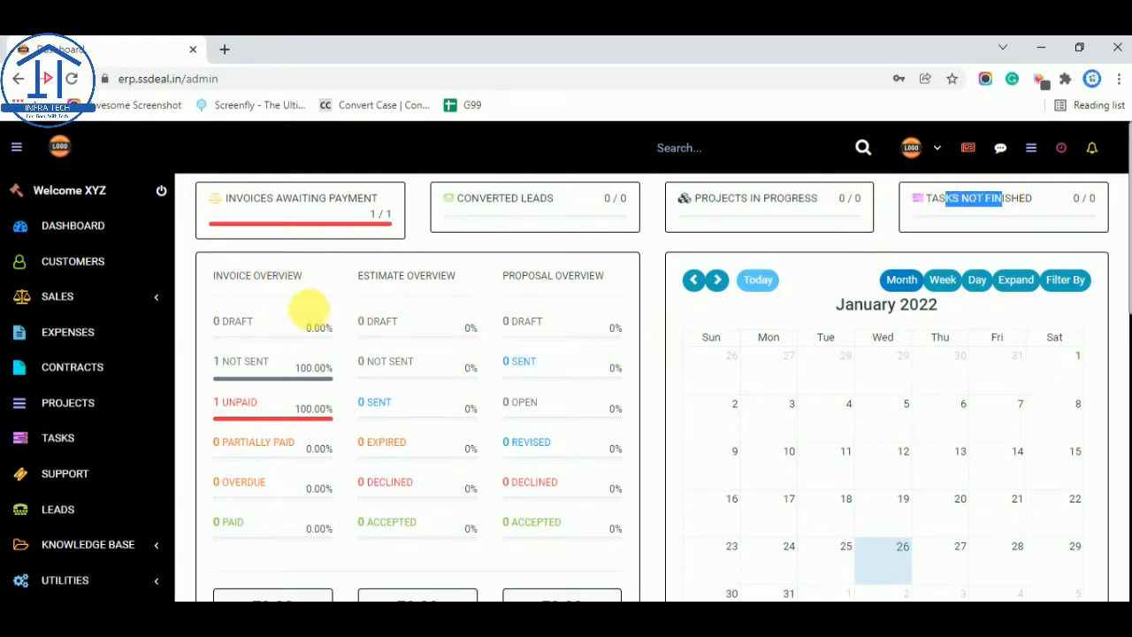
mouse_move(575, 414)
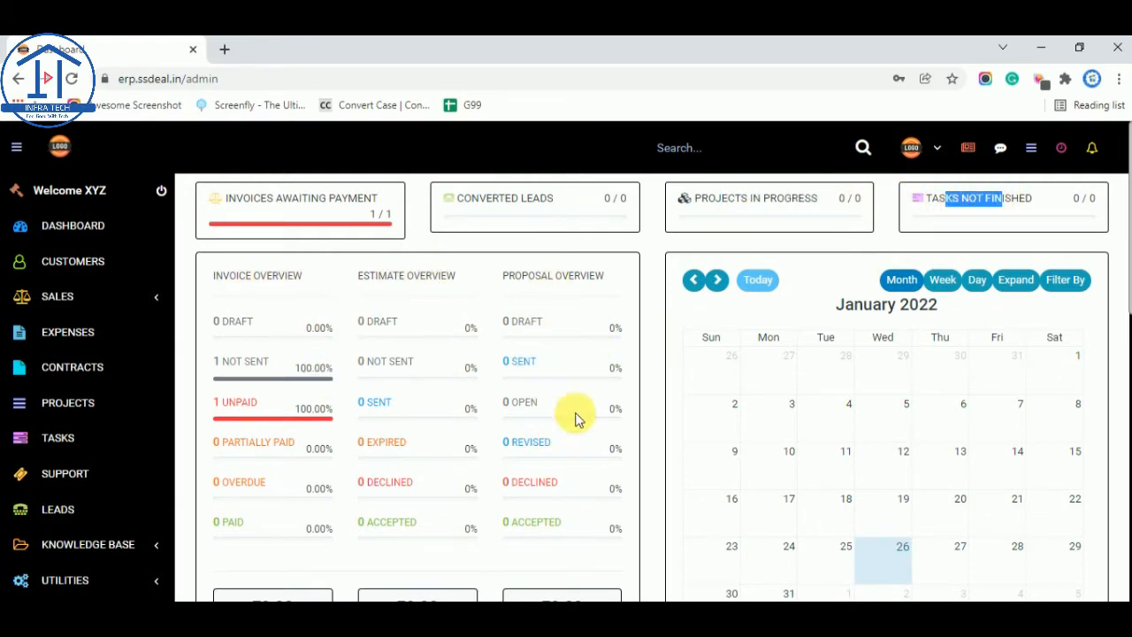
scroll(down, 3)
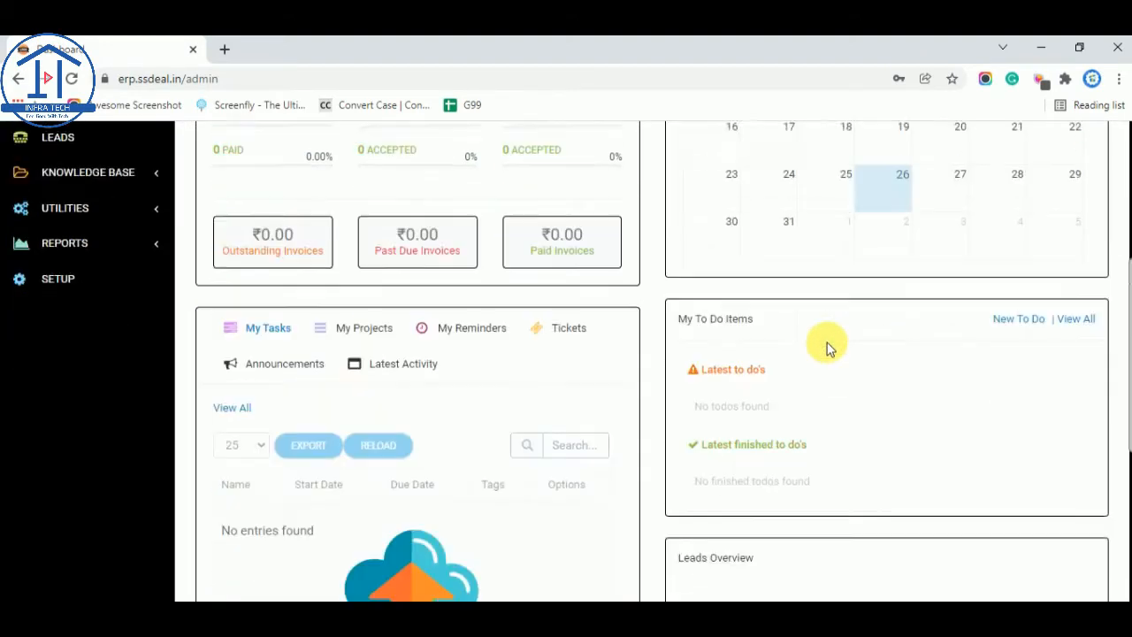
scroll(down, 3)
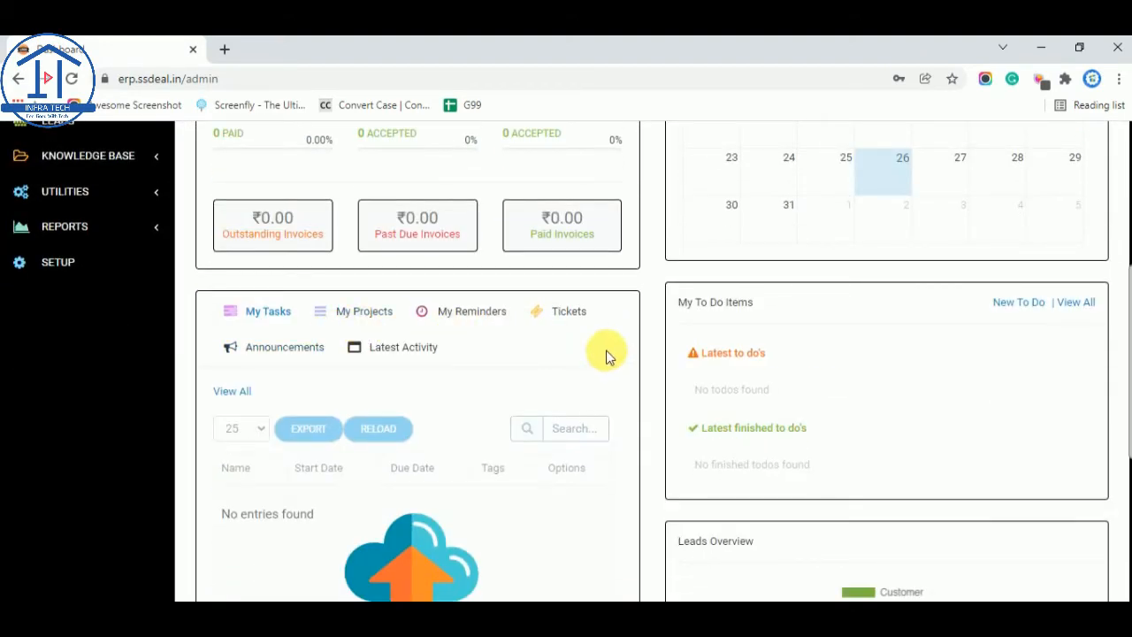
scroll(down, 3)
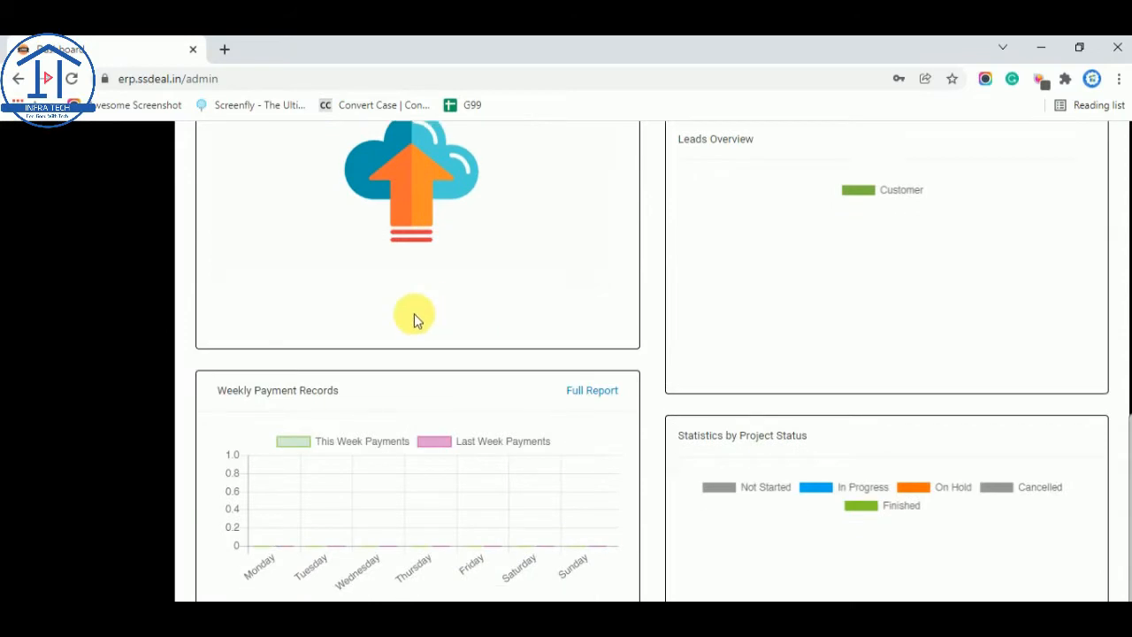
scroll(down, 3)
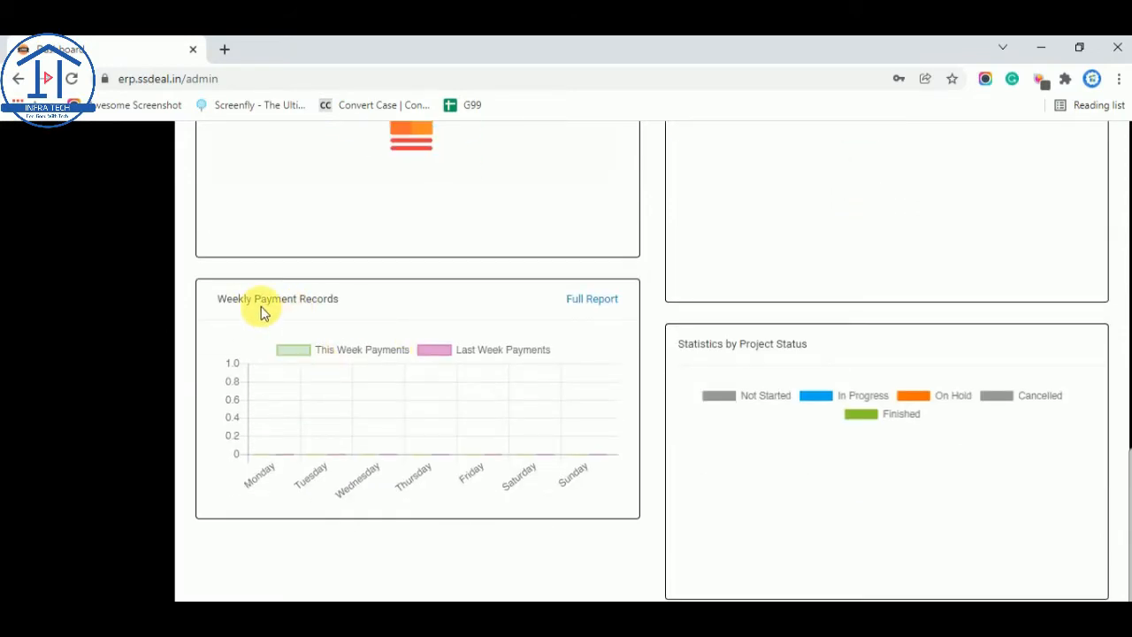
mouse_move(283, 463)
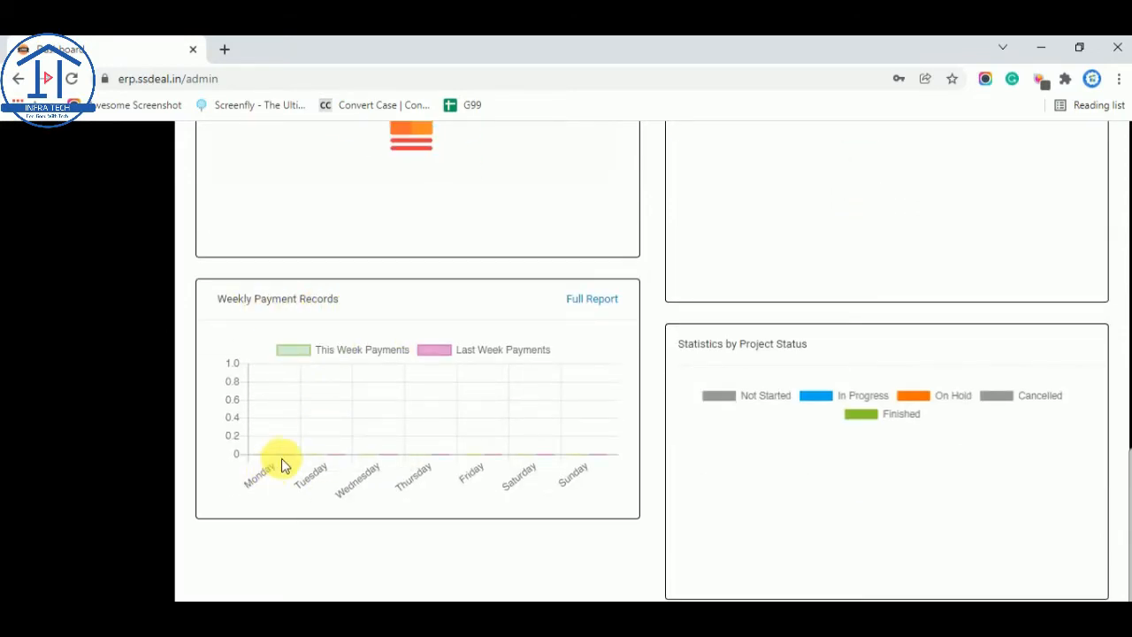
mouse_move(358, 464)
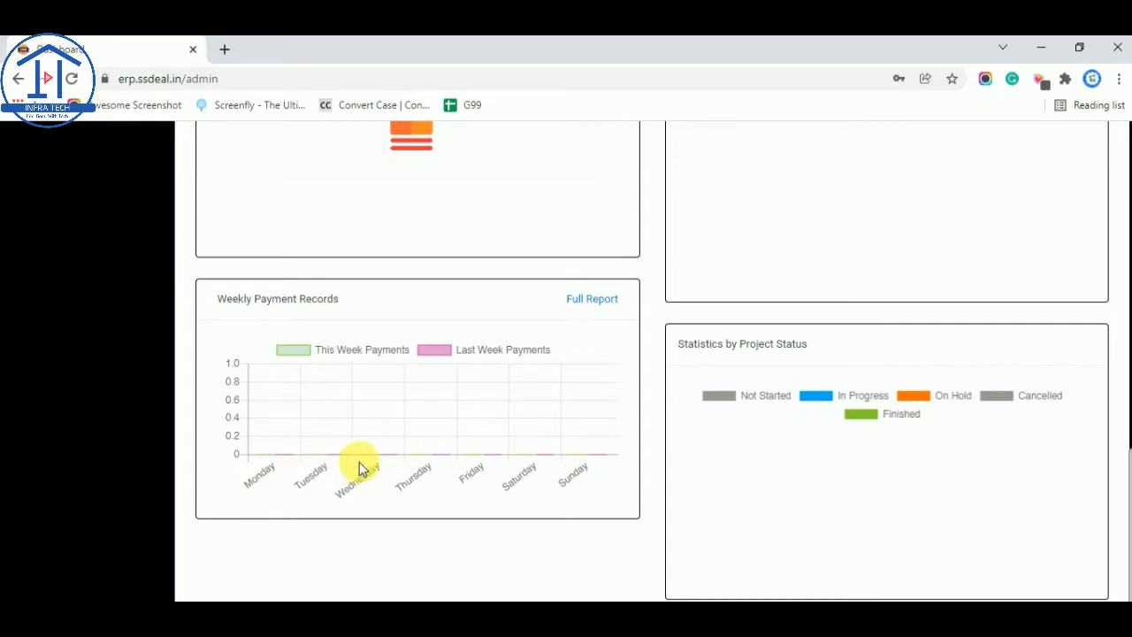
mouse_move(891, 515)
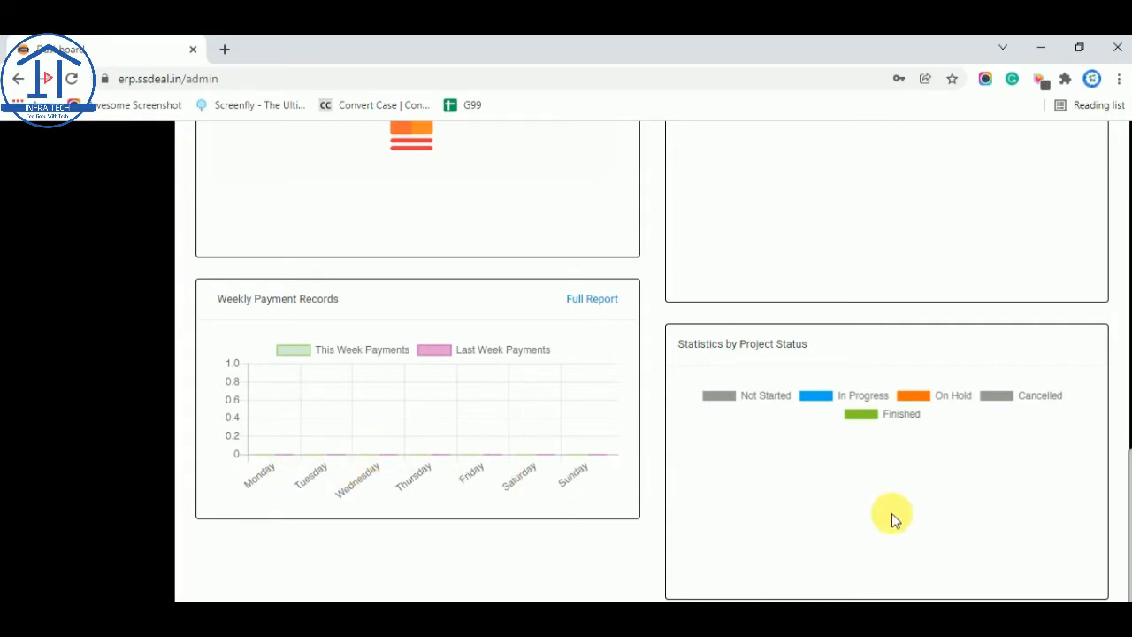
mouse_move(789, 361)
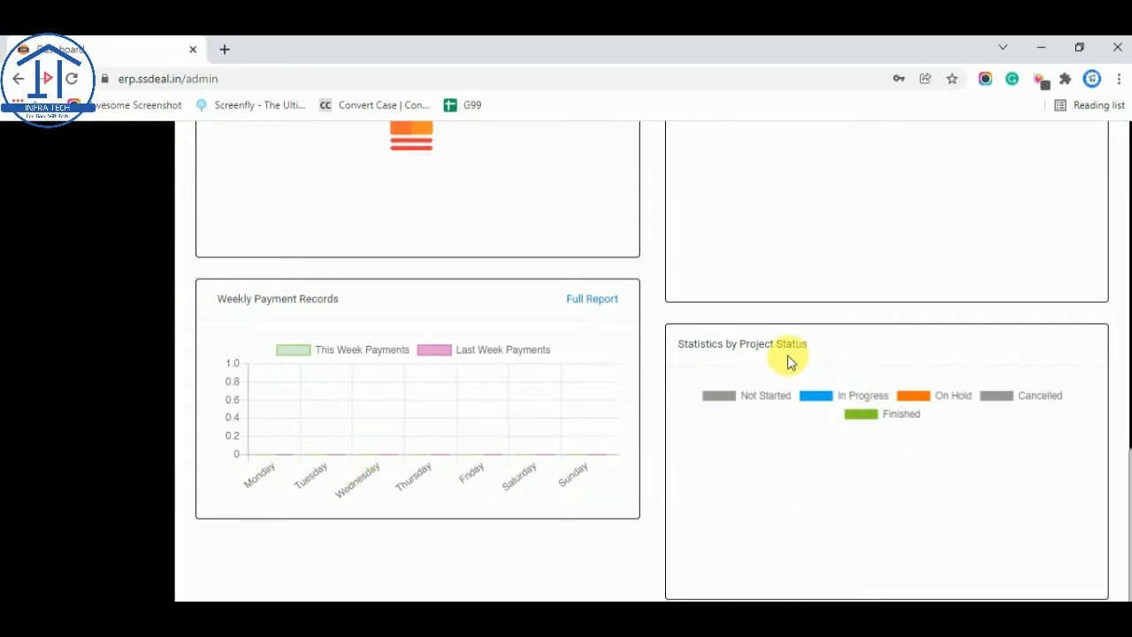
mouse_move(877, 414)
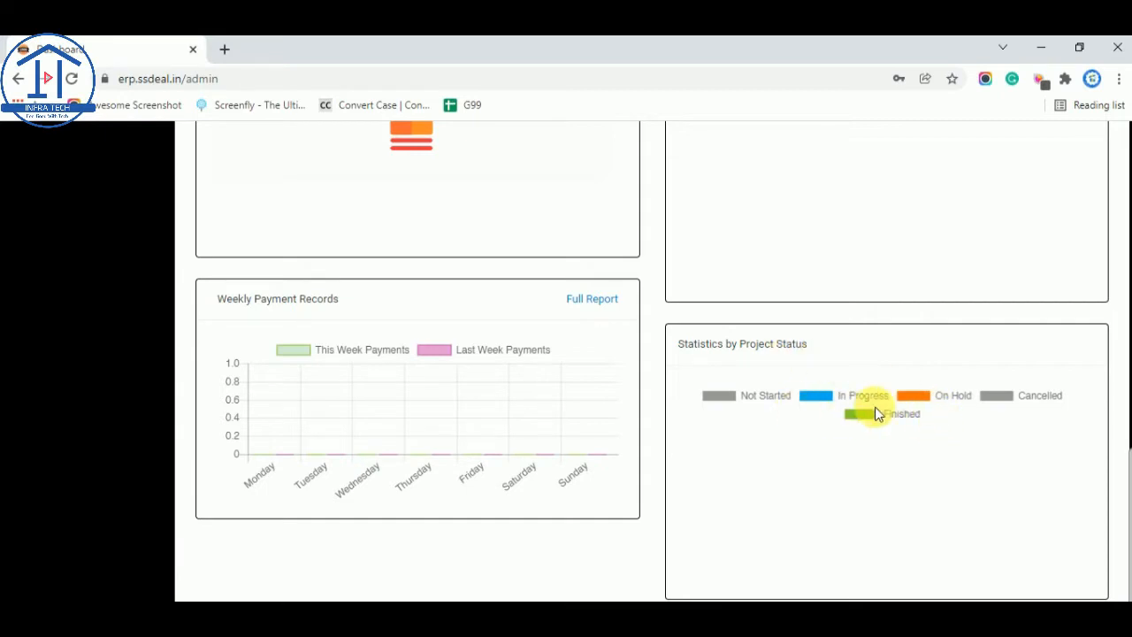
mouse_move(989, 474)
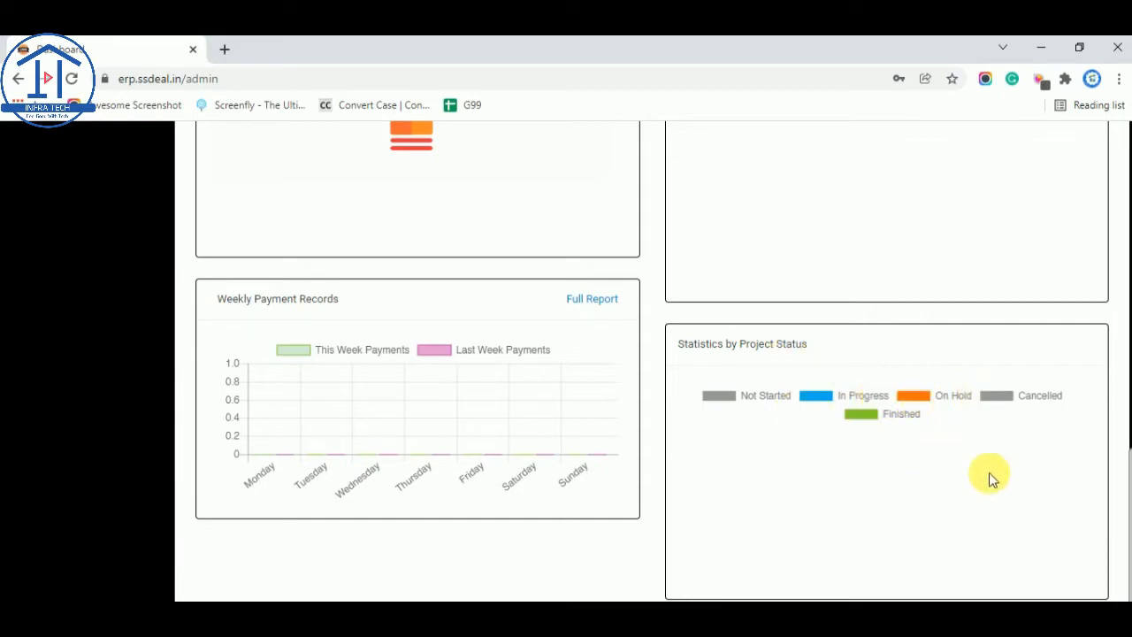
scroll(up, 3)
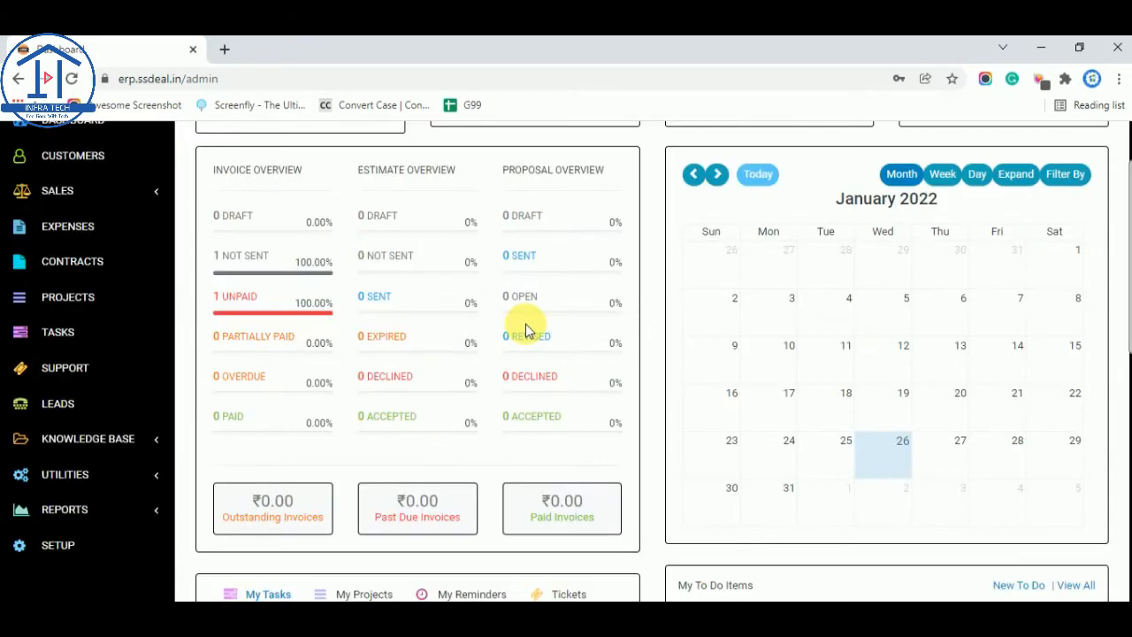
mouse_move(386, 255)
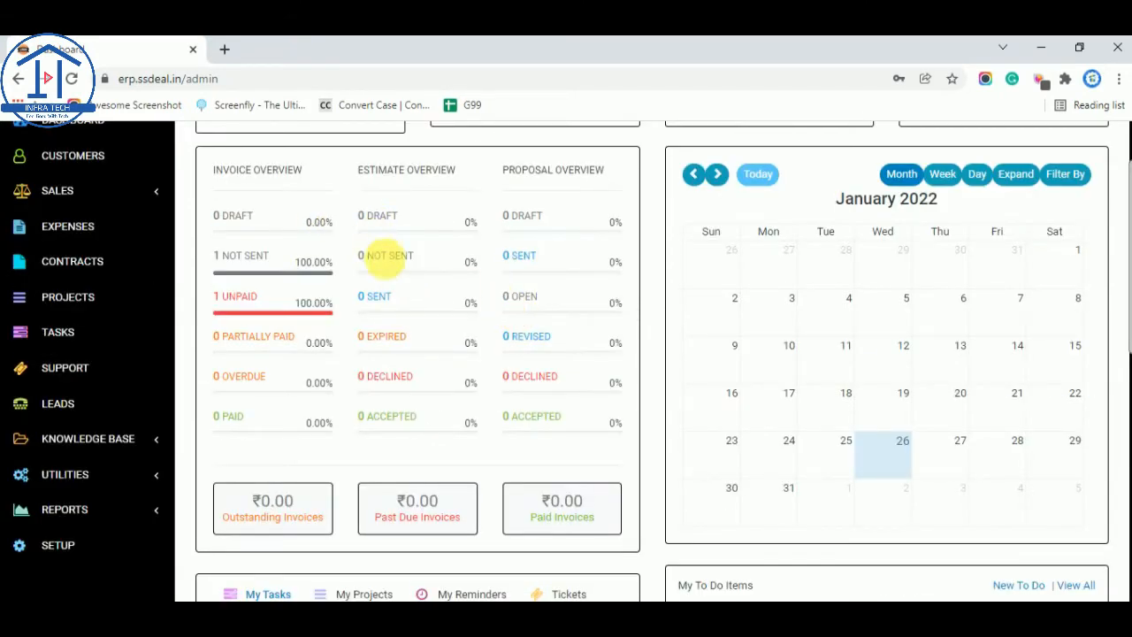
scroll(up, 3)
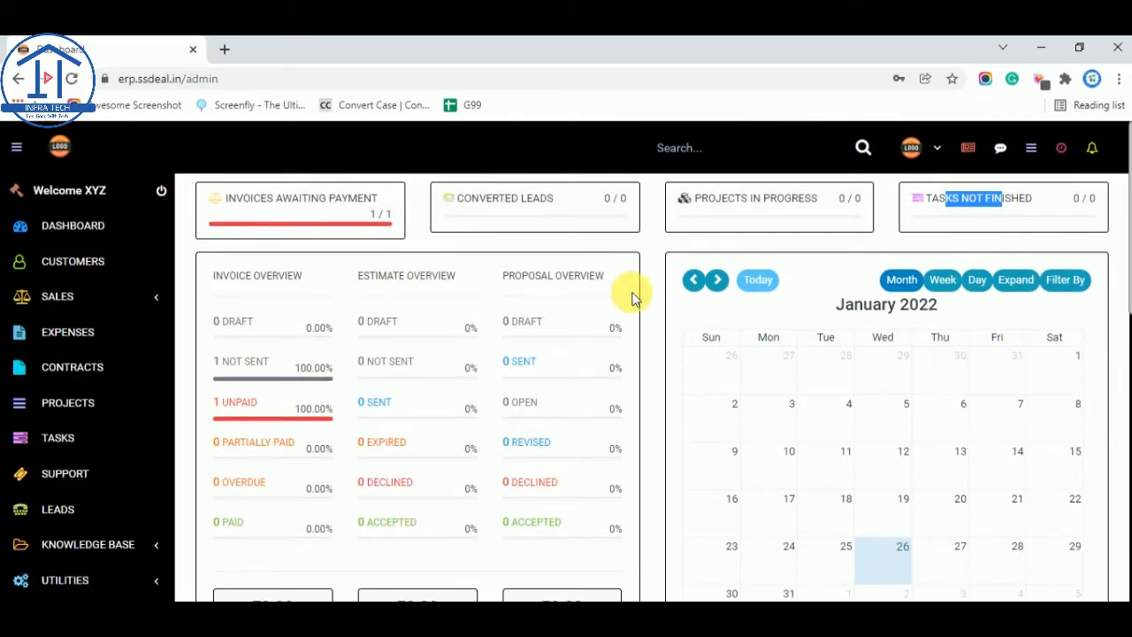
mouse_move(56, 227)
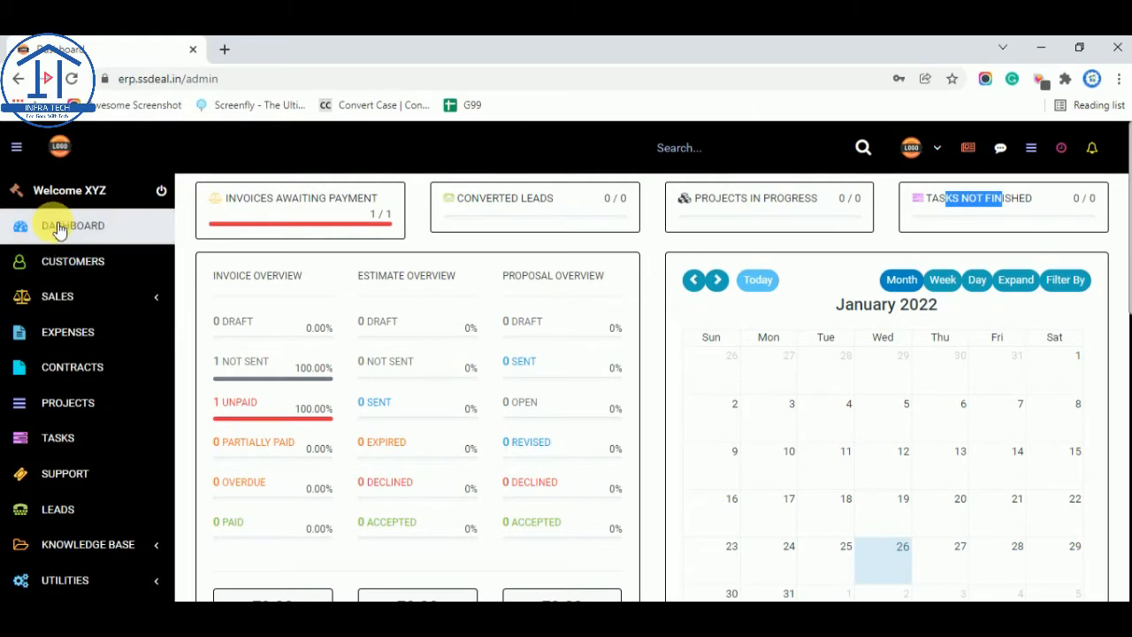
mouse_move(85, 251)
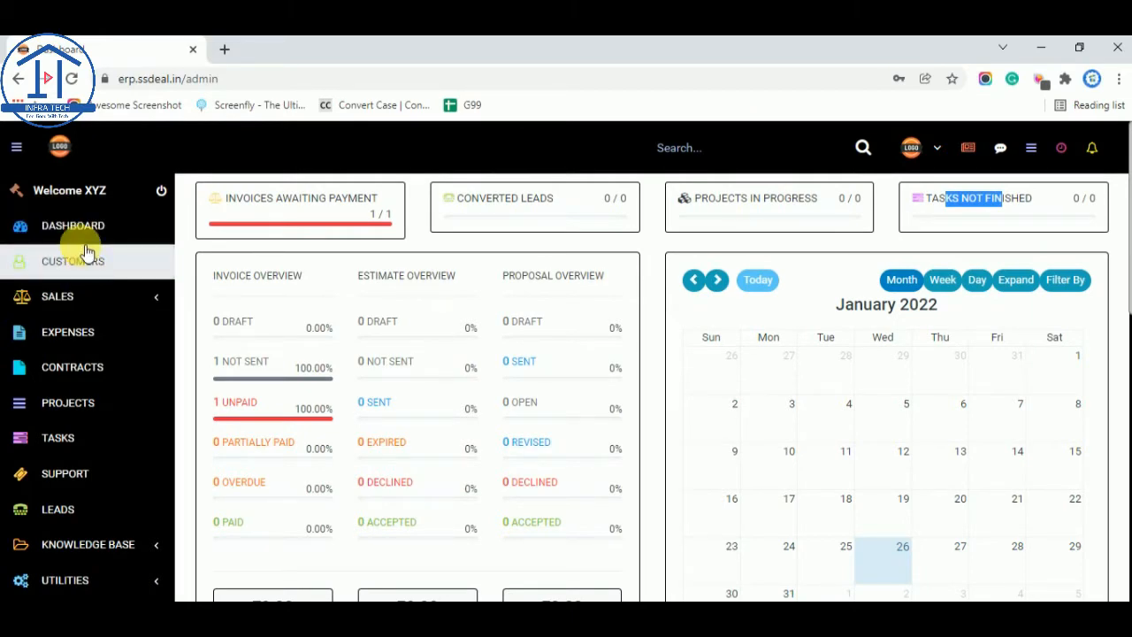
scroll(down, 3)
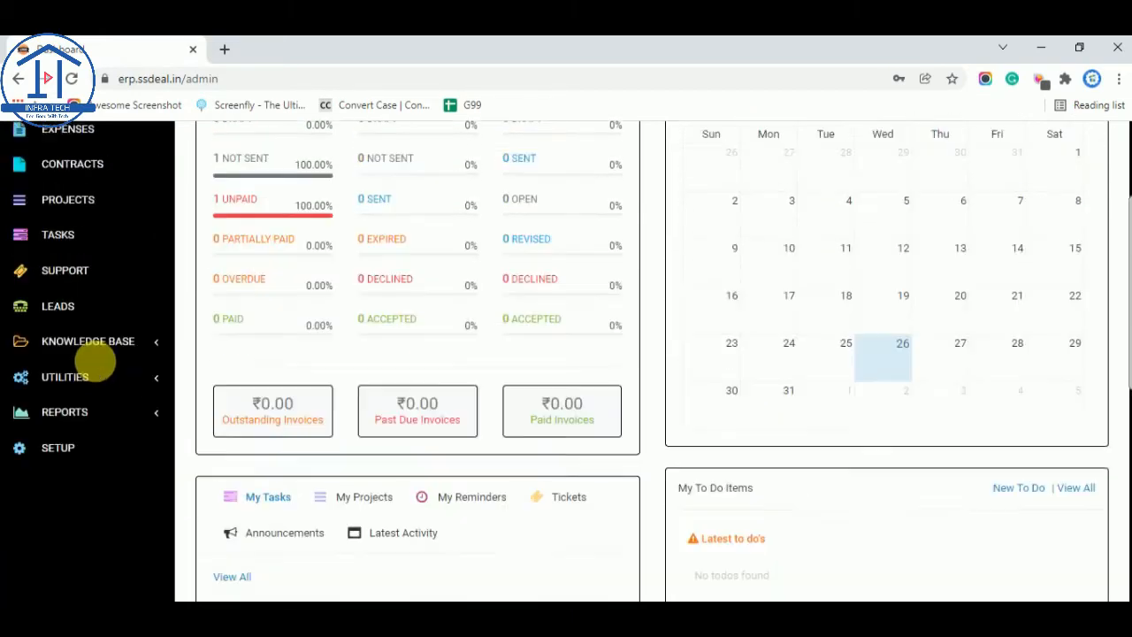
Open Settings under the Setup section of the left sidebar.
scroll(up, 3)
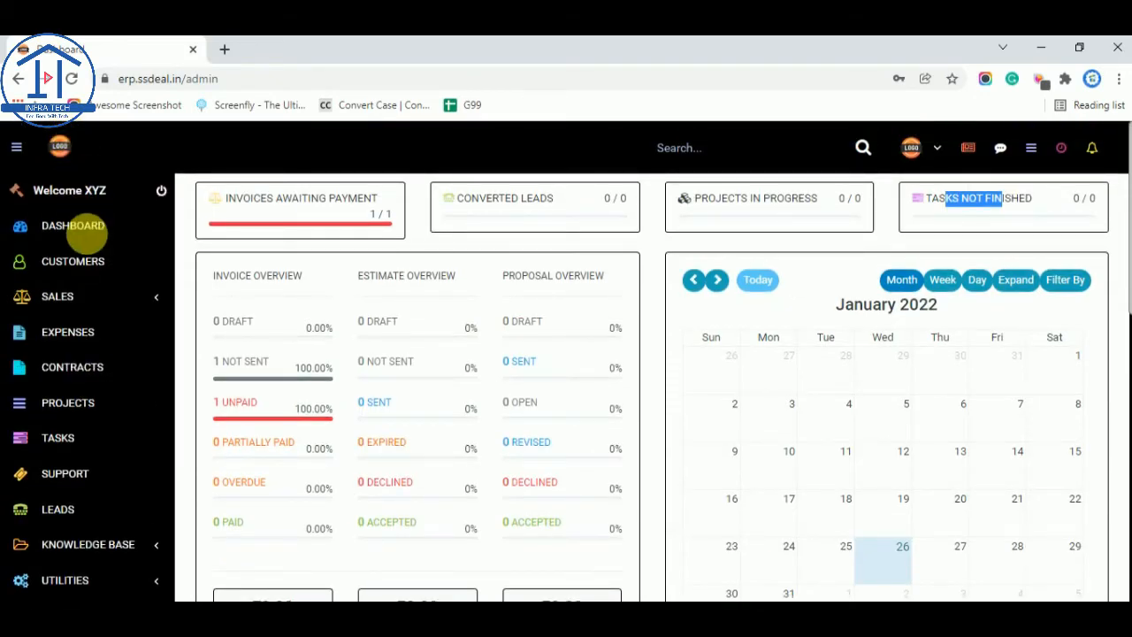
scroll(down, 3)
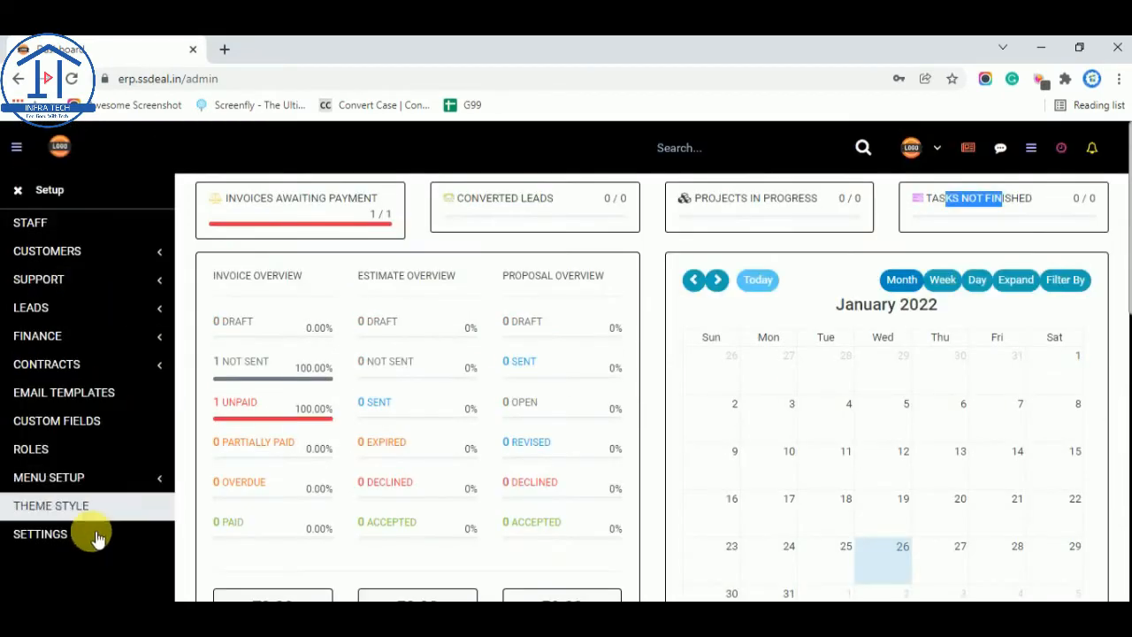
click(39, 535)
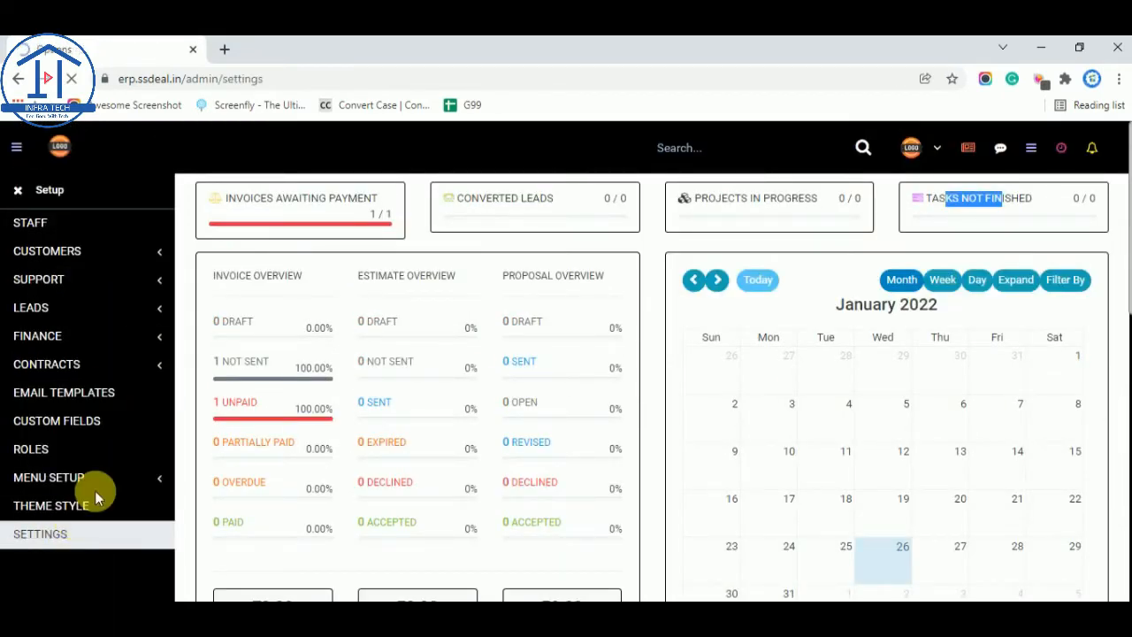
click(39, 534)
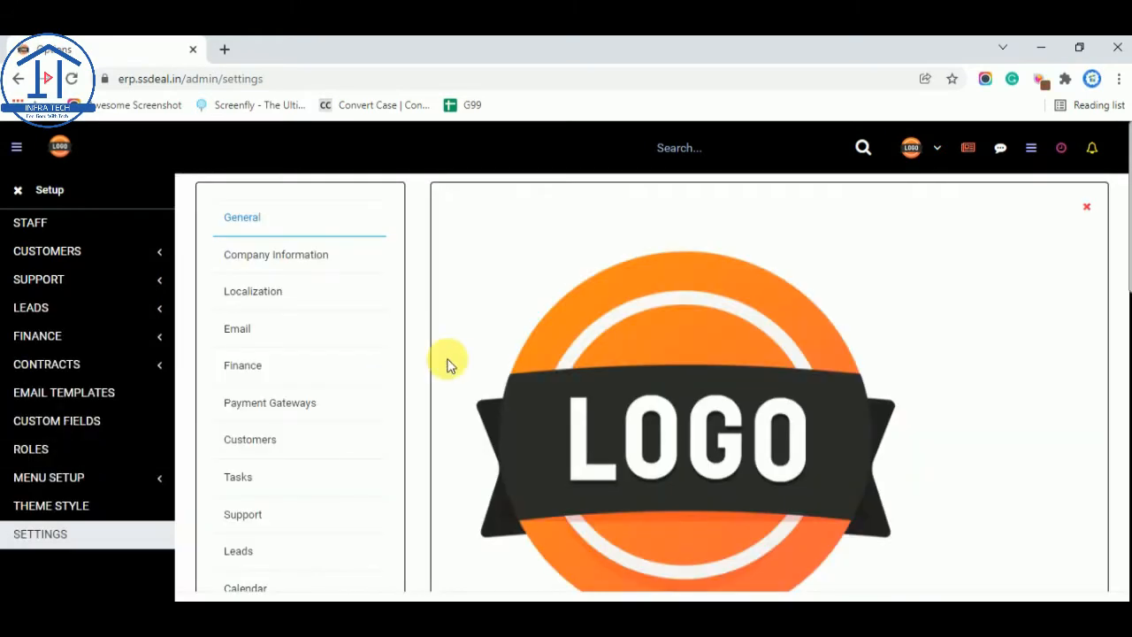
scroll(down, 3)
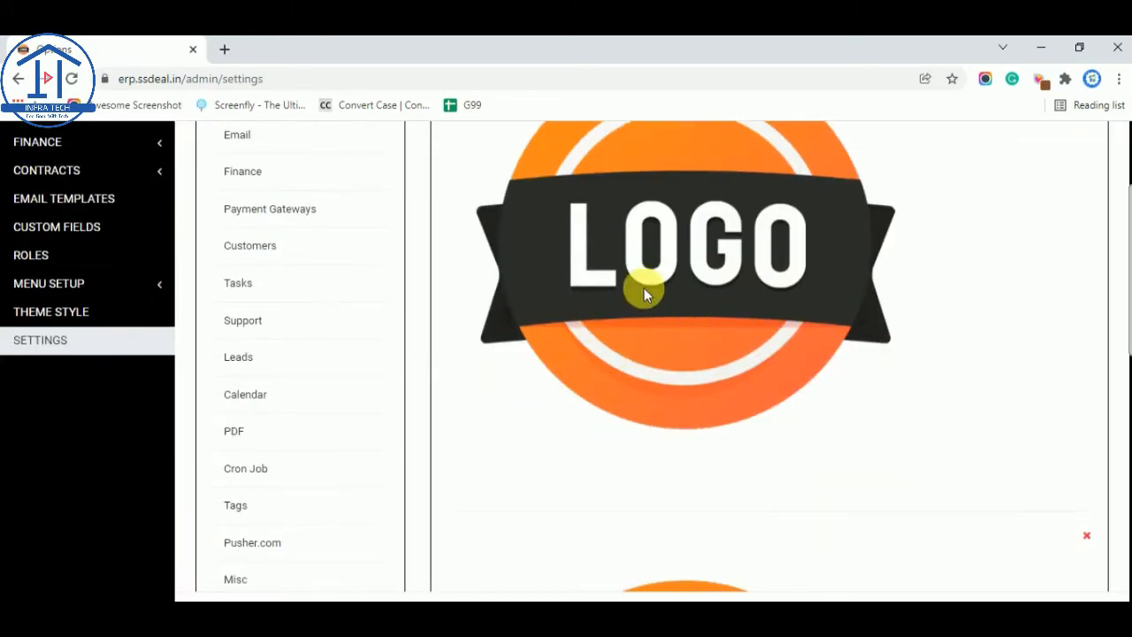
scroll(down, 3)
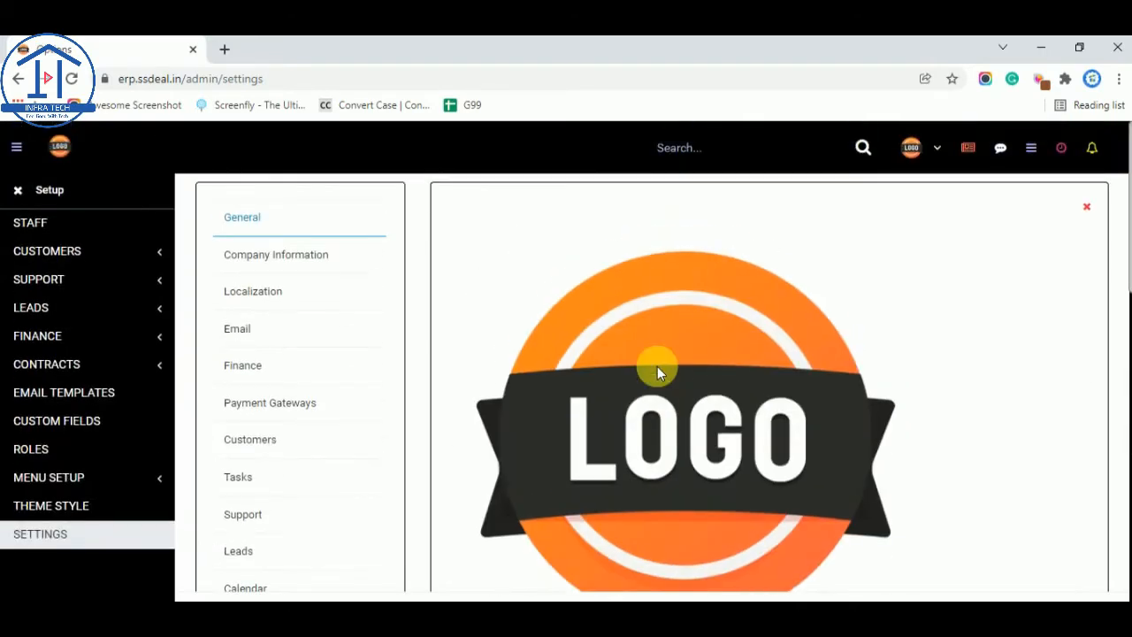
scroll(down, 3)
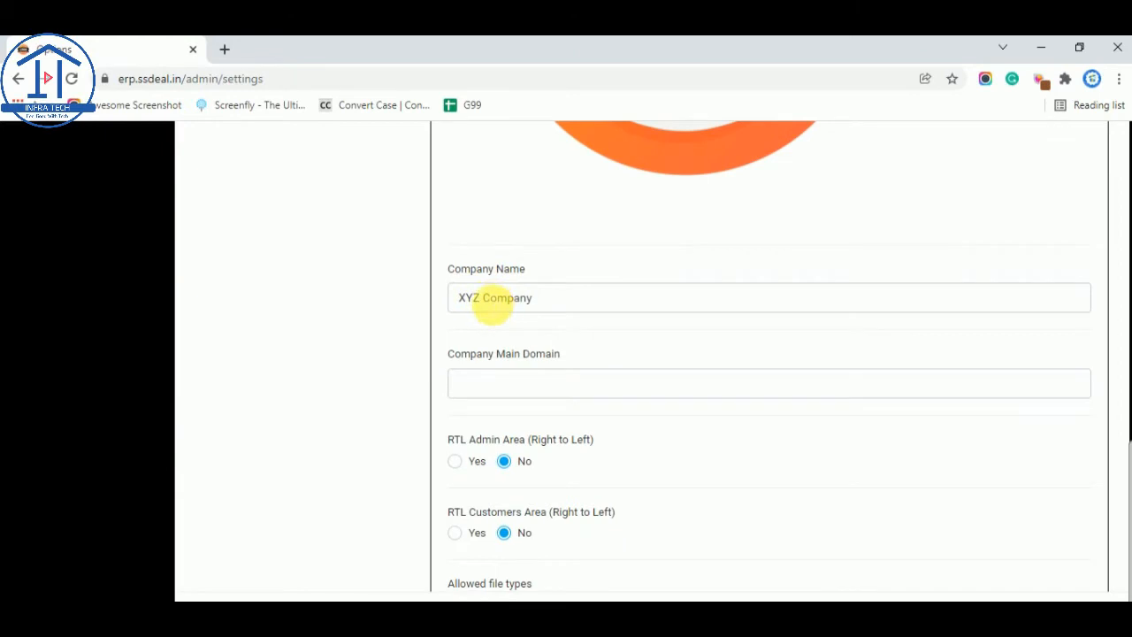
double_click(506, 298)
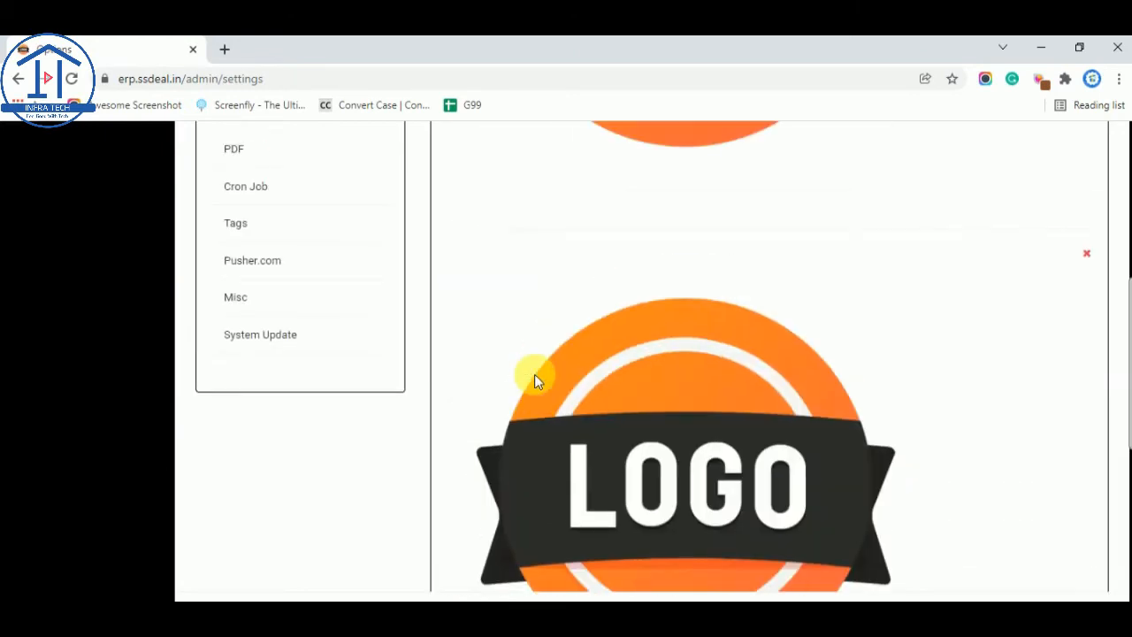
scroll(up, 3)
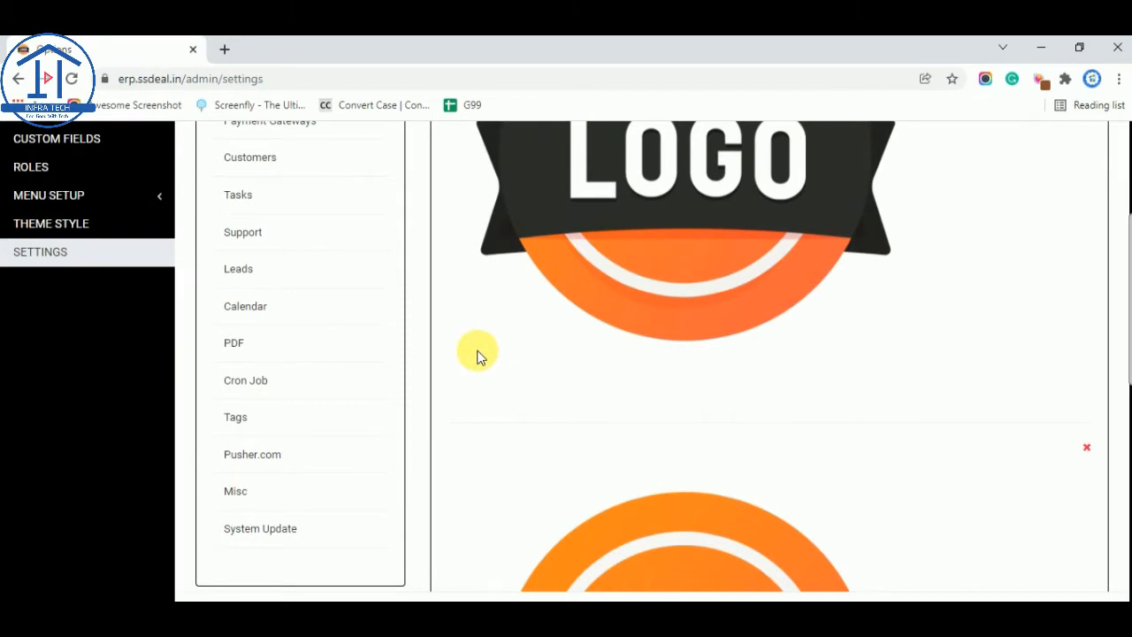
mouse_move(486, 357)
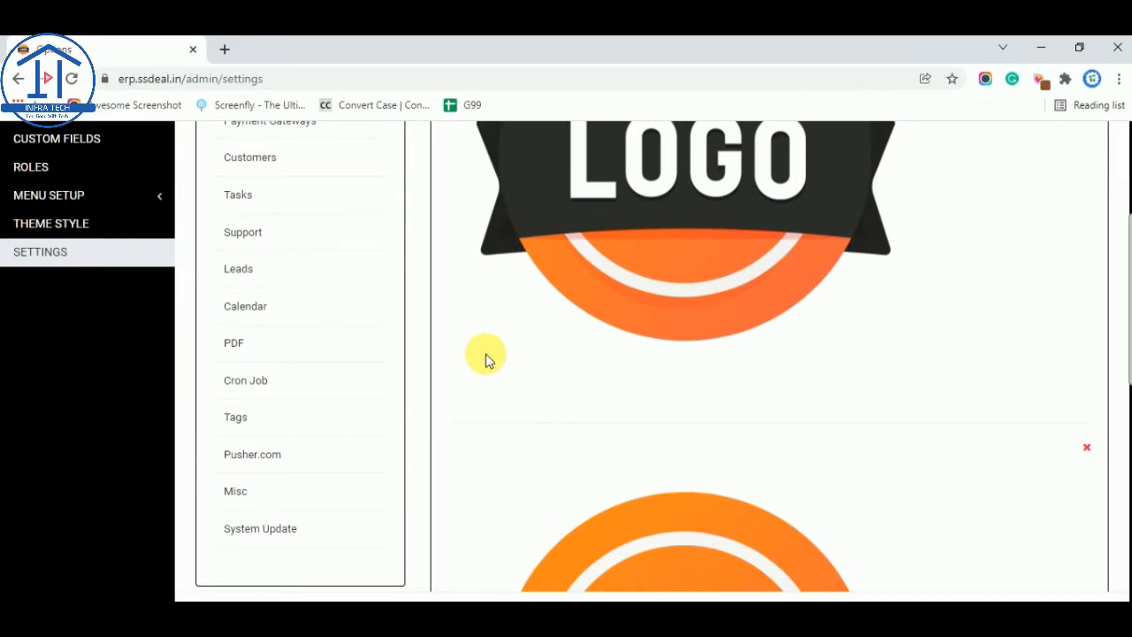
scroll(up, 3)
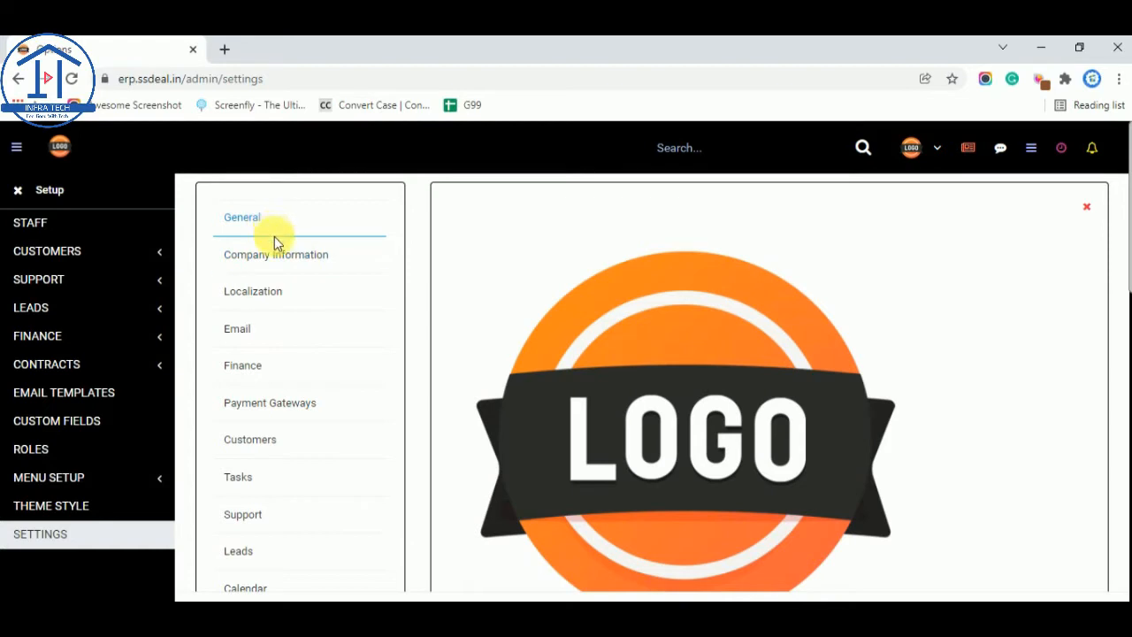
Review Company Information: XYZ Company, Delhi, India, and the information format template.
click(276, 255)
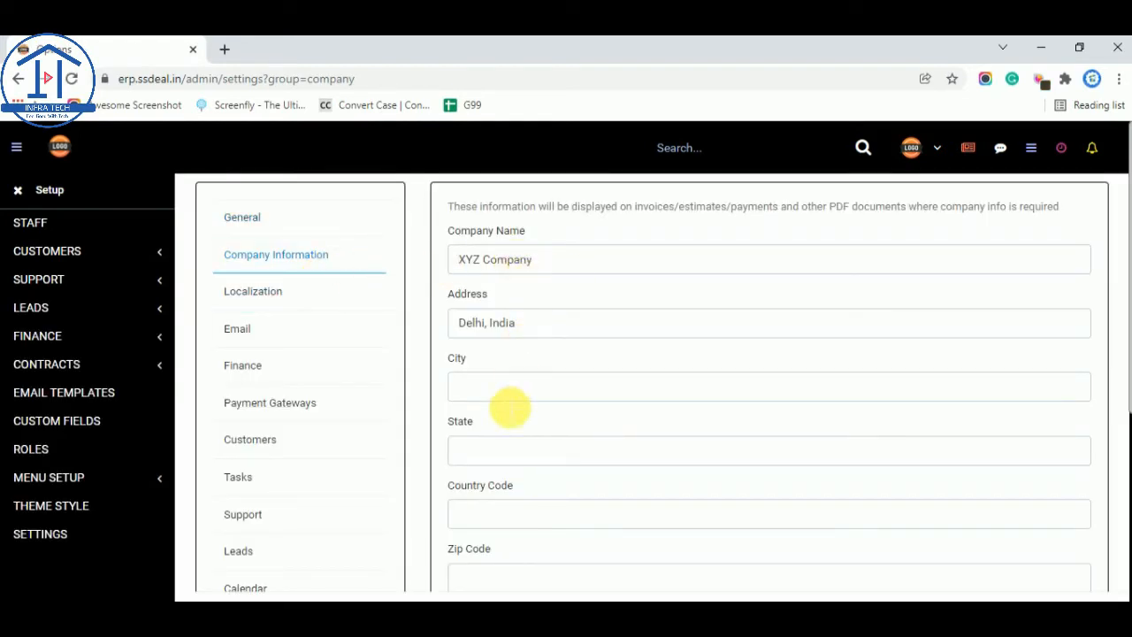
scroll(down, 3)
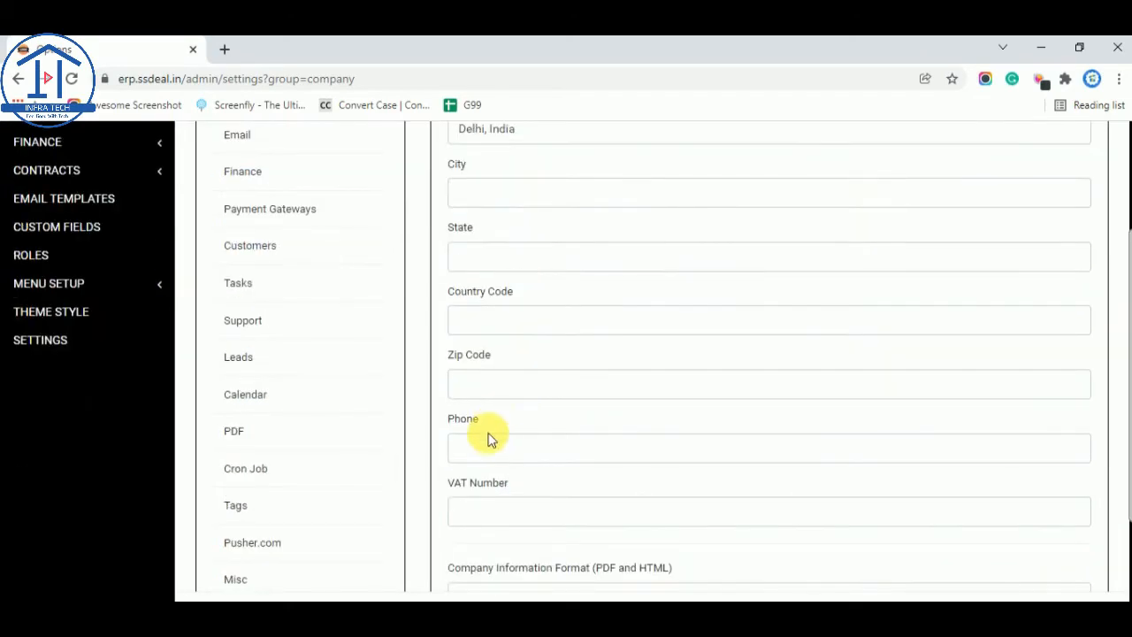
scroll(down, 3)
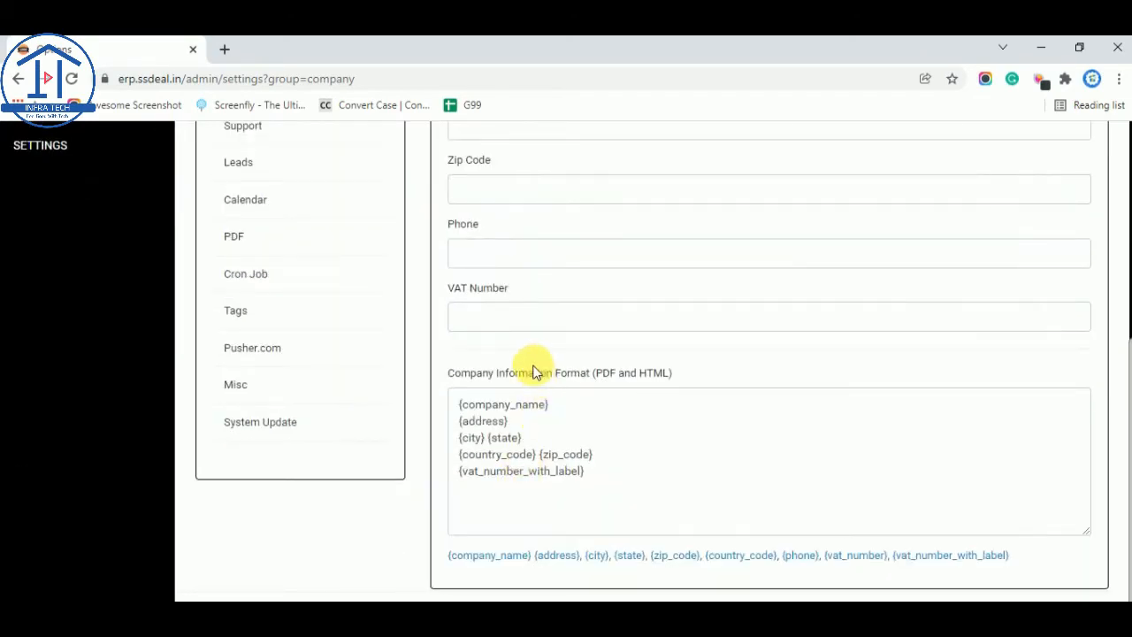
mouse_move(516, 403)
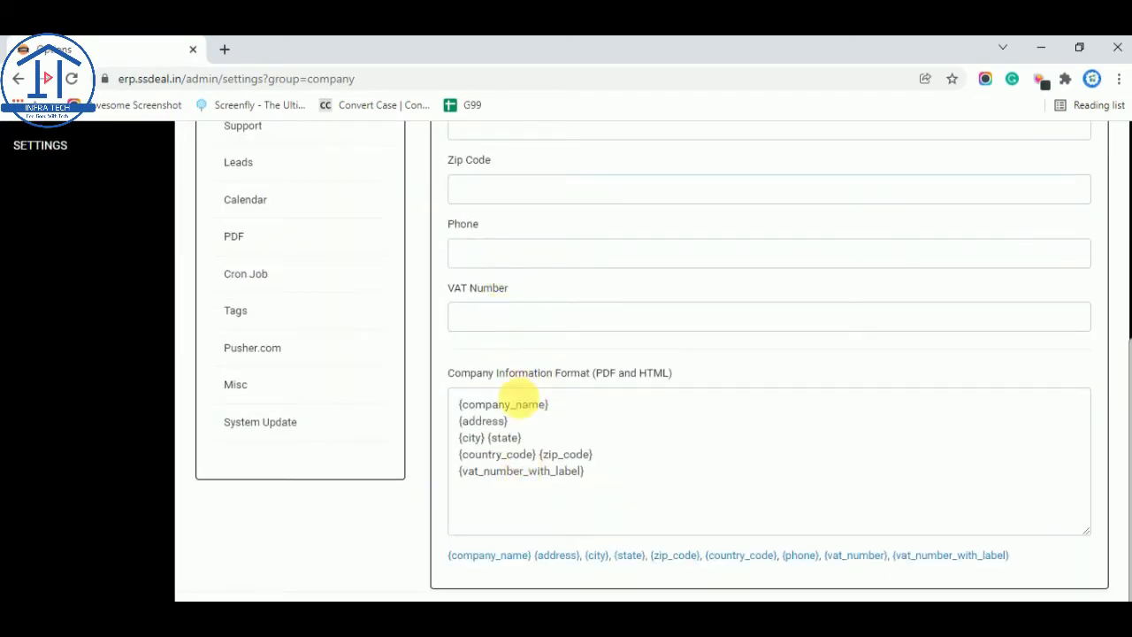
scroll(up, 3)
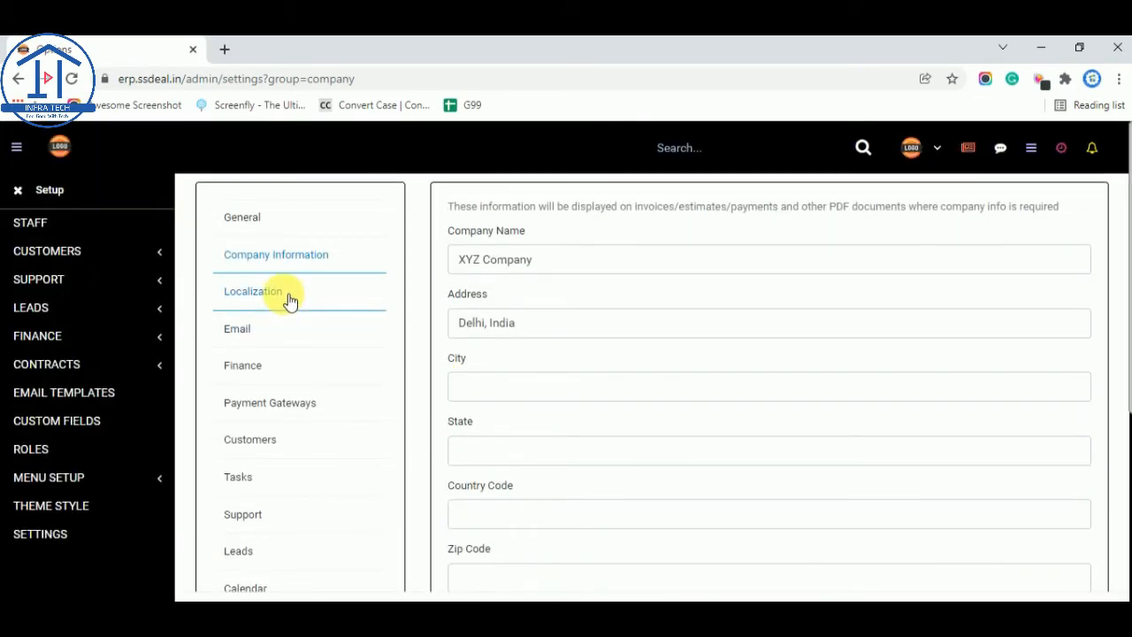
Review Localization: d-m-Y date format, 12-hour time, Asia/Kolkata timezone, English language.
click(253, 290)
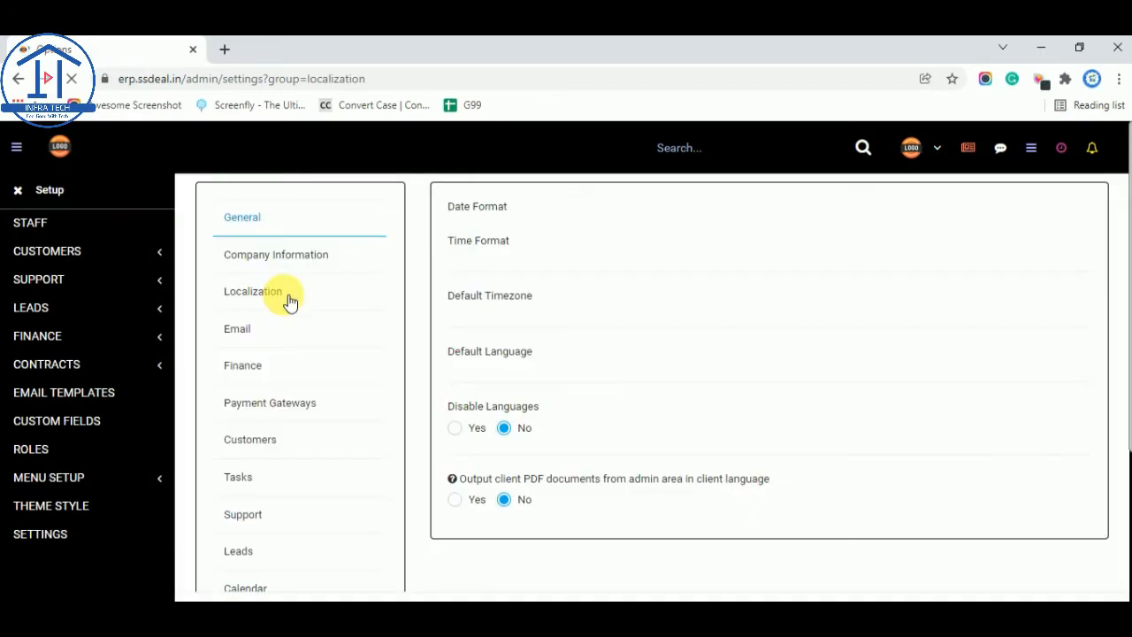
click(764, 235)
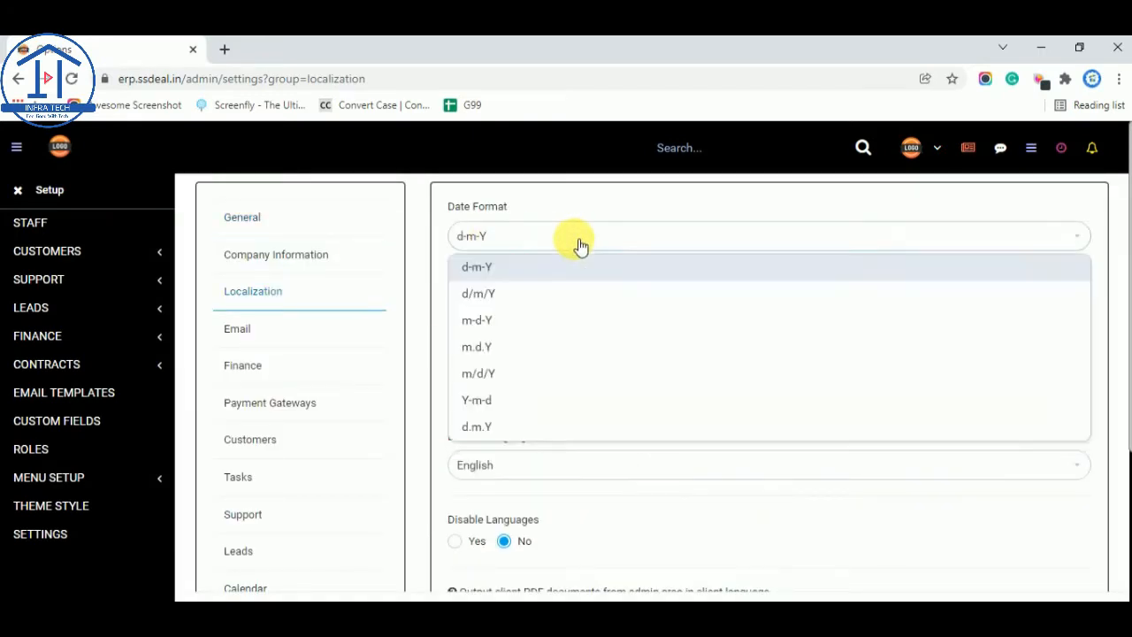
mouse_move(512, 426)
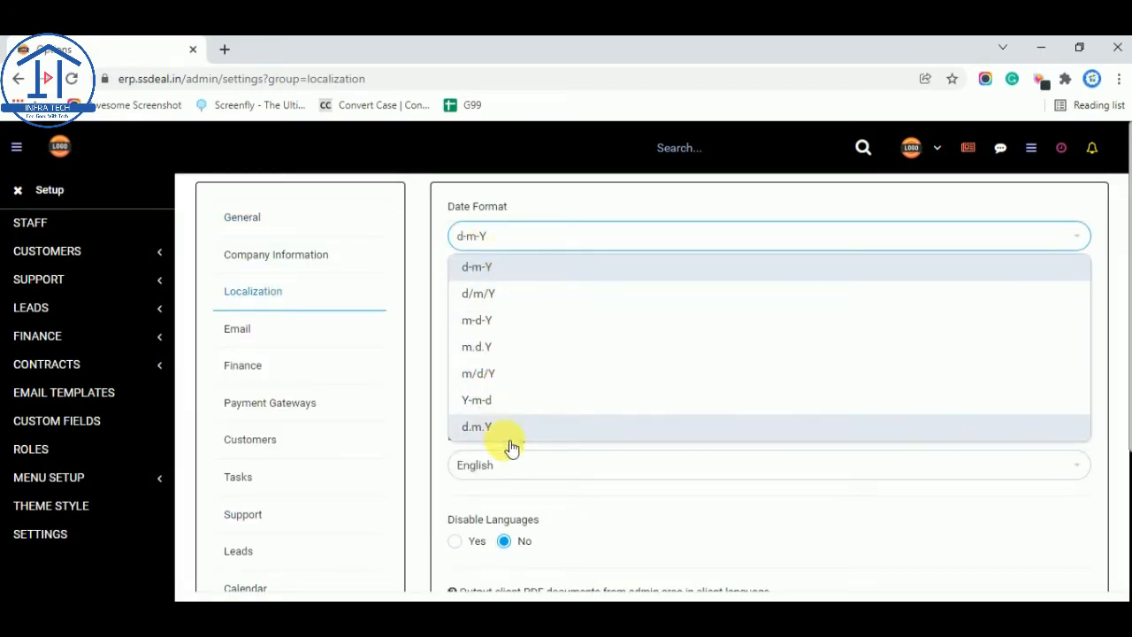
mouse_move(541, 241)
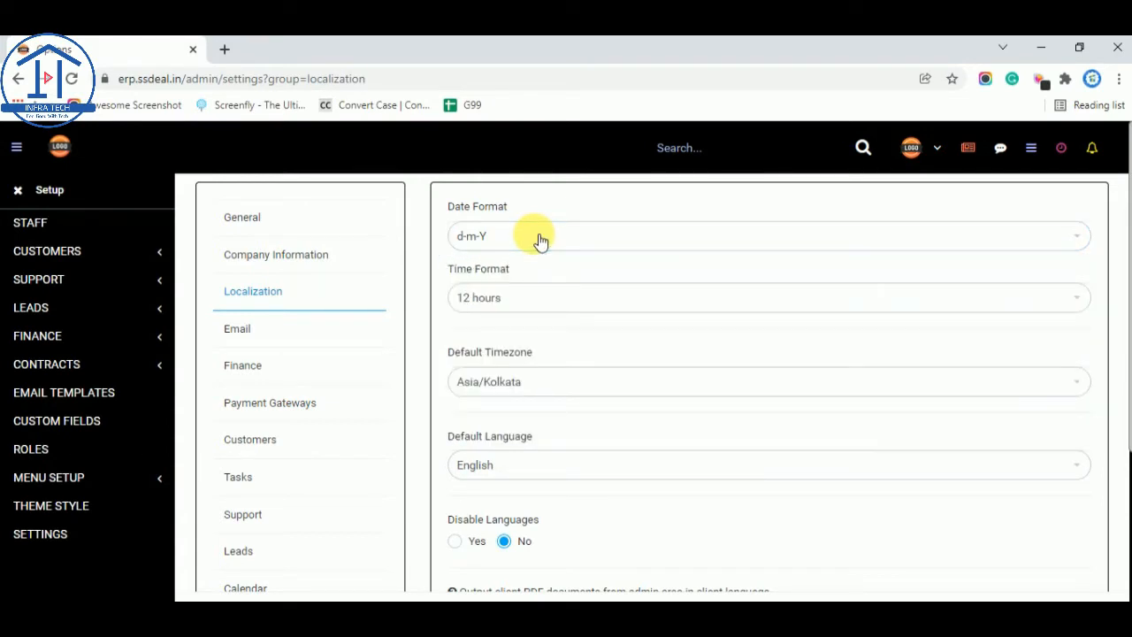
mouse_move(541, 297)
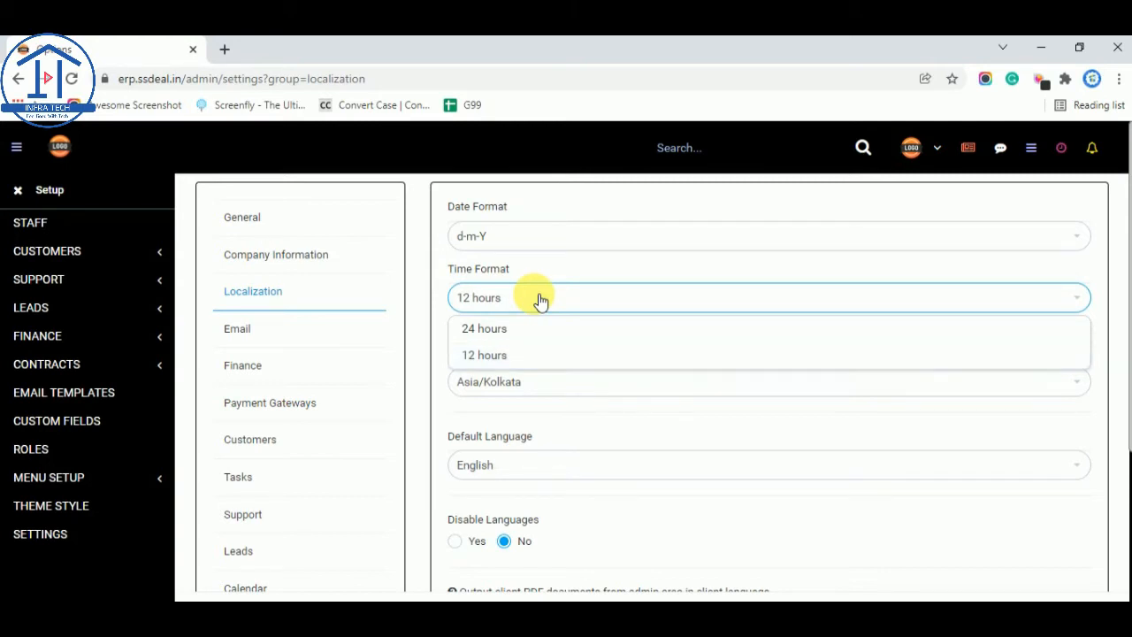
click(485, 354)
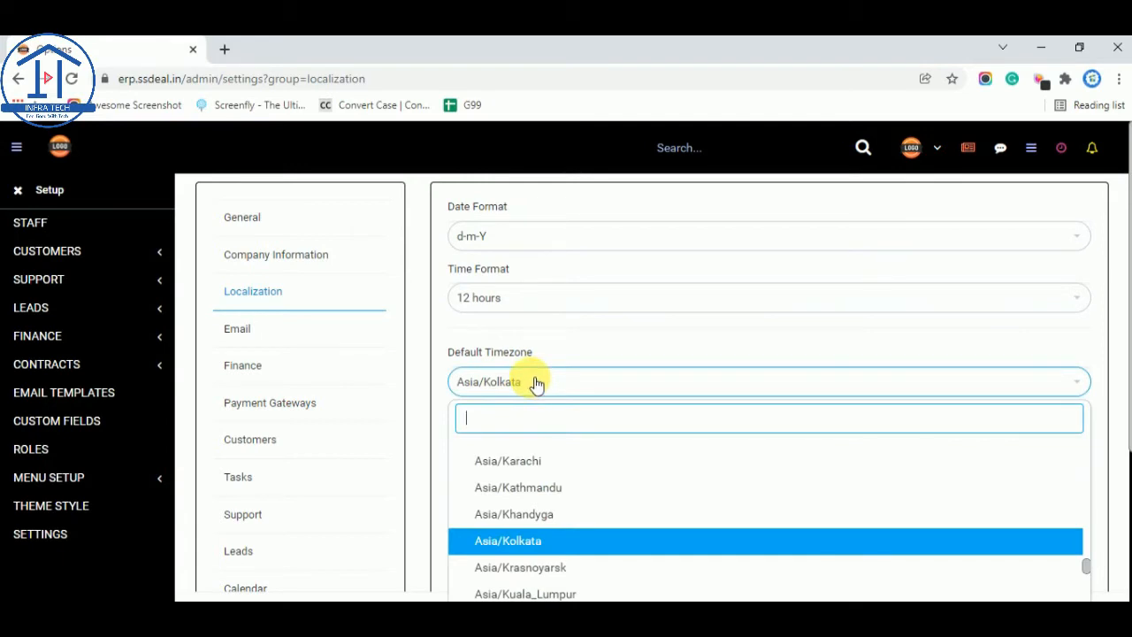
mouse_move(566, 488)
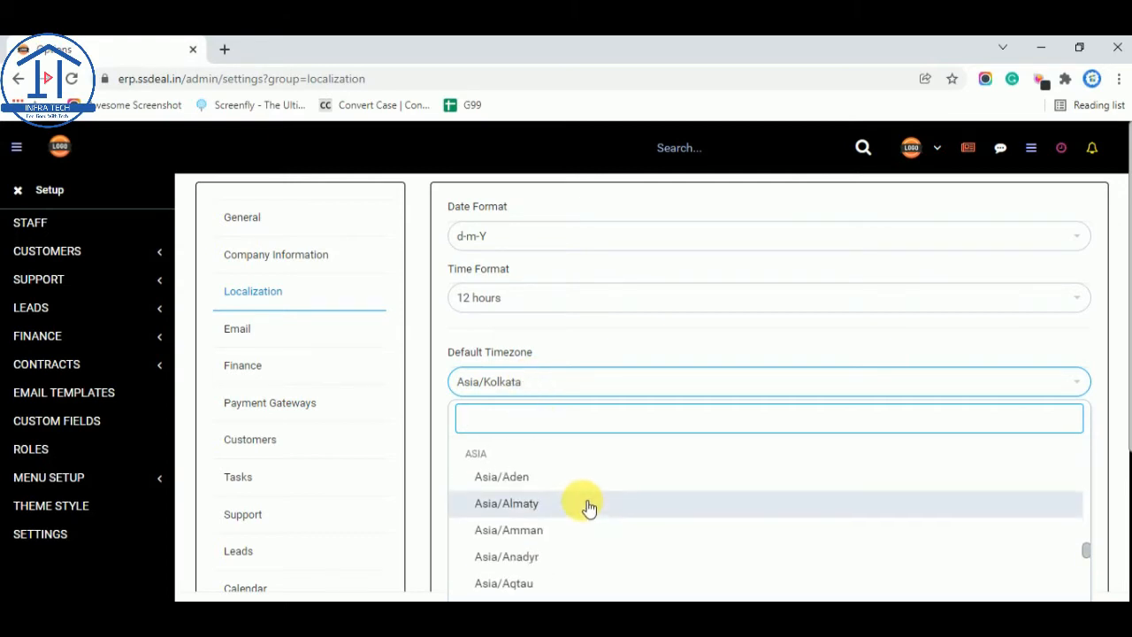
scroll(down, 3)
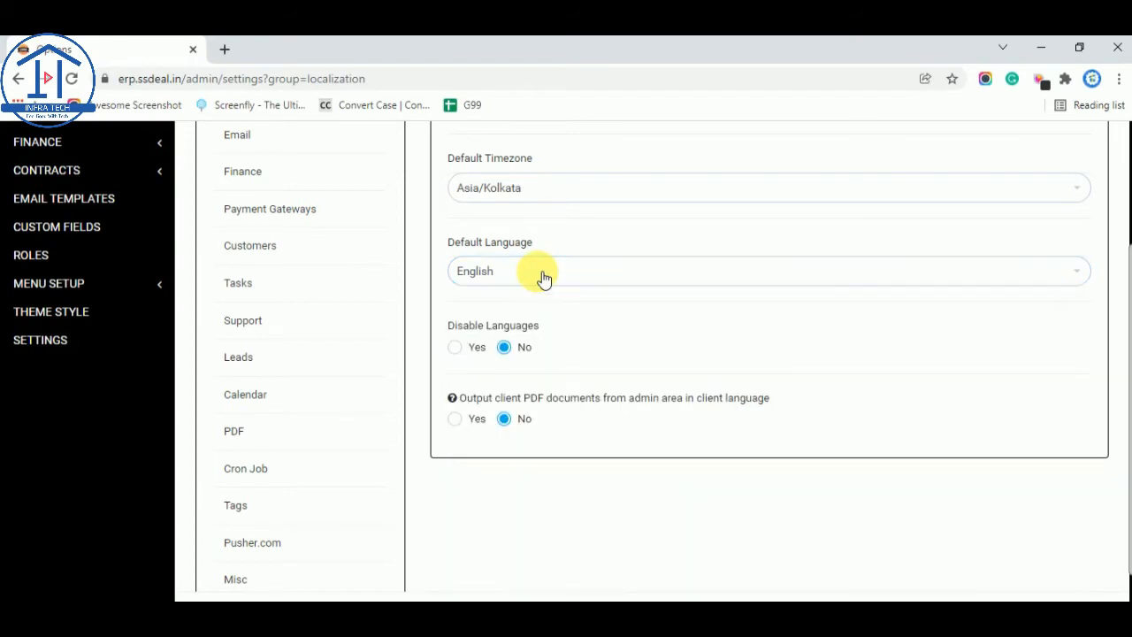
mouse_move(538, 456)
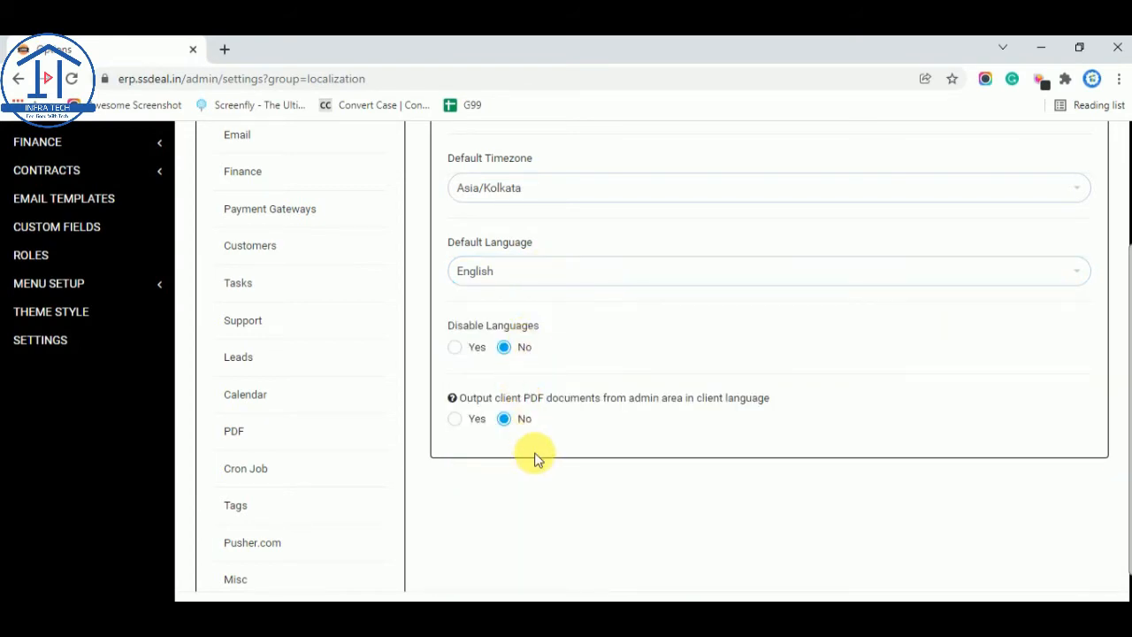
scroll(up, 3)
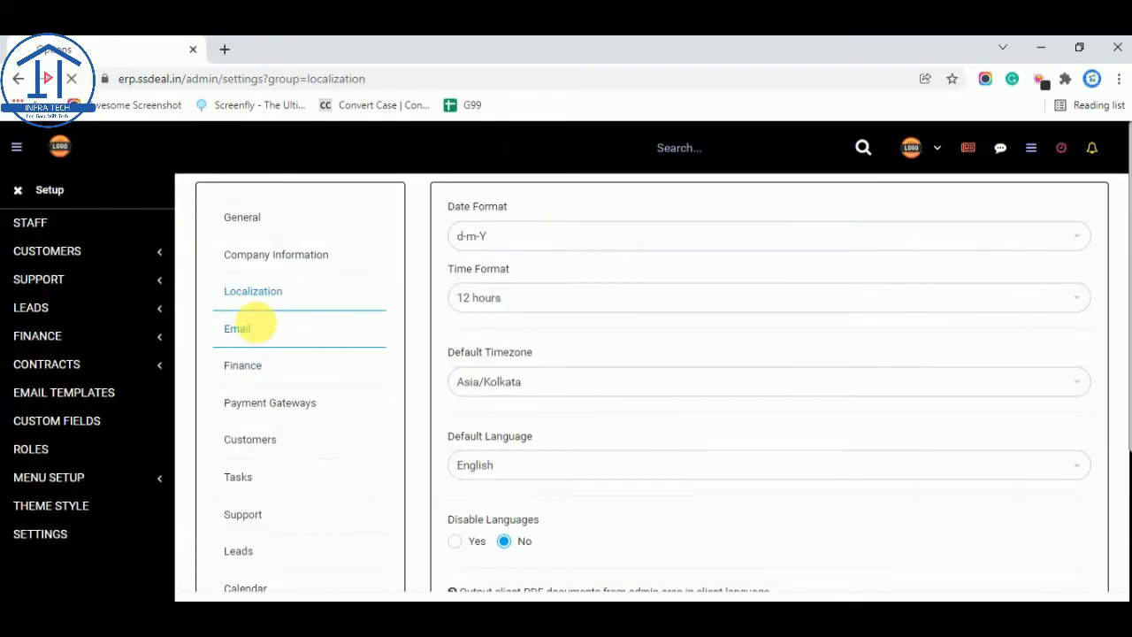
Review the Email settings with SMTP protocol, encryption None and empty host, port and credentials.
click(237, 328)
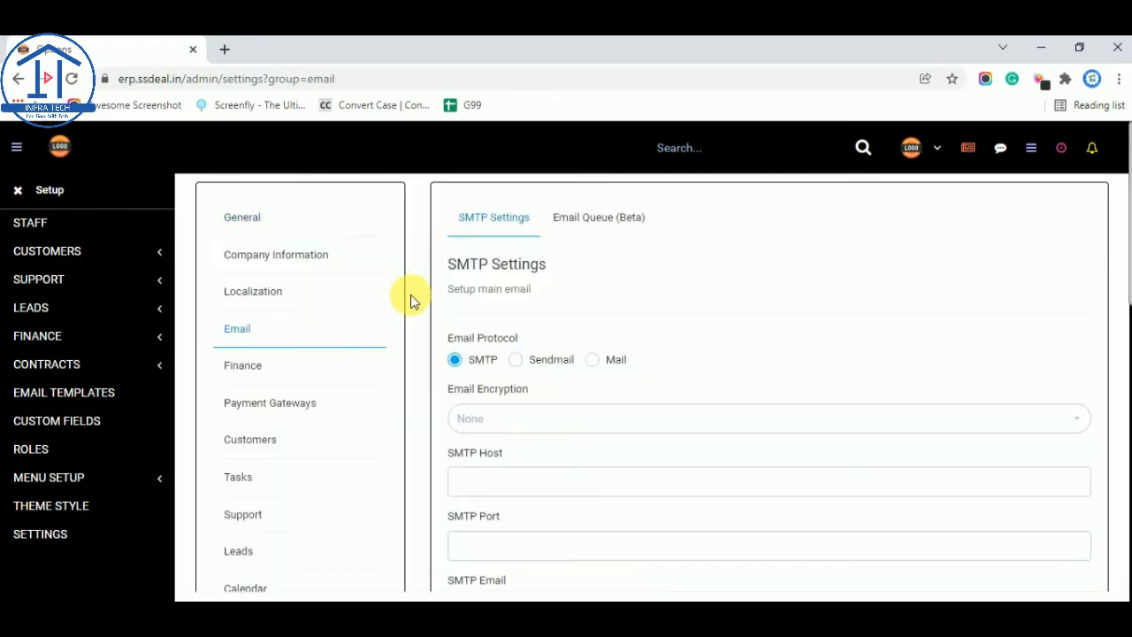
mouse_move(582, 300)
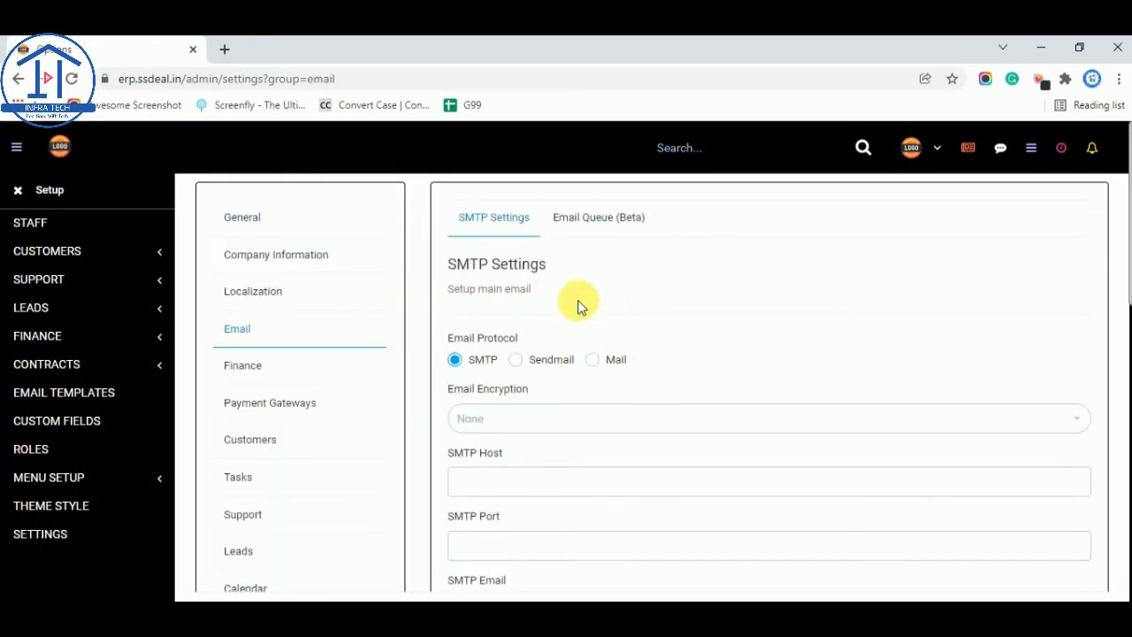
mouse_move(555, 345)
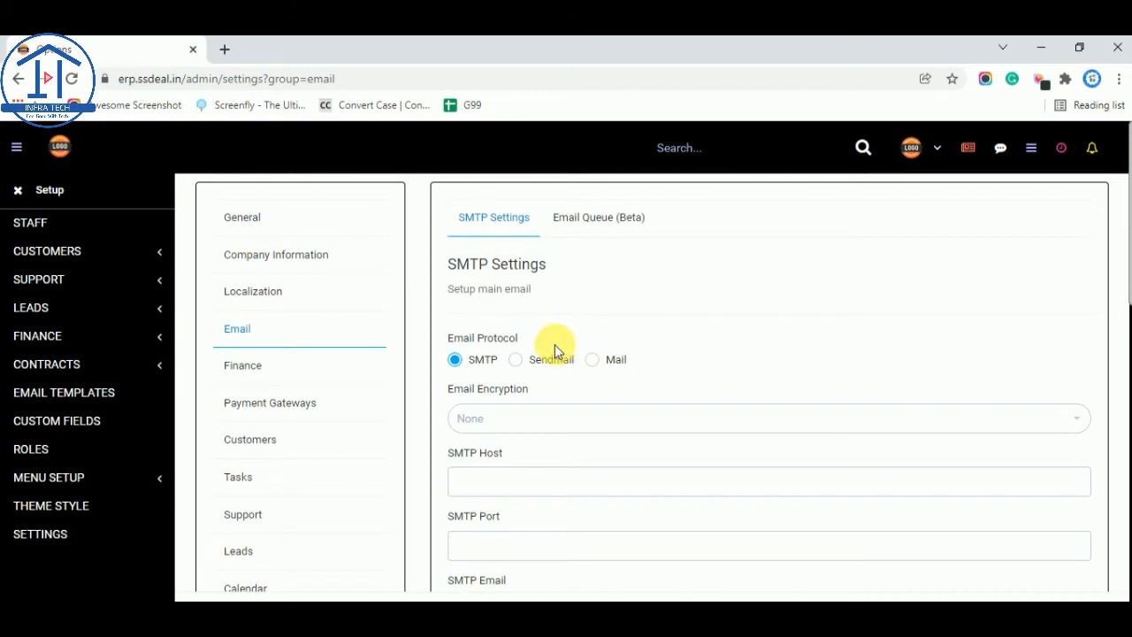
scroll(down, 3)
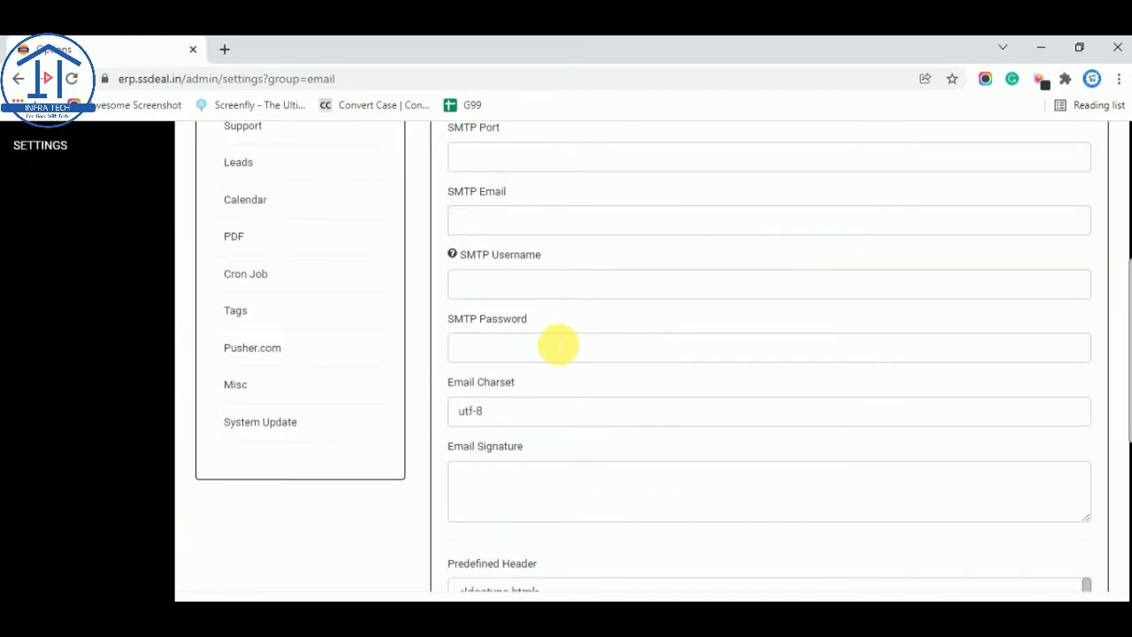
scroll(up, 3)
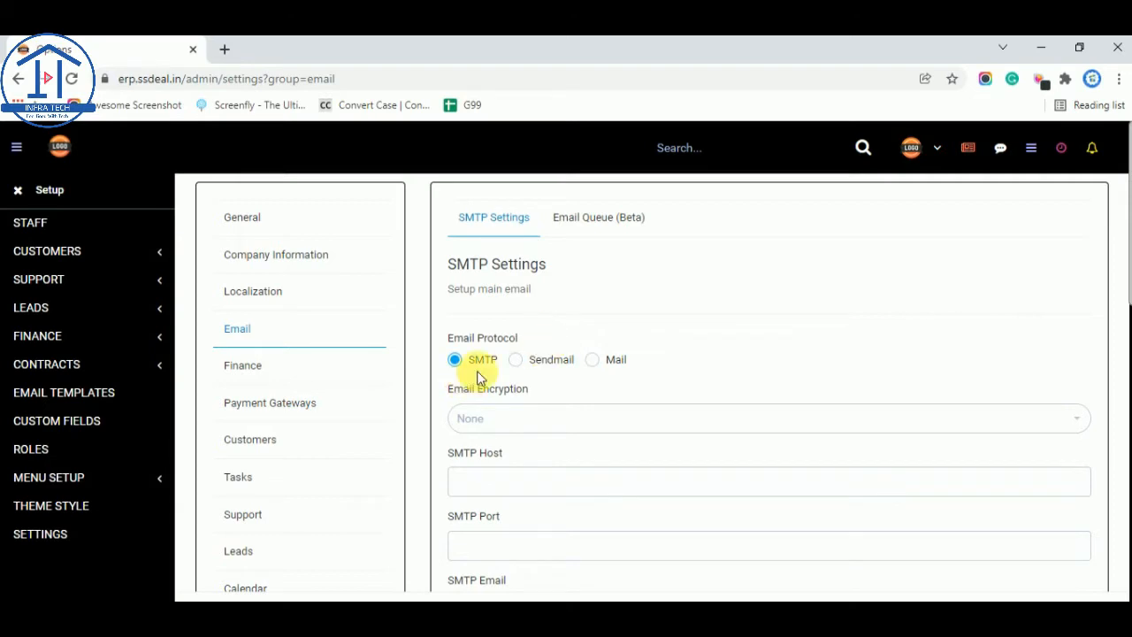
mouse_move(487, 375)
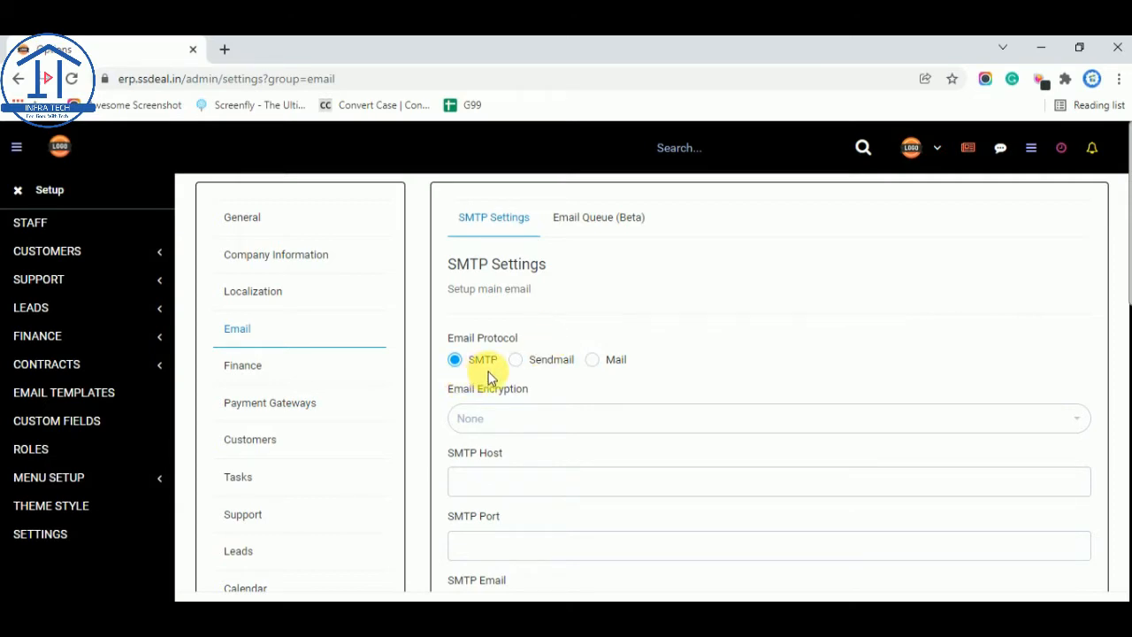
mouse_move(386, 354)
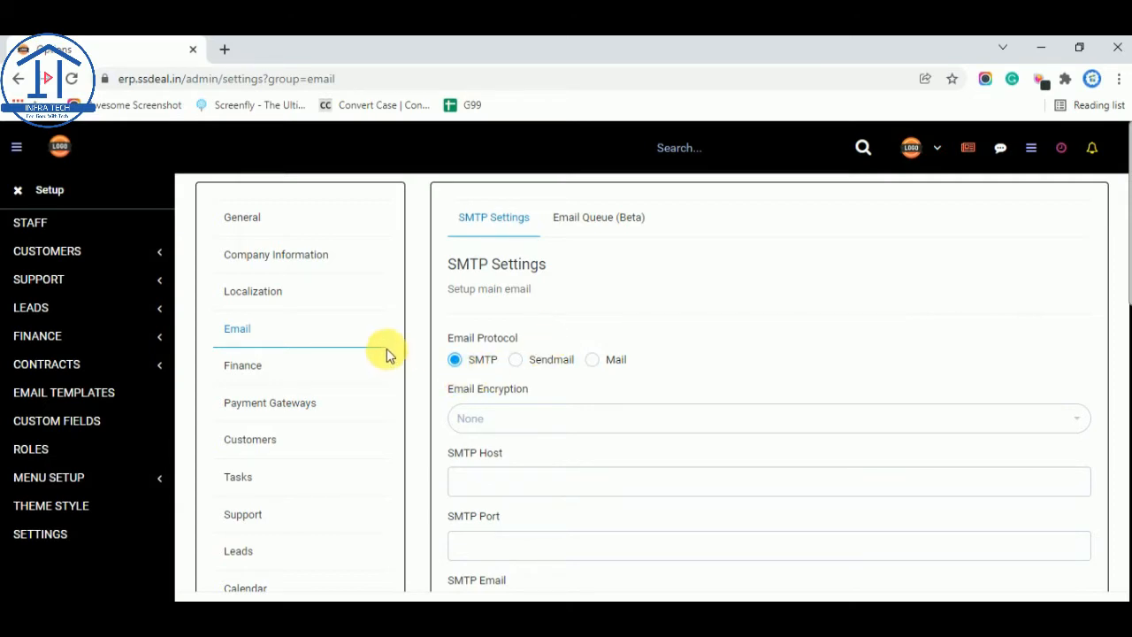
mouse_move(352, 343)
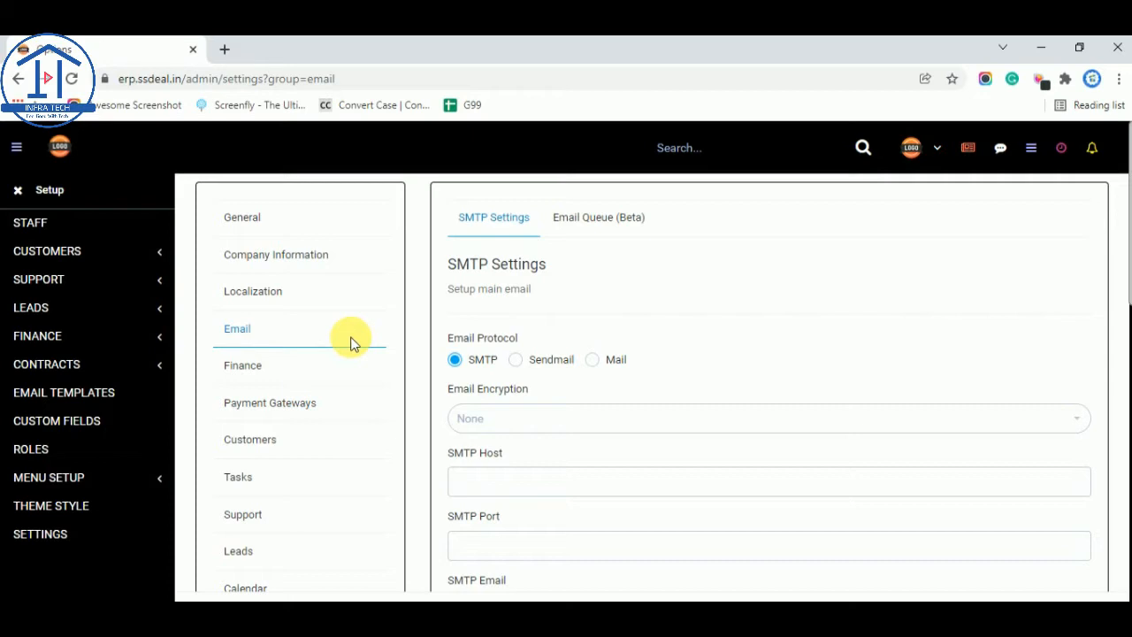
mouse_move(509, 433)
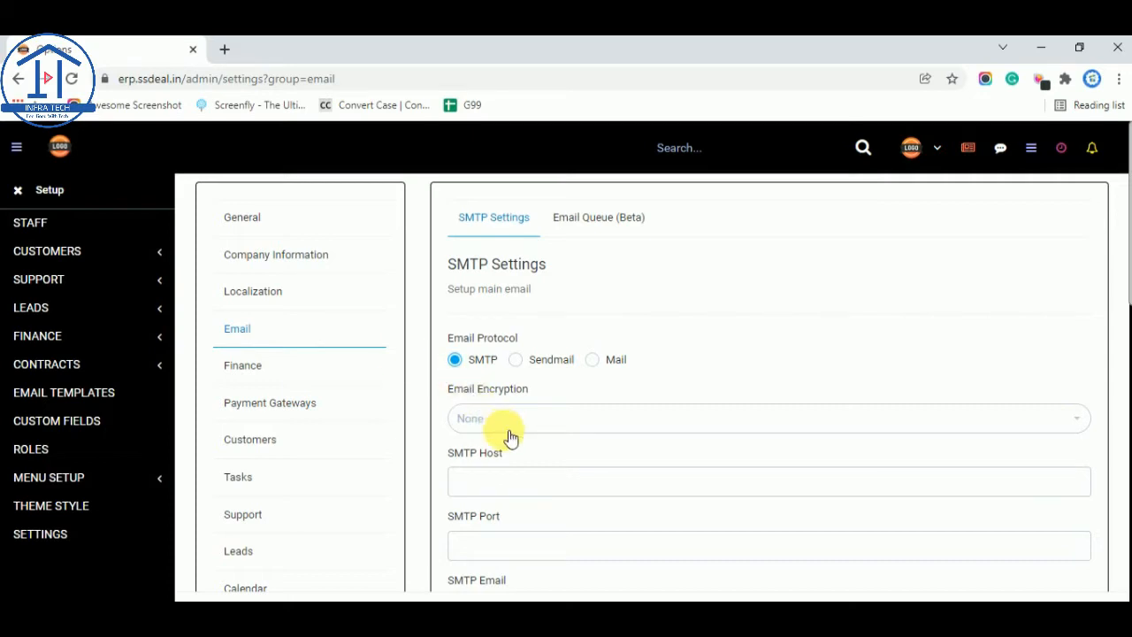
scroll(down, 3)
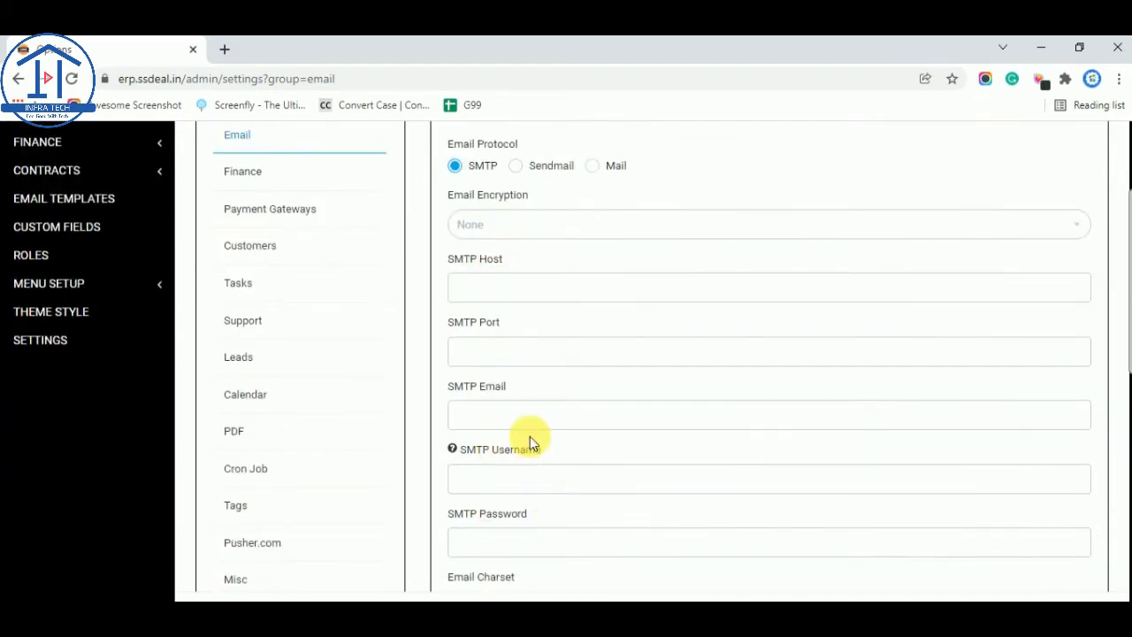
scroll(up, 3)
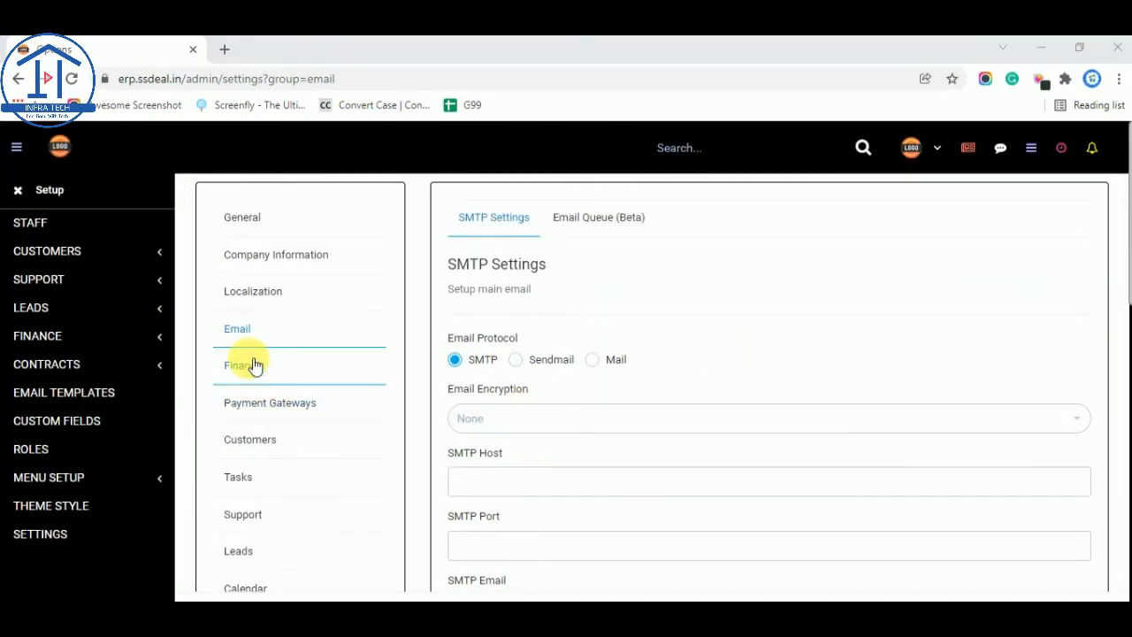
Review Finance general options: decimal separator, padding zeros 6, per-item tax, currency before amount.
click(243, 364)
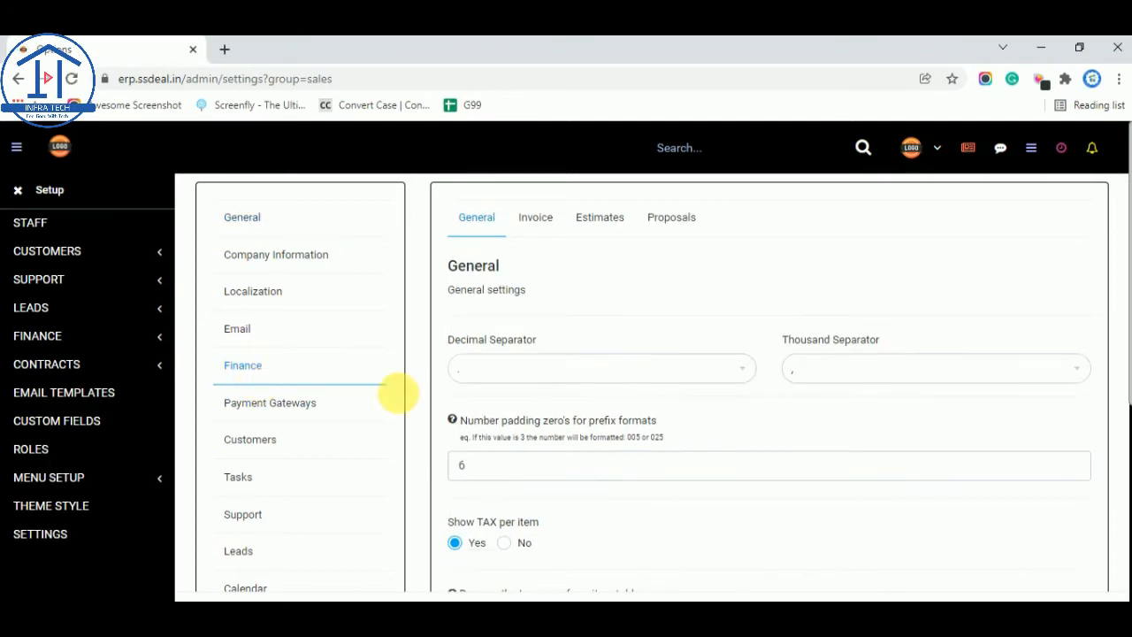
mouse_move(496, 351)
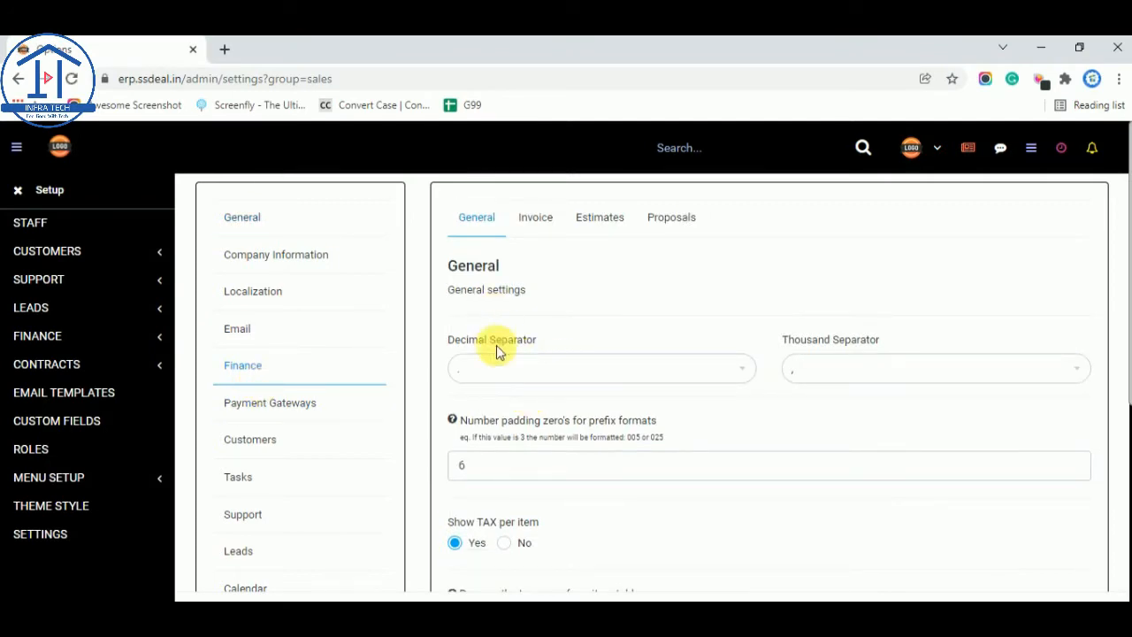
click(601, 368)
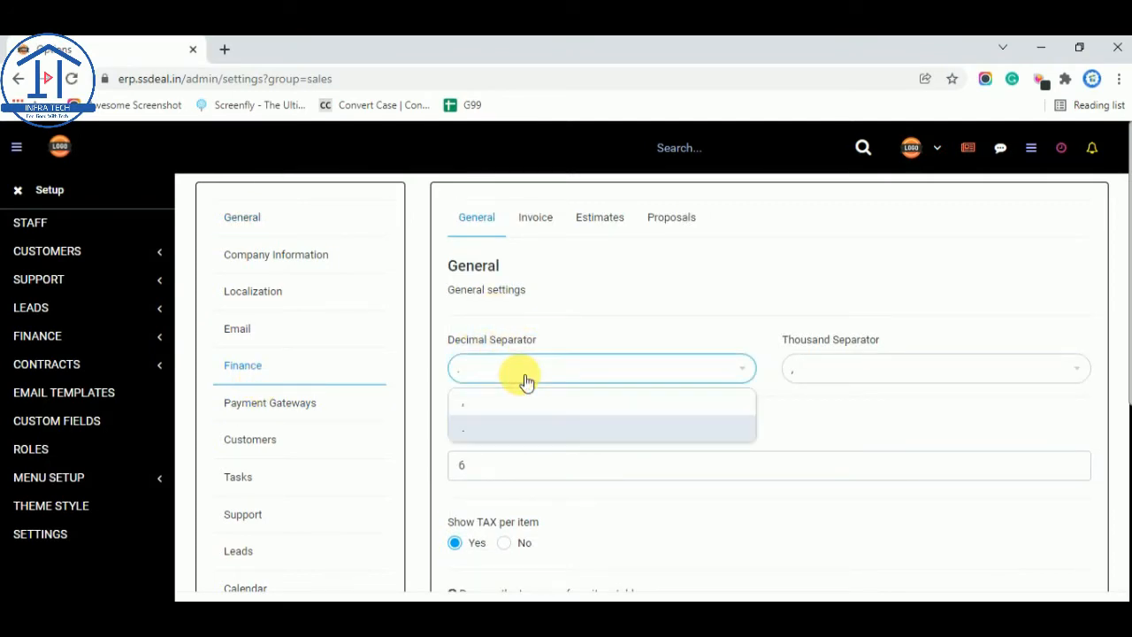
click(934, 368)
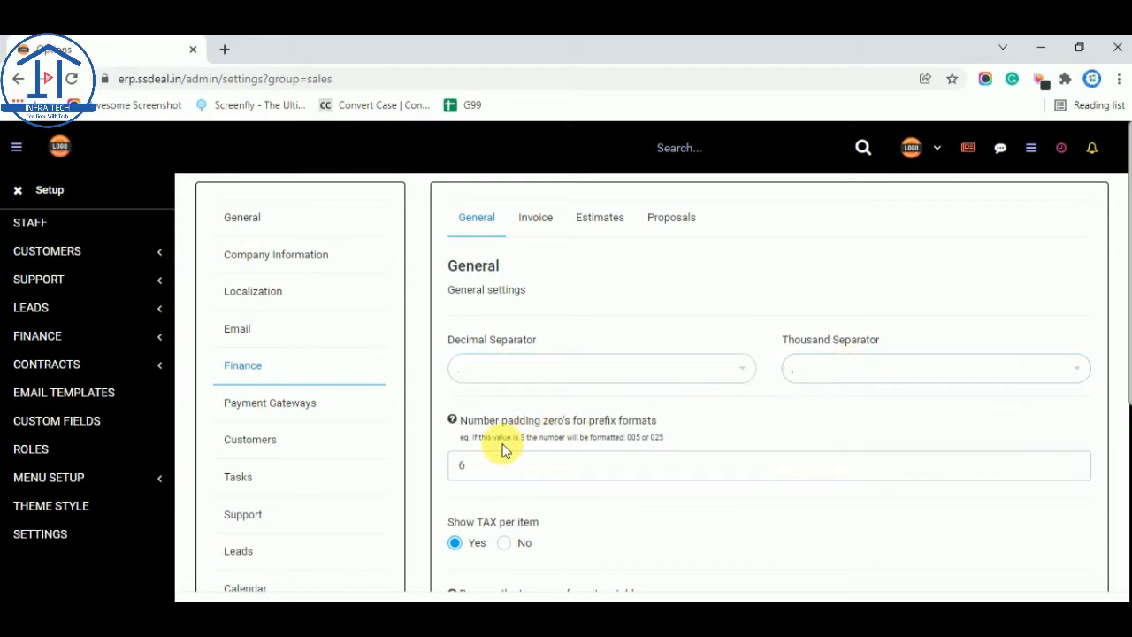
scroll(down, 3)
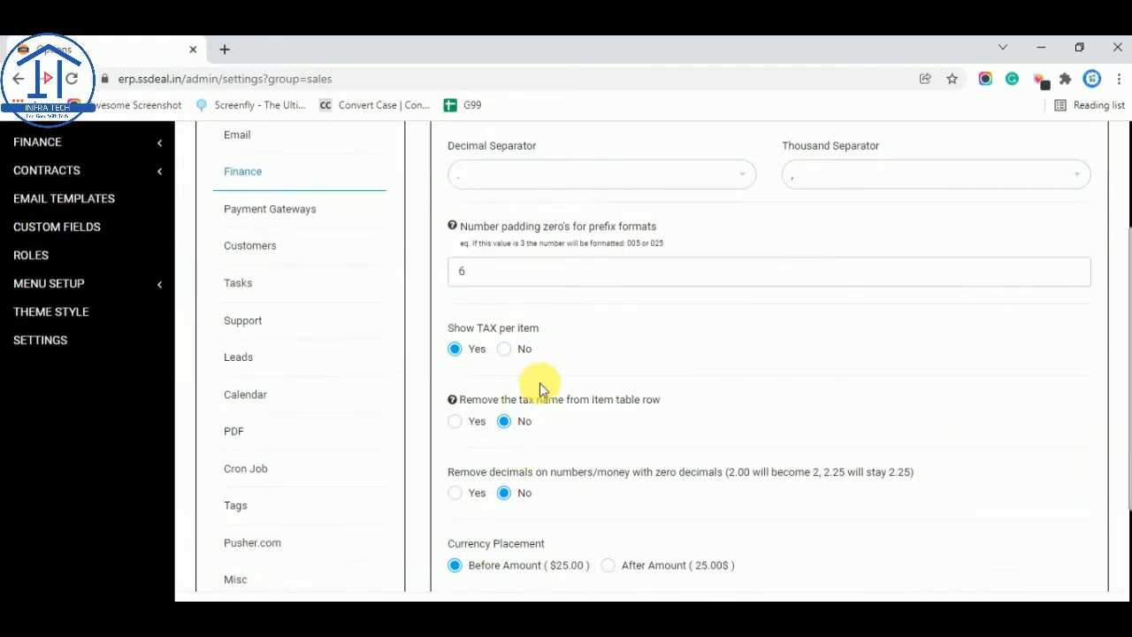
mouse_move(537, 385)
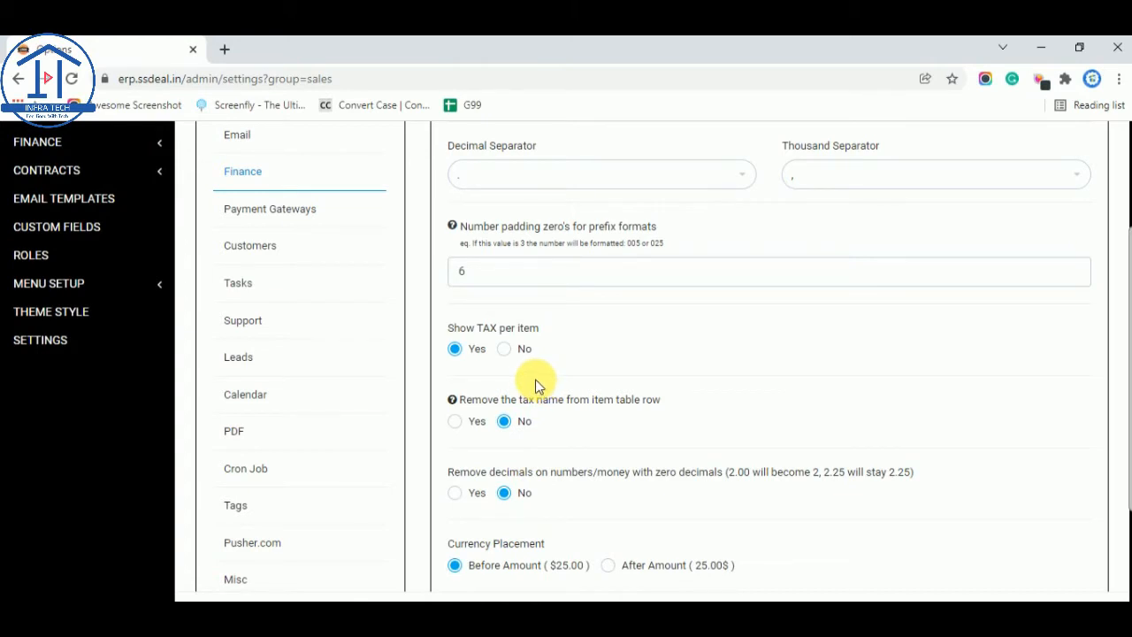
scroll(down, 3)
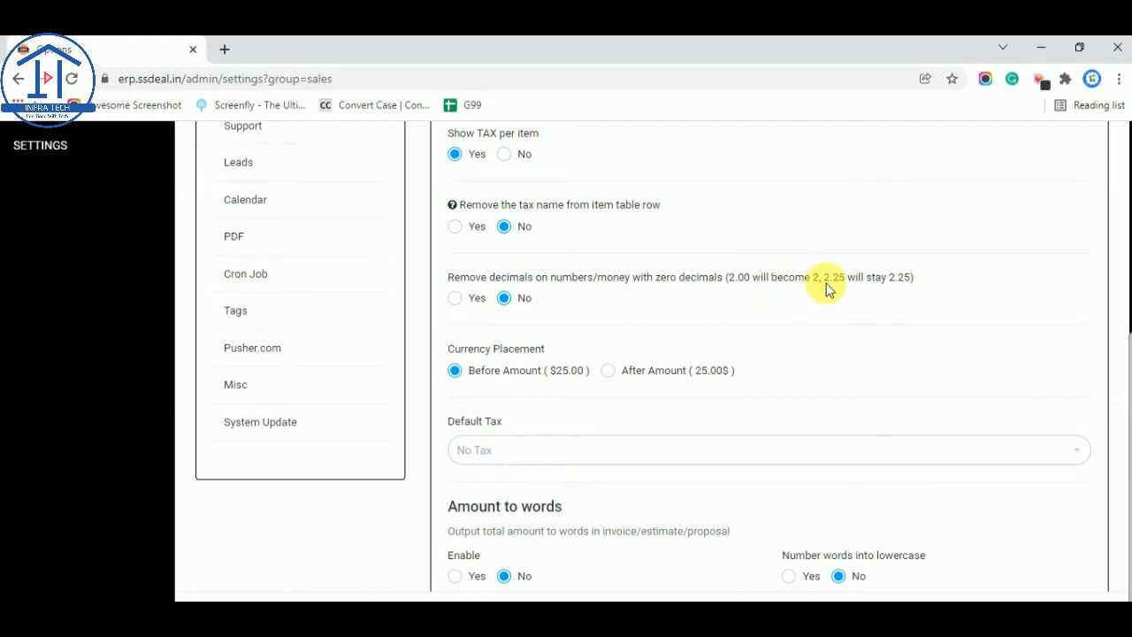
mouse_move(546, 375)
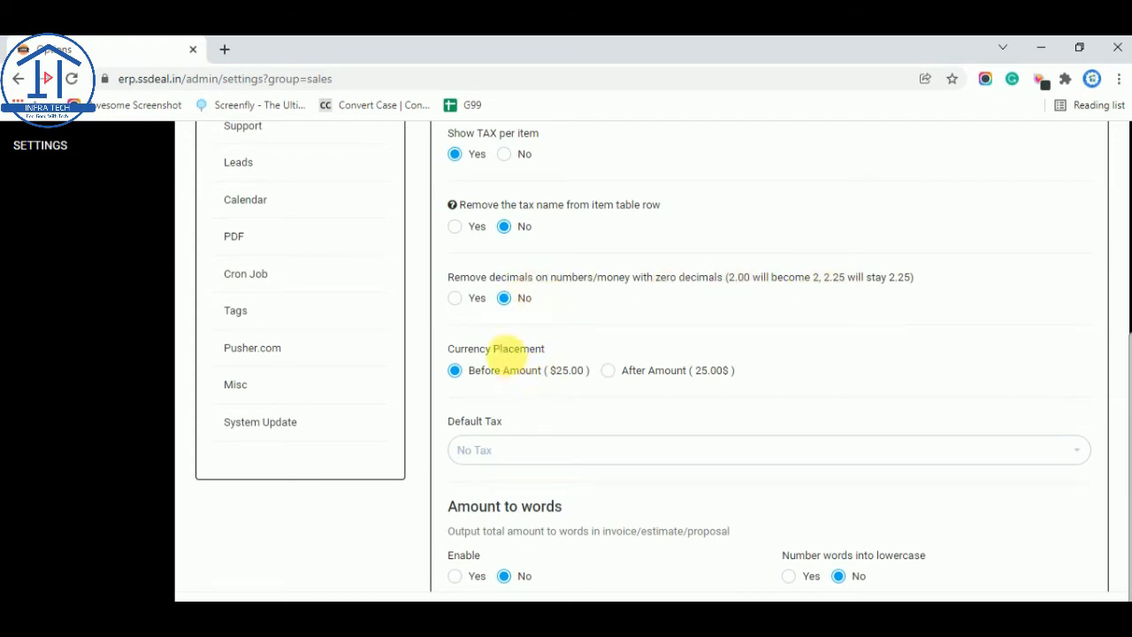
scroll(down, 3)
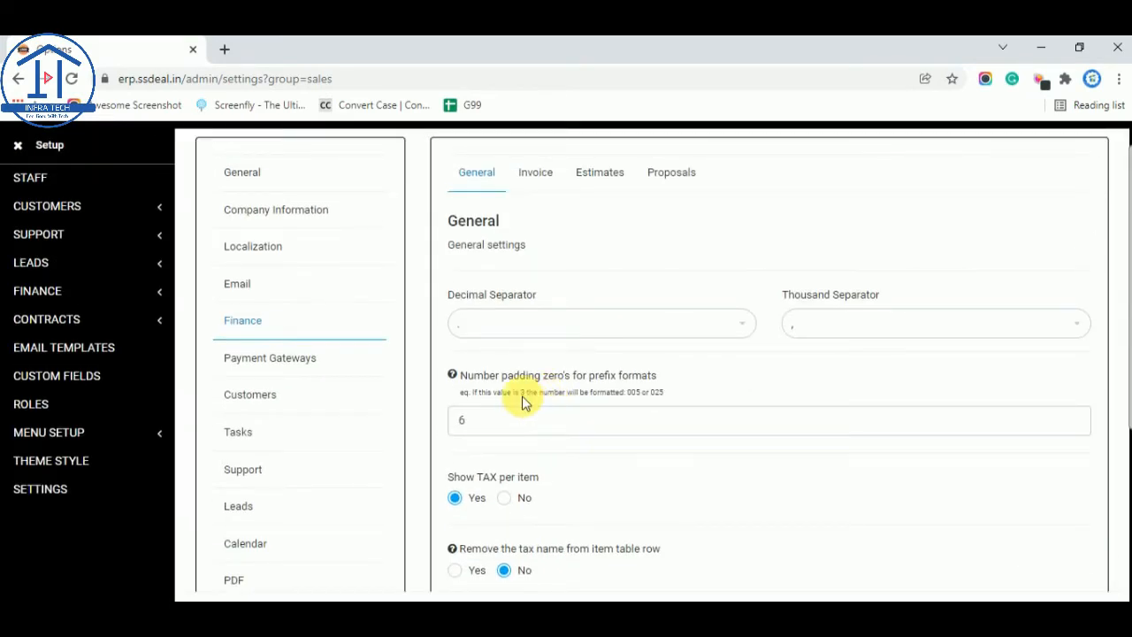
mouse_move(8, 43)
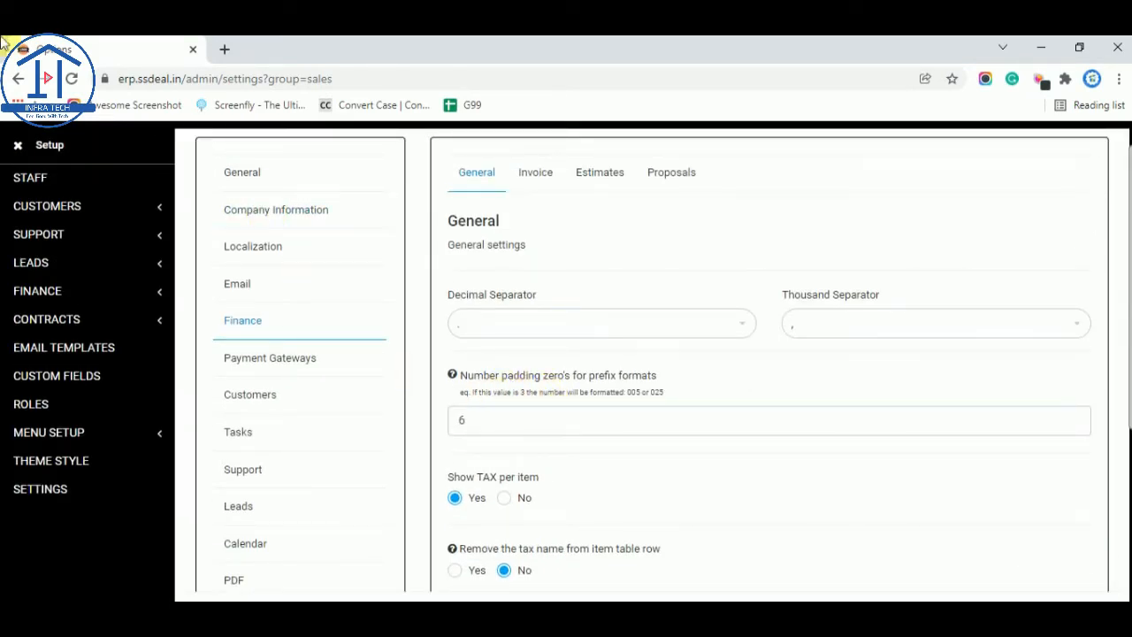
mouse_move(407, 334)
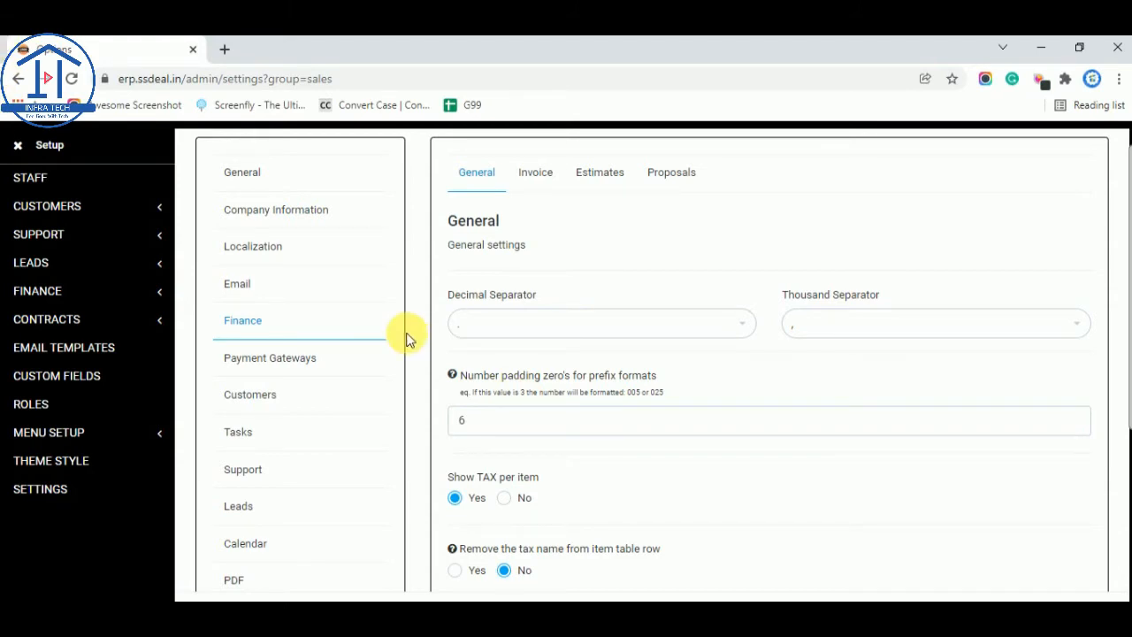
mouse_move(305, 357)
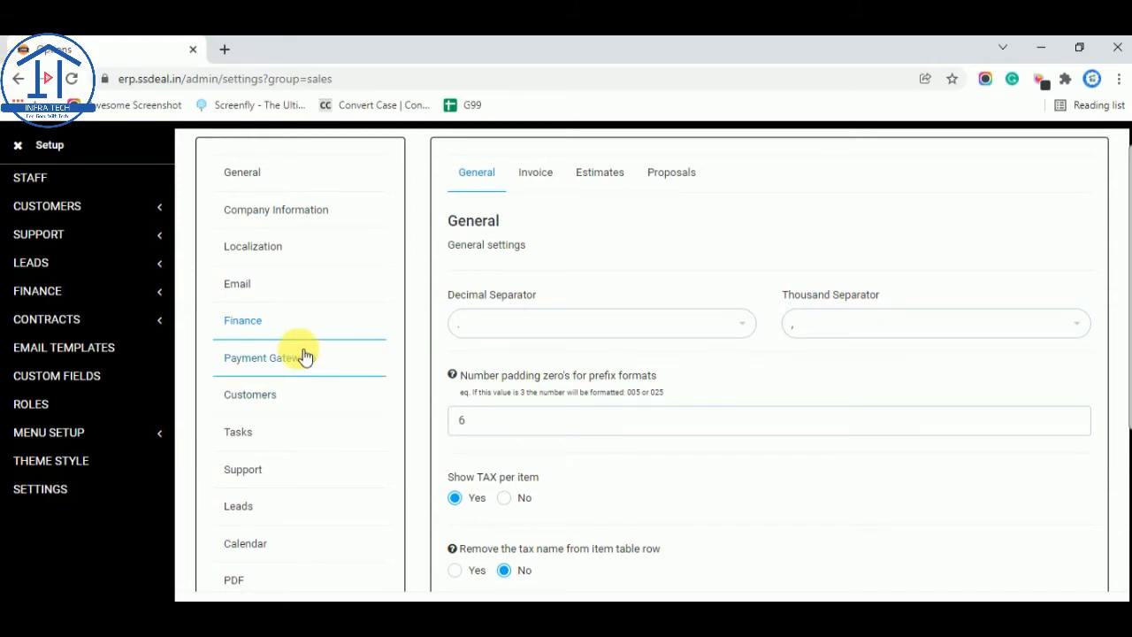
Review Payment Gateways with customer payment notifications and amount modification enabled.
click(262, 357)
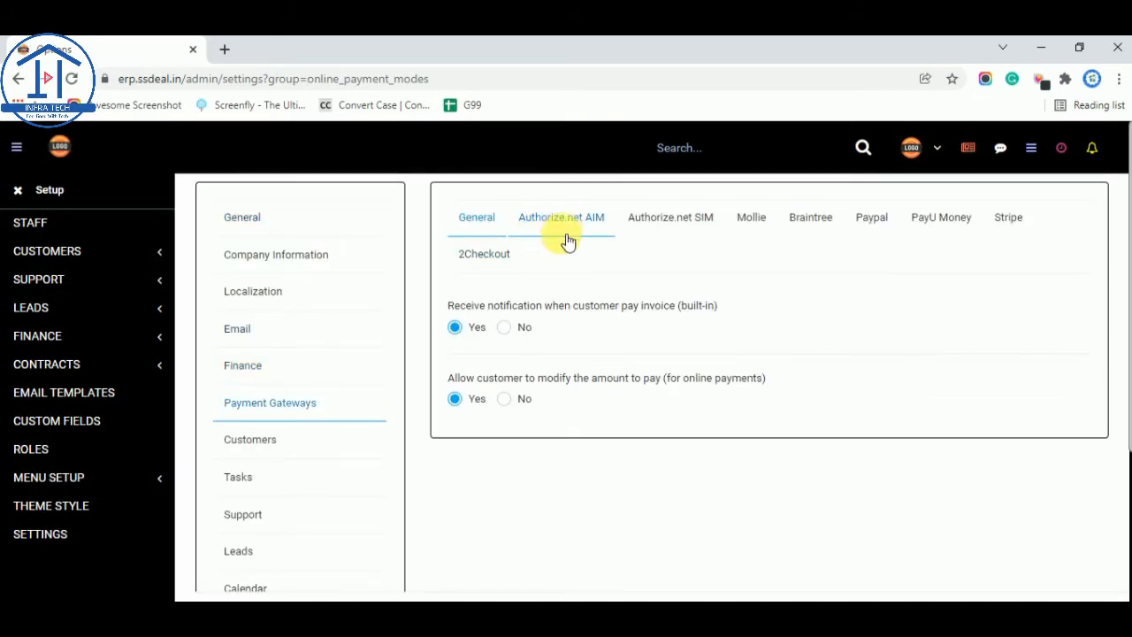
mouse_move(640, 223)
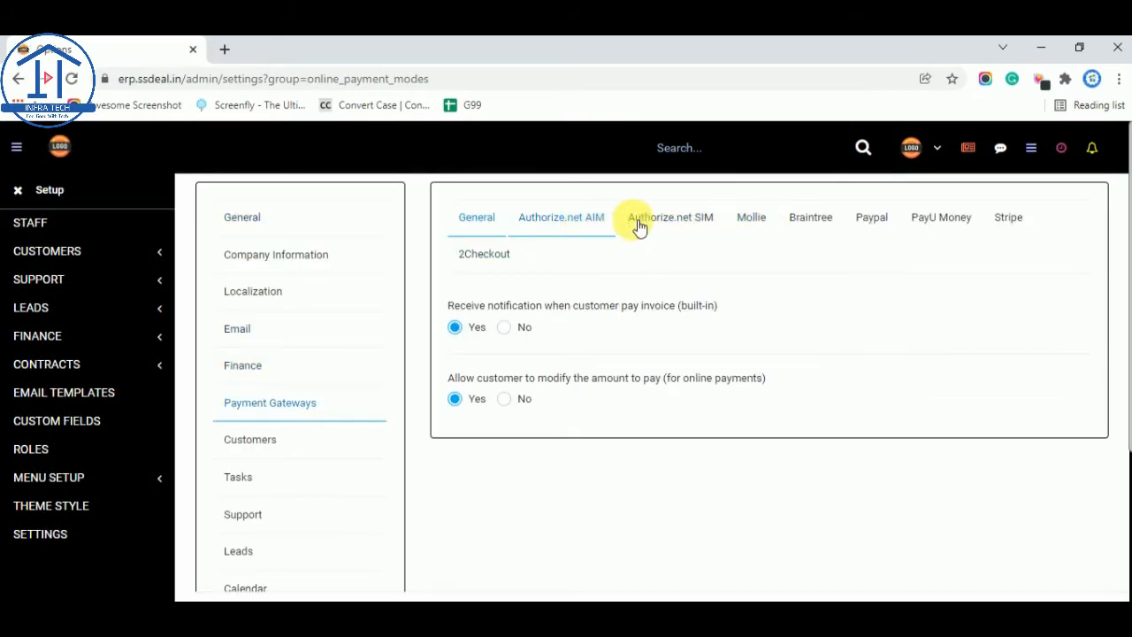
mouse_move(870, 216)
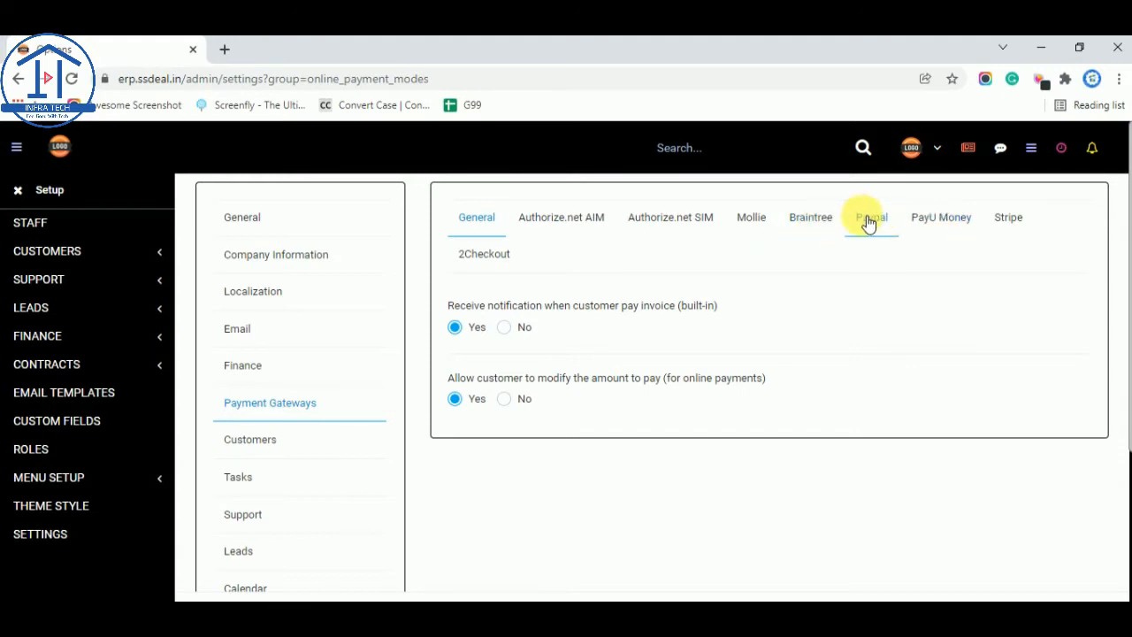
mouse_move(941, 215)
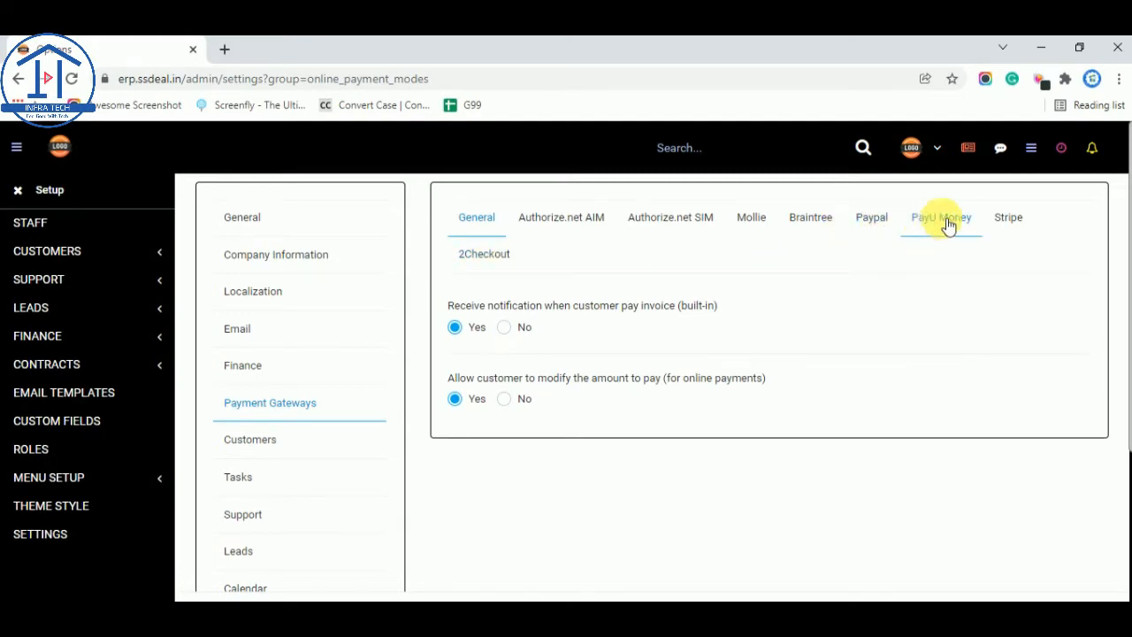
mouse_move(699, 221)
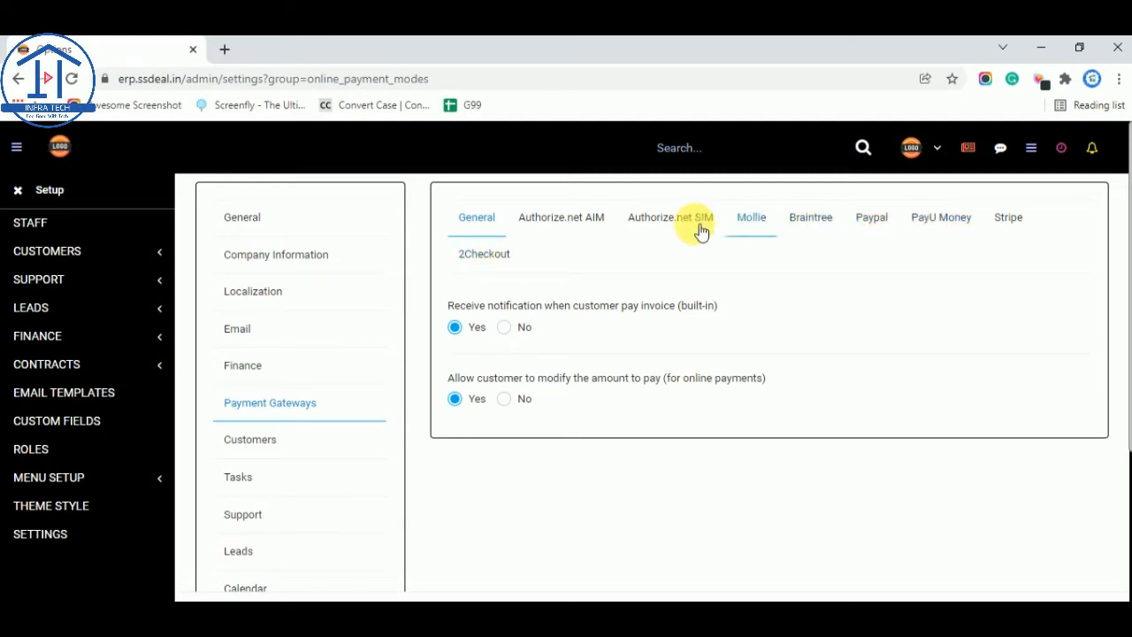
mouse_move(721, 232)
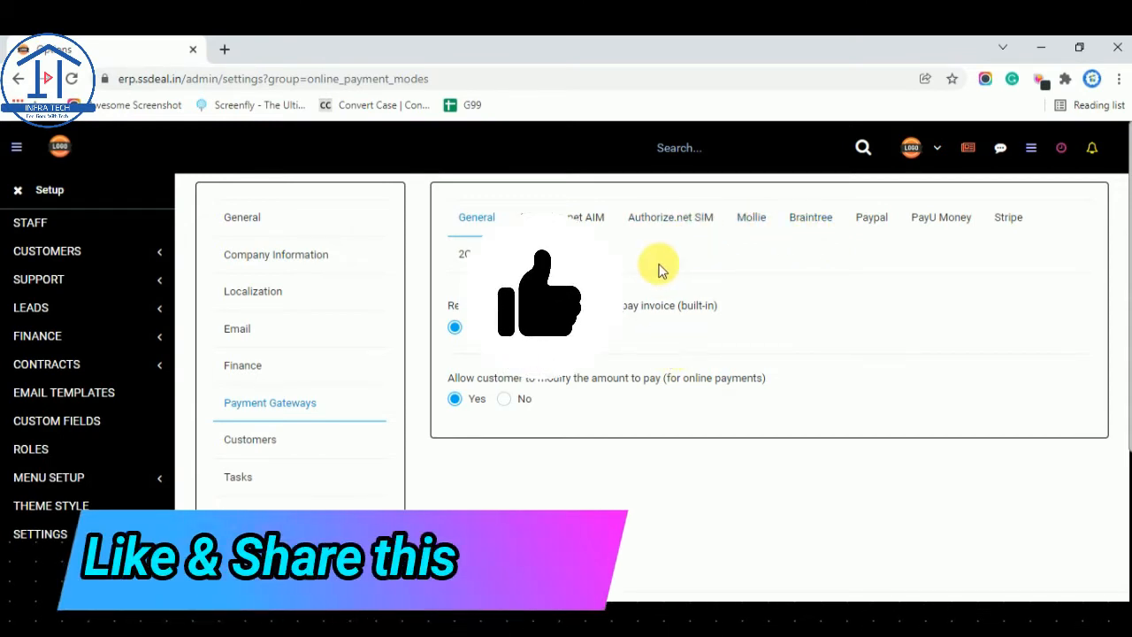
mouse_move(655, 311)
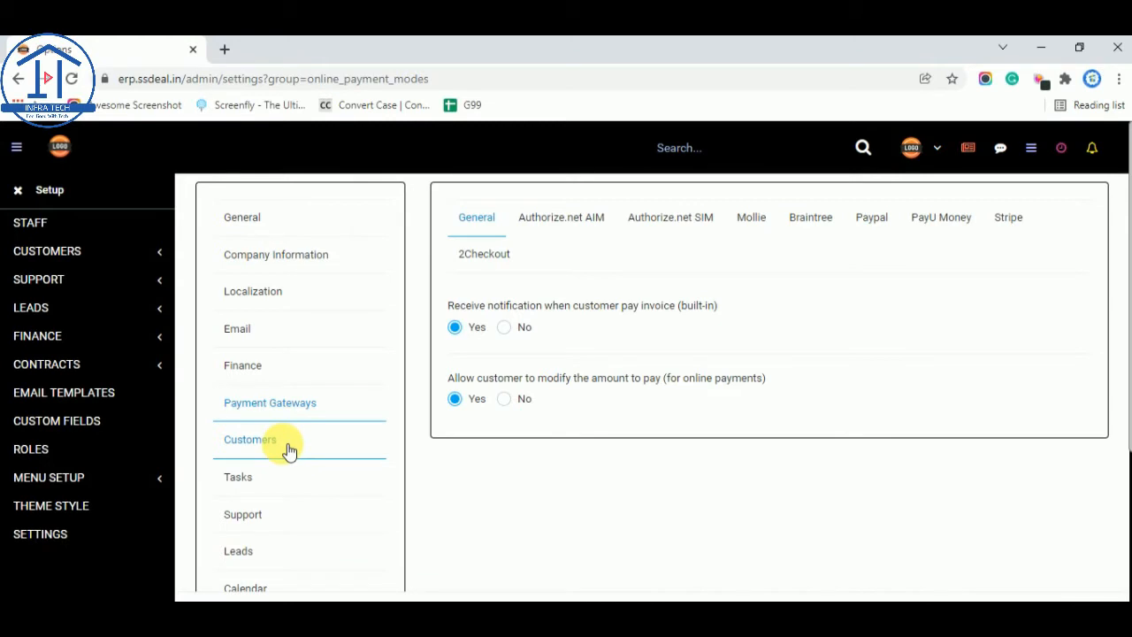
Review the Customers settings: knowledge base enabled, customer registration off.
click(249, 439)
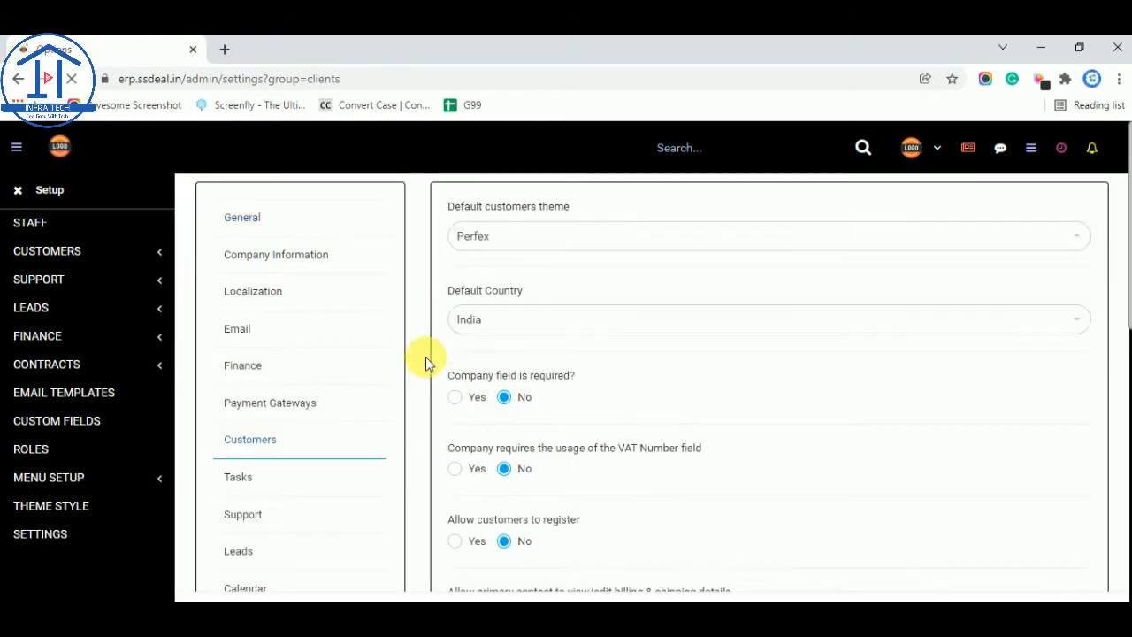
mouse_move(598, 329)
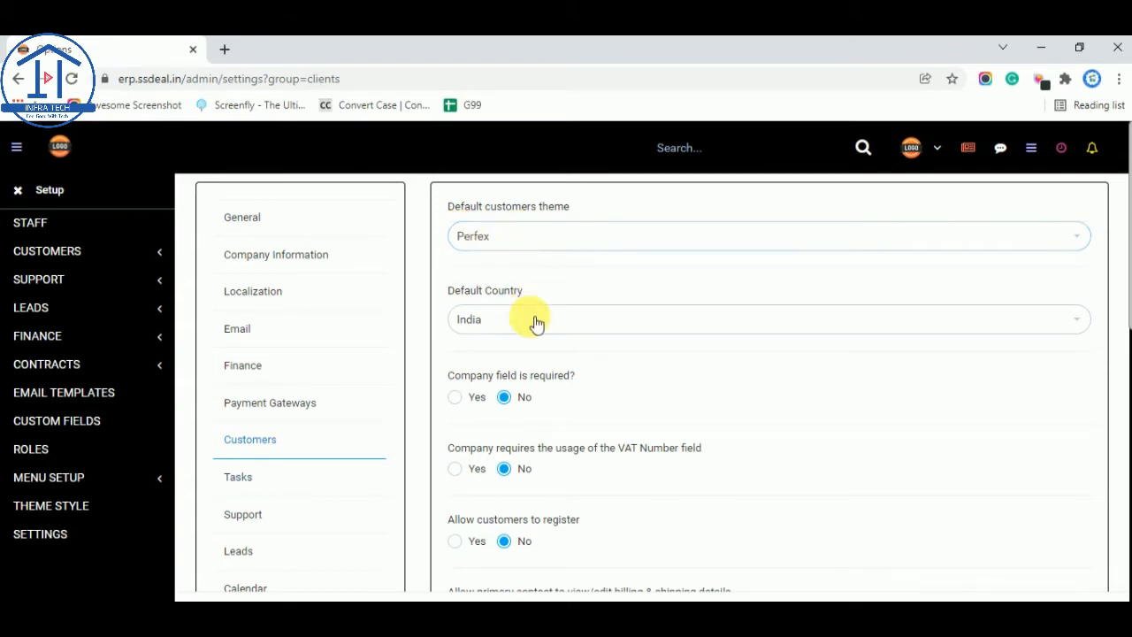
mouse_move(540, 382)
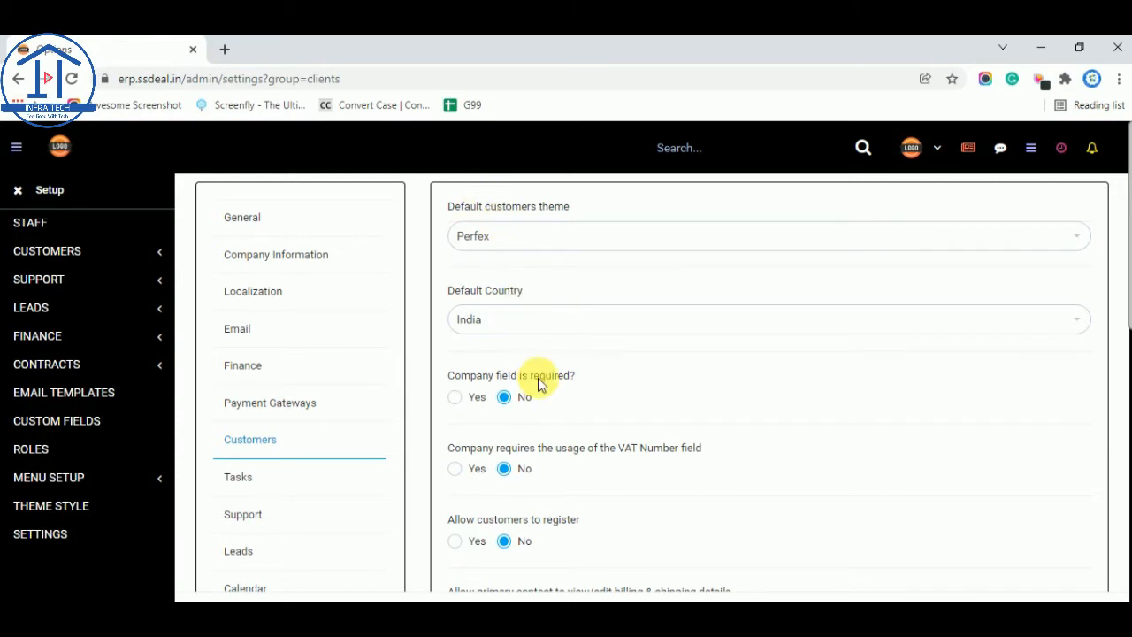
mouse_move(551, 329)
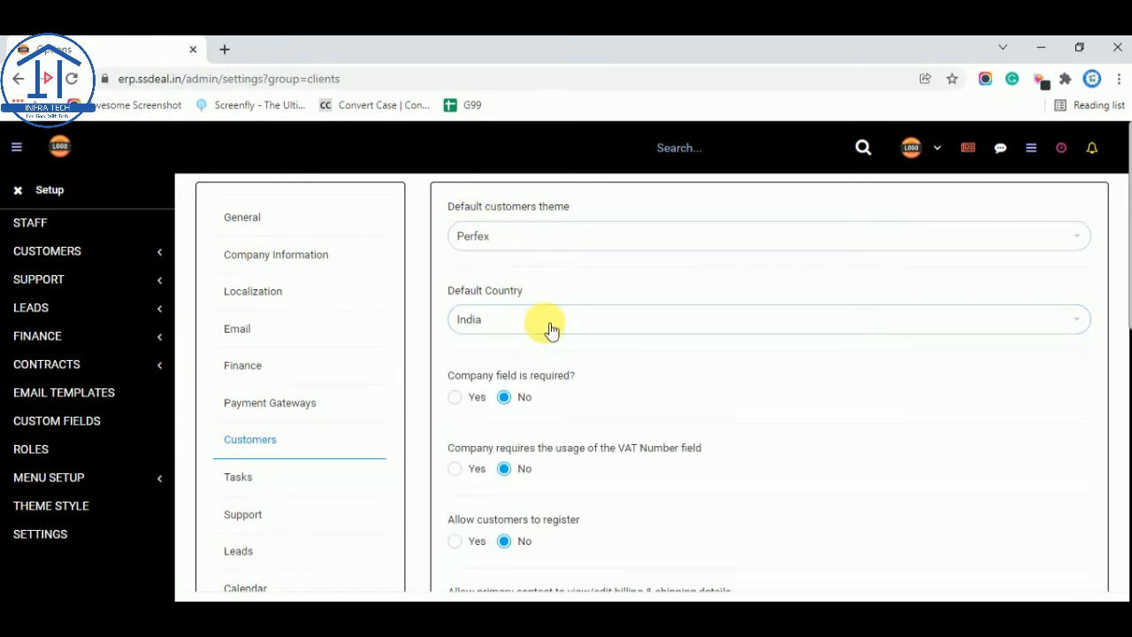
mouse_move(527, 325)
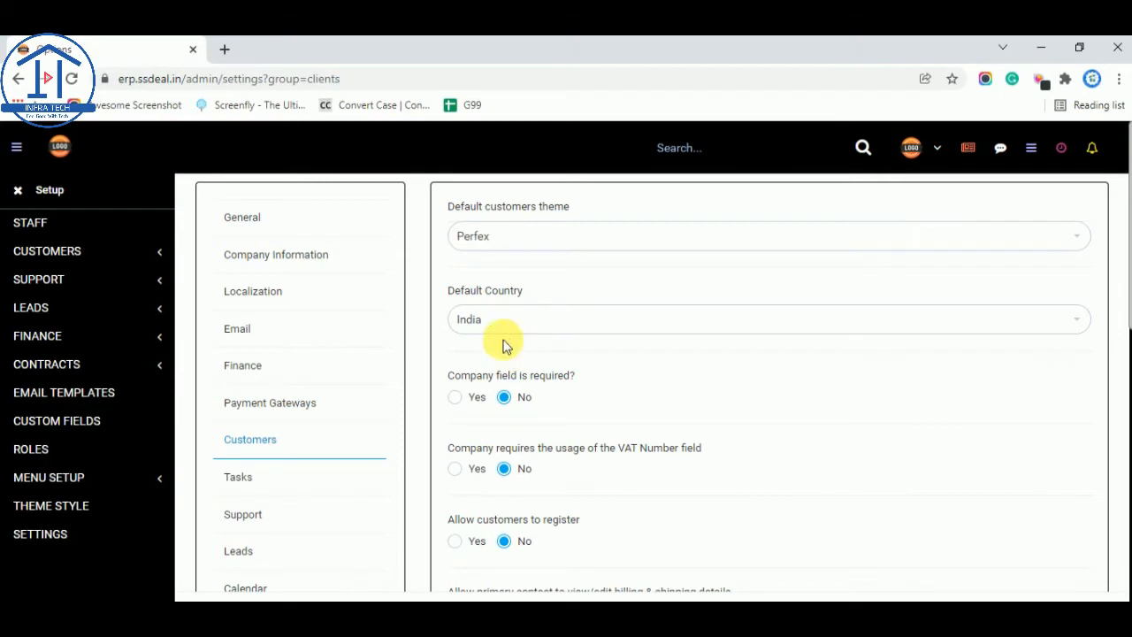
mouse_move(539, 333)
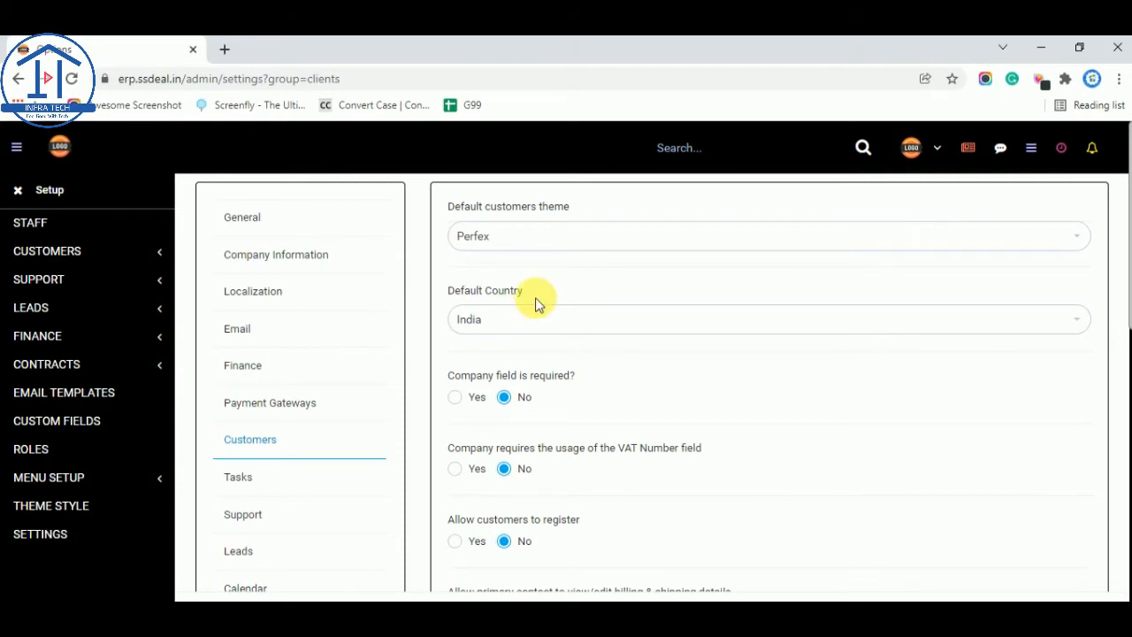
click(768, 318)
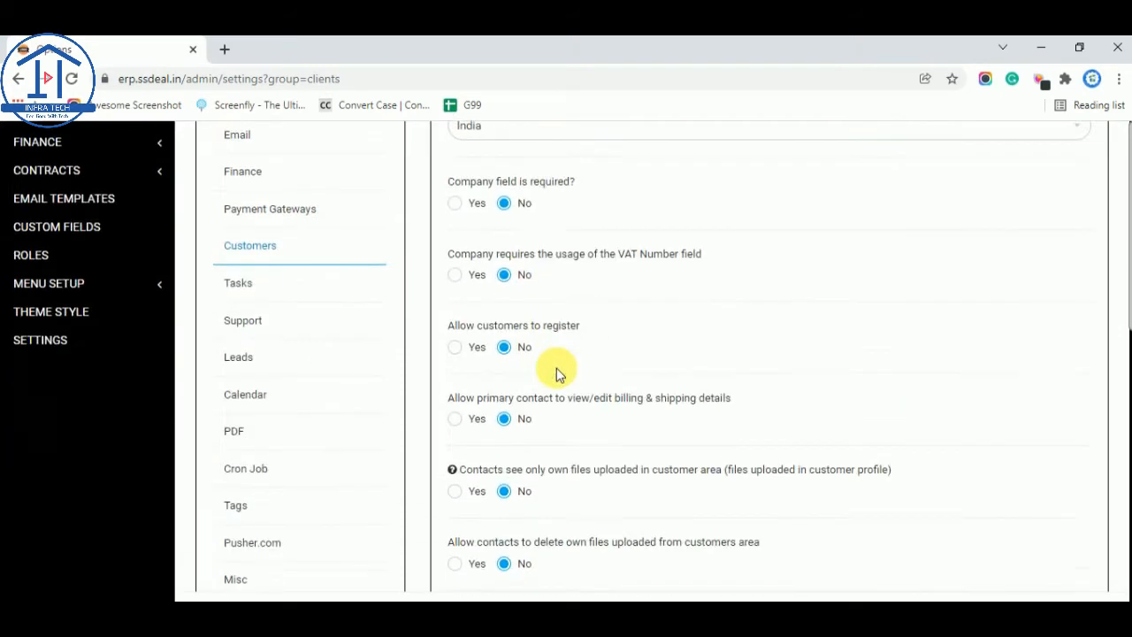
scroll(up, 3)
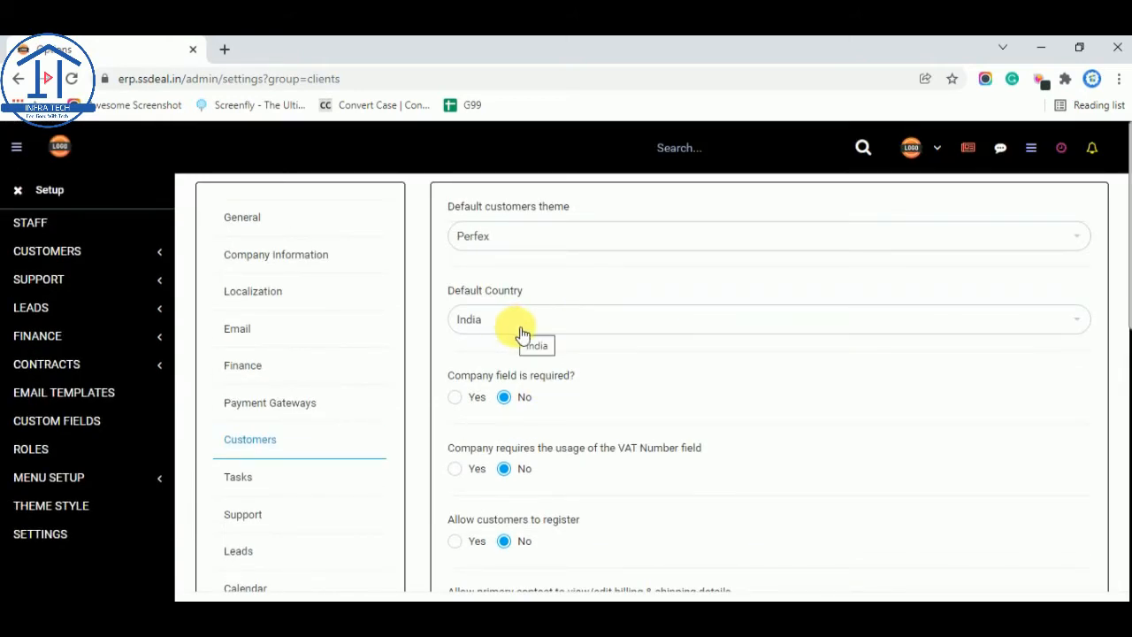
scroll(down, 3)
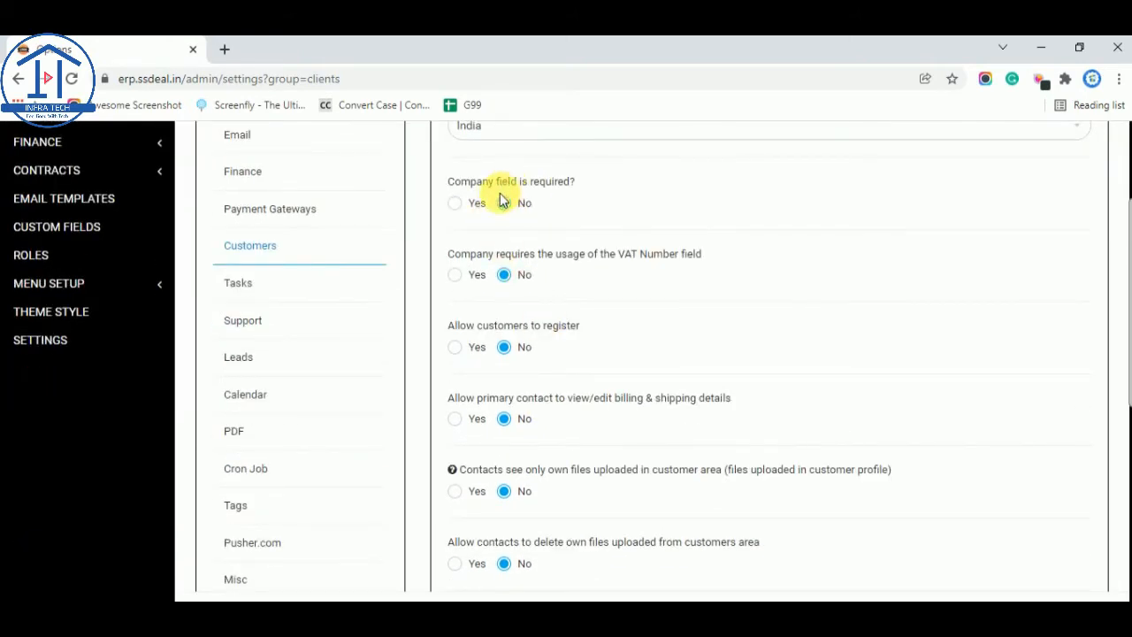
click(505, 201)
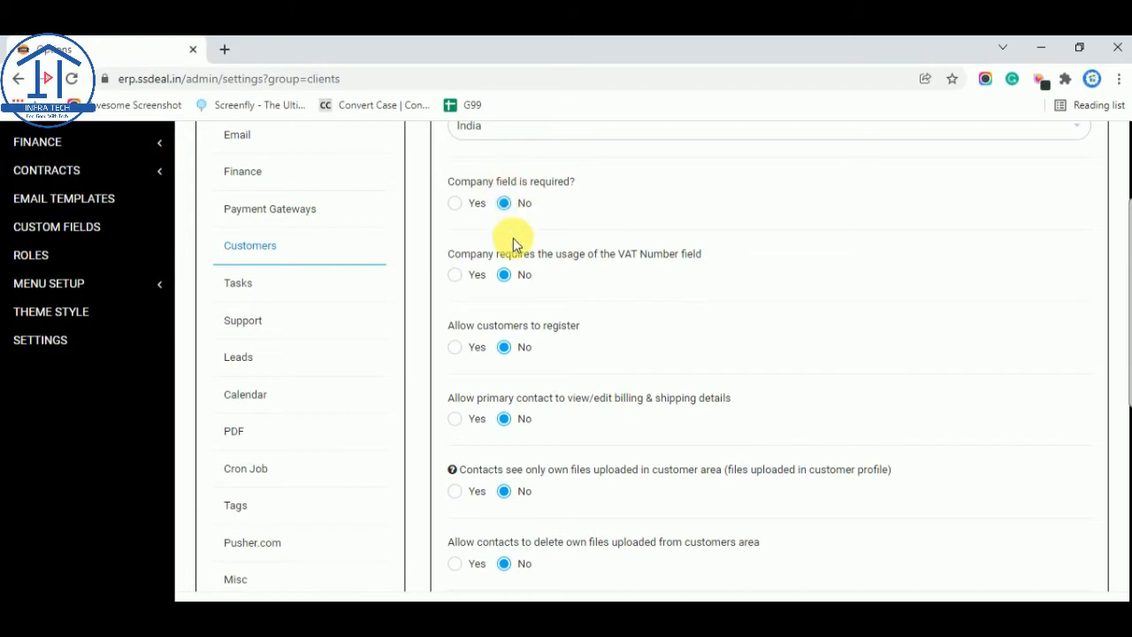
mouse_move(499, 170)
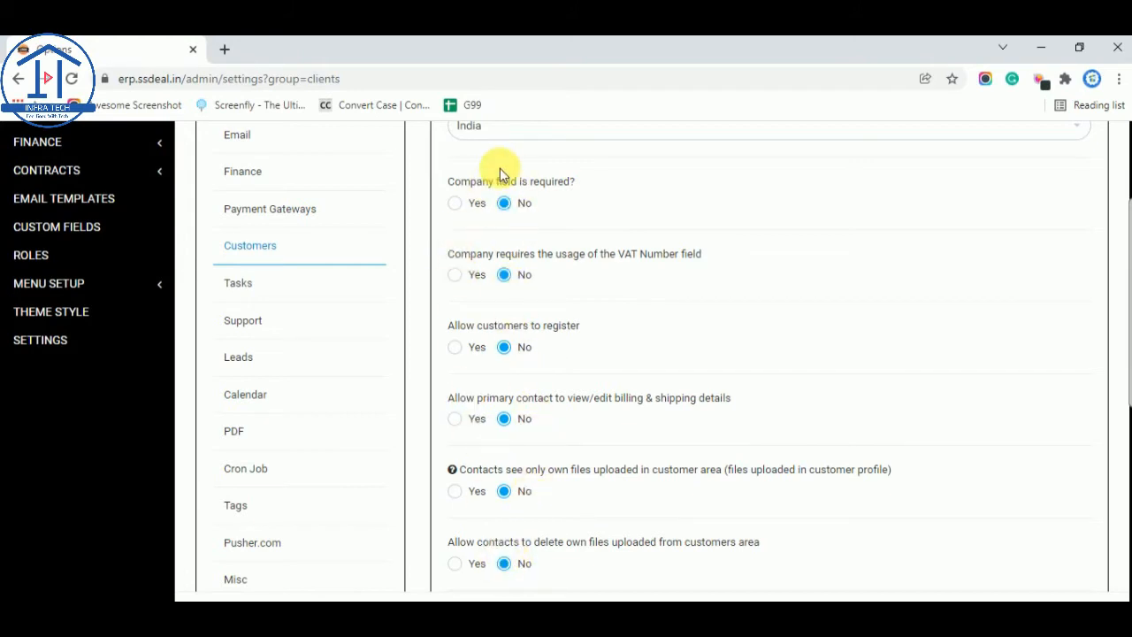
scroll(up, 3)
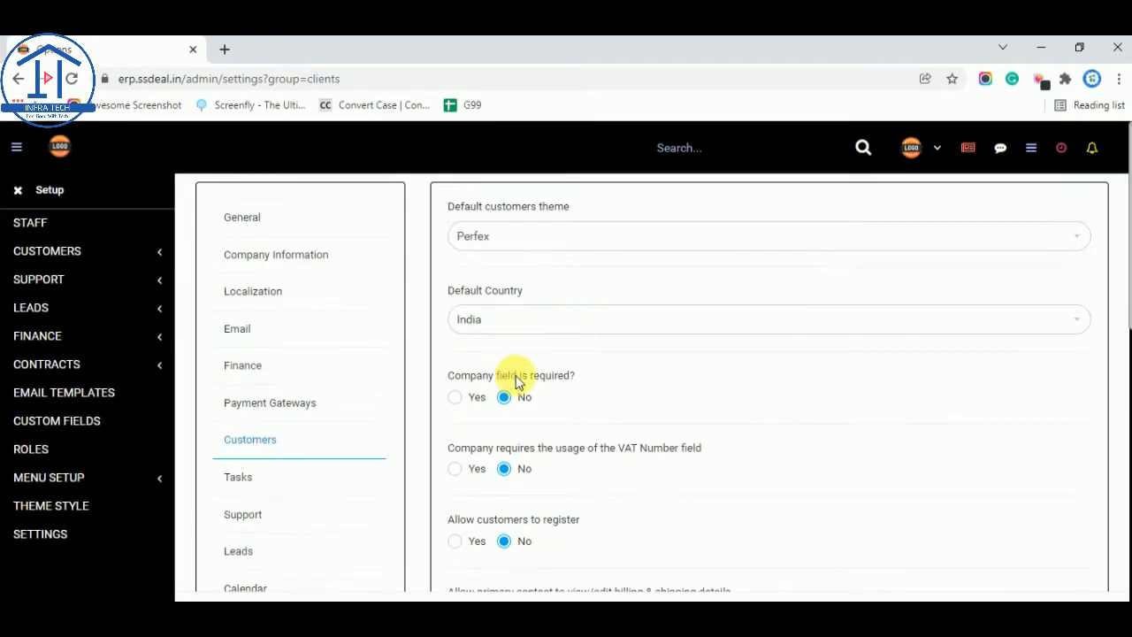
mouse_move(580, 382)
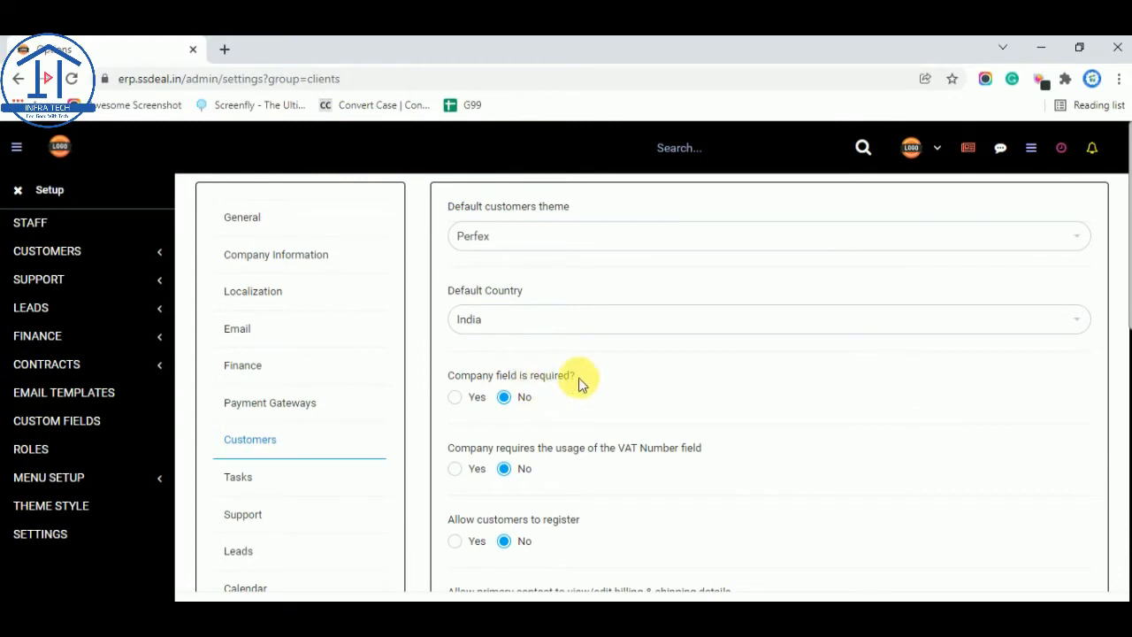
scroll(down, 3)
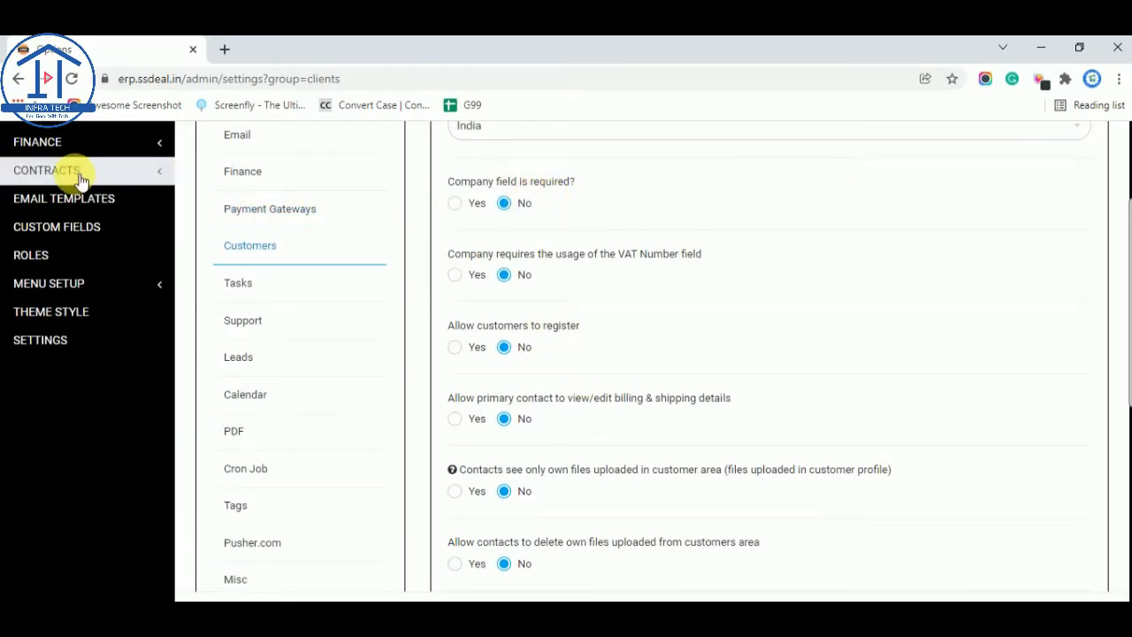
mouse_move(499, 248)
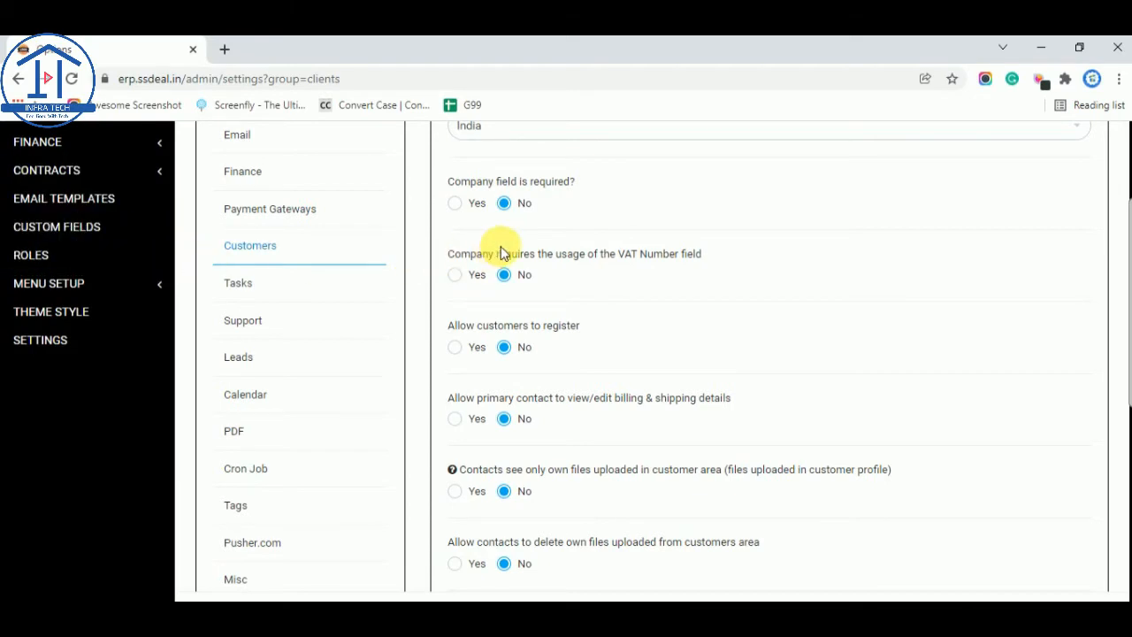
Scroll down to the all-checked default contact permissions and the Customer Information Format template.
scroll(up, 3)
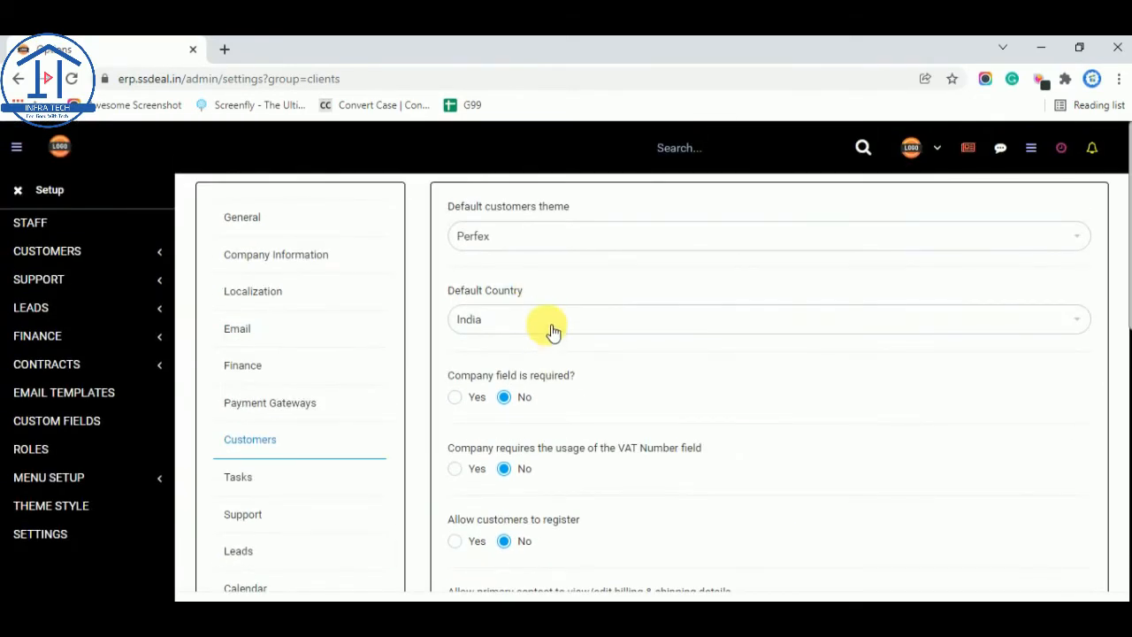
mouse_move(534, 405)
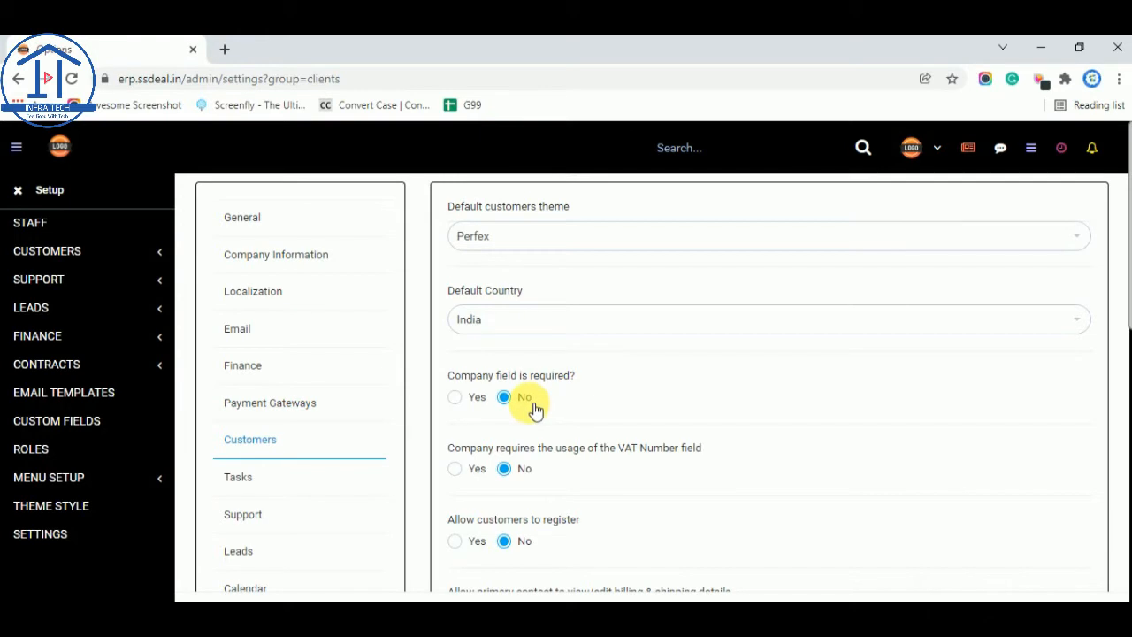
scroll(down, 3)
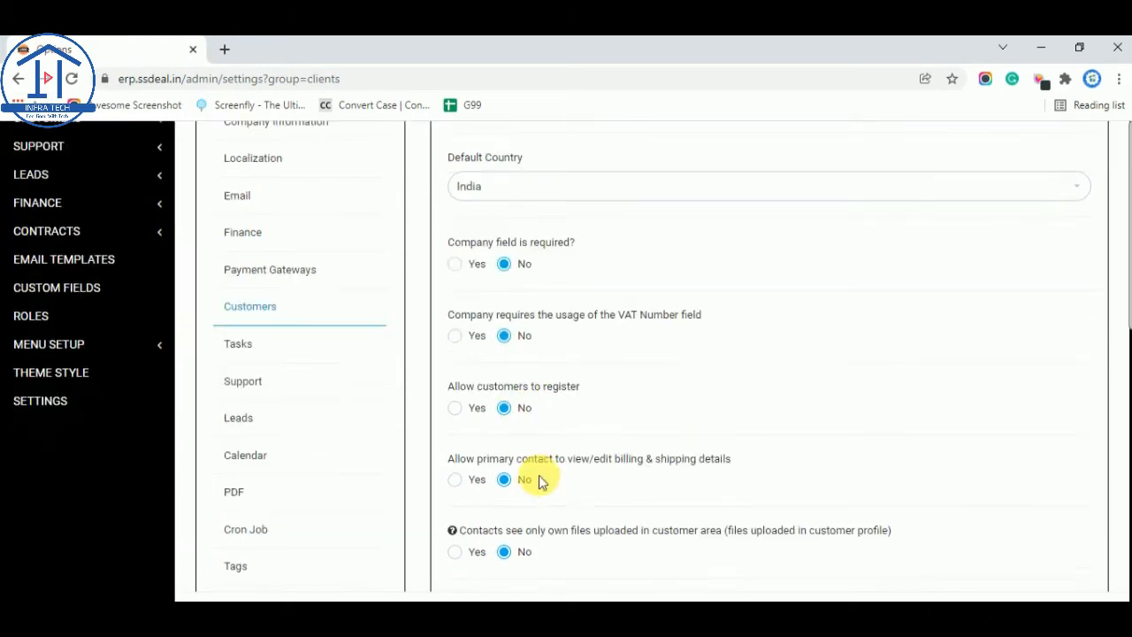
scroll(down, 3)
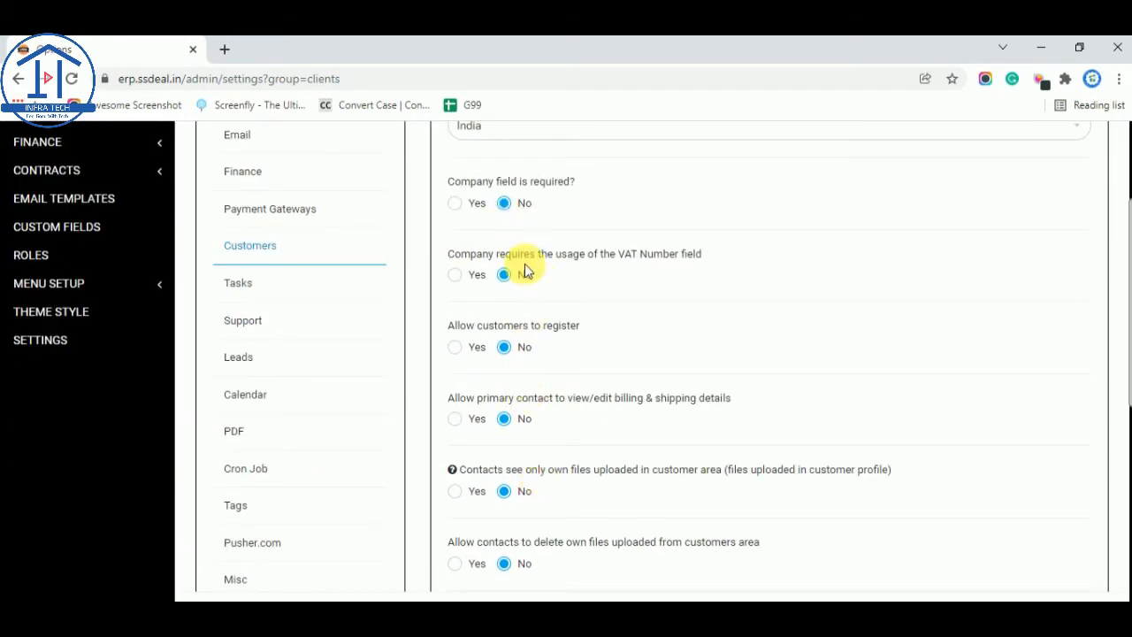
scroll(down, 3)
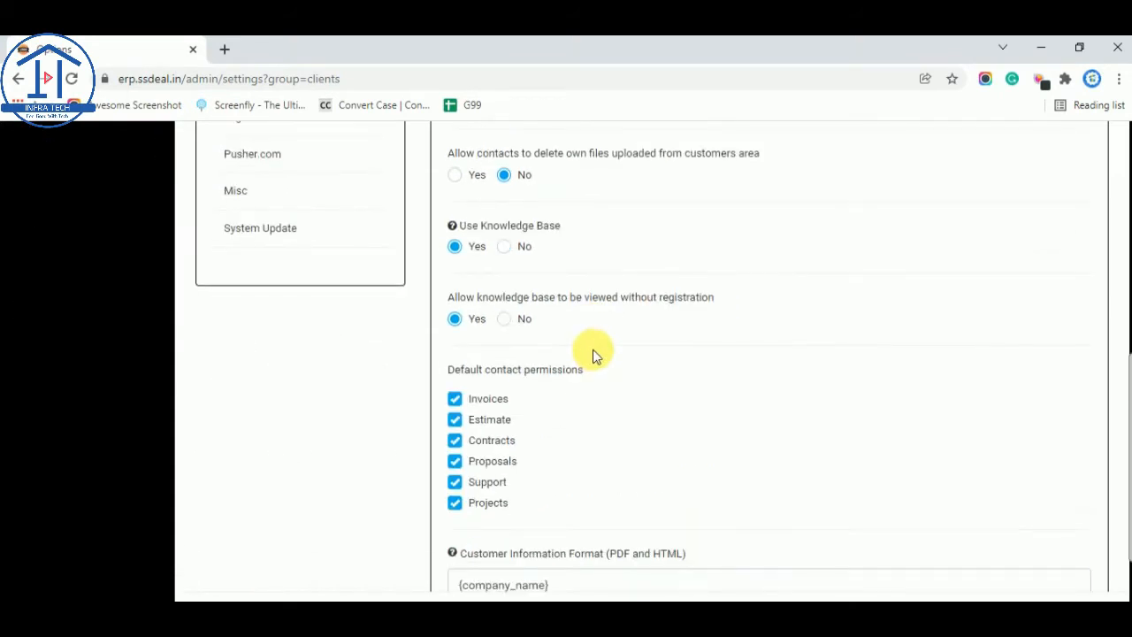
scroll(up, 3)
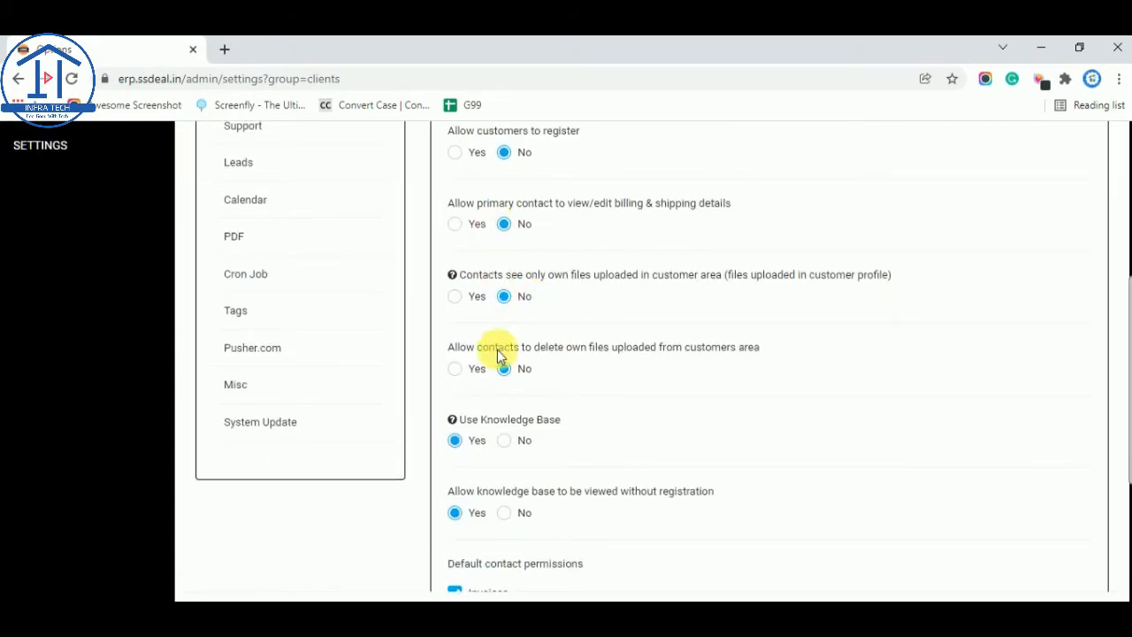
scroll(down, 3)
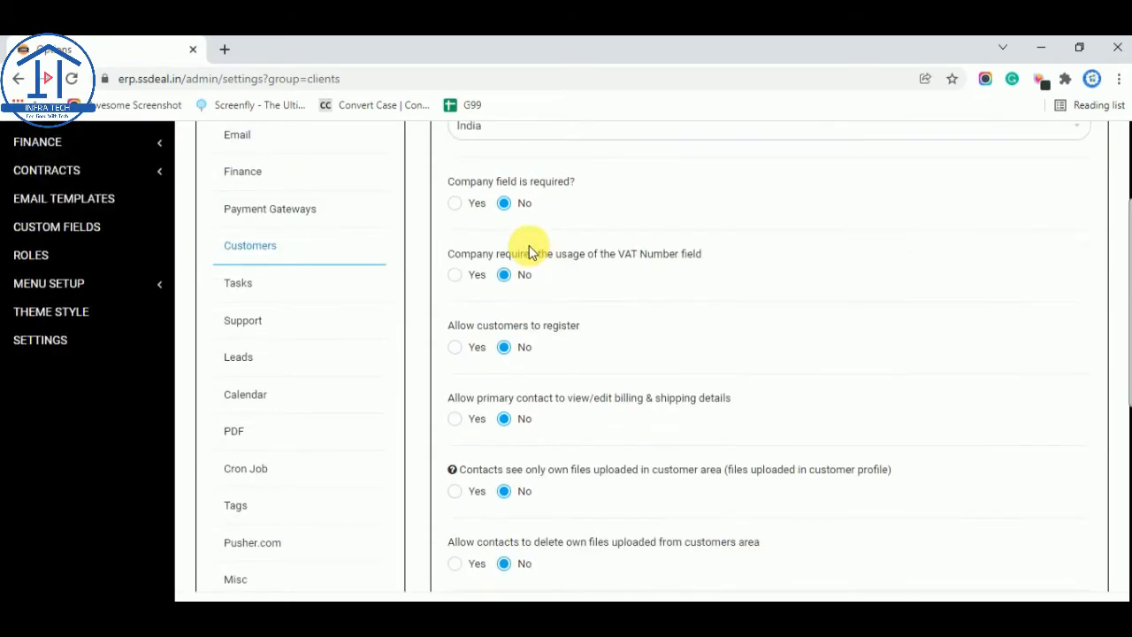
mouse_move(557, 276)
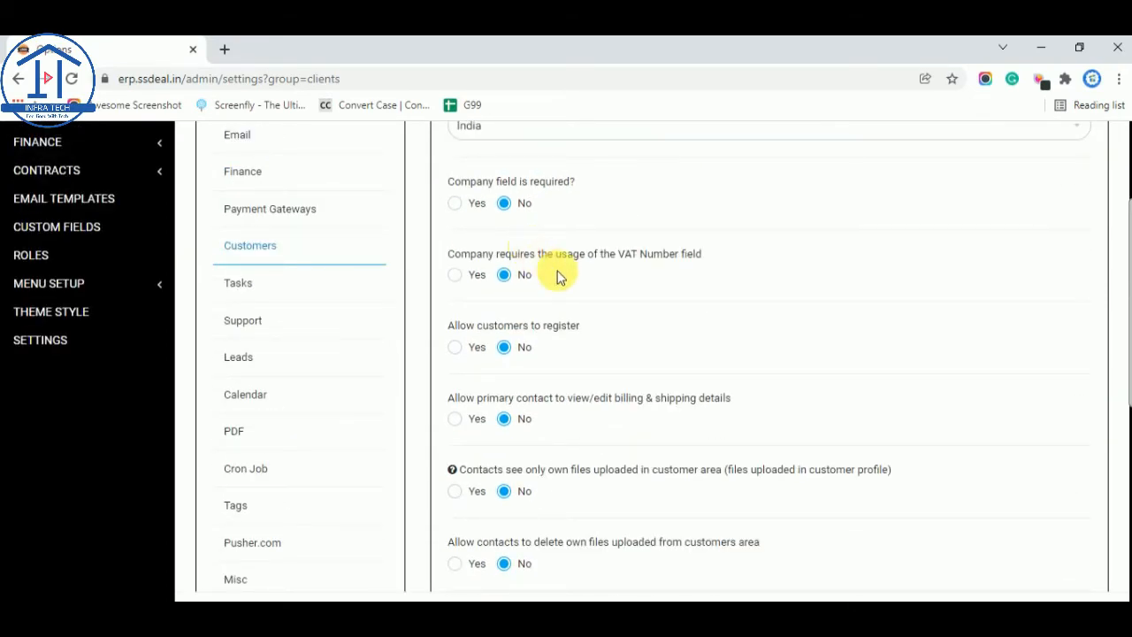
scroll(down, 3)
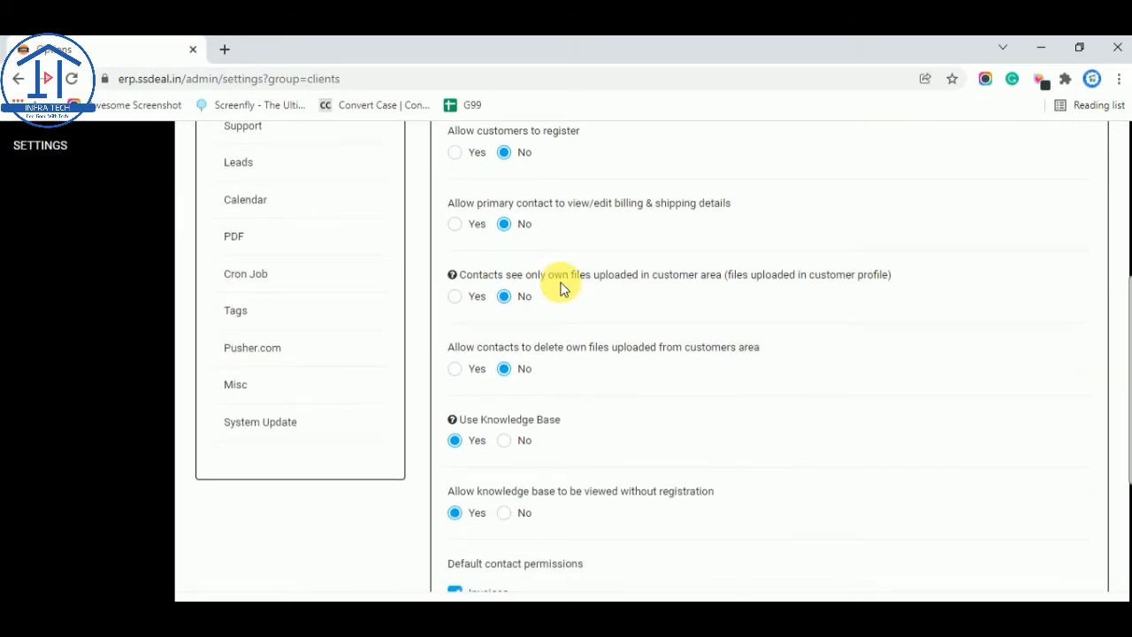
scroll(down, 3)
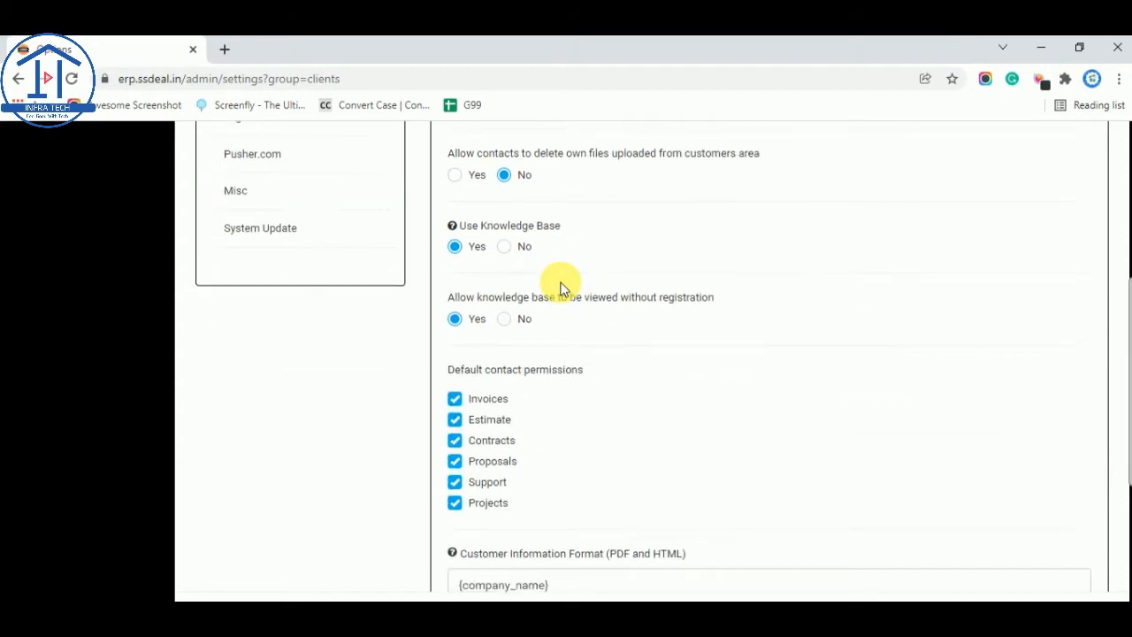
scroll(down, 3)
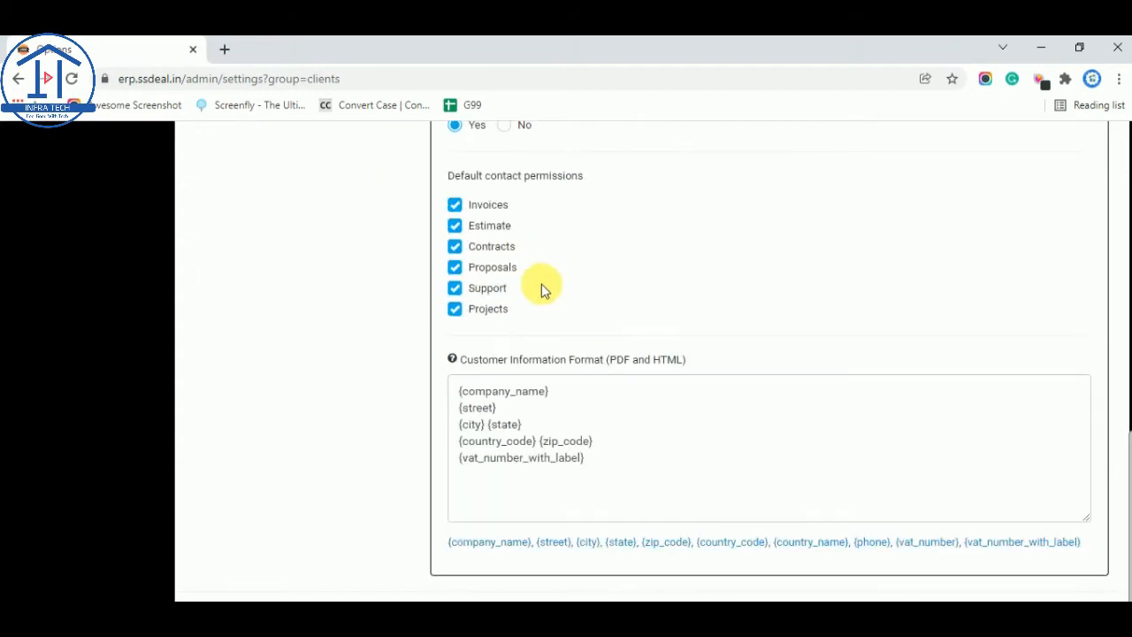
Review the Tasks and Support settings, then bring up the PDF settings (freesans font, size 10).
click(237, 283)
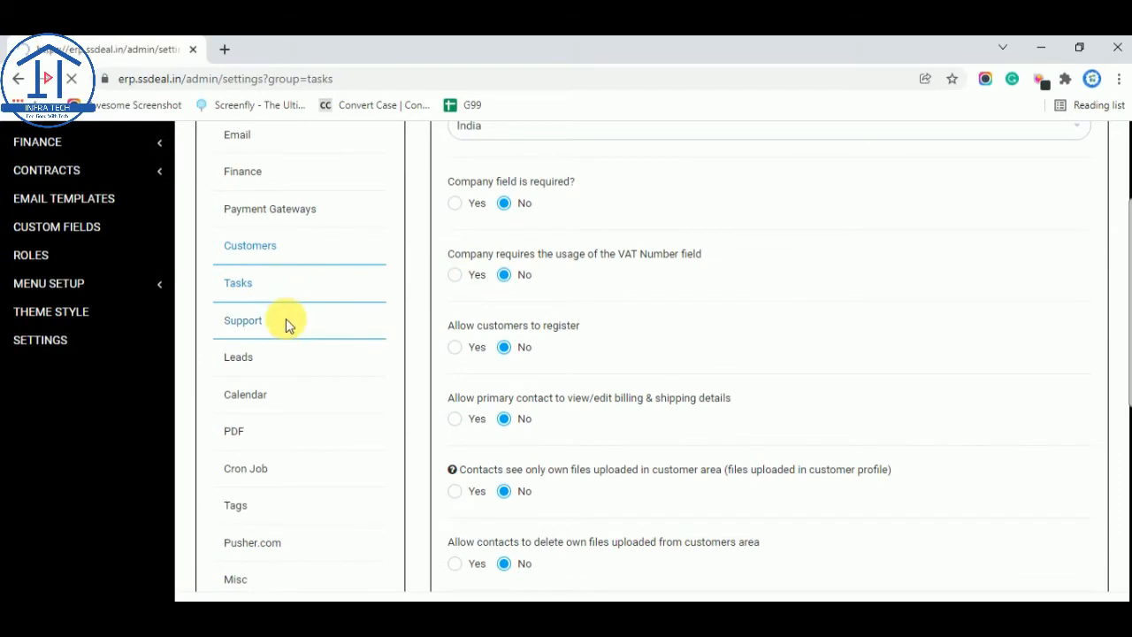
click(237, 283)
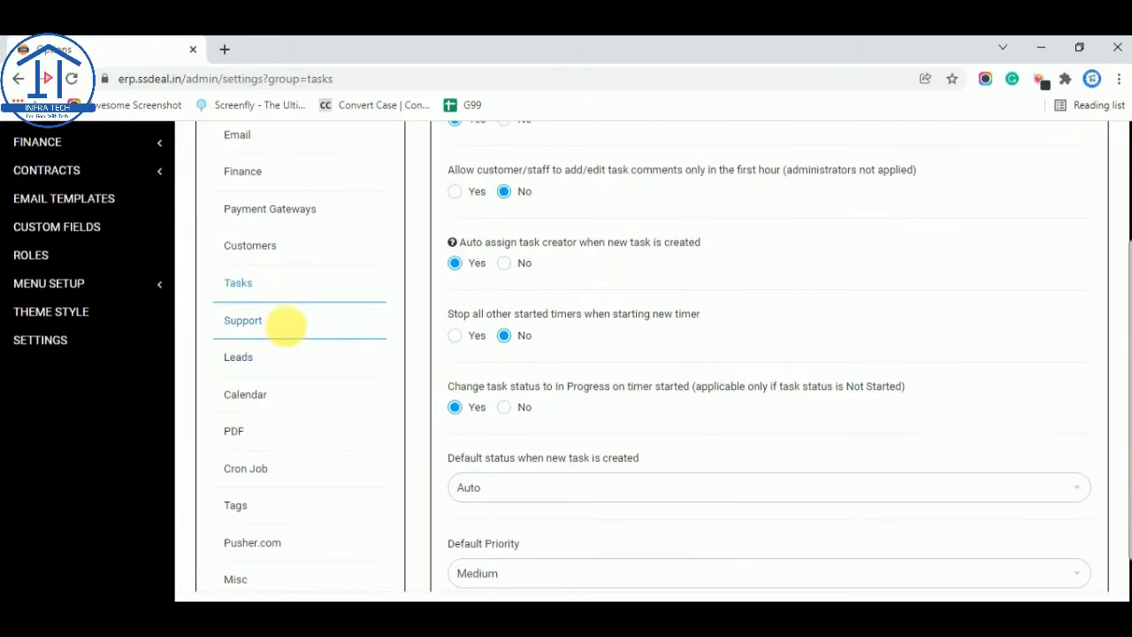
scroll(down, 3)
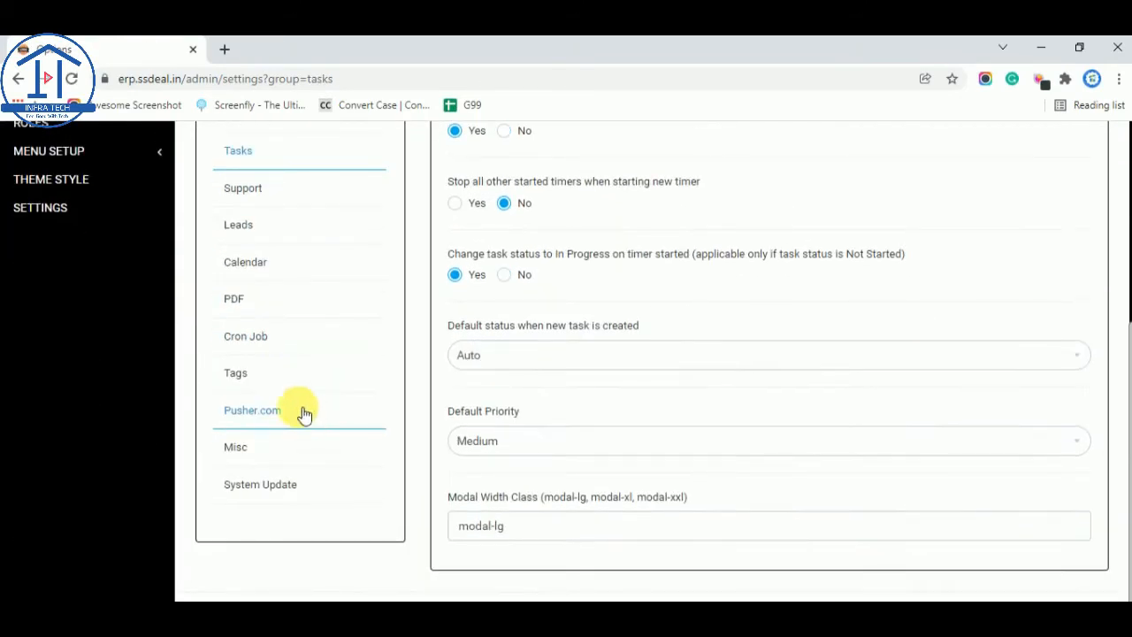
mouse_move(286, 187)
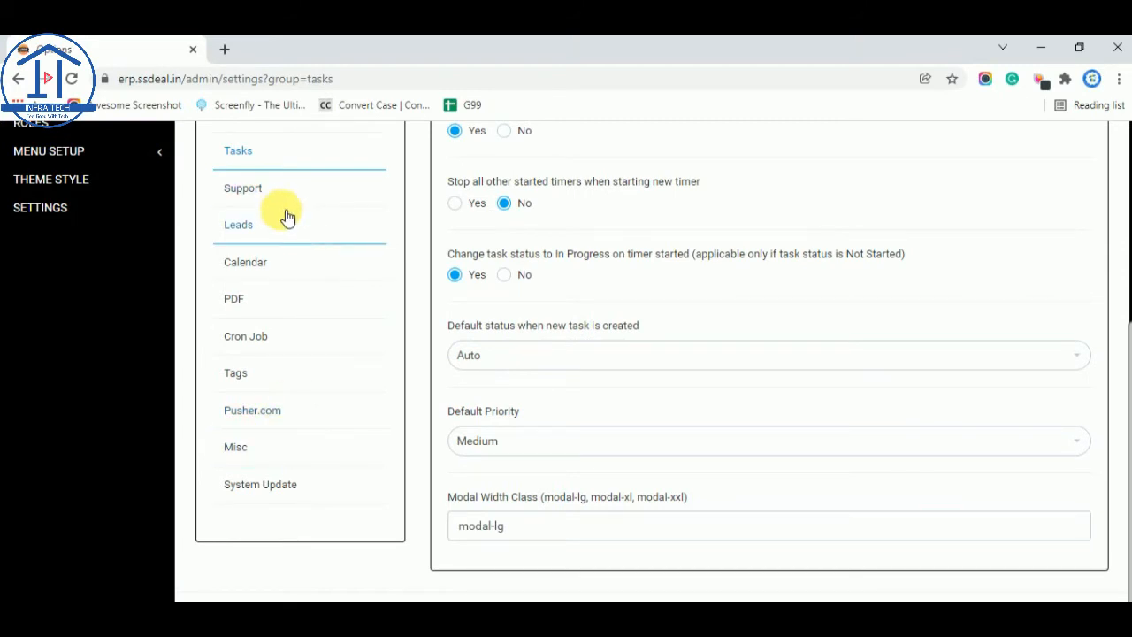
scroll(up, 3)
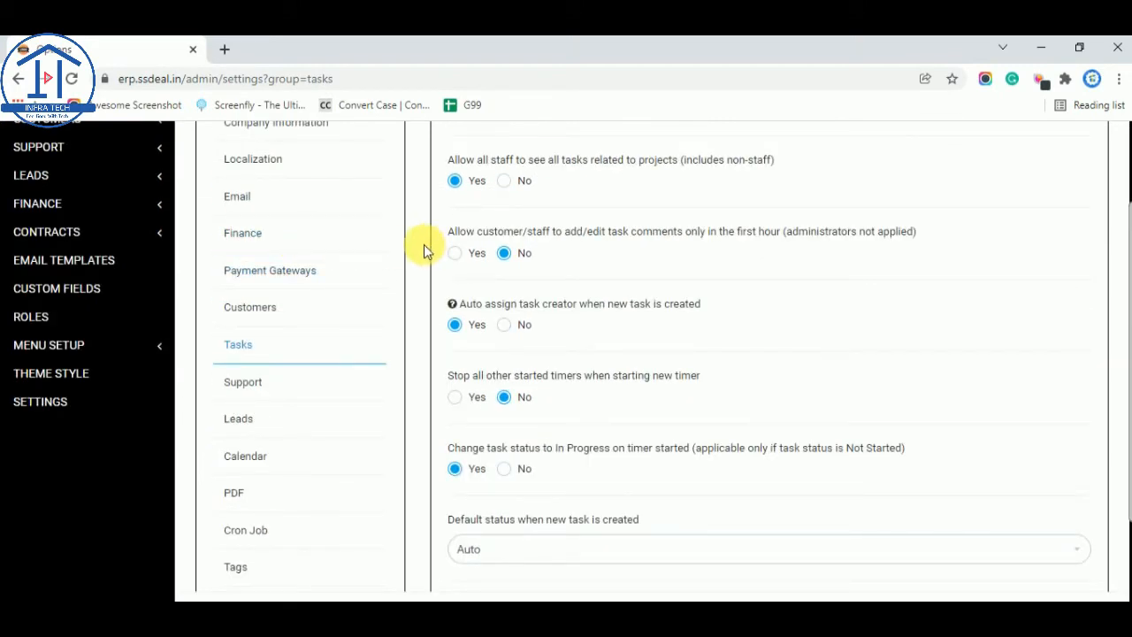
scroll(down, 3)
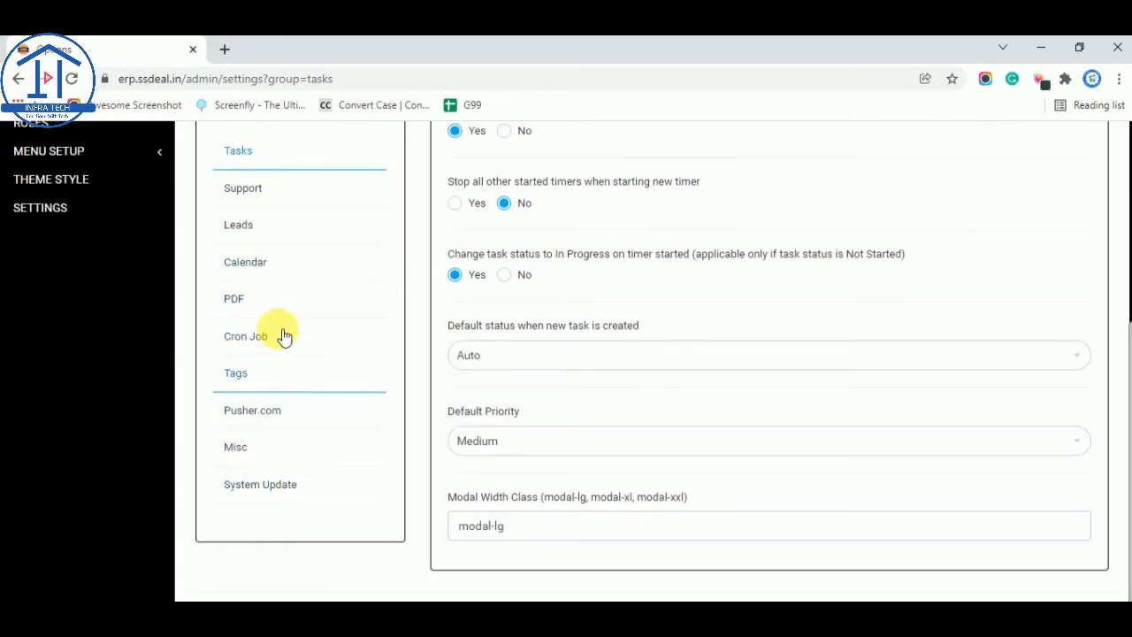
click(234, 297)
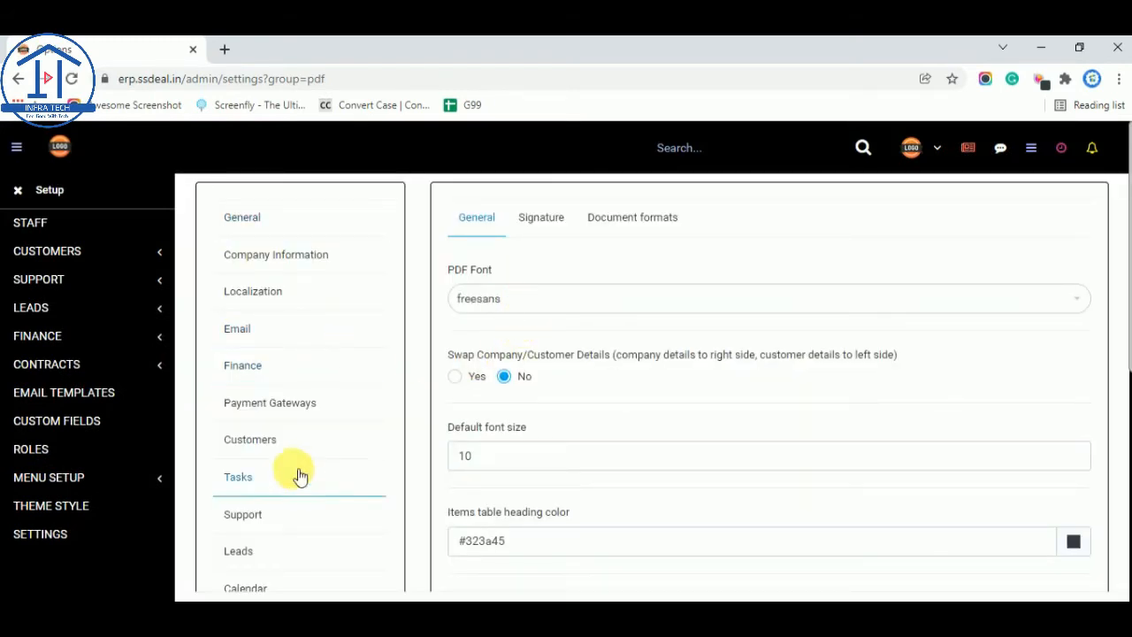
scroll(down, 3)
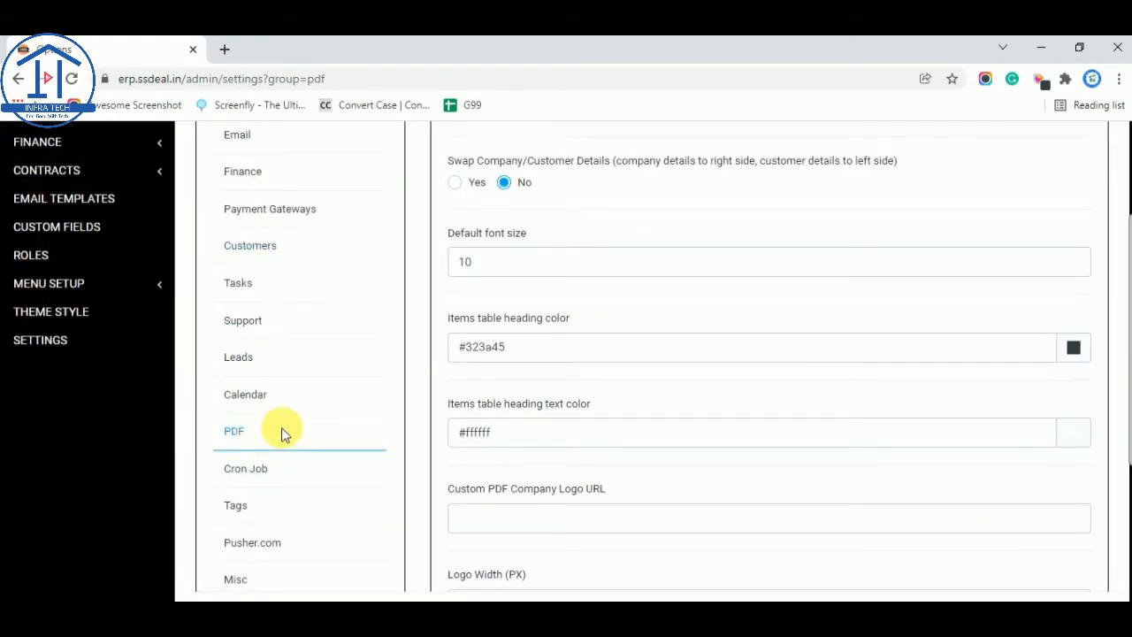
mouse_move(516, 375)
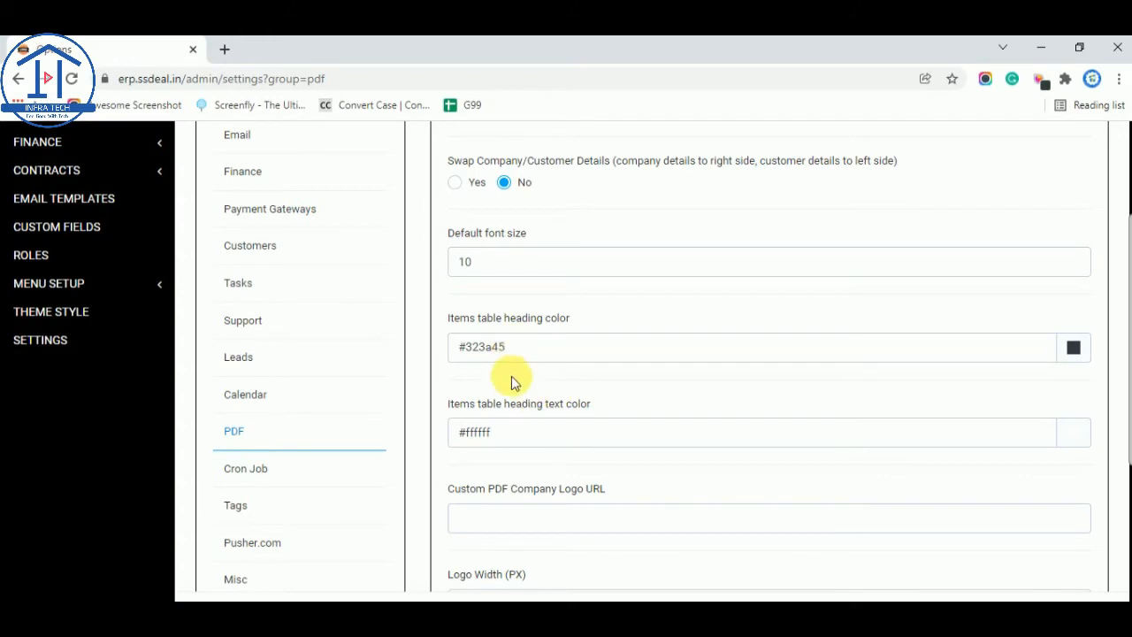
mouse_move(476, 327)
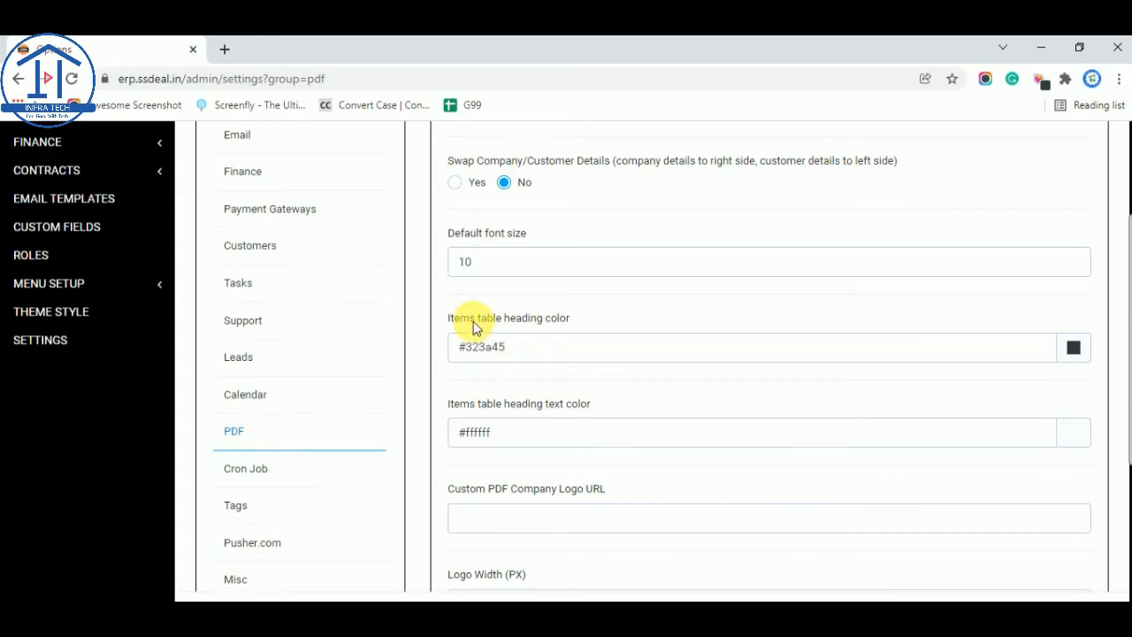
mouse_move(552, 331)
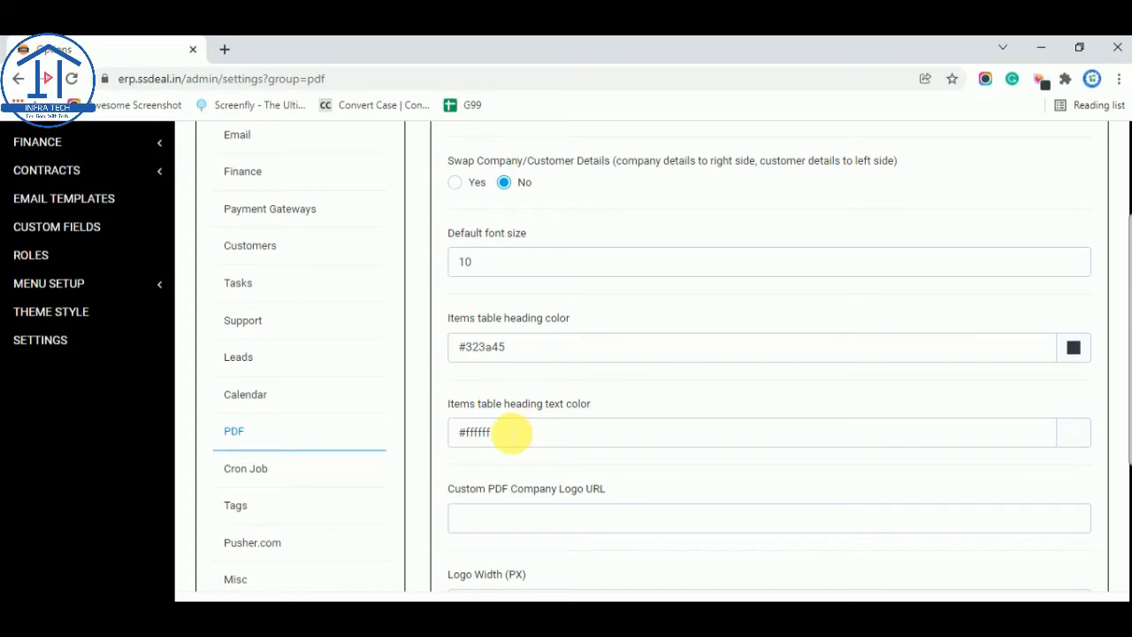
mouse_move(511, 407)
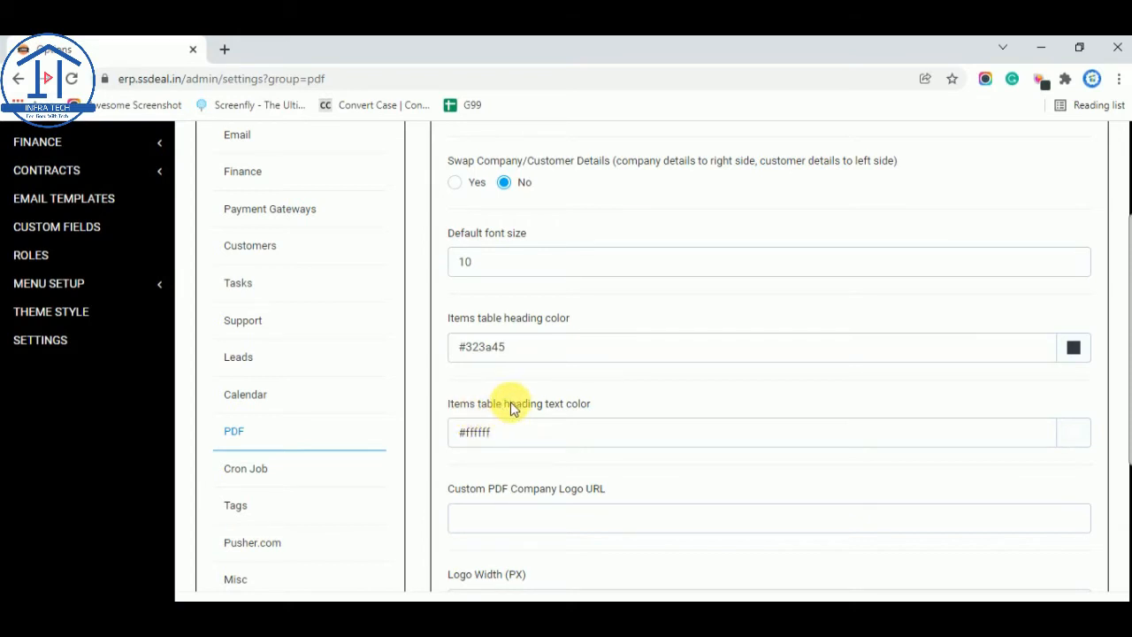
mouse_move(545, 449)
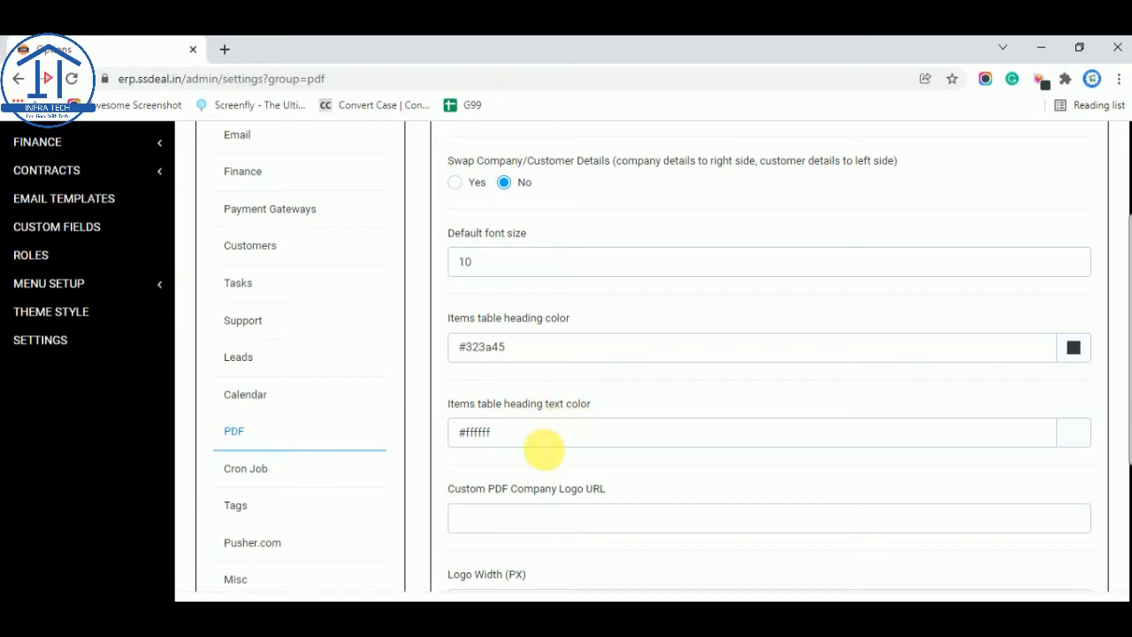
scroll(down, 3)
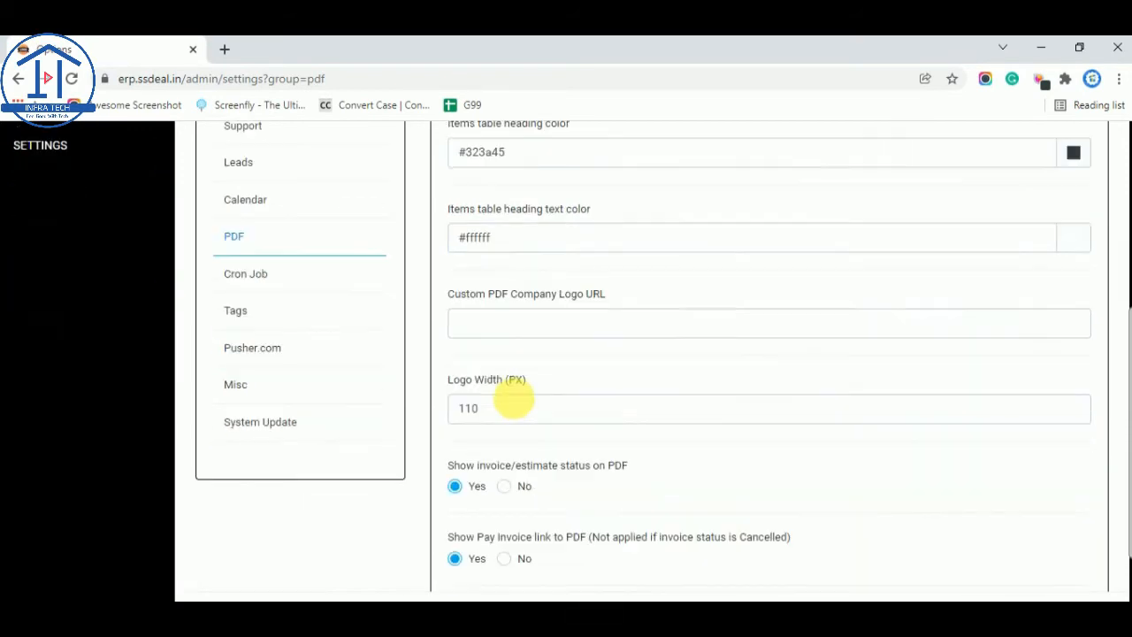
click(768, 407)
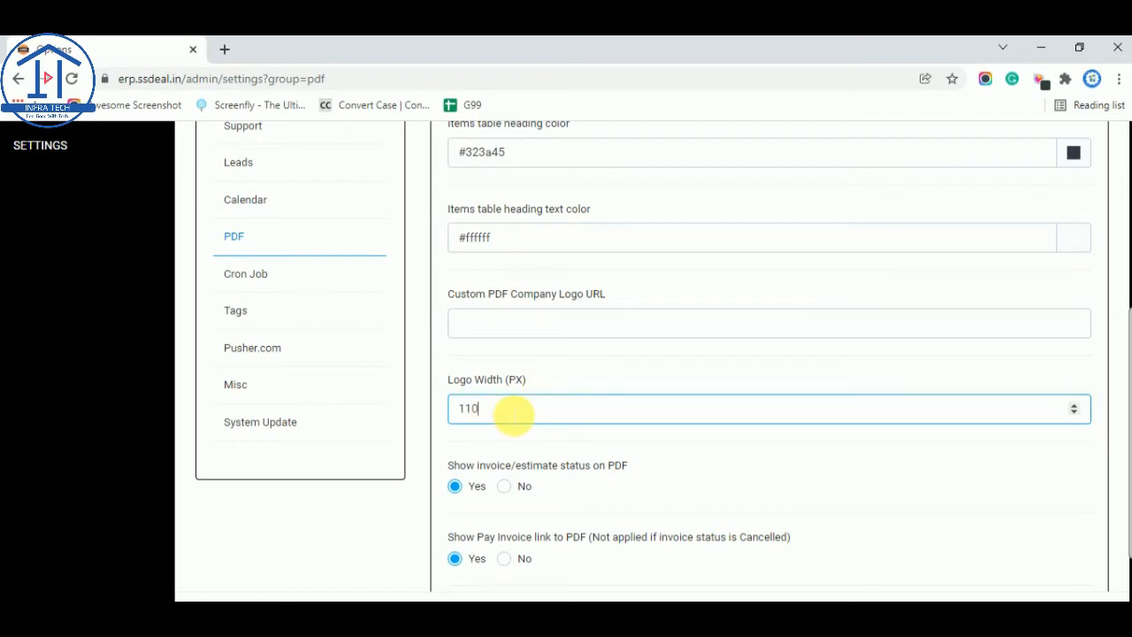
scroll(down, 3)
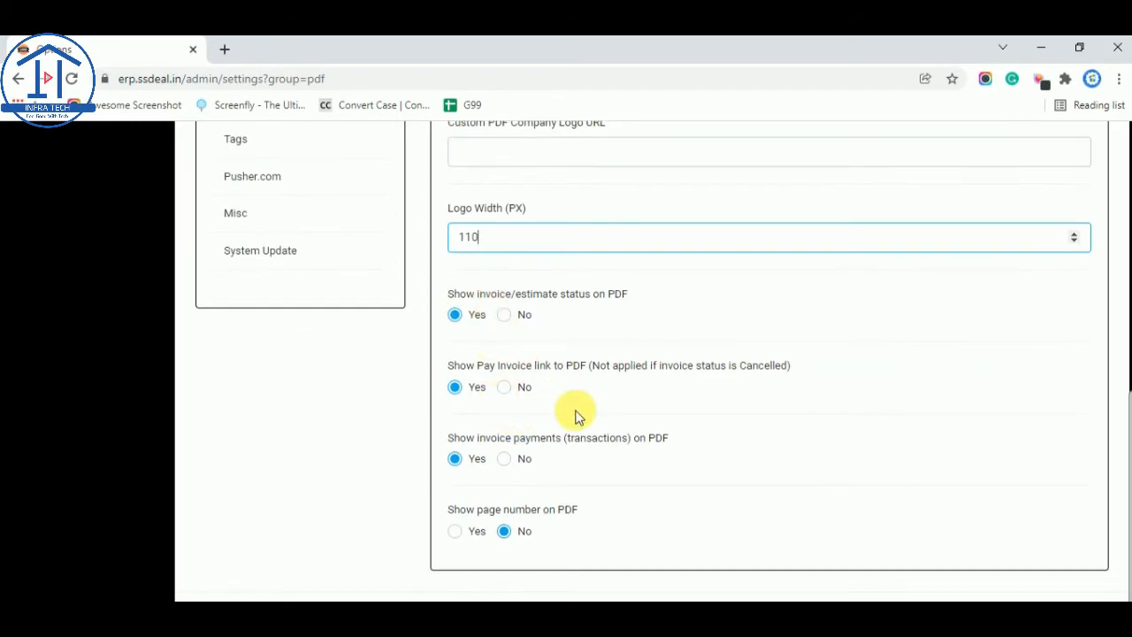
mouse_move(552, 354)
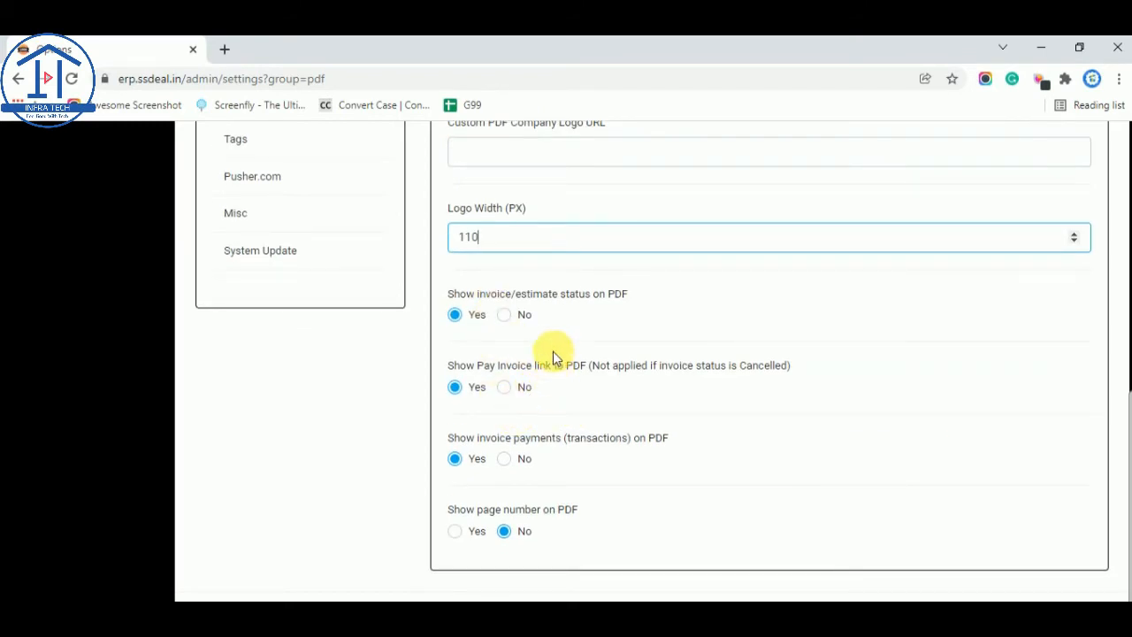
mouse_move(594, 421)
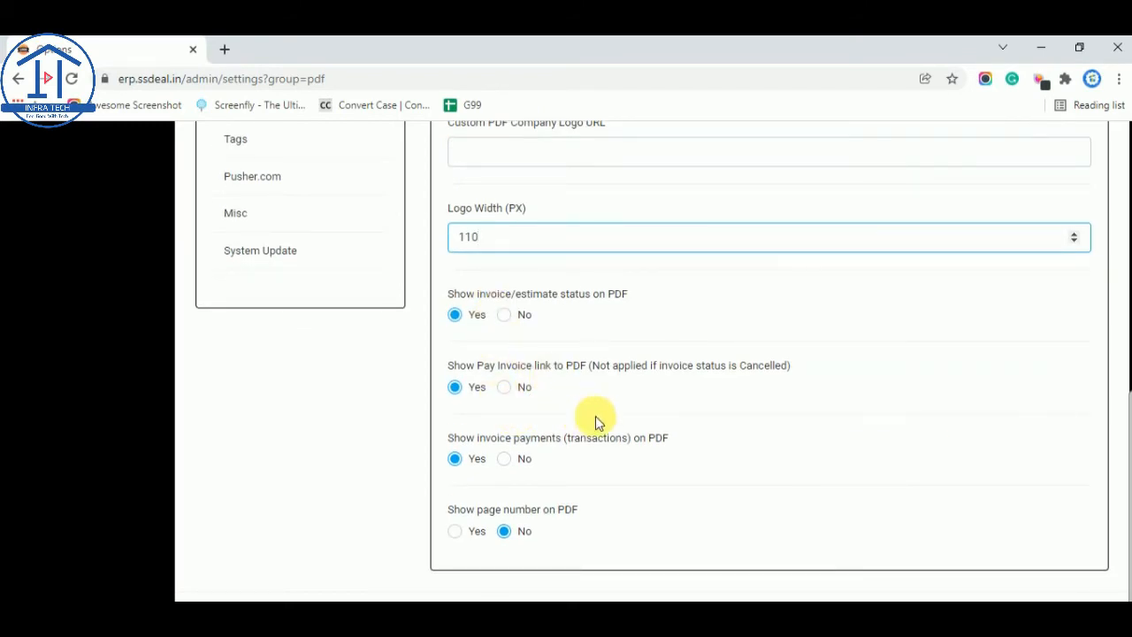
mouse_move(588, 426)
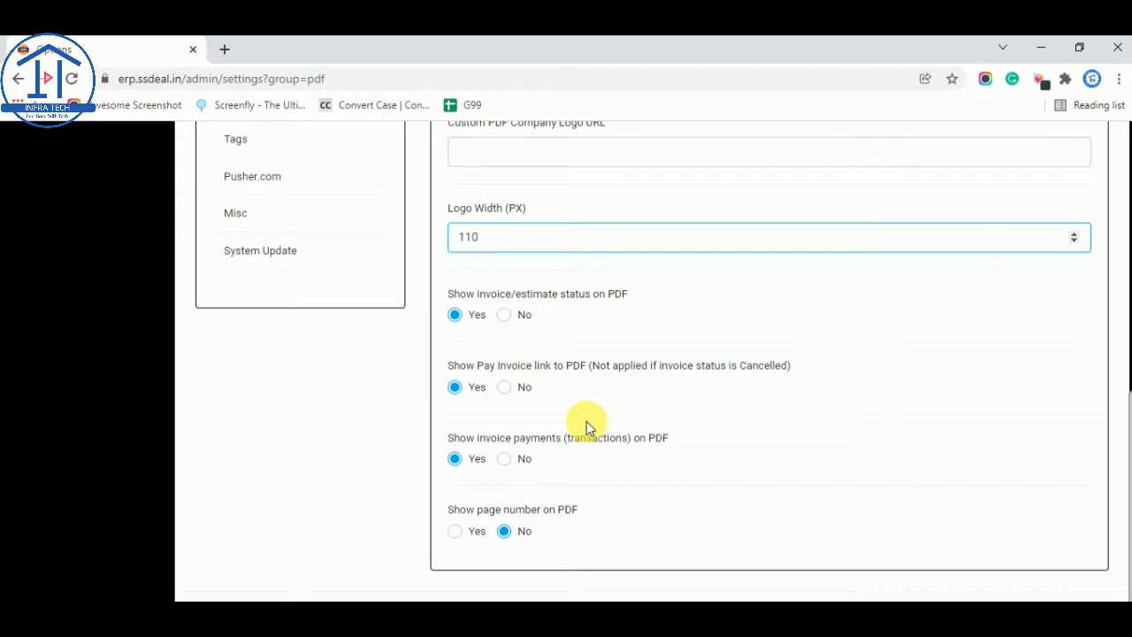
scroll(up, 3)
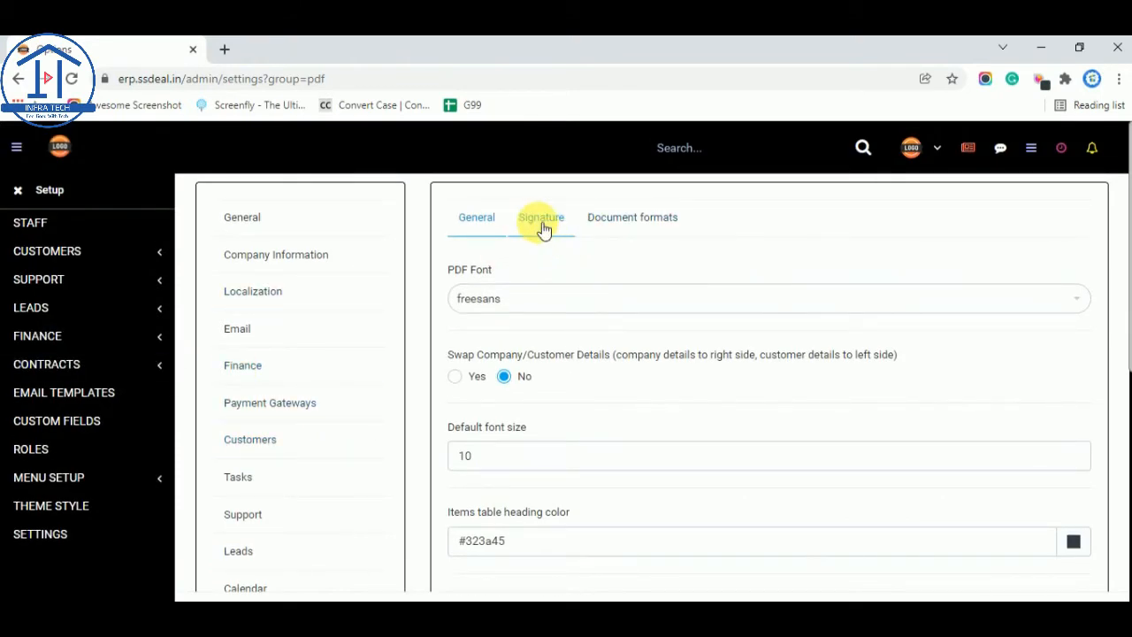
mouse_move(549, 219)
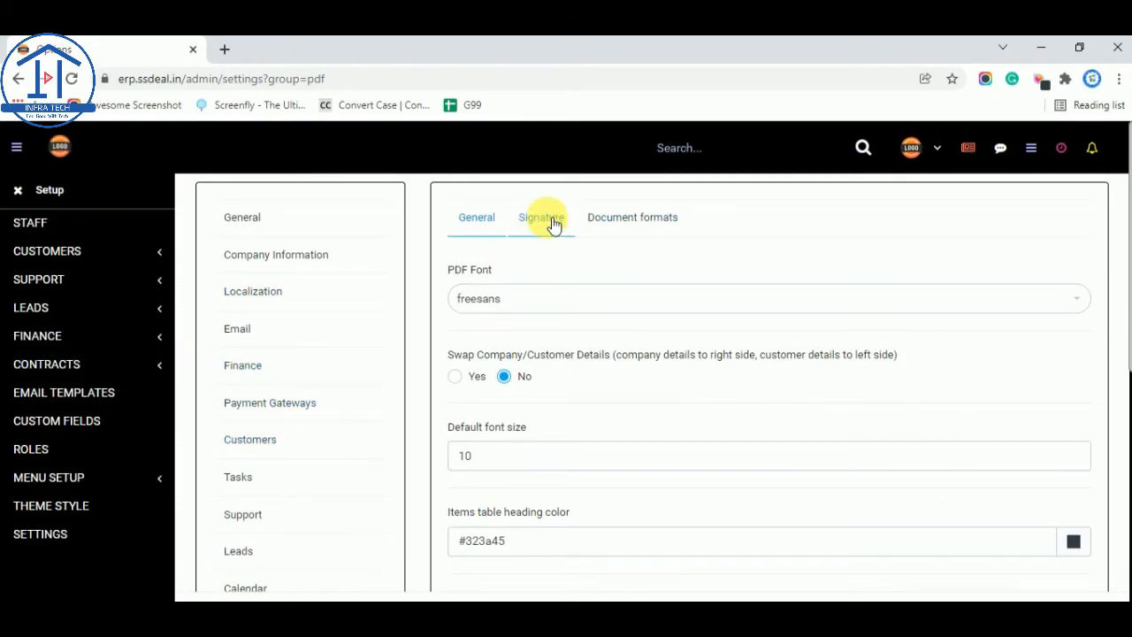
Show the PDF Signature settings with signatures enabled on invoices and estimates, no image chosen.
click(541, 216)
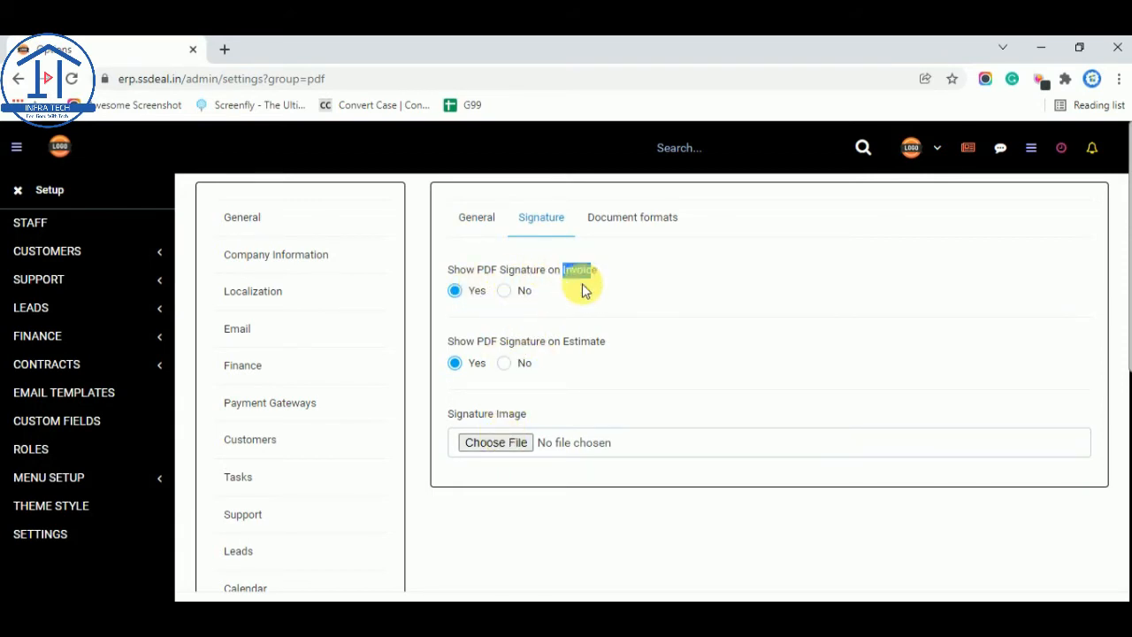
mouse_move(544, 464)
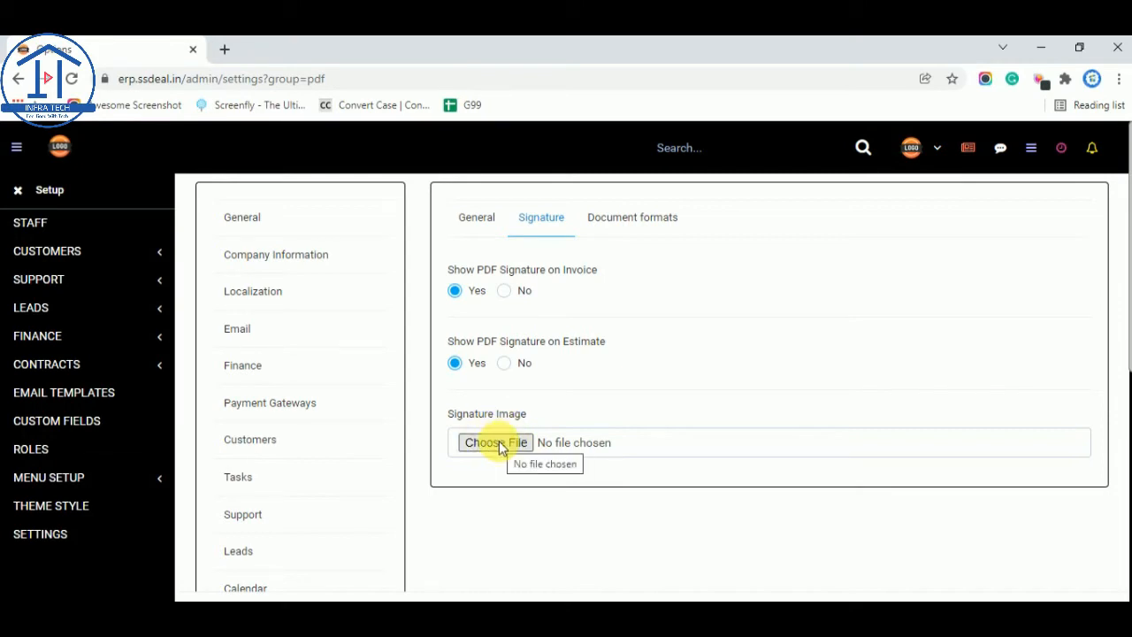
mouse_move(505, 432)
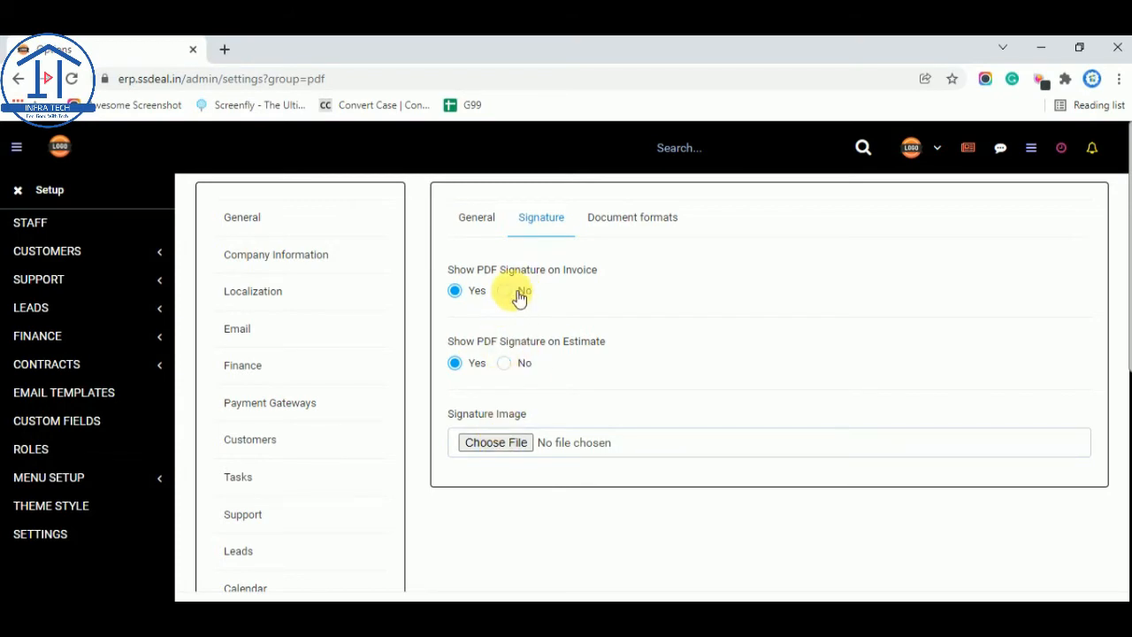
mouse_move(569, 410)
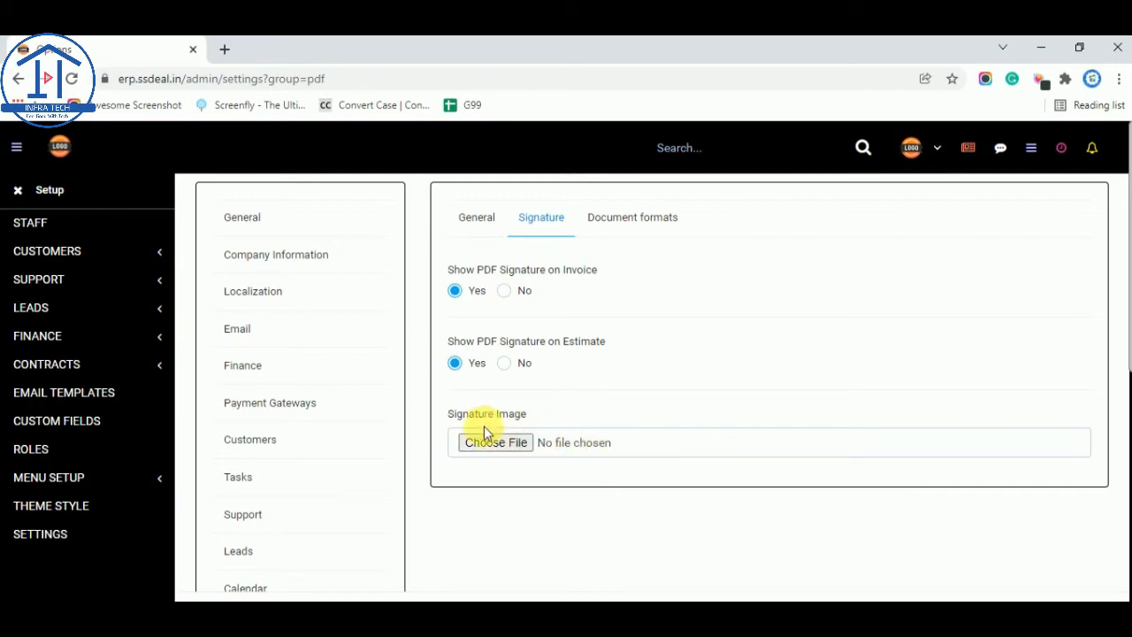
mouse_move(540, 329)
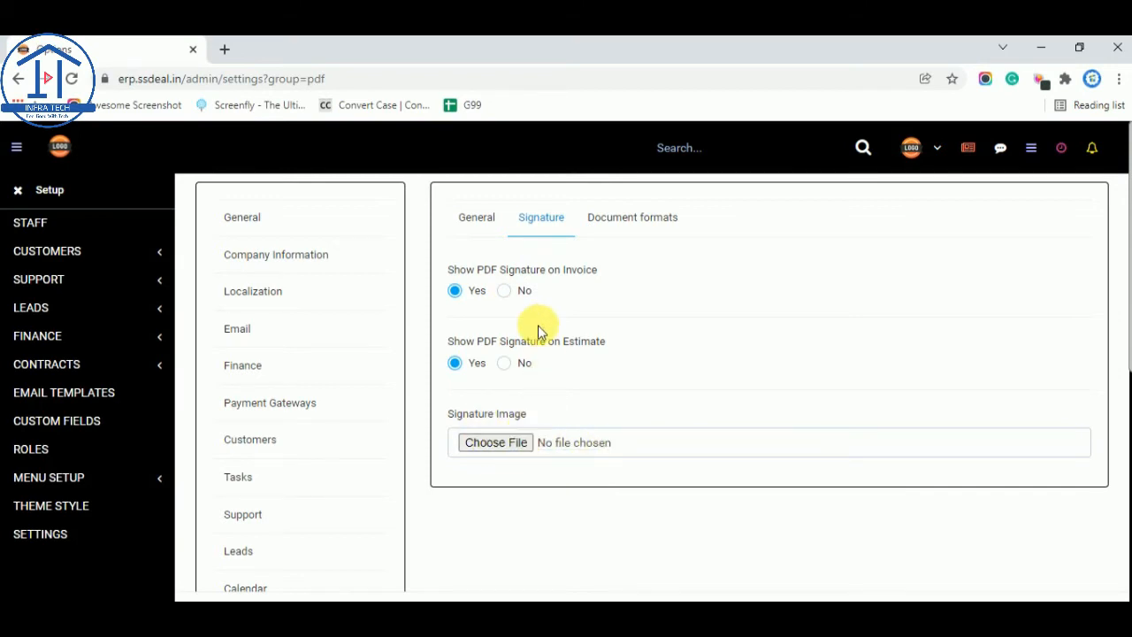
Show the Document formats settings, keeping the Invoice format as A4 Portrait, and review the other formats.
click(631, 215)
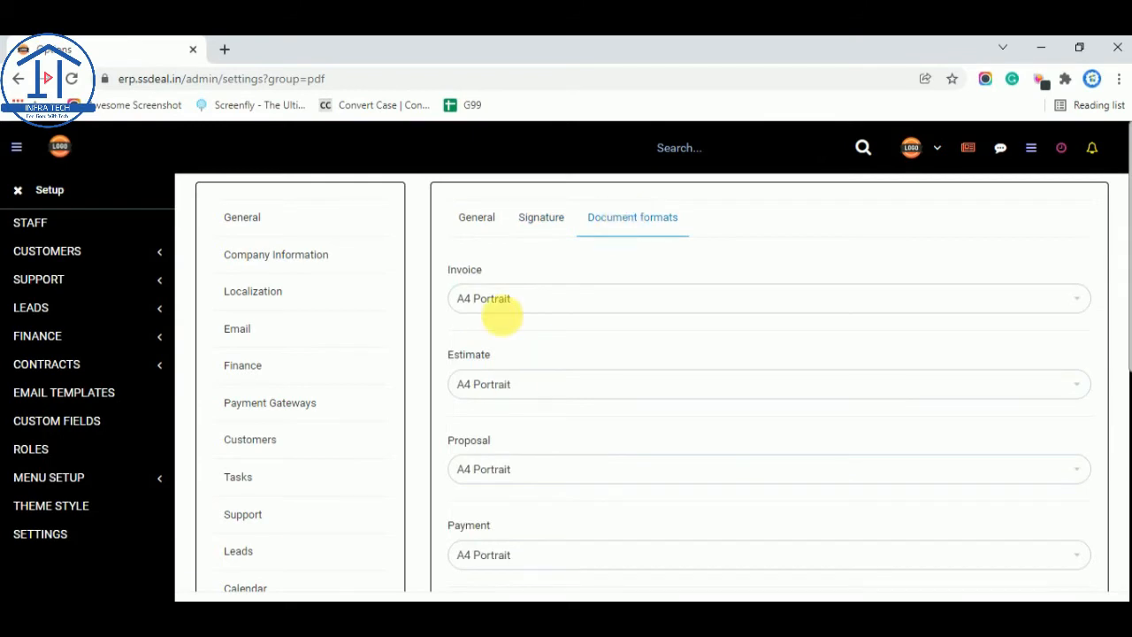
click(770, 297)
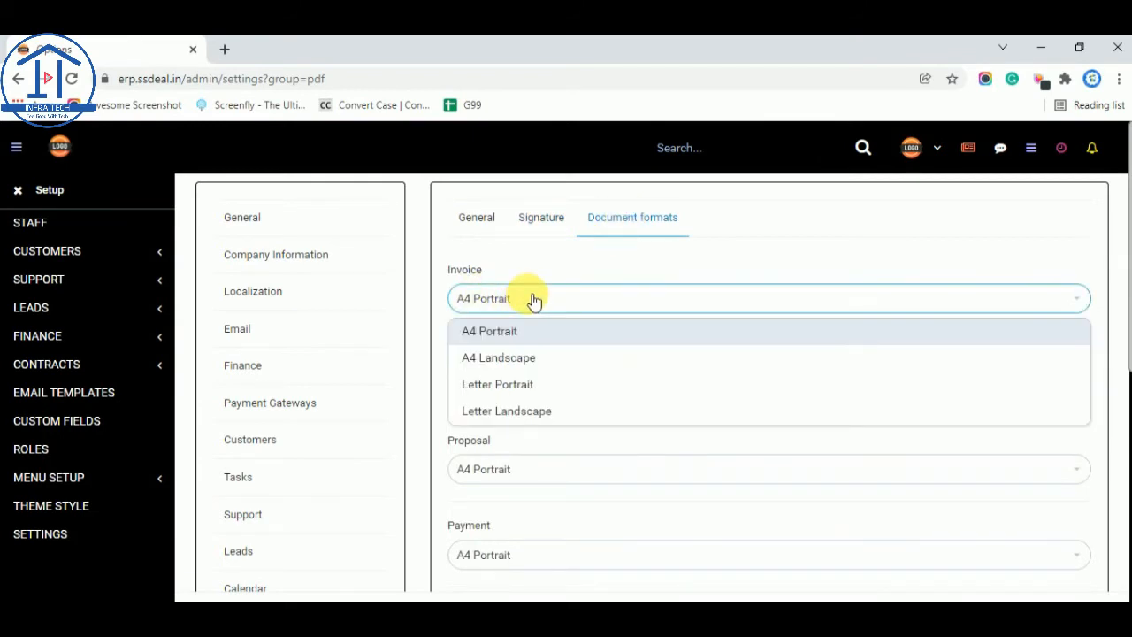
click(489, 331)
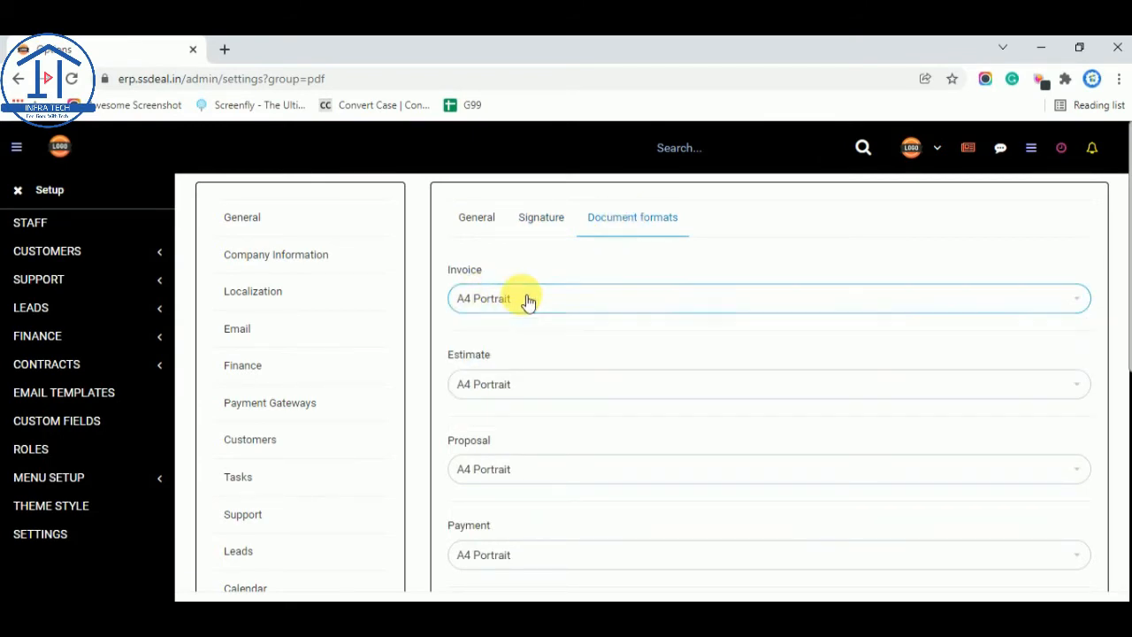
scroll(up, 3)
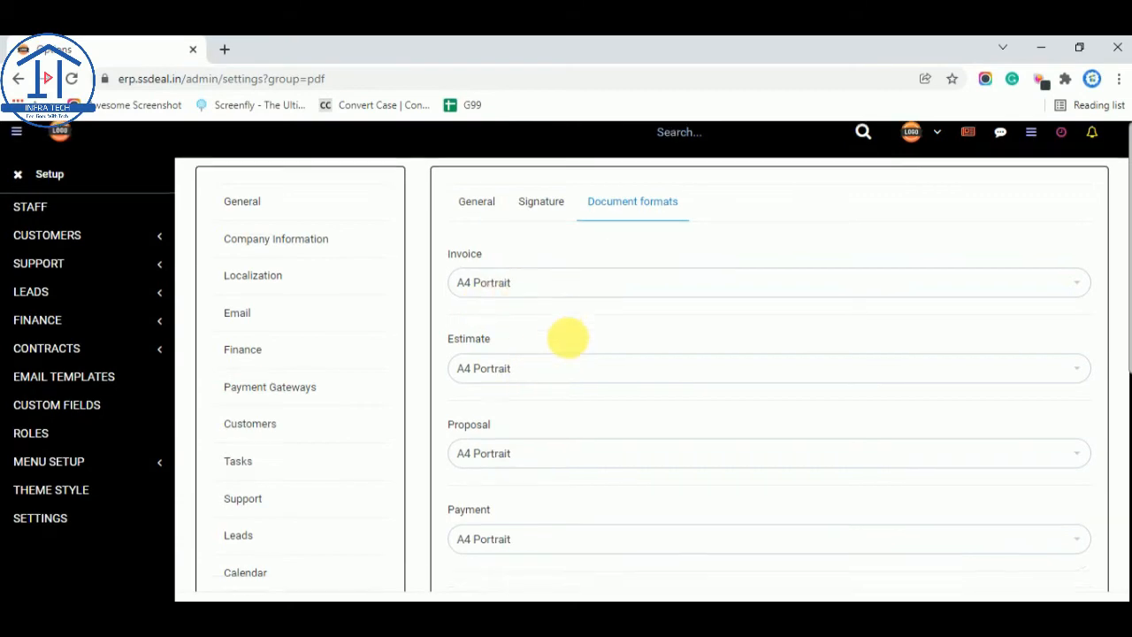
scroll(down, 3)
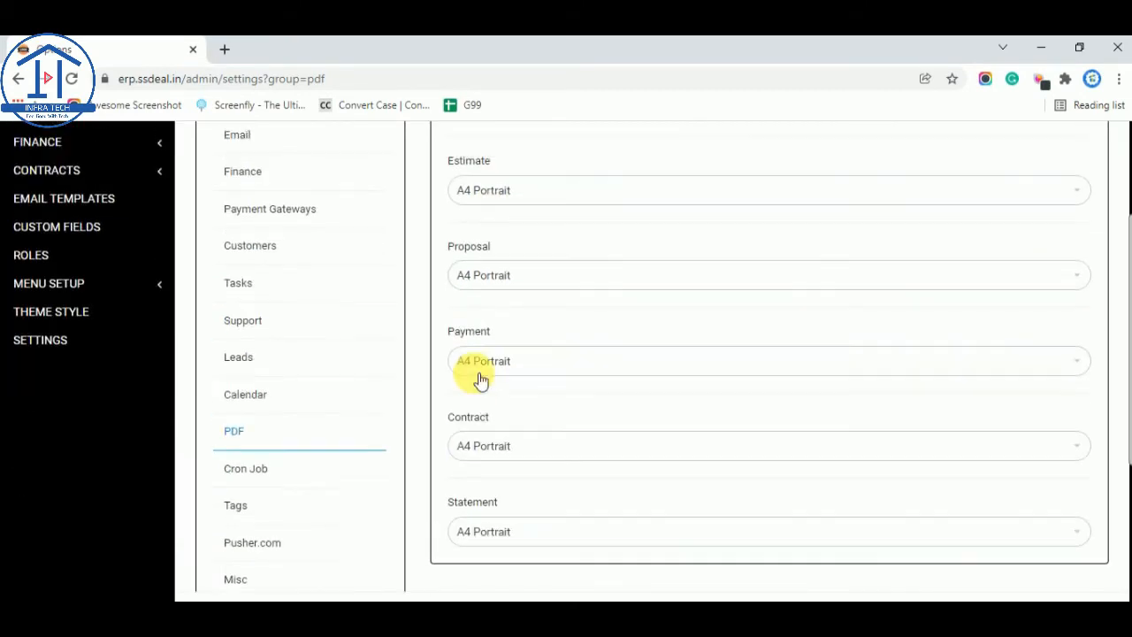
scroll(up, 3)
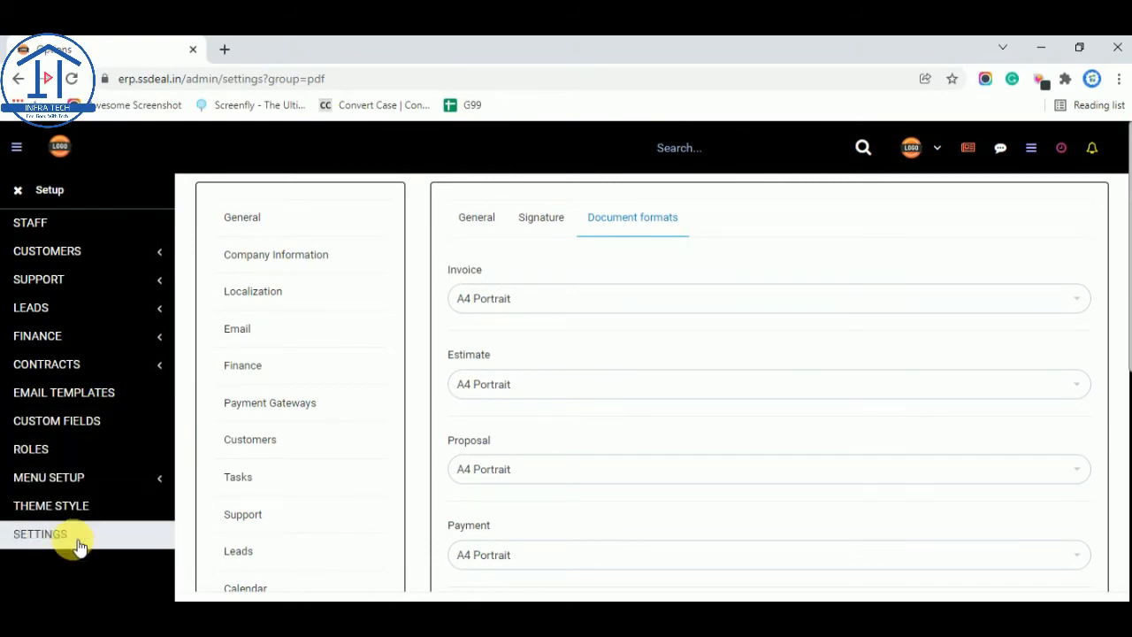
mouse_move(46, 251)
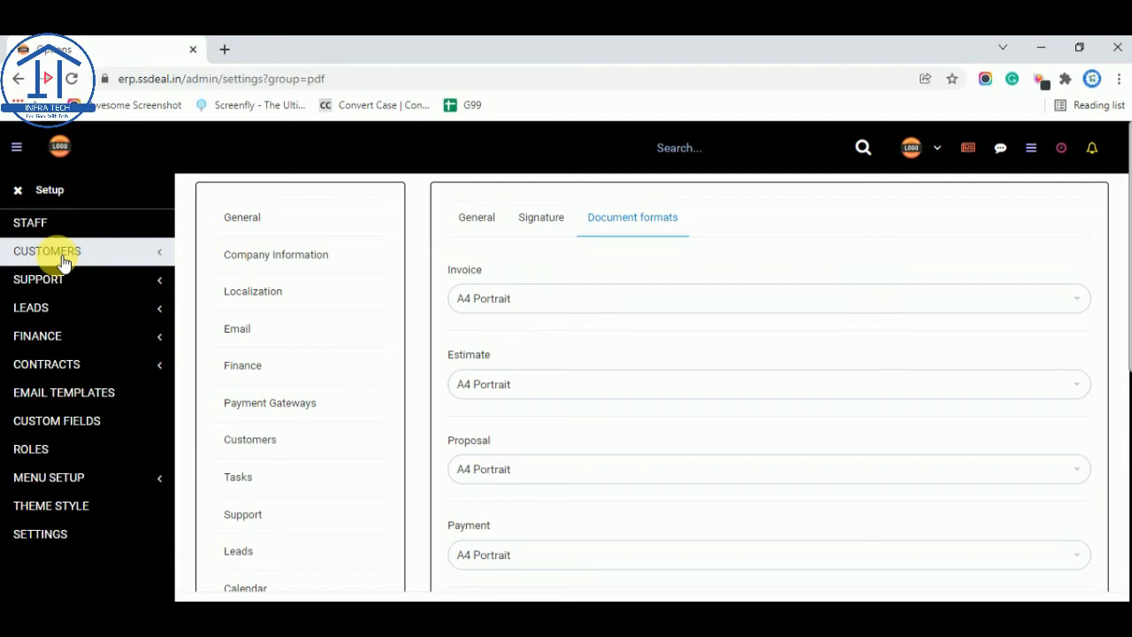
Go to the Staff page listing two active staff members.
click(46, 251)
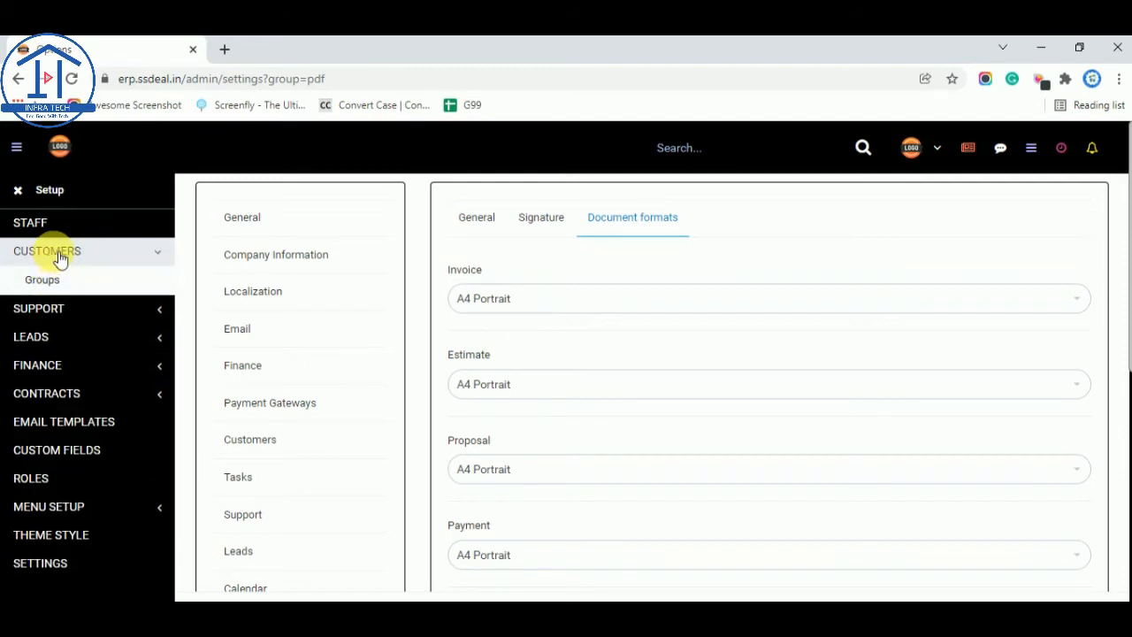
click(30, 223)
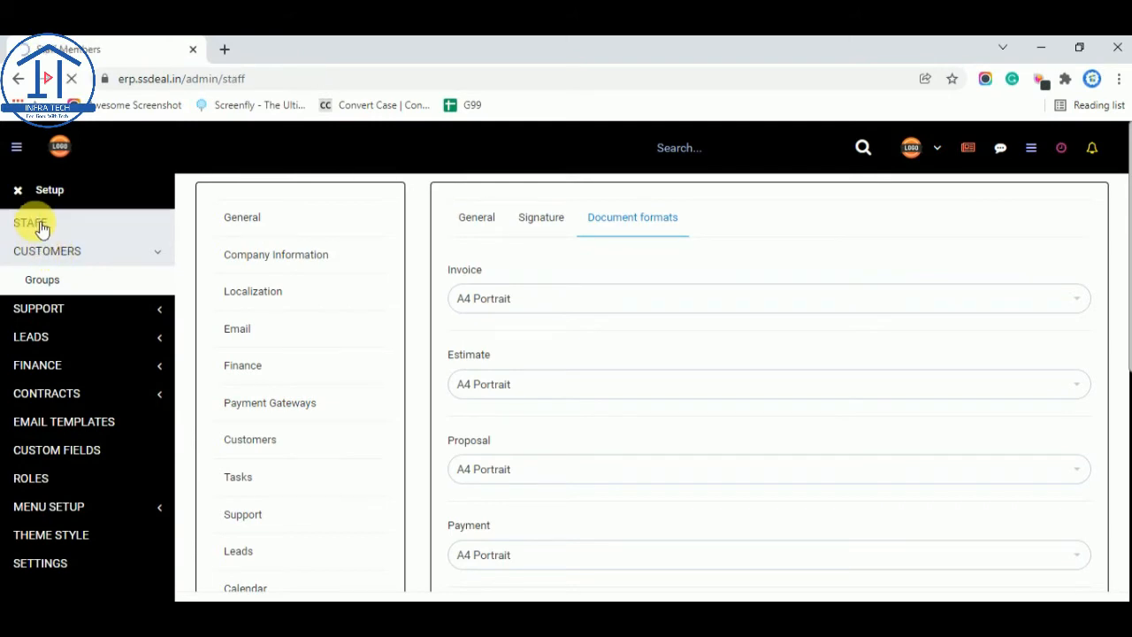
click(32, 223)
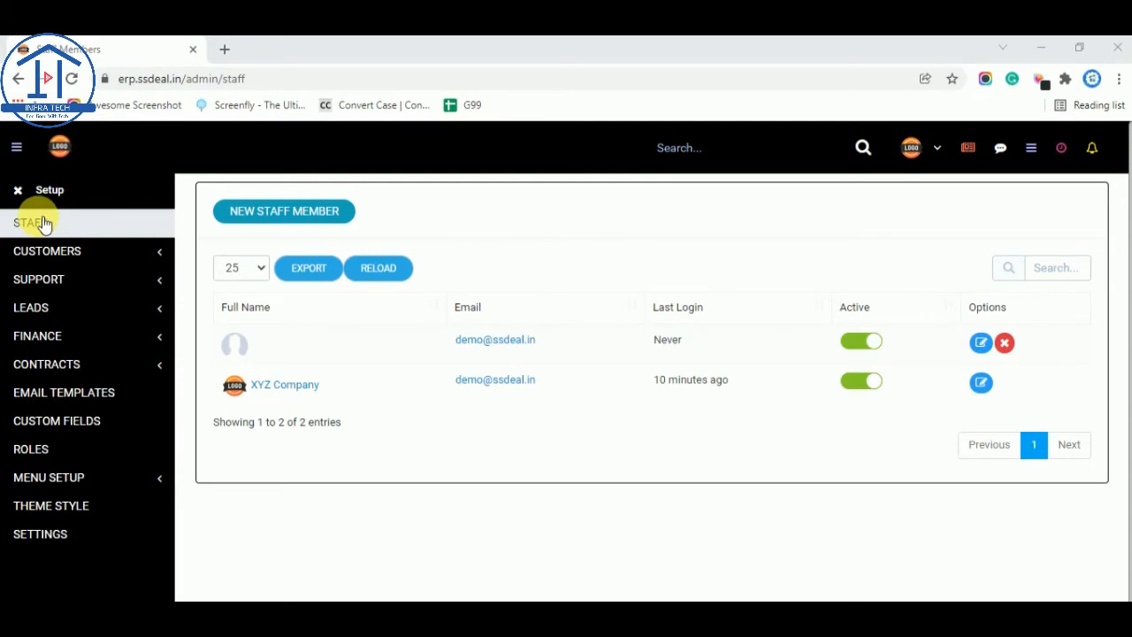
mouse_move(283, 211)
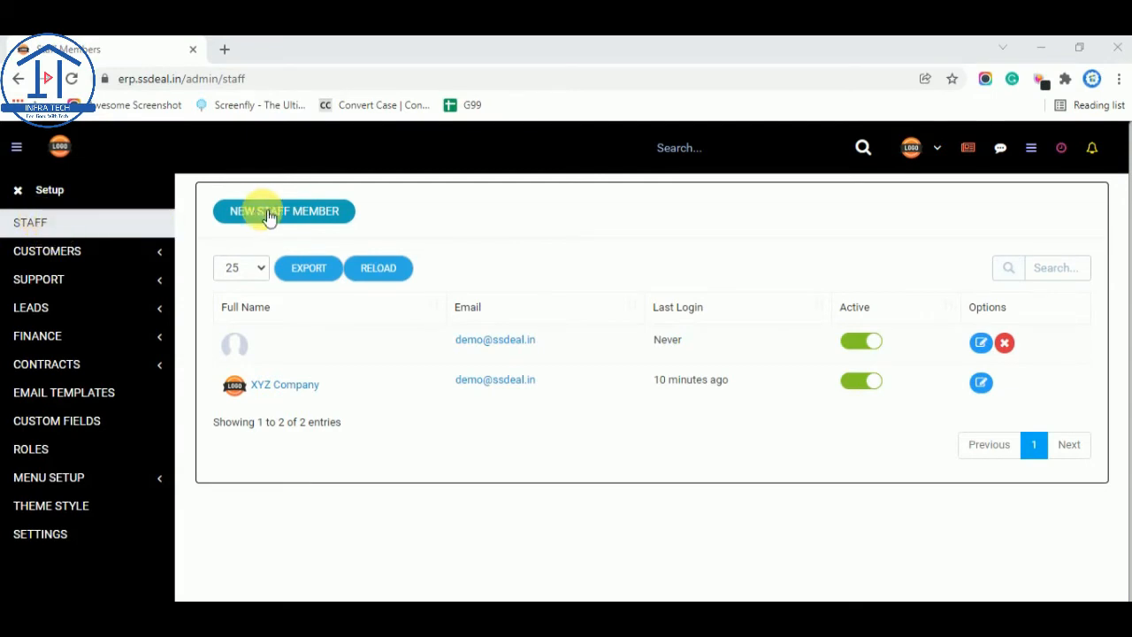
mouse_move(308, 219)
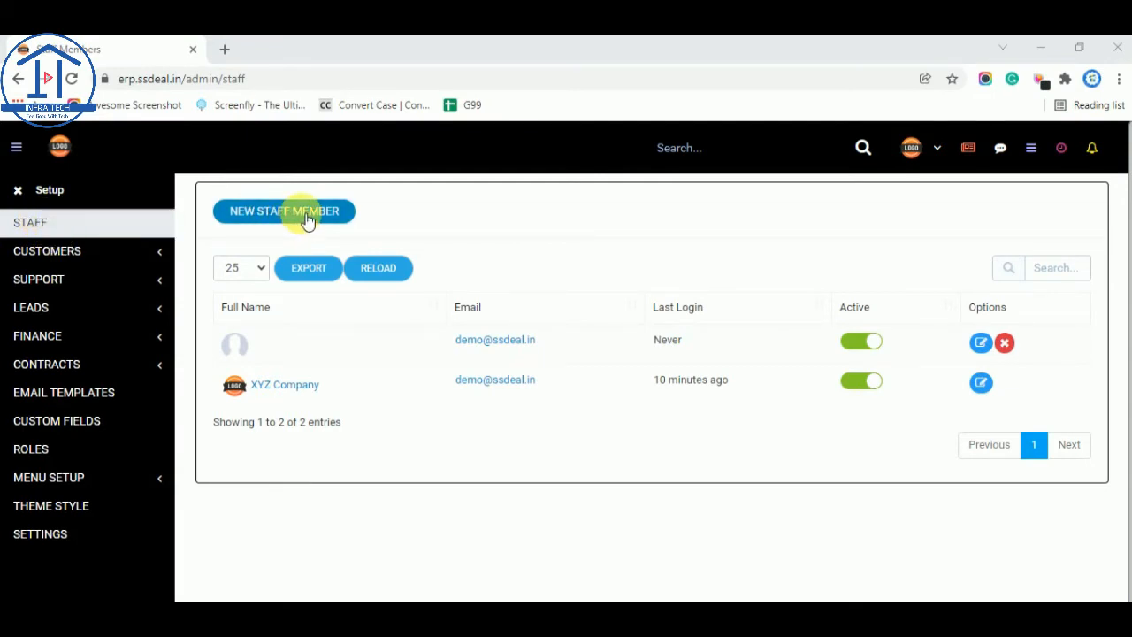
Start a New Staff Member form and review its Profile fields (name, email, language, password).
click(283, 210)
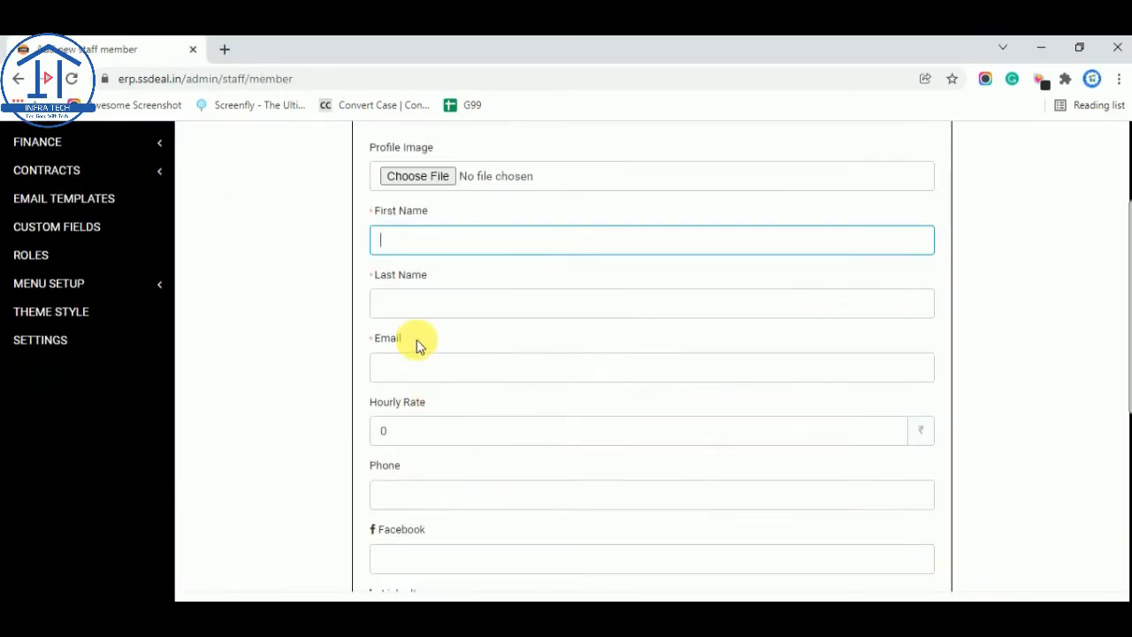
scroll(down, 3)
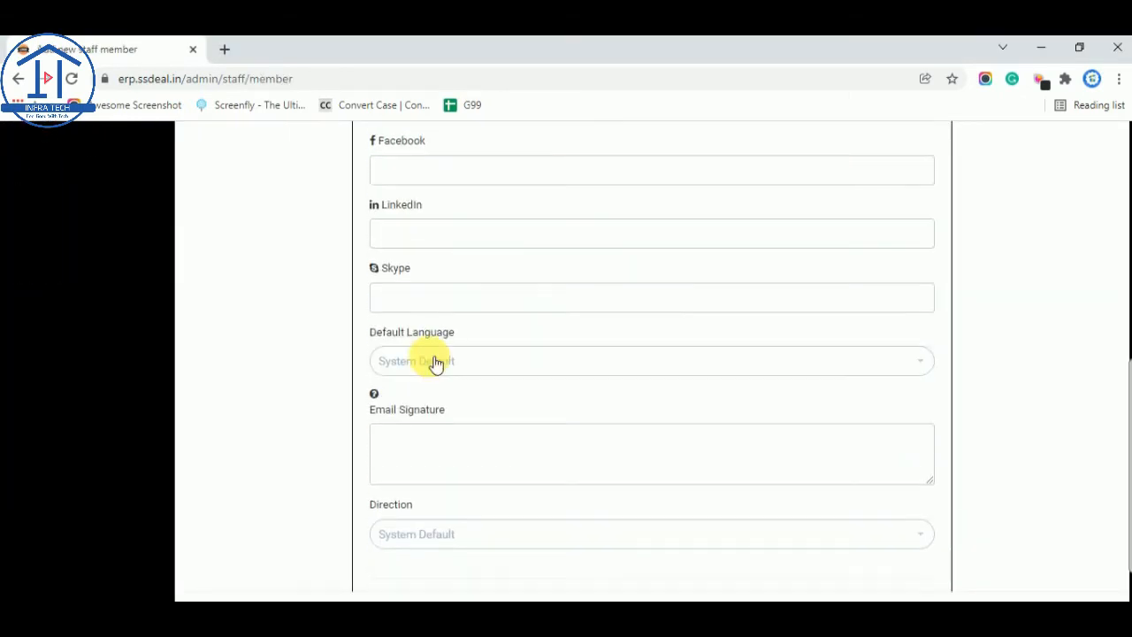
mouse_move(463, 353)
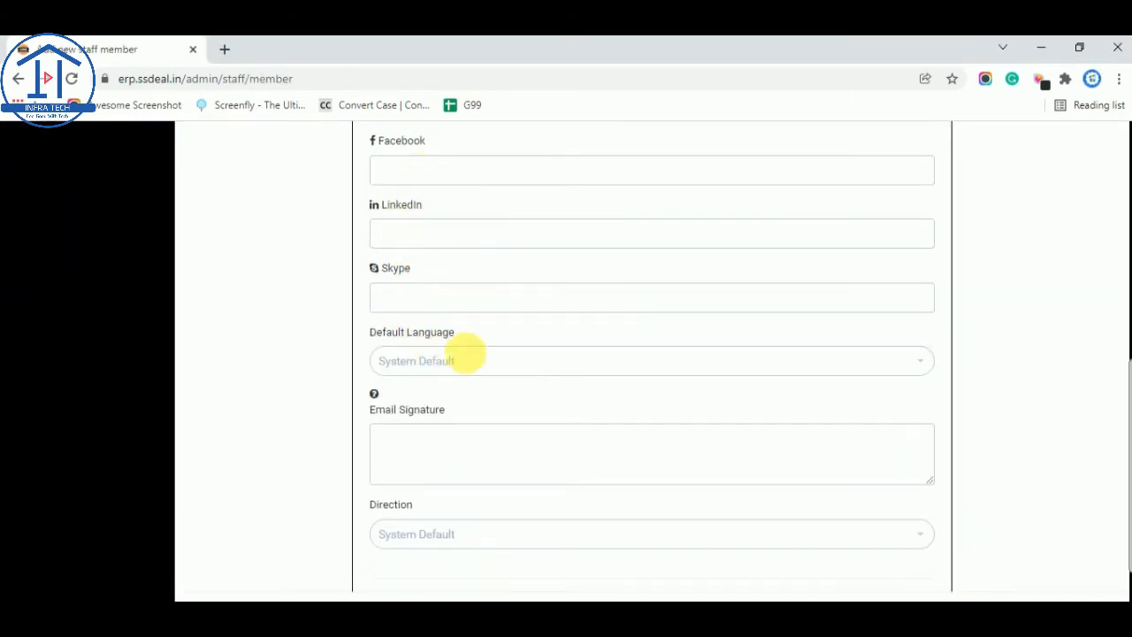
mouse_move(400, 456)
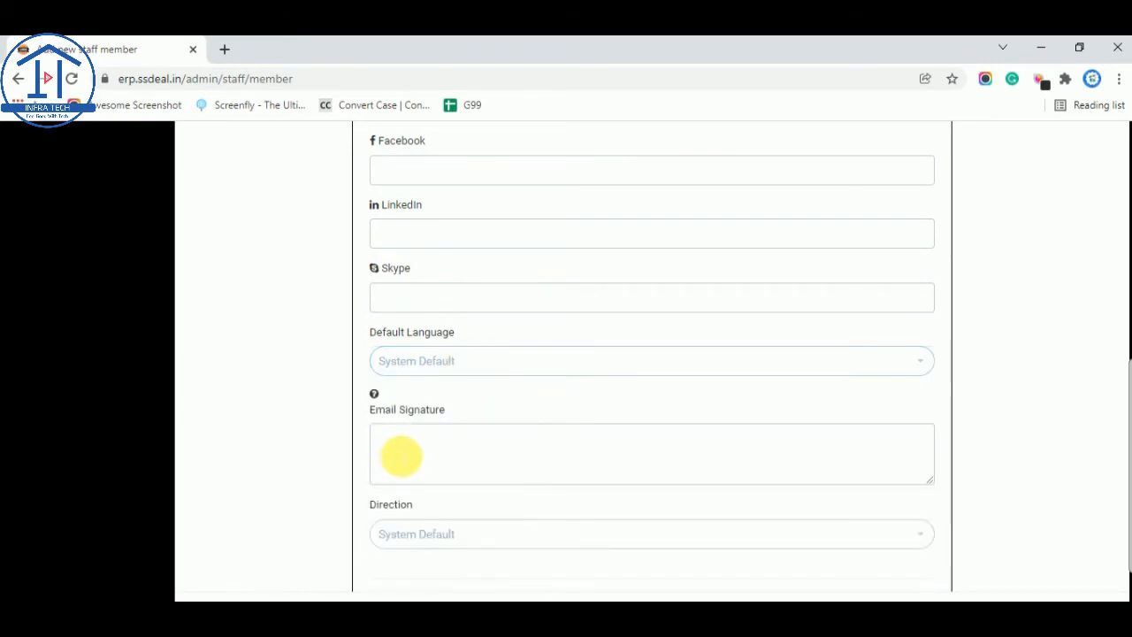
scroll(down, 3)
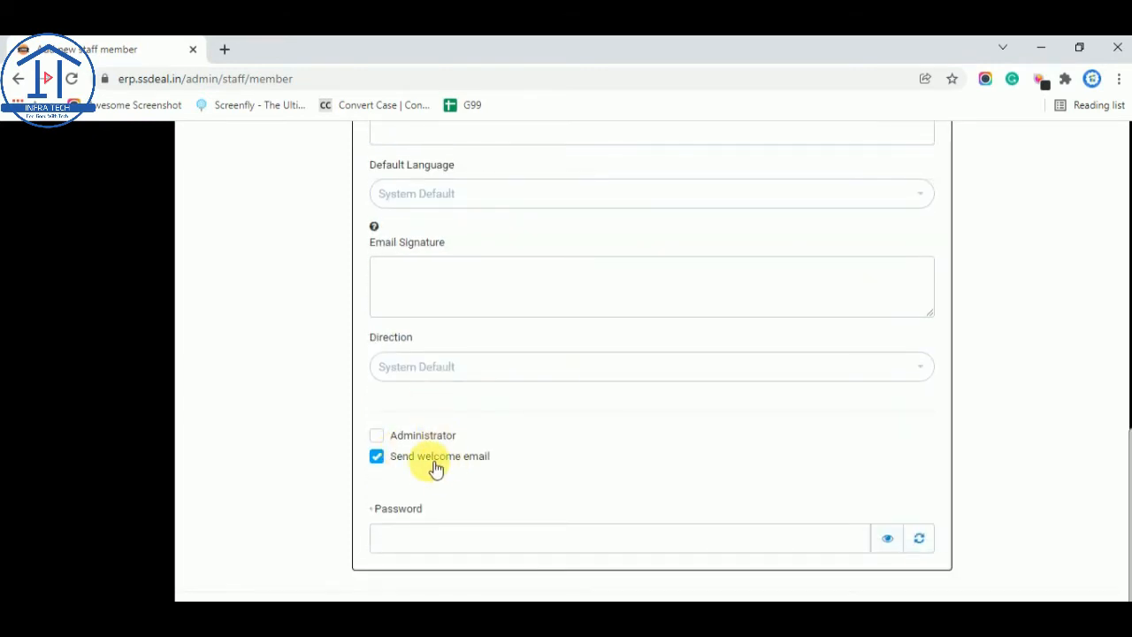
mouse_move(511, 538)
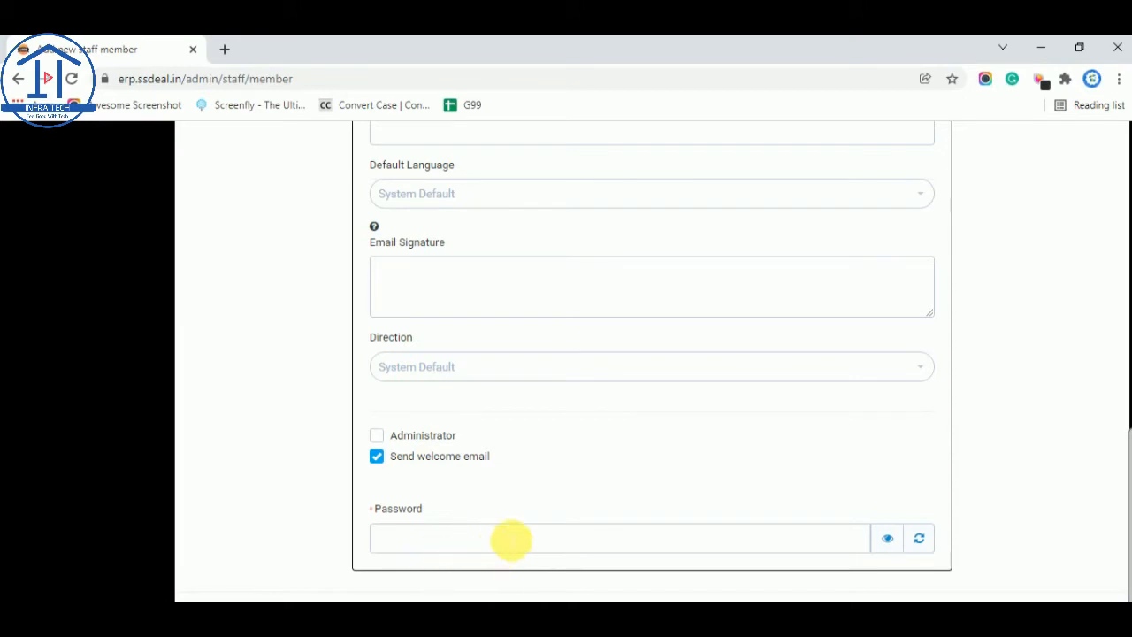
scroll(up, 3)
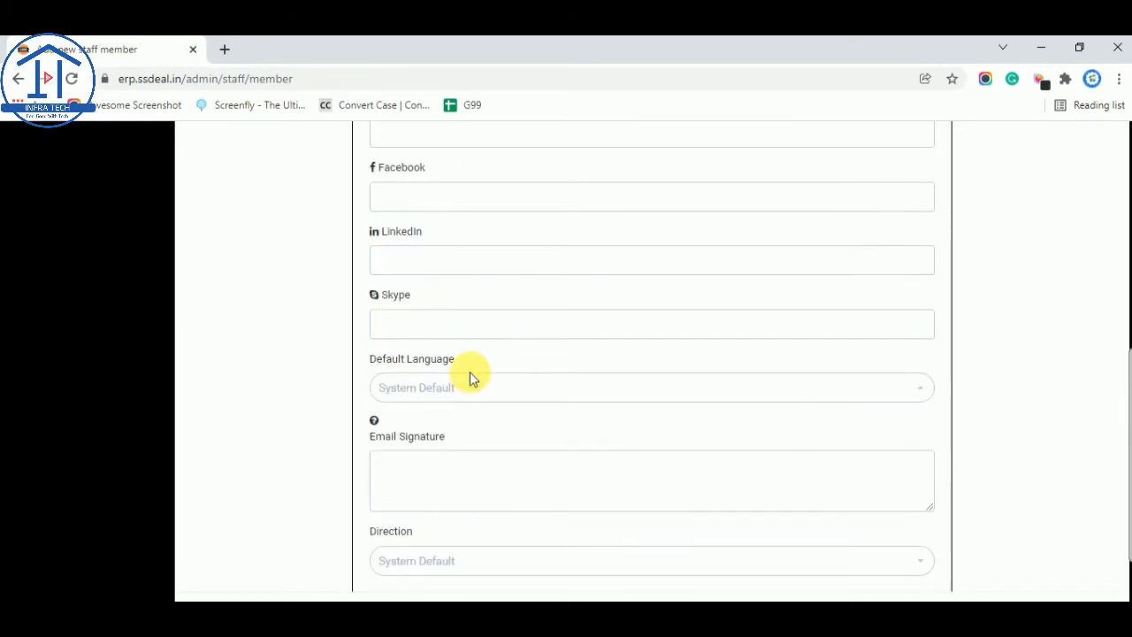
scroll(up, 3)
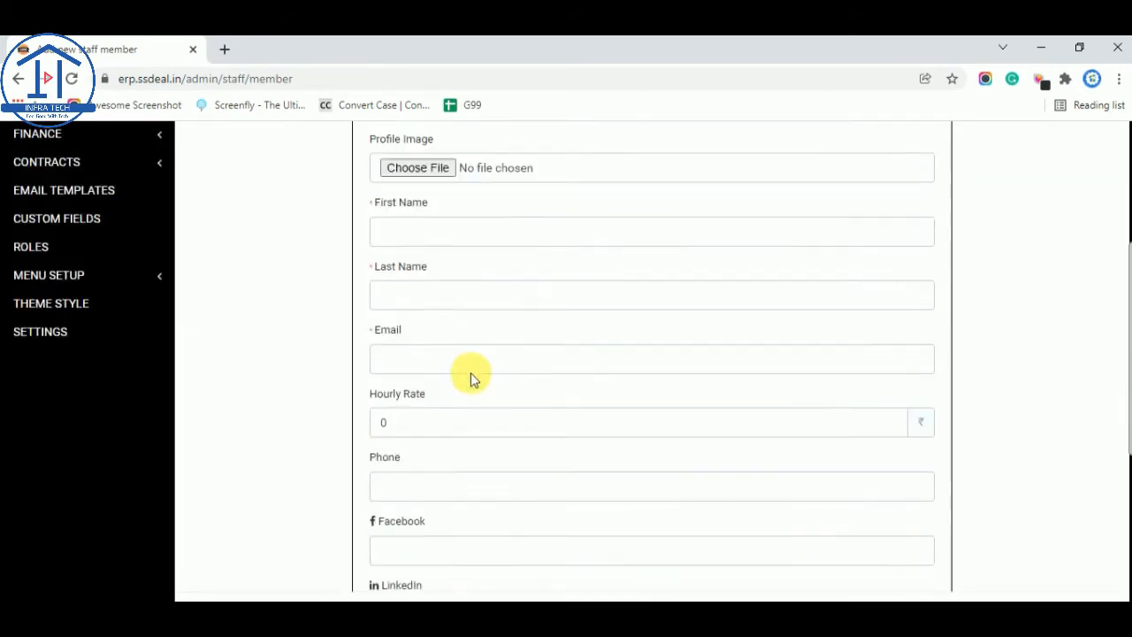
scroll(up, 3)
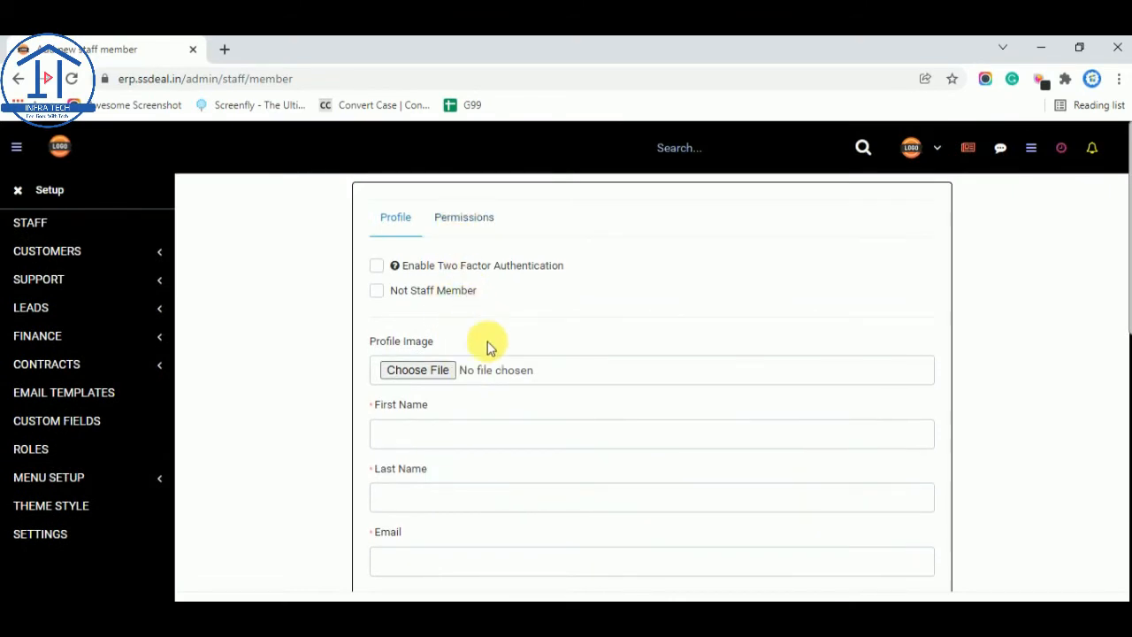
mouse_move(499, 389)
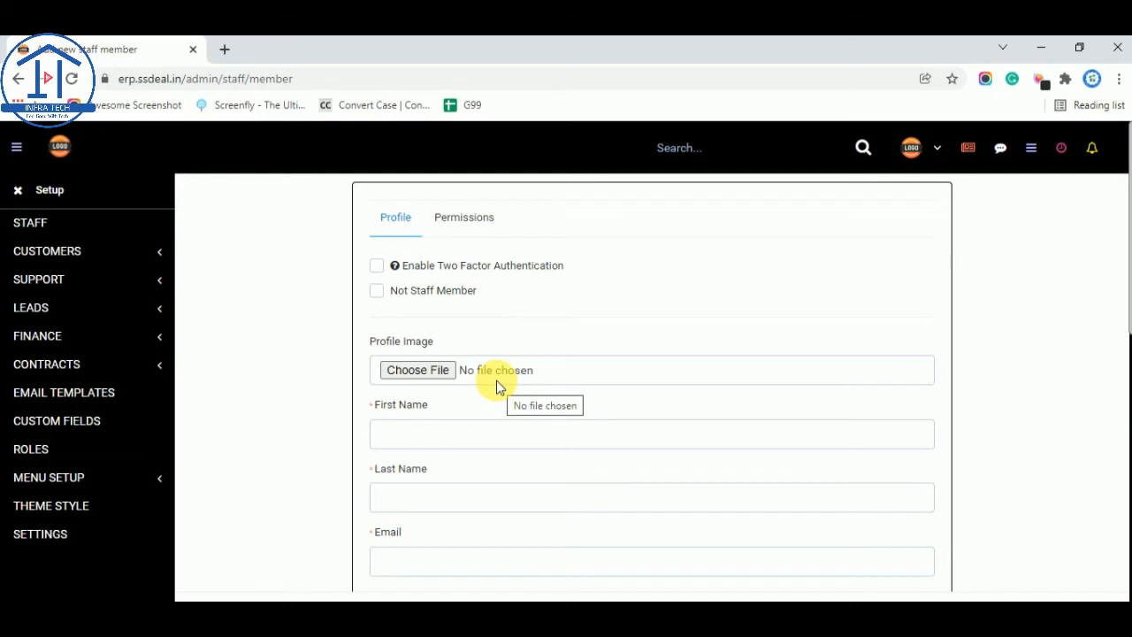
scroll(down, 3)
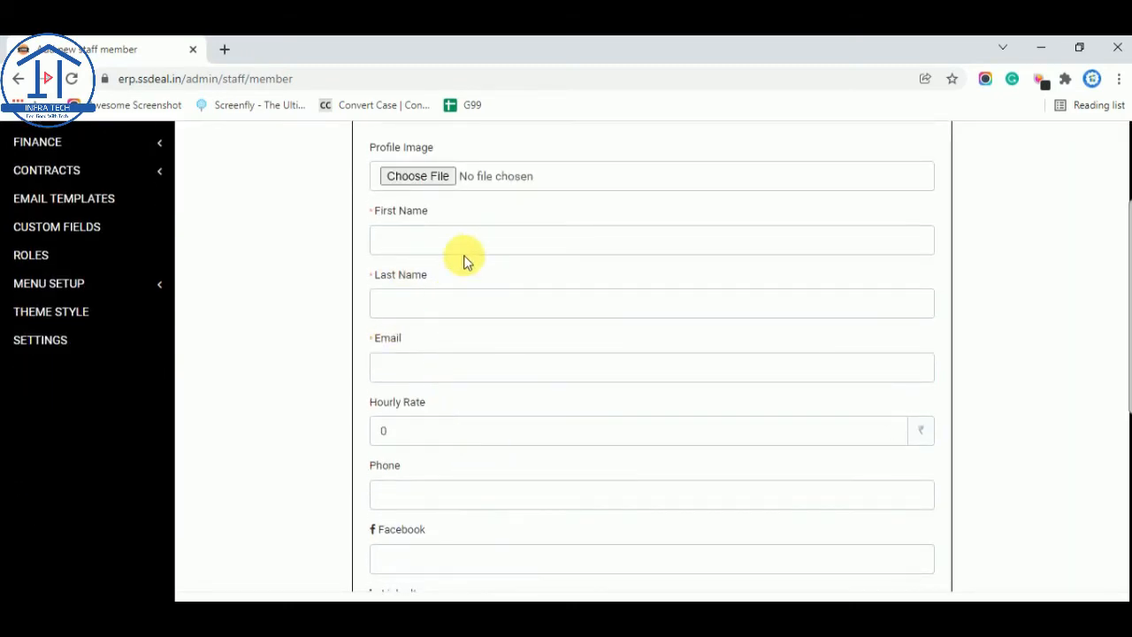
scroll(down, 3)
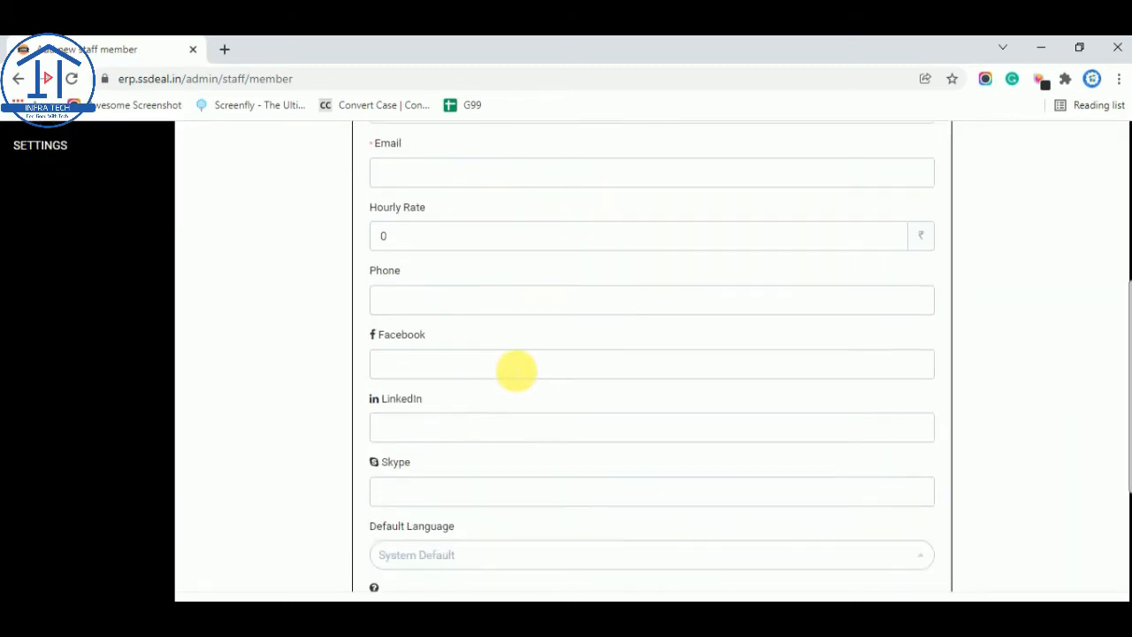
scroll(up, 3)
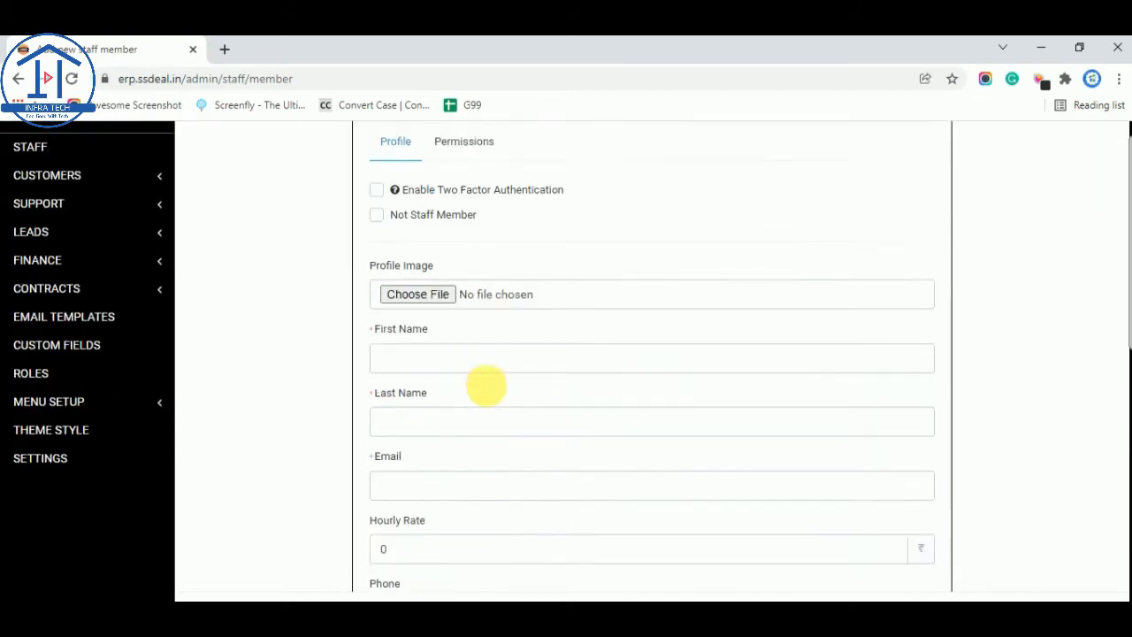
scroll(down, 3)
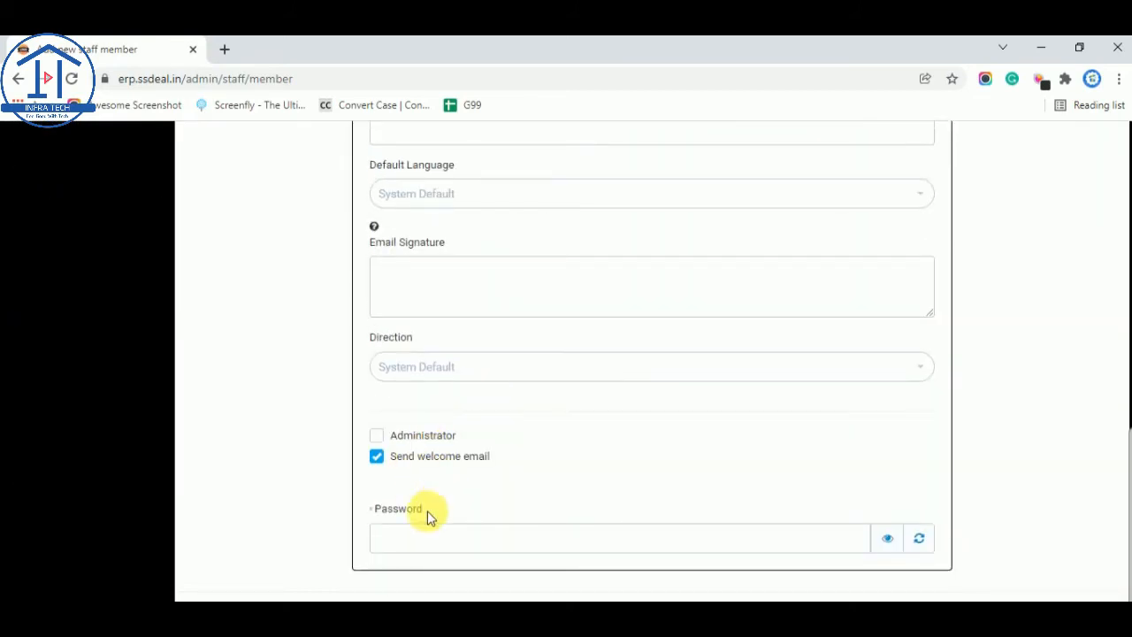
mouse_move(435, 431)
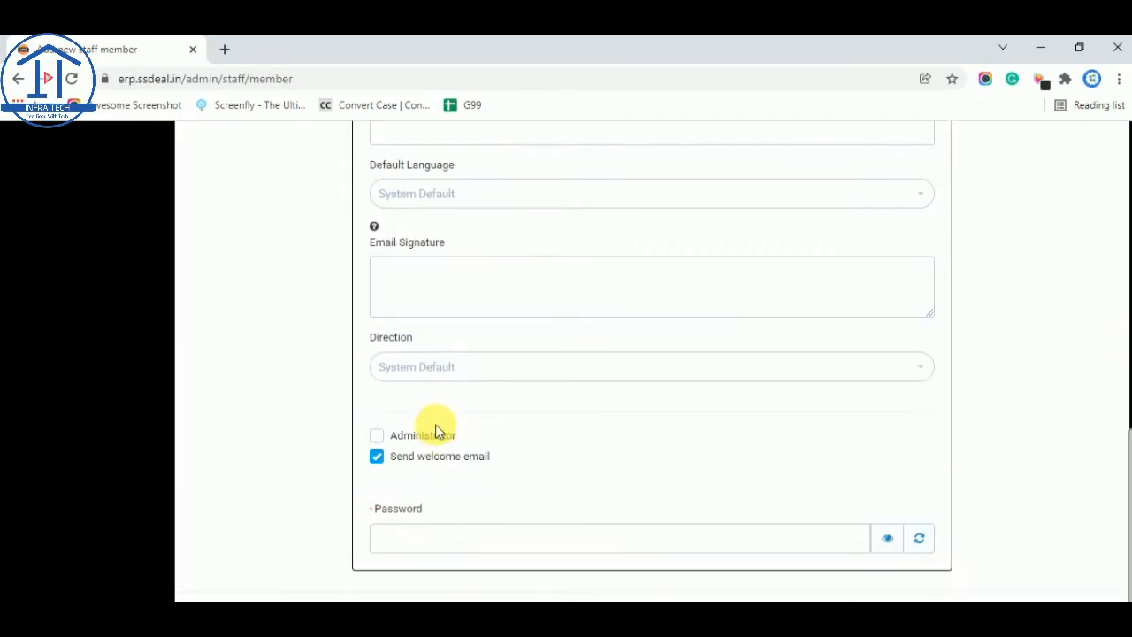
scroll(up, 3)
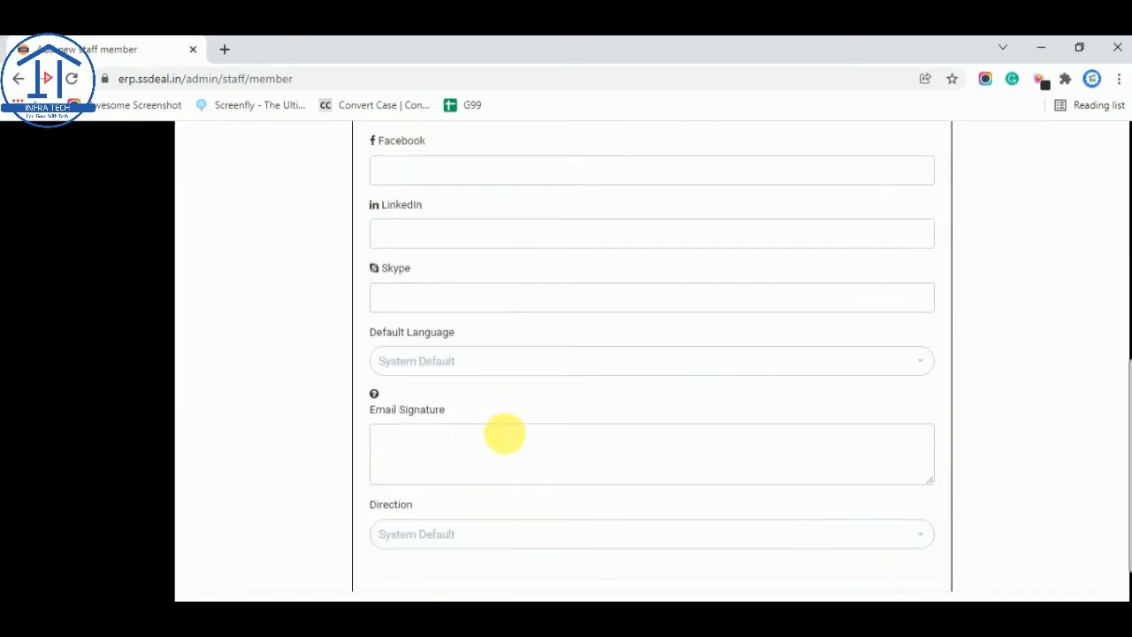
scroll(up, 3)
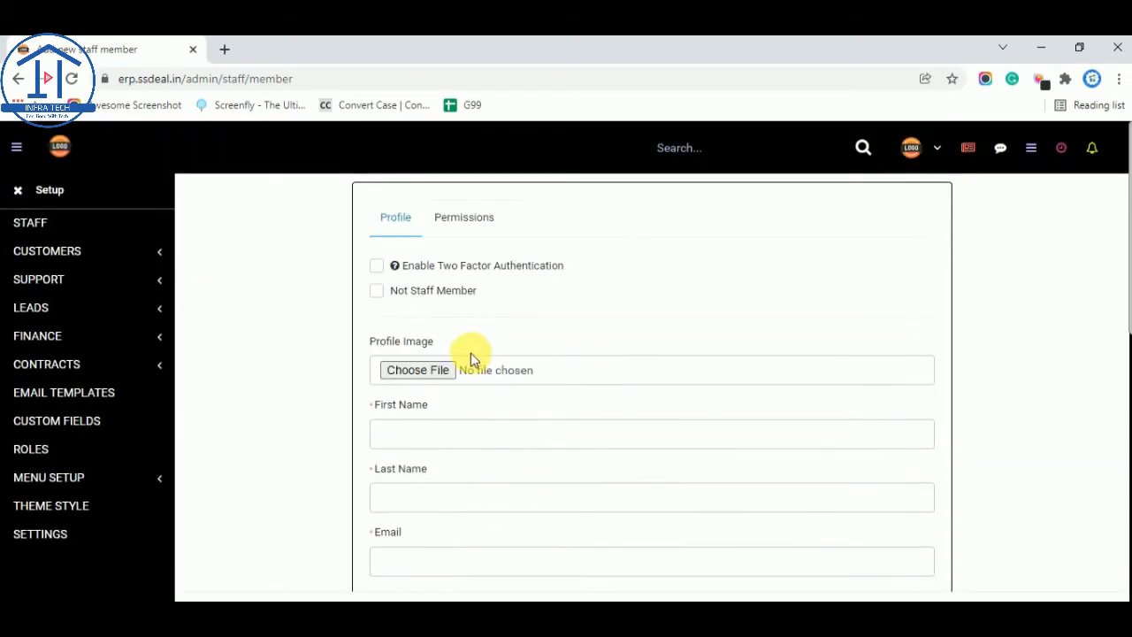
Review the new staff member's Permissions grid with the Employee role, switching back to the profile once.
click(463, 216)
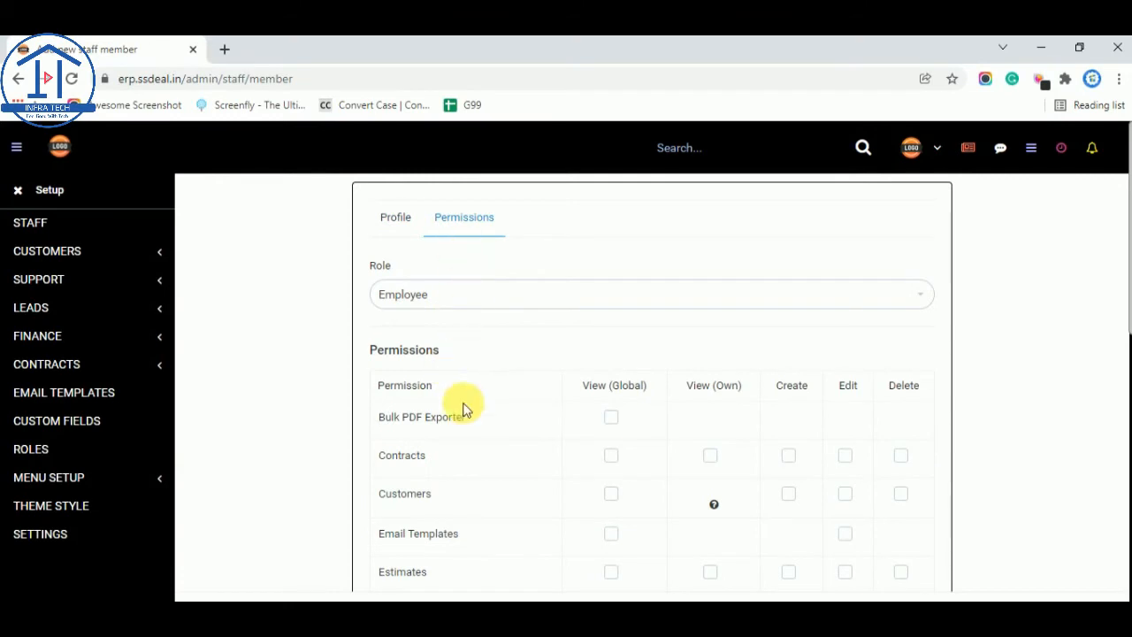
mouse_move(469, 412)
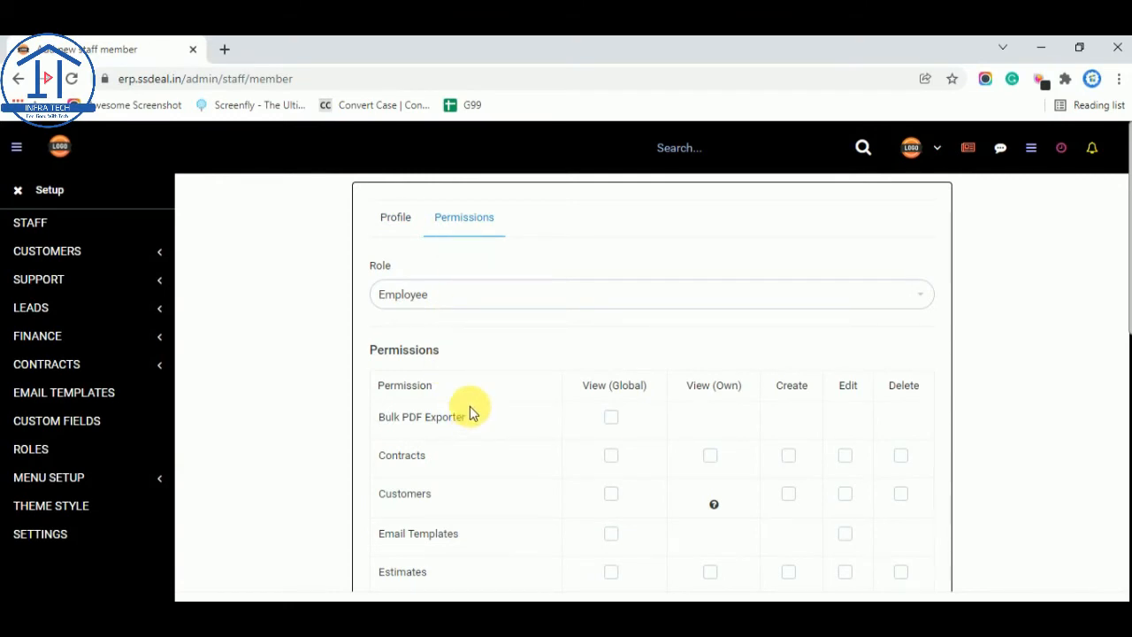
scroll(down, 3)
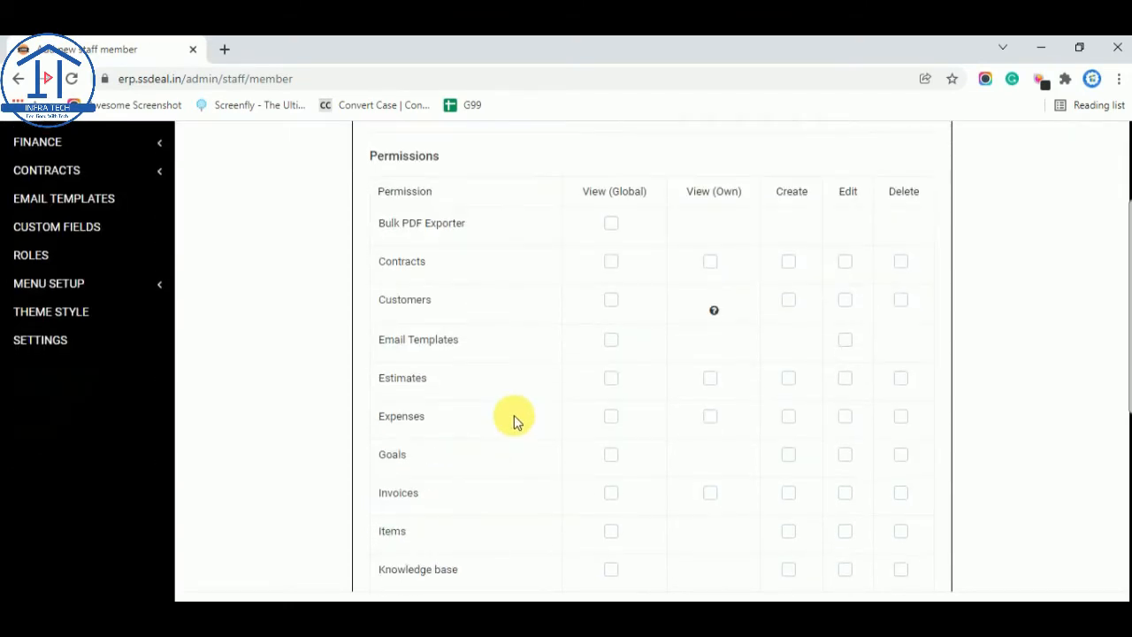
mouse_move(403, 379)
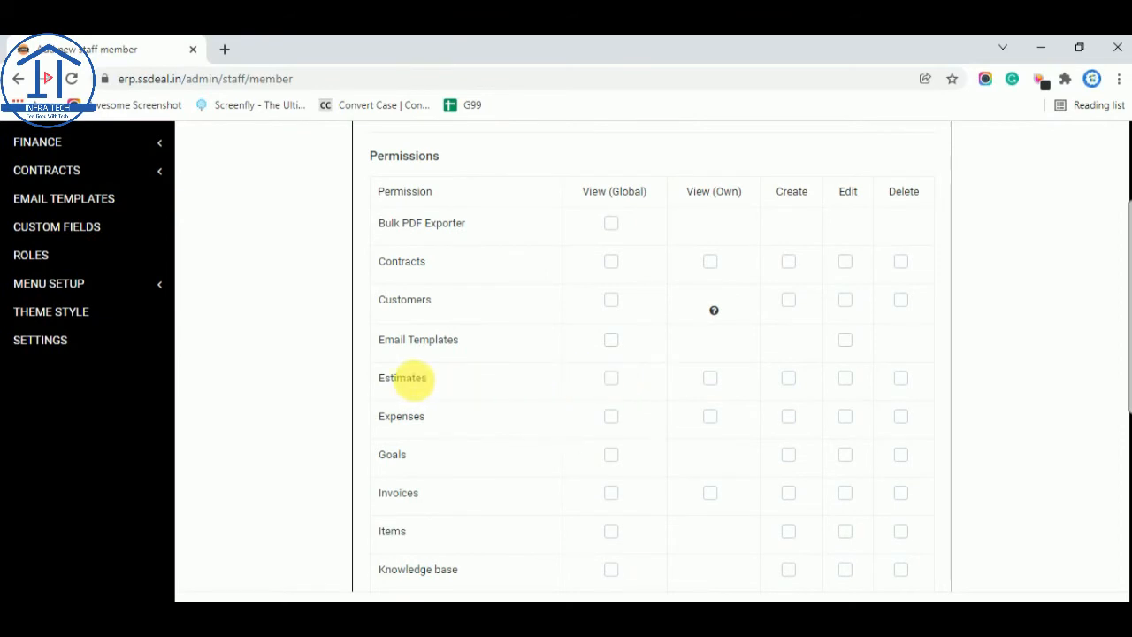
mouse_move(612, 379)
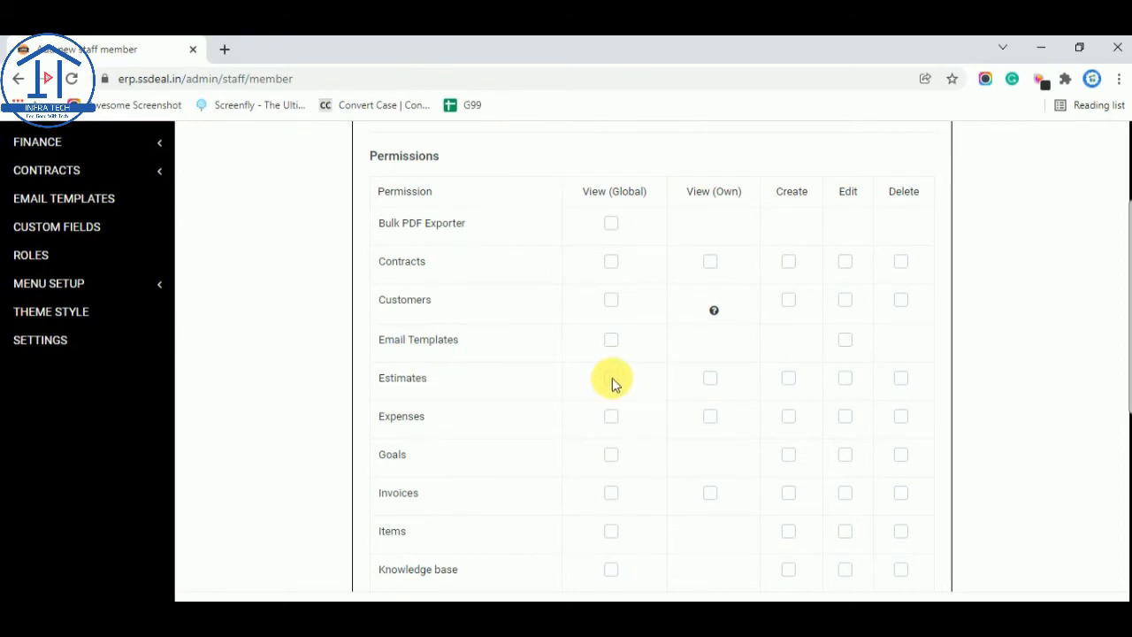
mouse_move(630, 389)
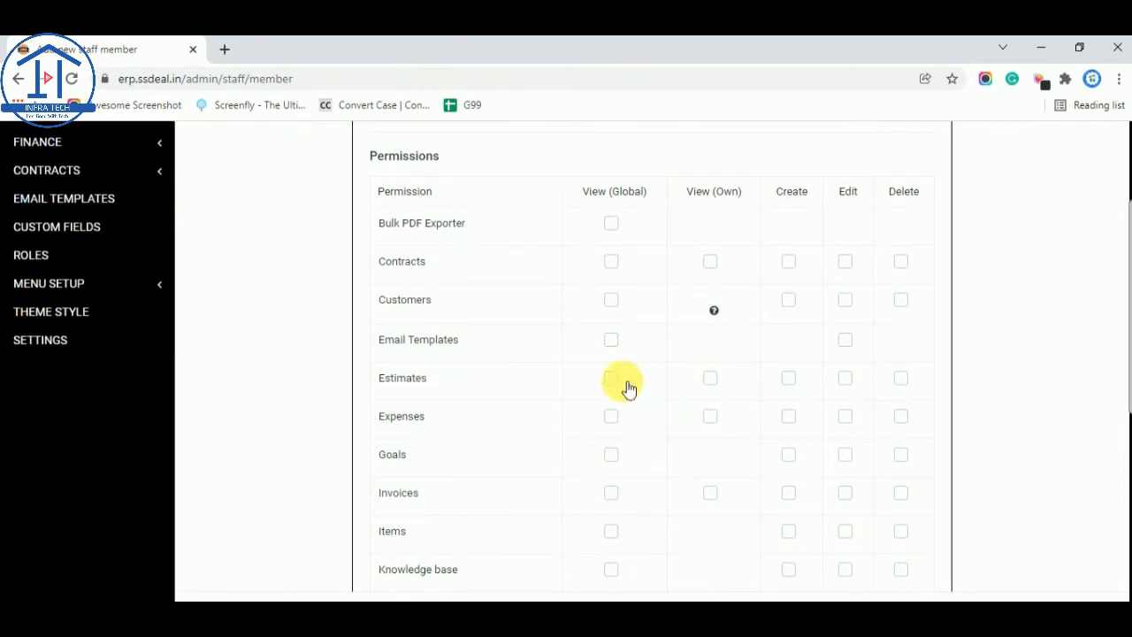
mouse_move(761, 385)
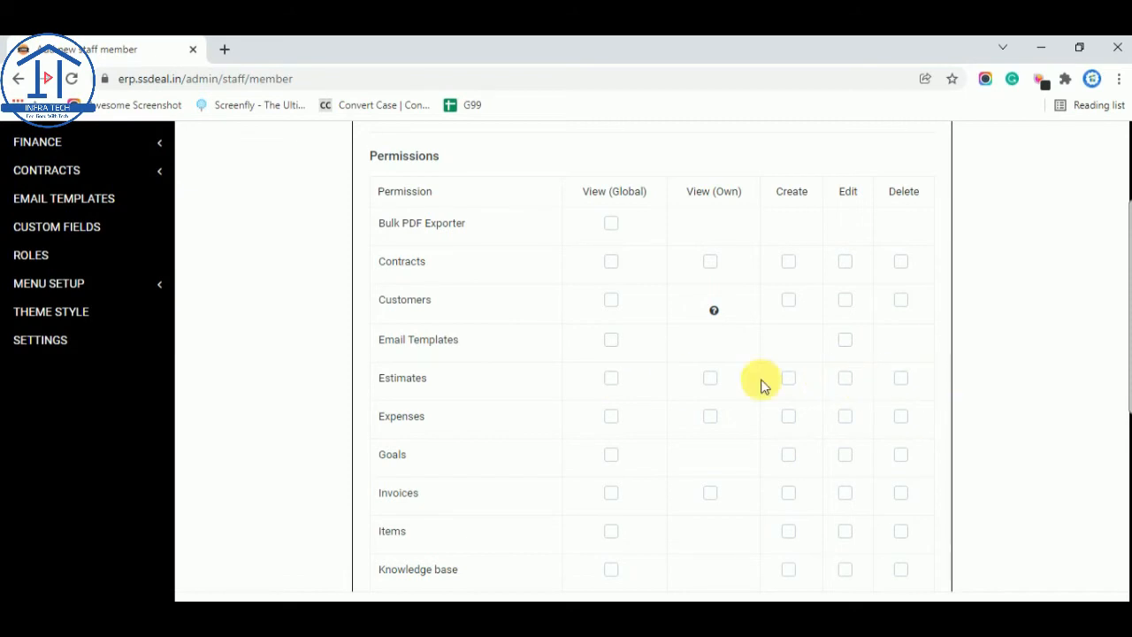
mouse_move(911, 382)
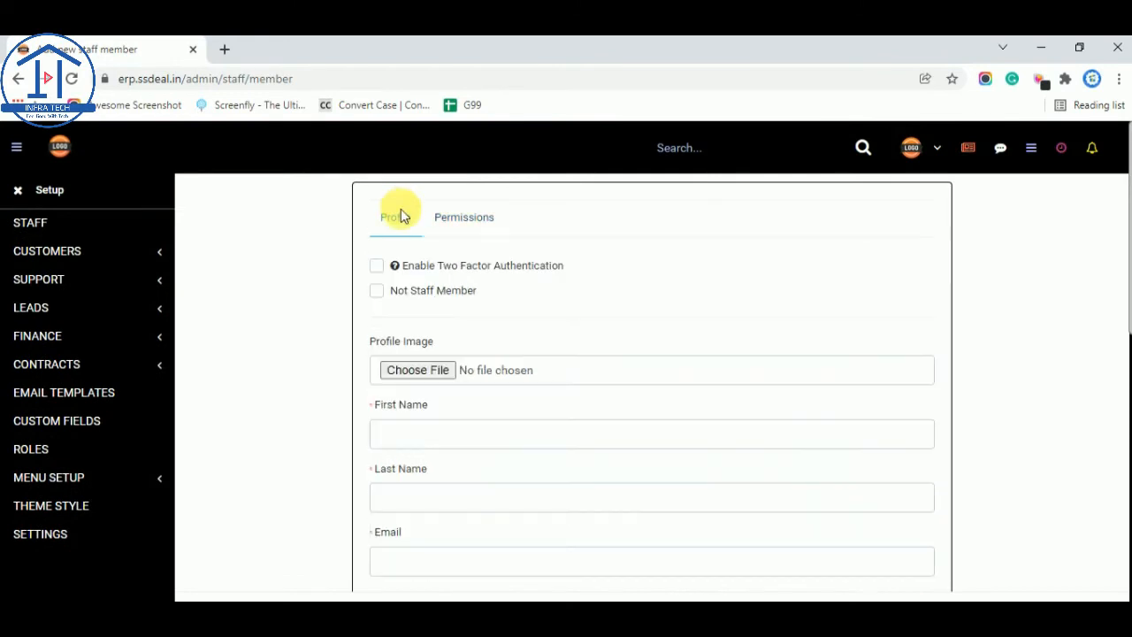
click(464, 216)
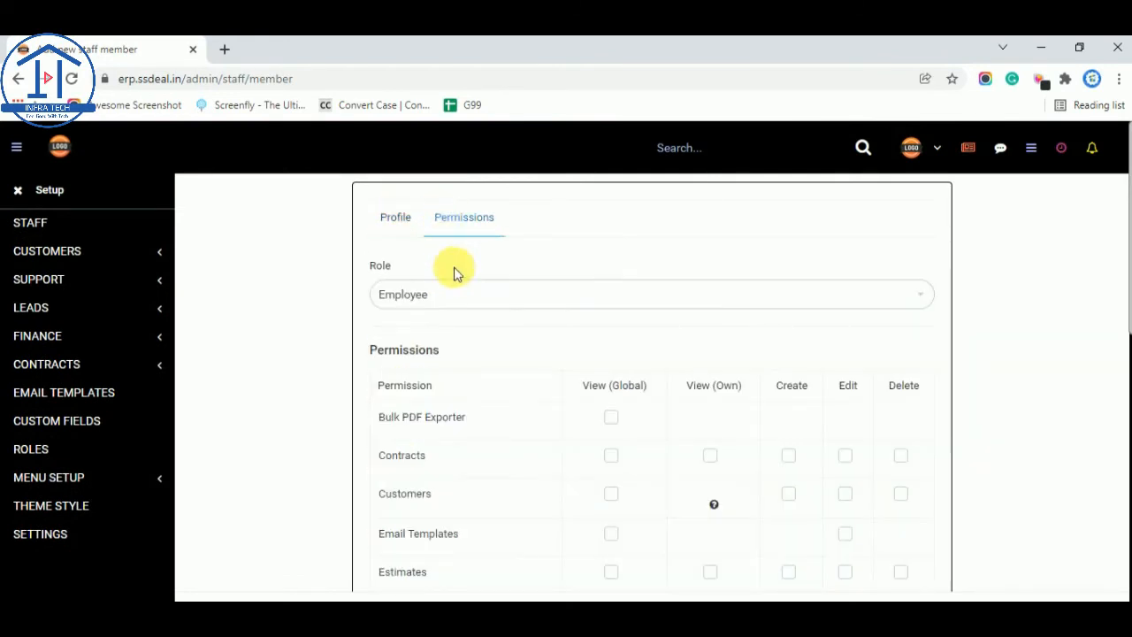
click(651, 294)
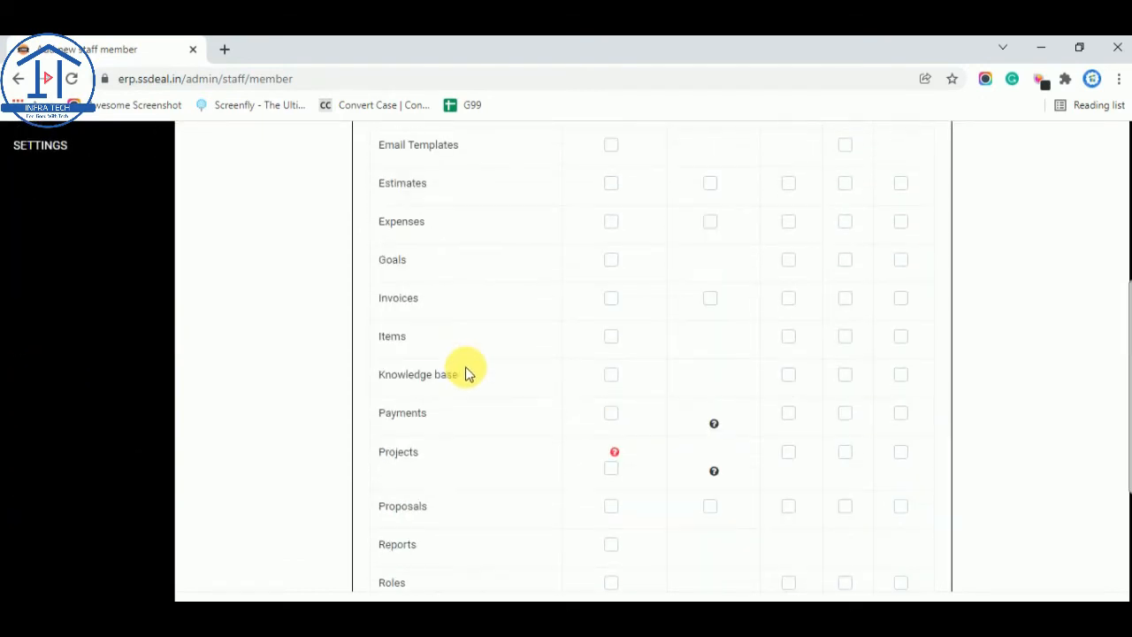
mouse_move(522, 409)
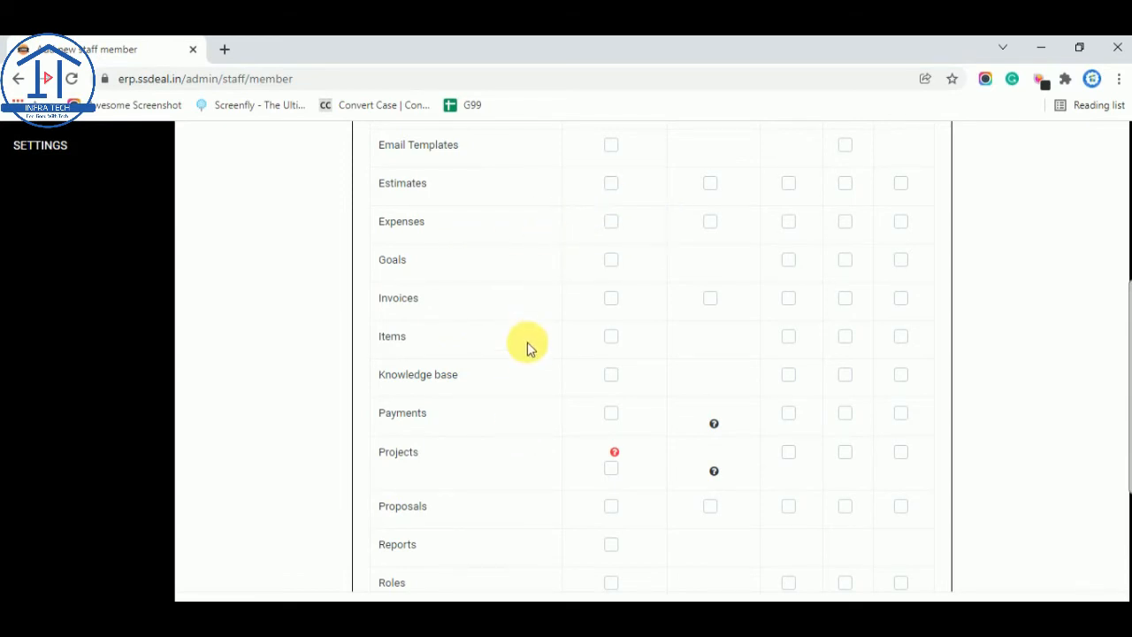
scroll(up, 3)
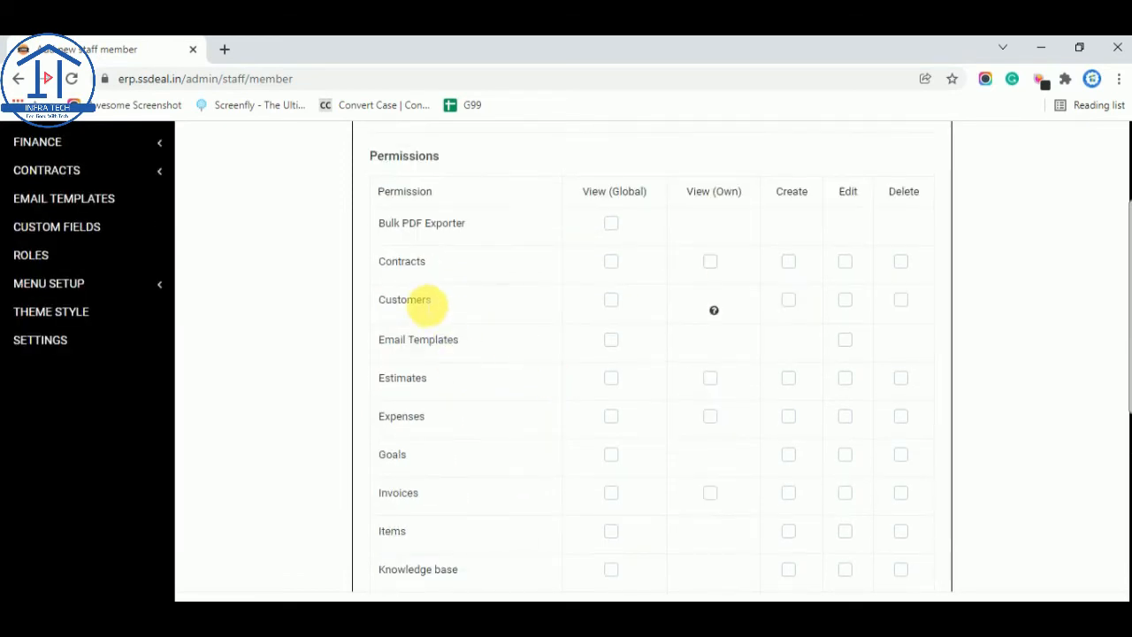
mouse_move(608, 379)
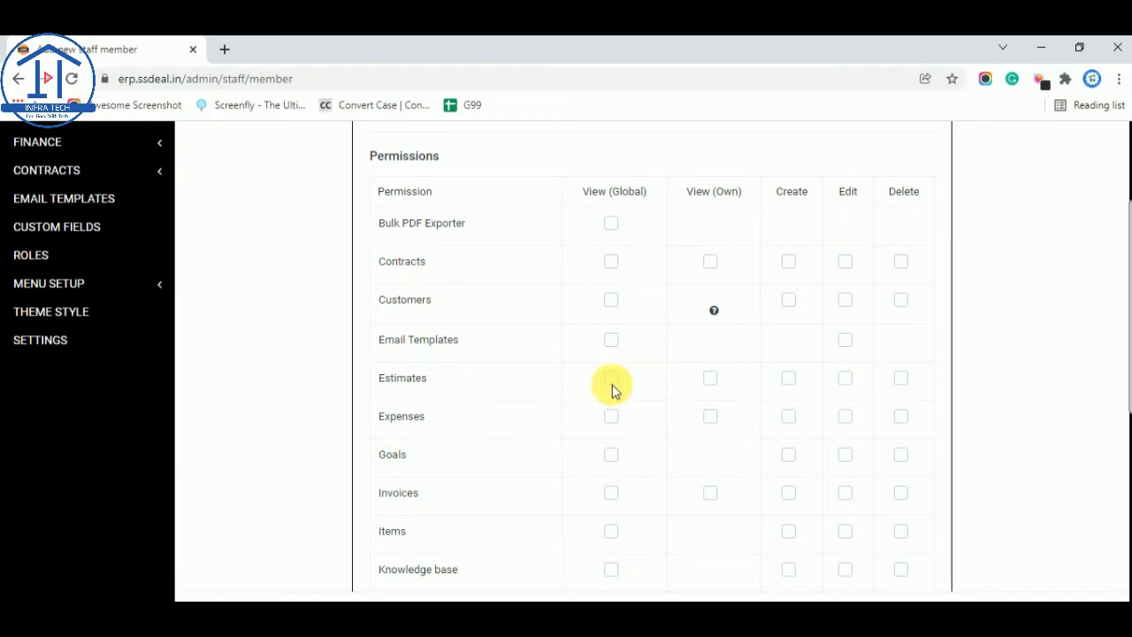
mouse_move(840, 386)
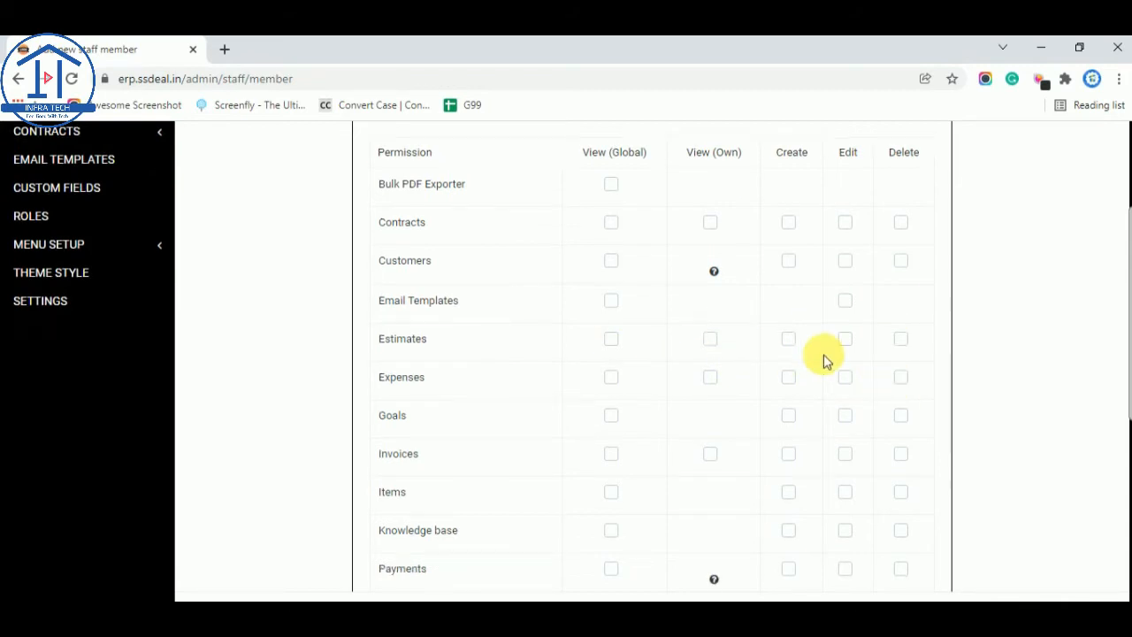
scroll(down, 3)
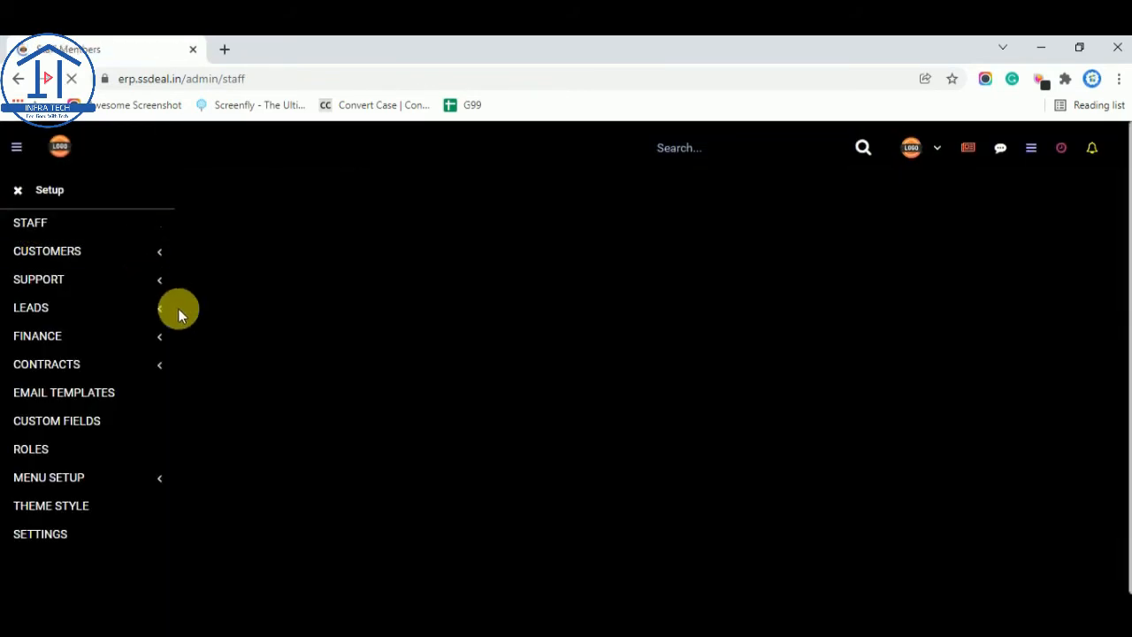
Go to the Customer Groups page under Customers setup, which has no groups.
click(30, 223)
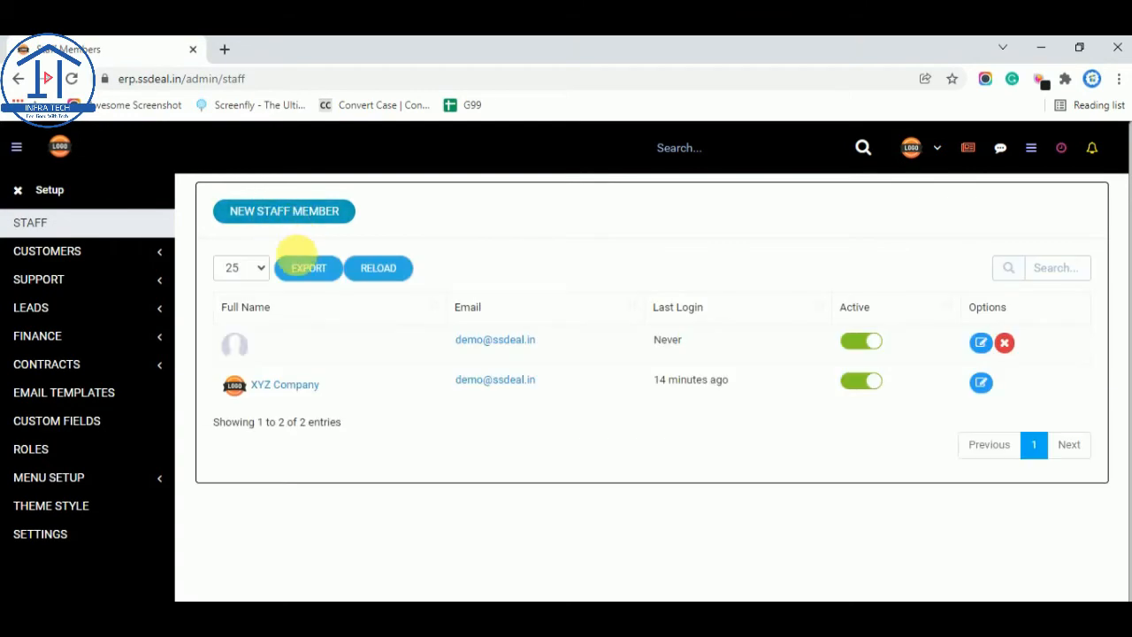
click(46, 251)
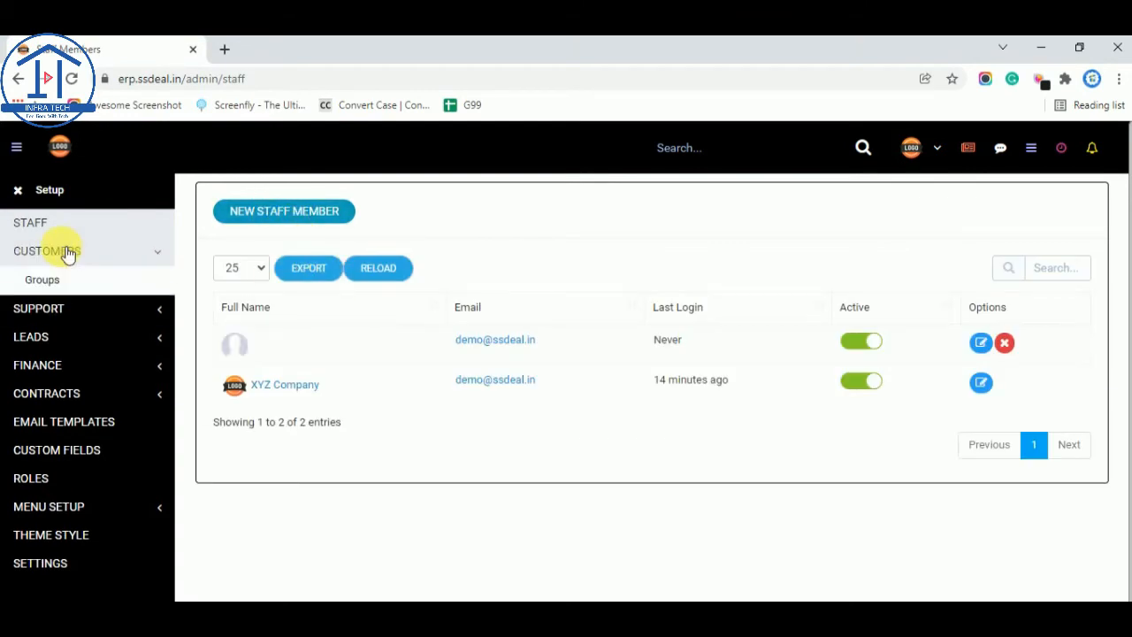
click(42, 280)
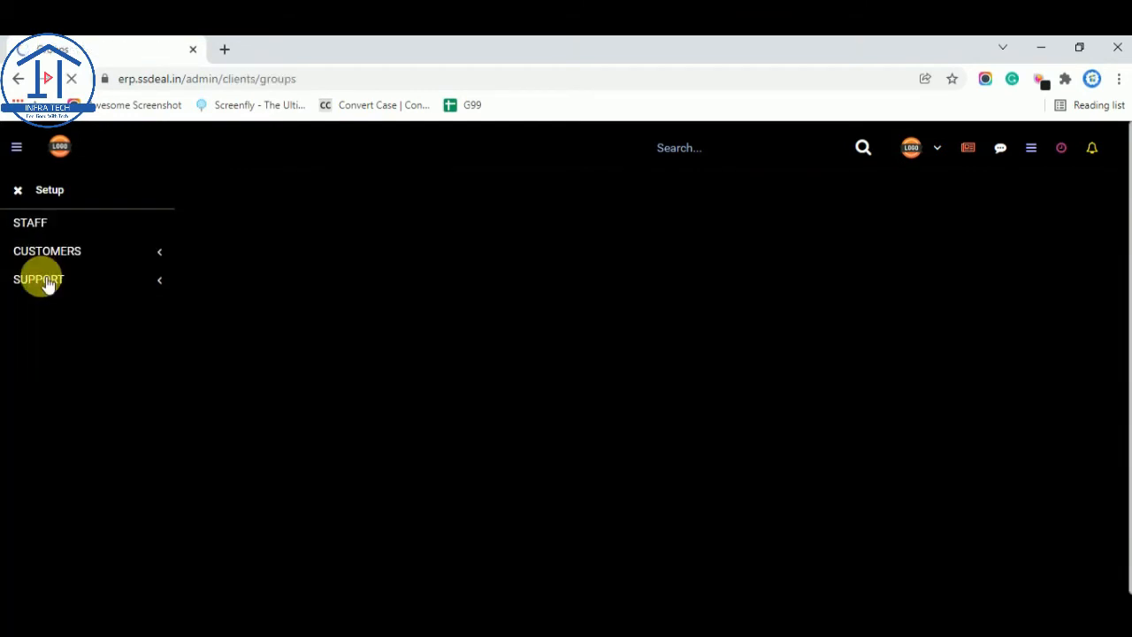
click(46, 251)
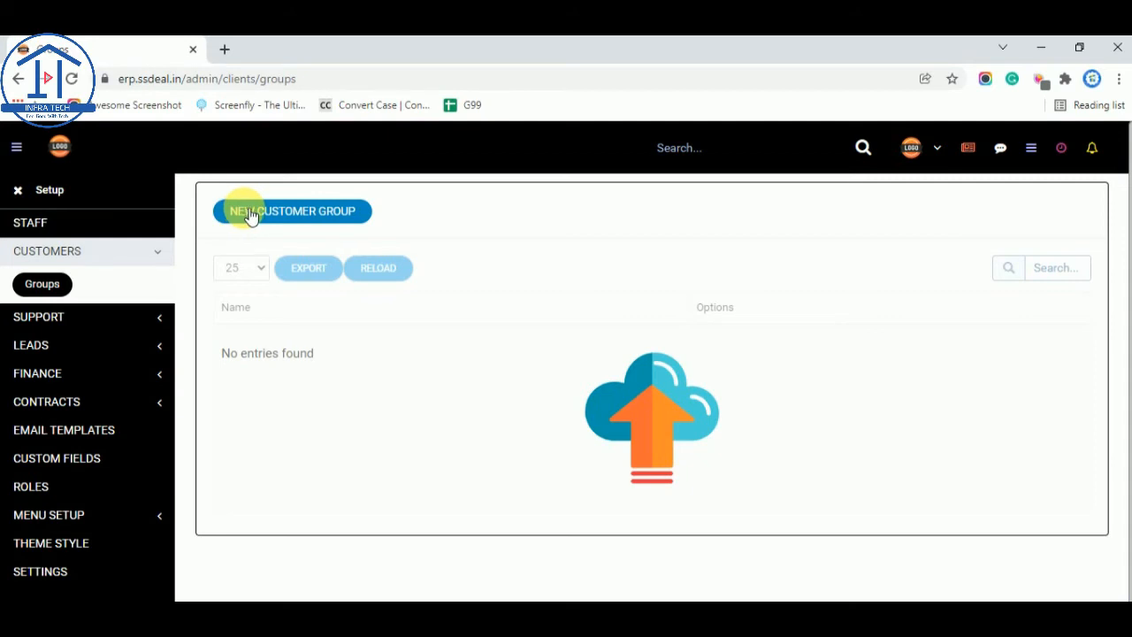
mouse_move(311, 219)
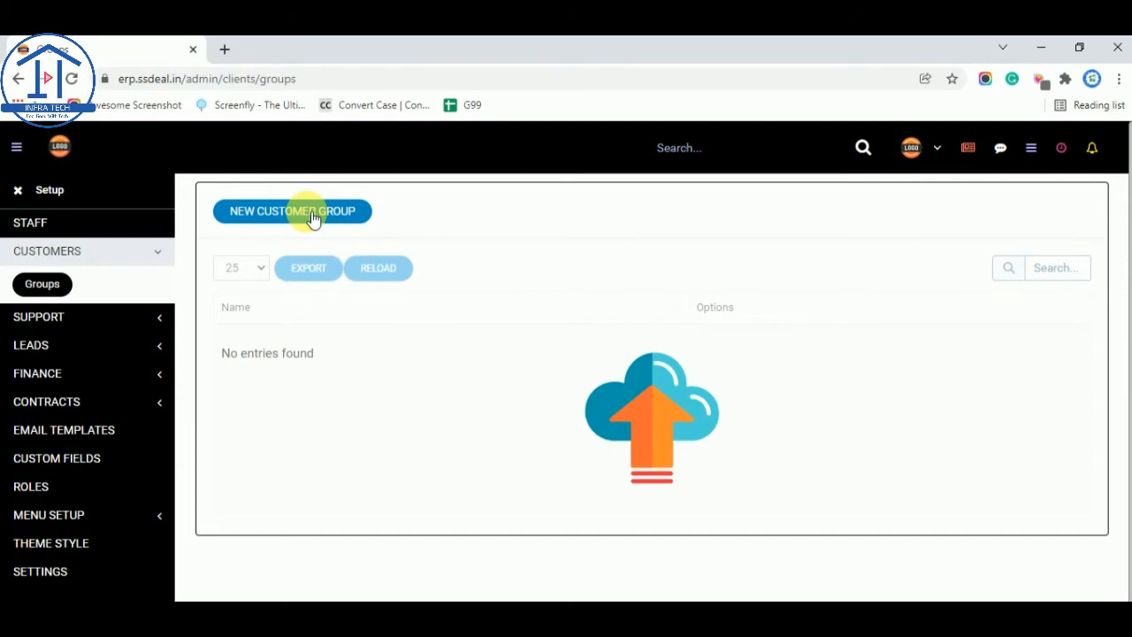
Start an Add New Customer Group dialog and close it unsaved.
click(292, 211)
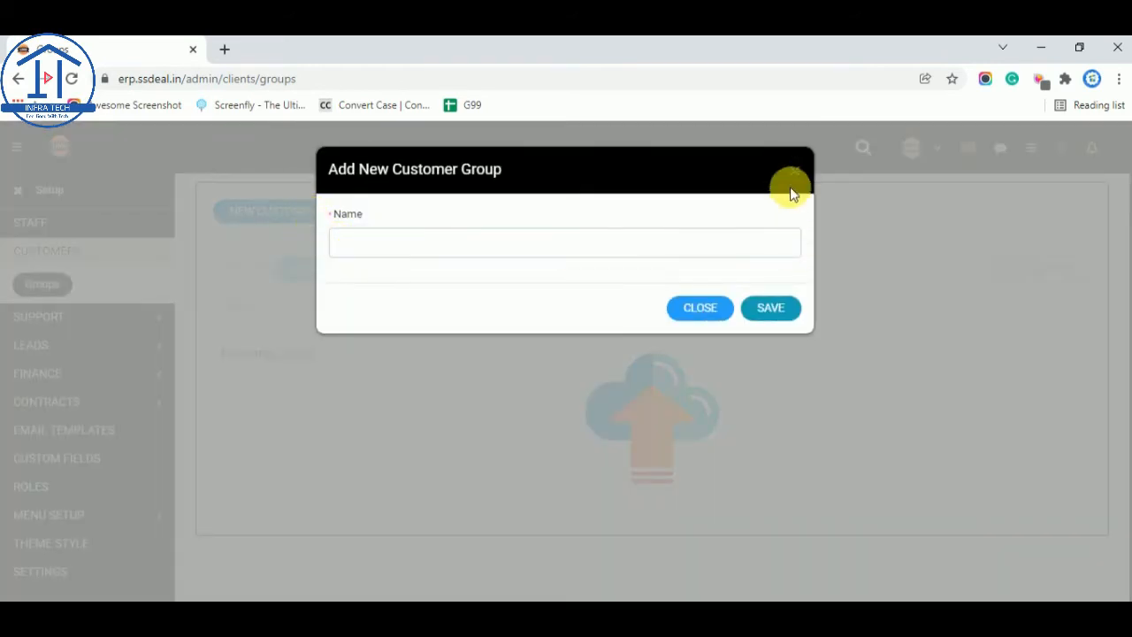
click(700, 308)
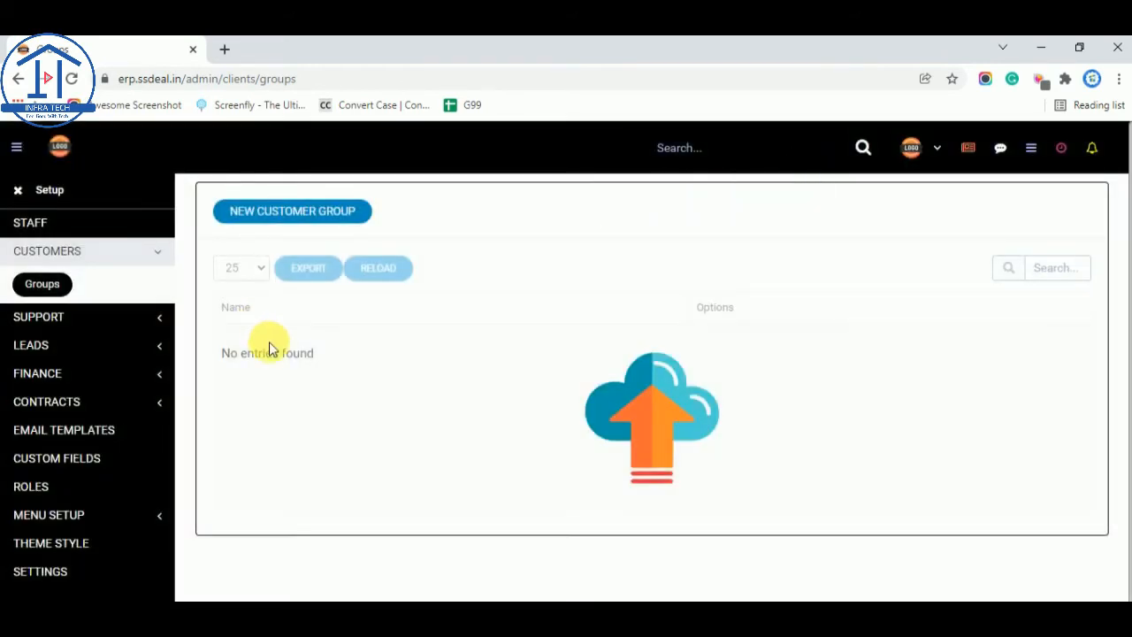
mouse_move(308, 228)
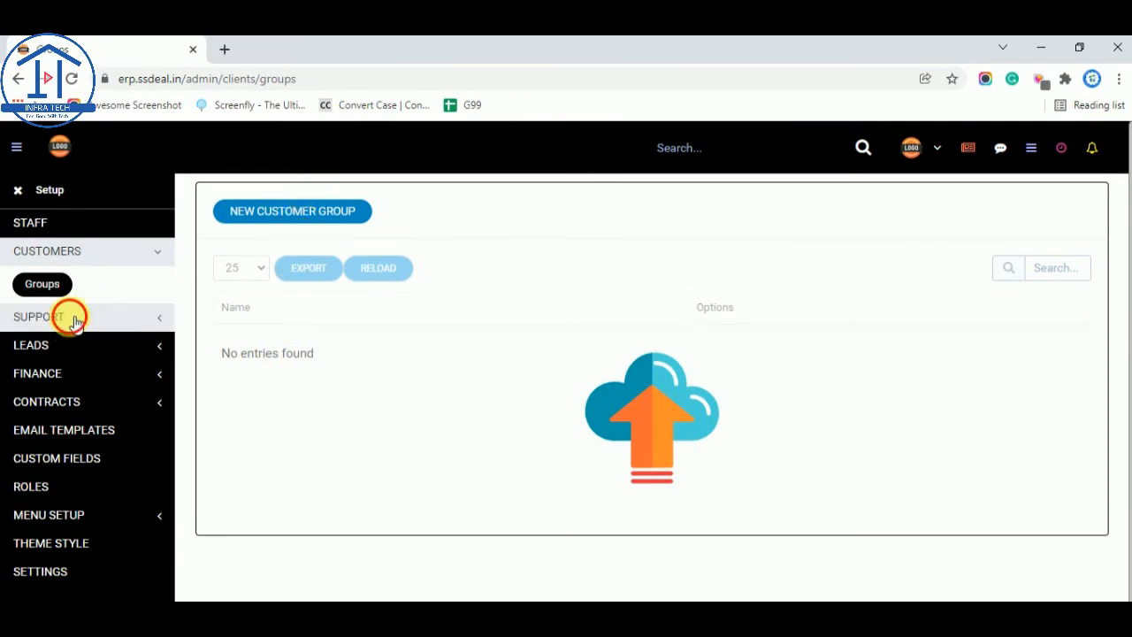
Go to the Support Departments page, which lists no departments, and collapse the Support section.
click(39, 314)
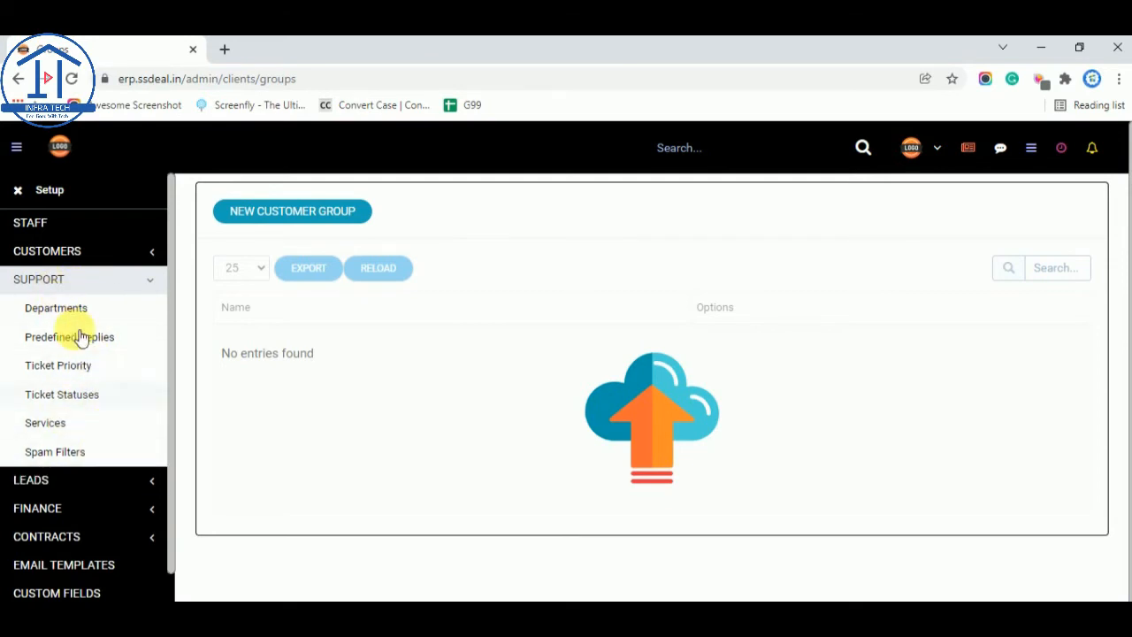
mouse_move(81, 314)
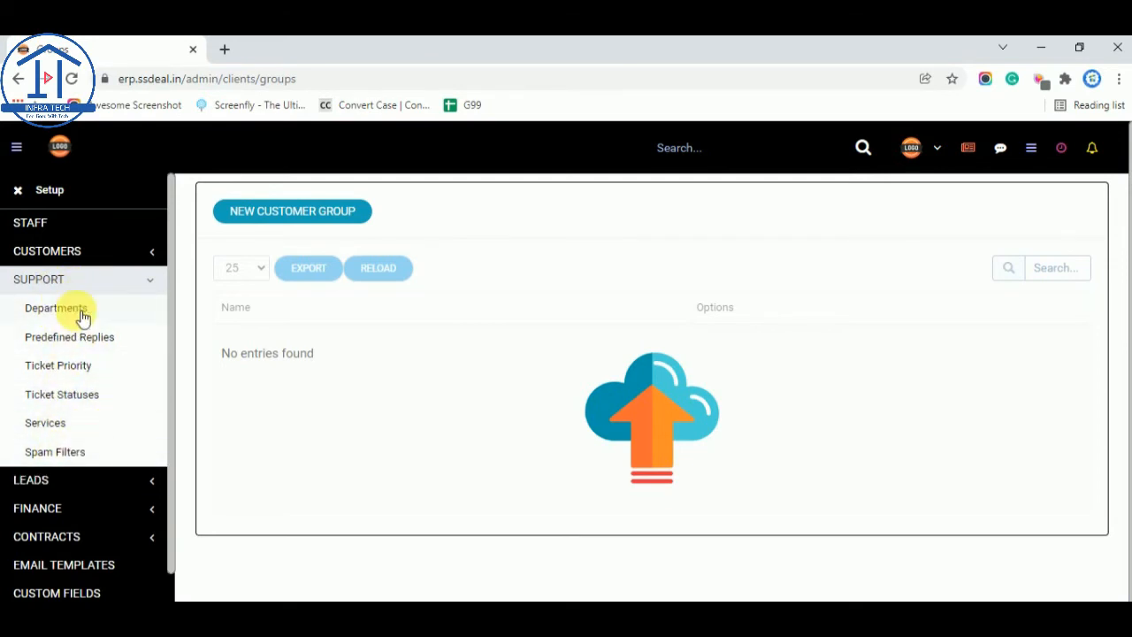
click(55, 308)
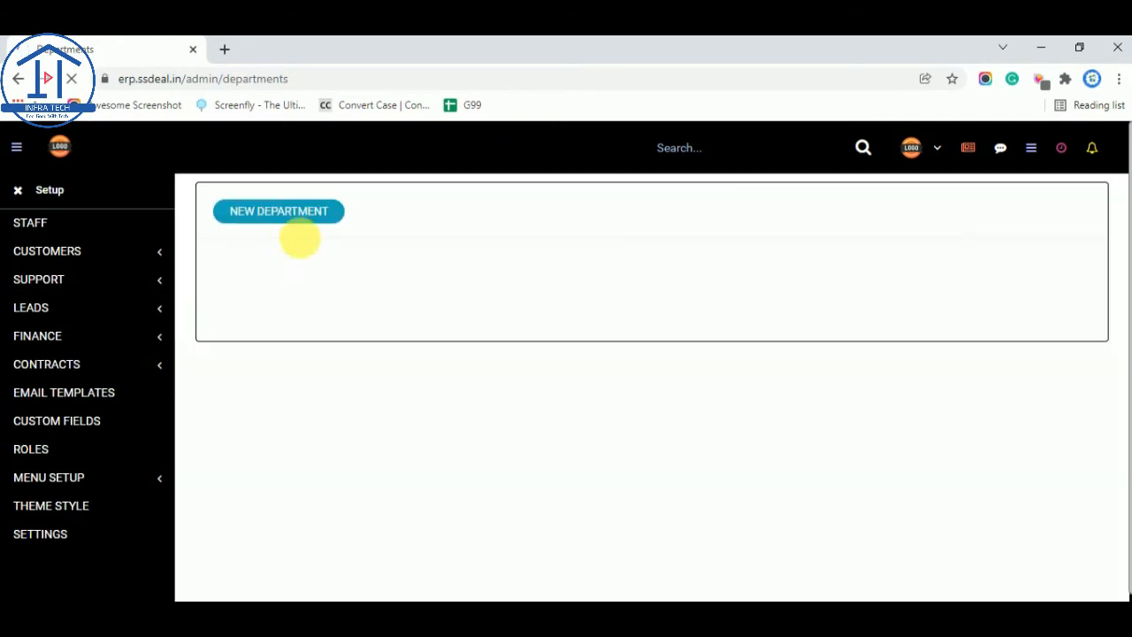
click(38, 280)
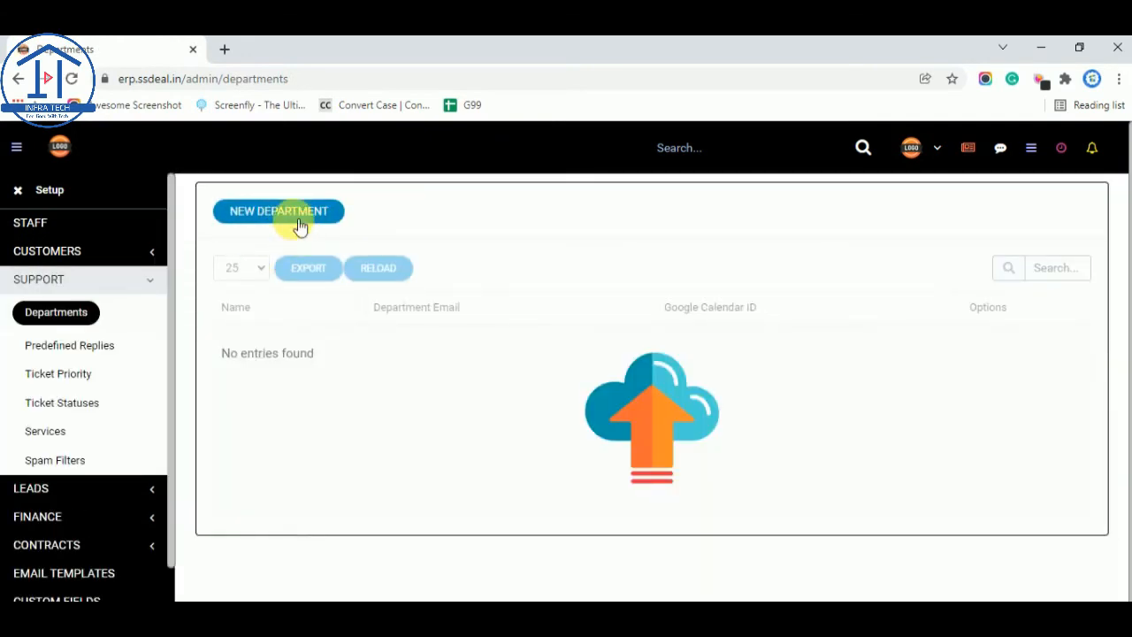
click(39, 280)
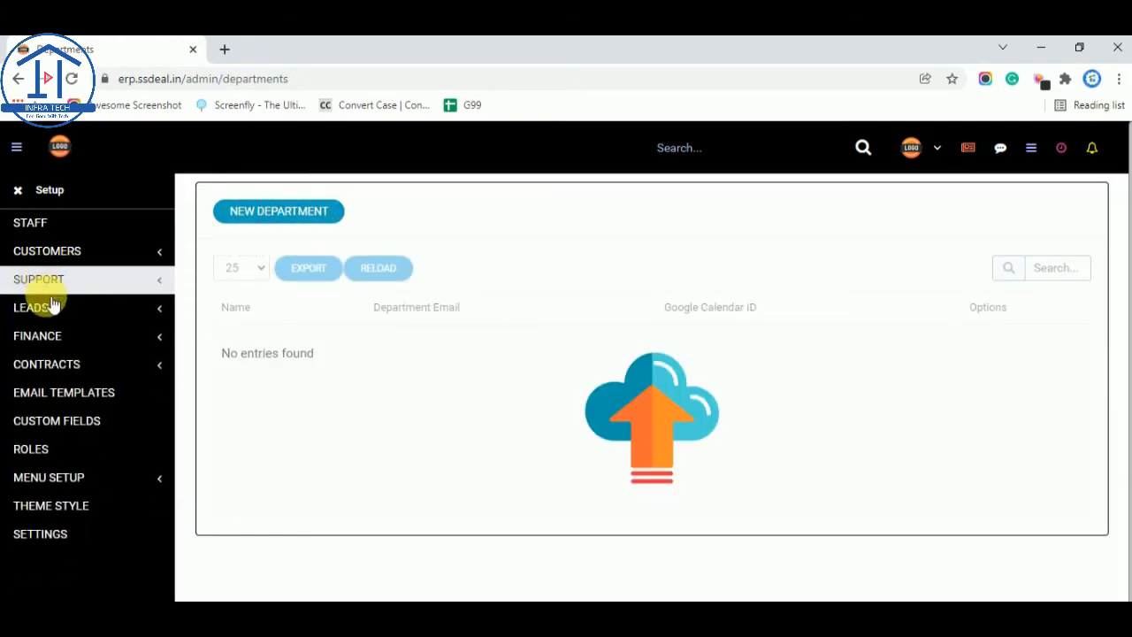
Go to the Leads Sources page listing Google and Facebook with zero leads each.
click(31, 307)
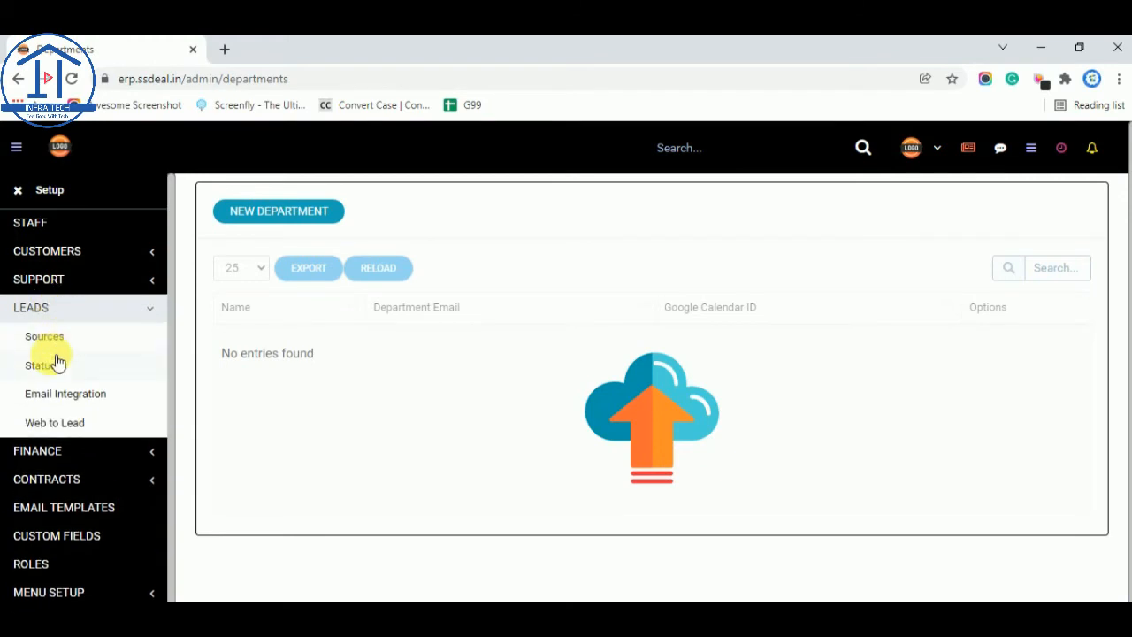
click(44, 337)
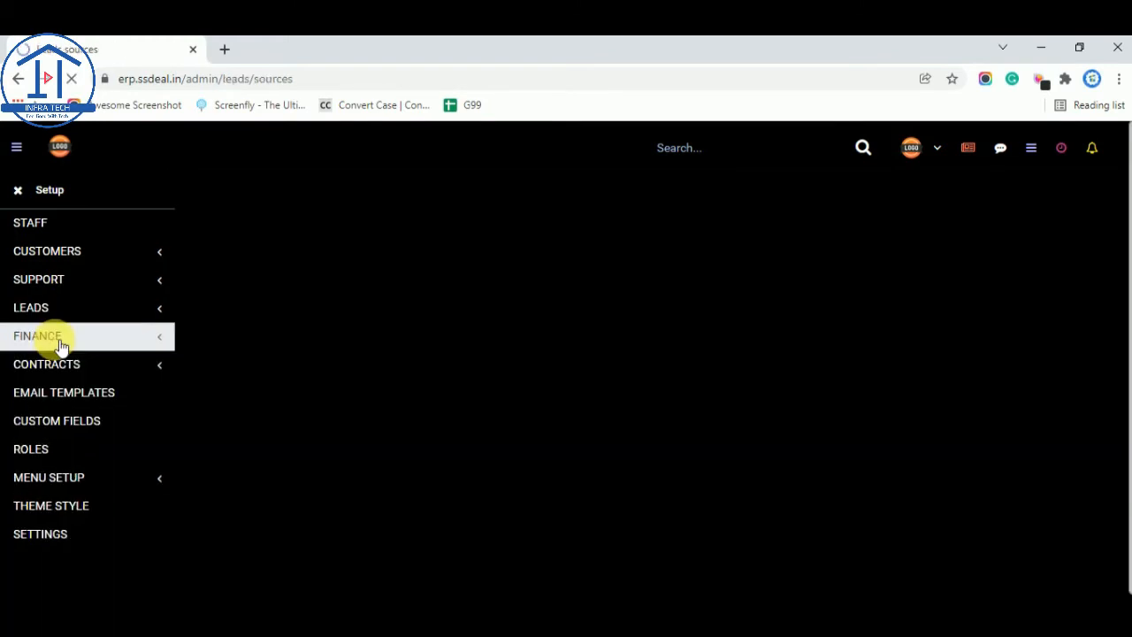
click(32, 307)
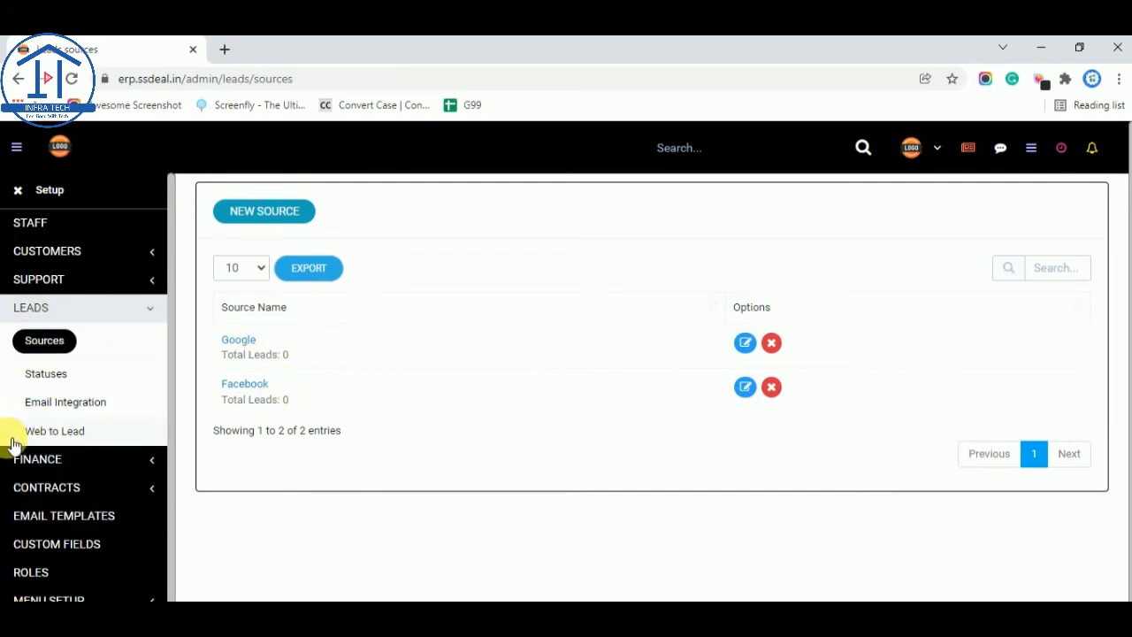
mouse_move(291, 239)
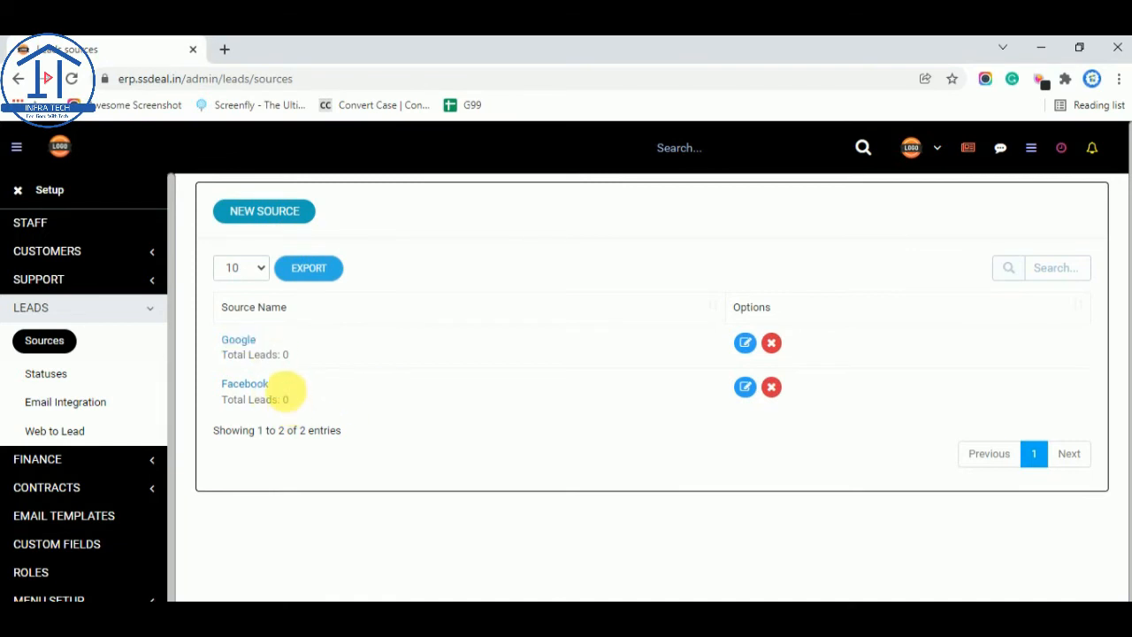
mouse_move(304, 403)
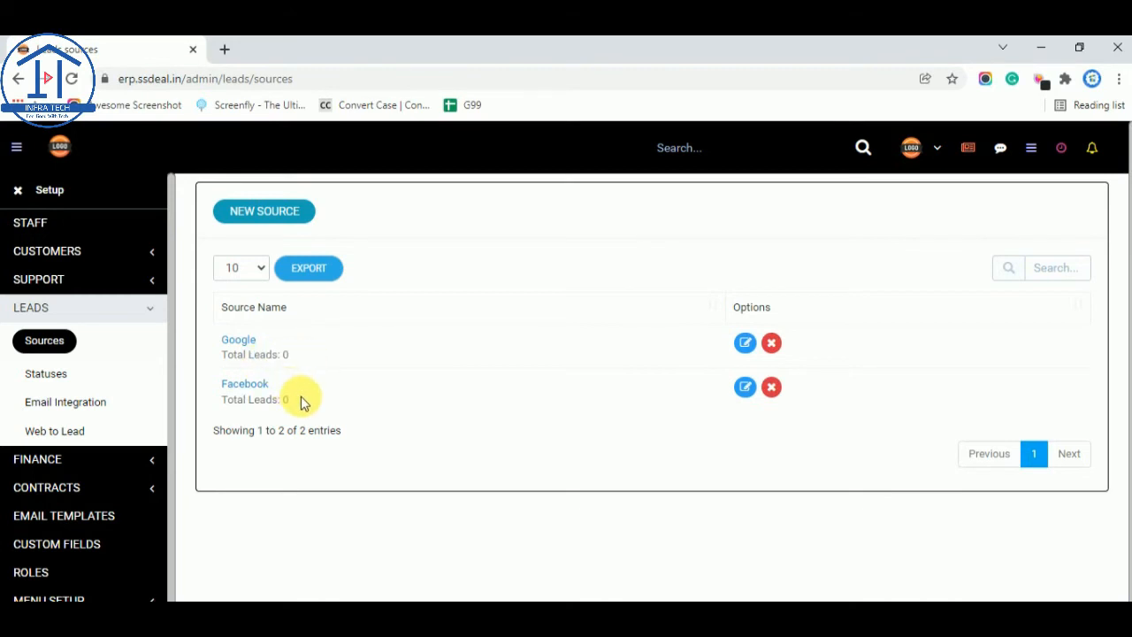
mouse_move(264, 227)
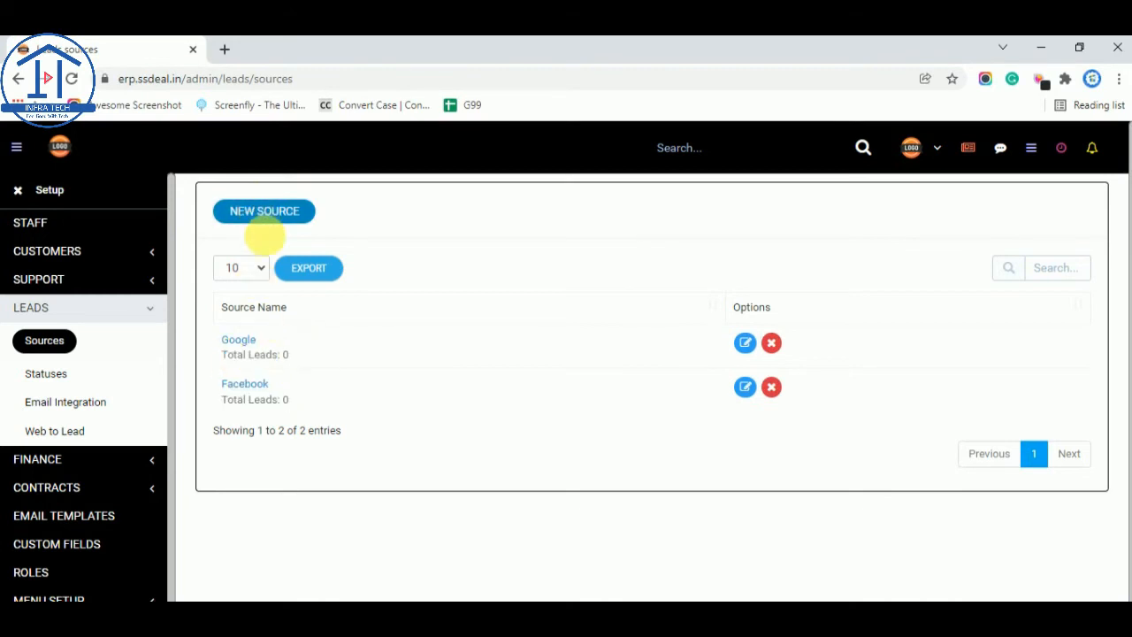
mouse_move(264, 211)
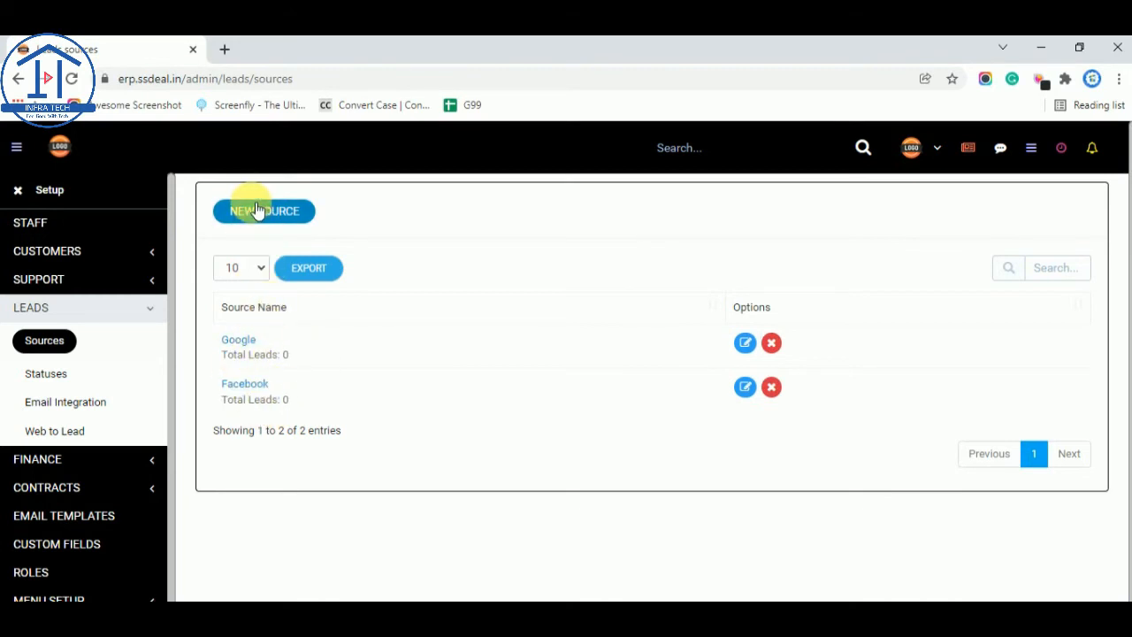
Add a new lead source named 'Youtube' and save it, making three sources.
click(262, 210)
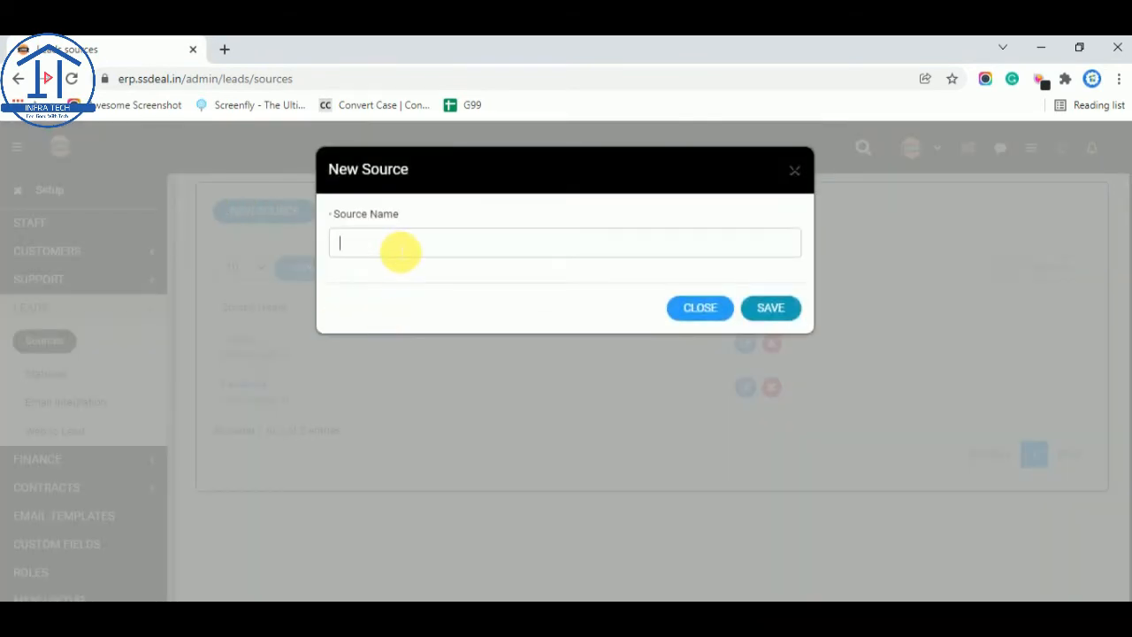
text(Youtu)
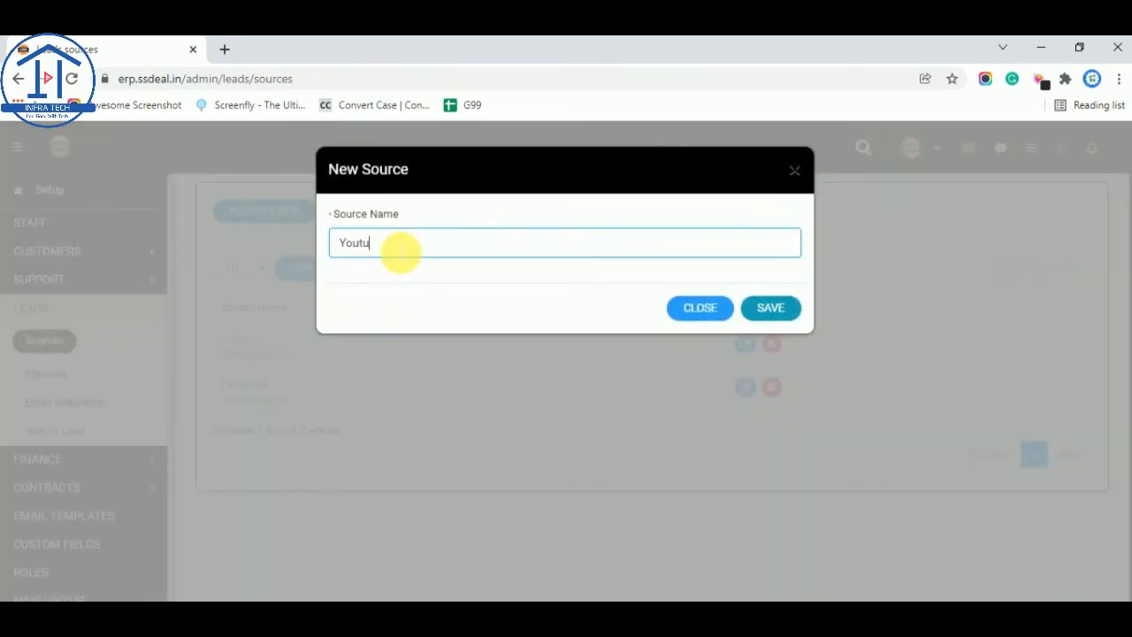
click(770, 308)
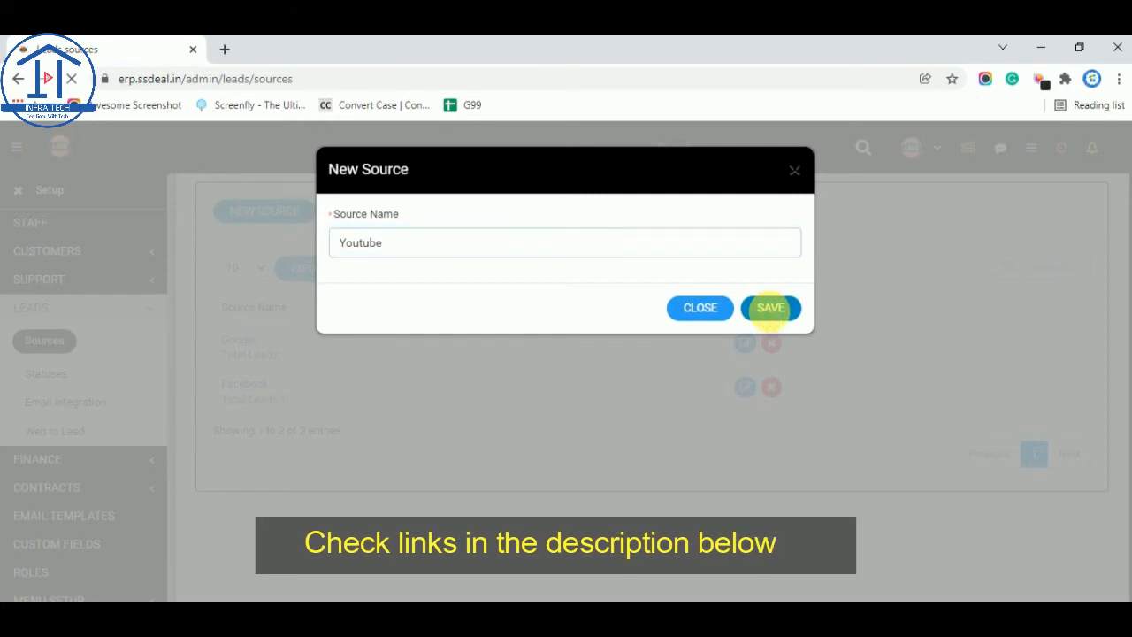
click(771, 308)
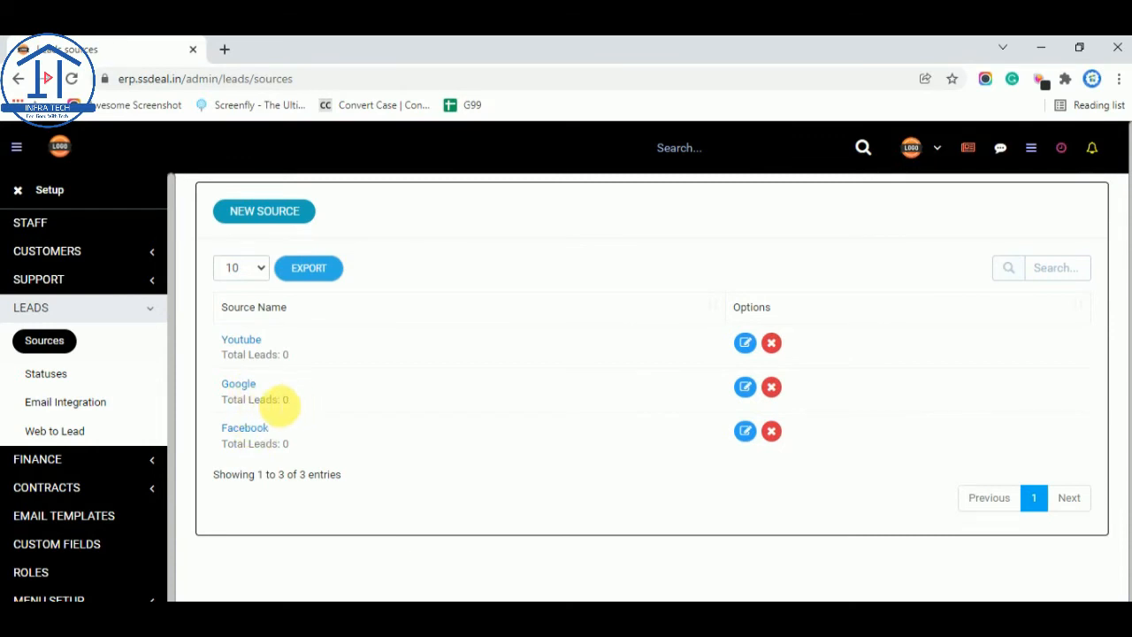
mouse_move(283, 353)
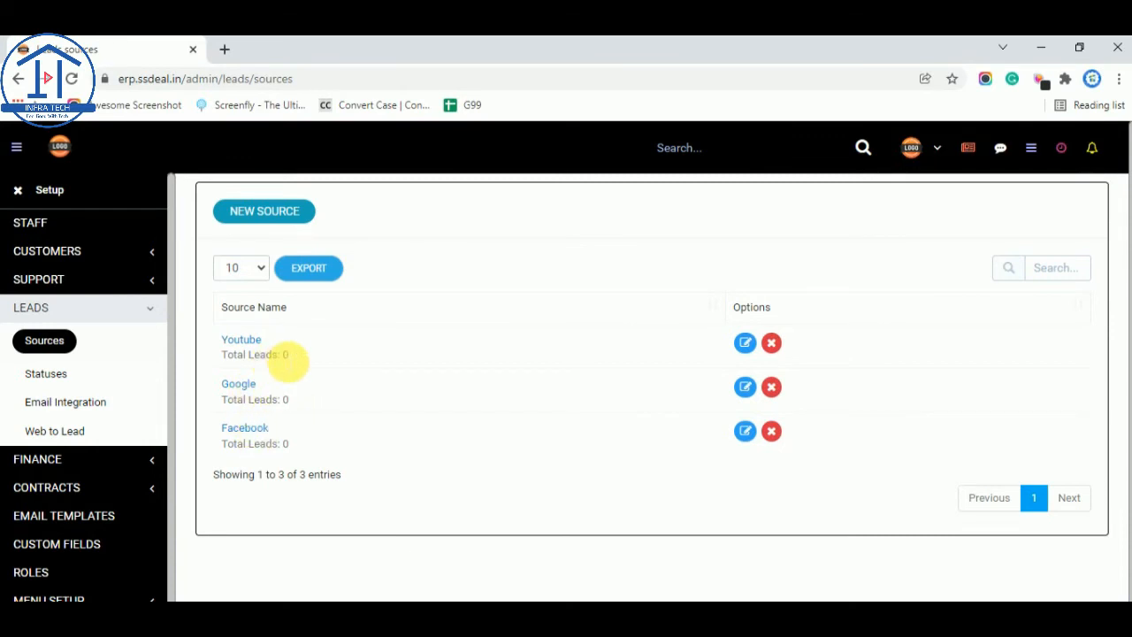
mouse_move(297, 446)
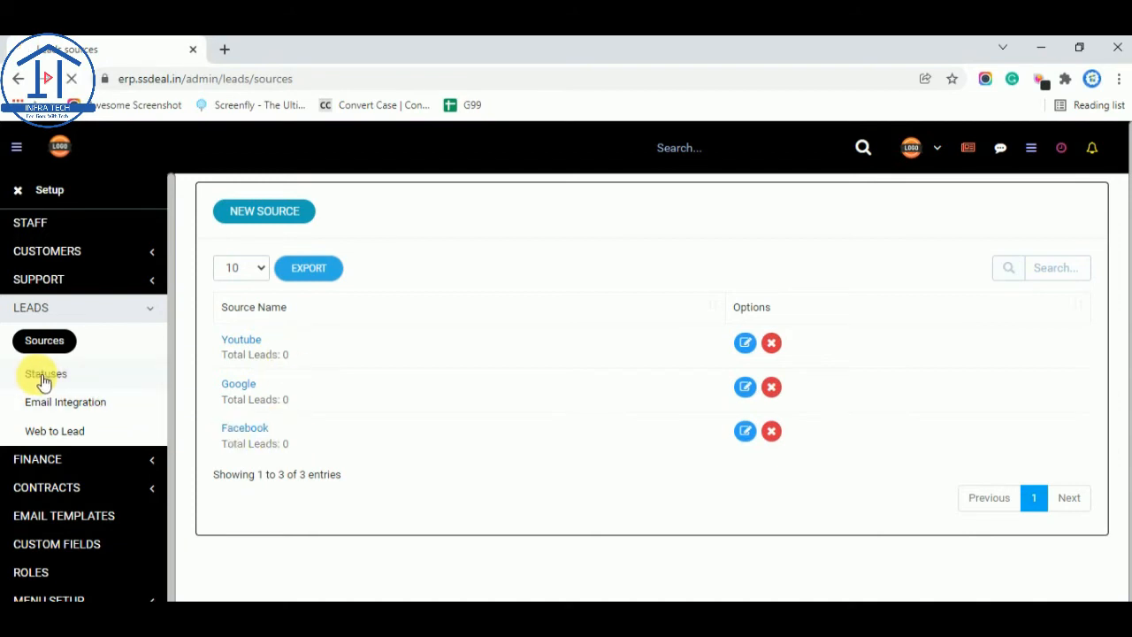
View Lead Statuses, bring up New Lead Status and dismiss it unsaved, leaving only Customer.
click(45, 373)
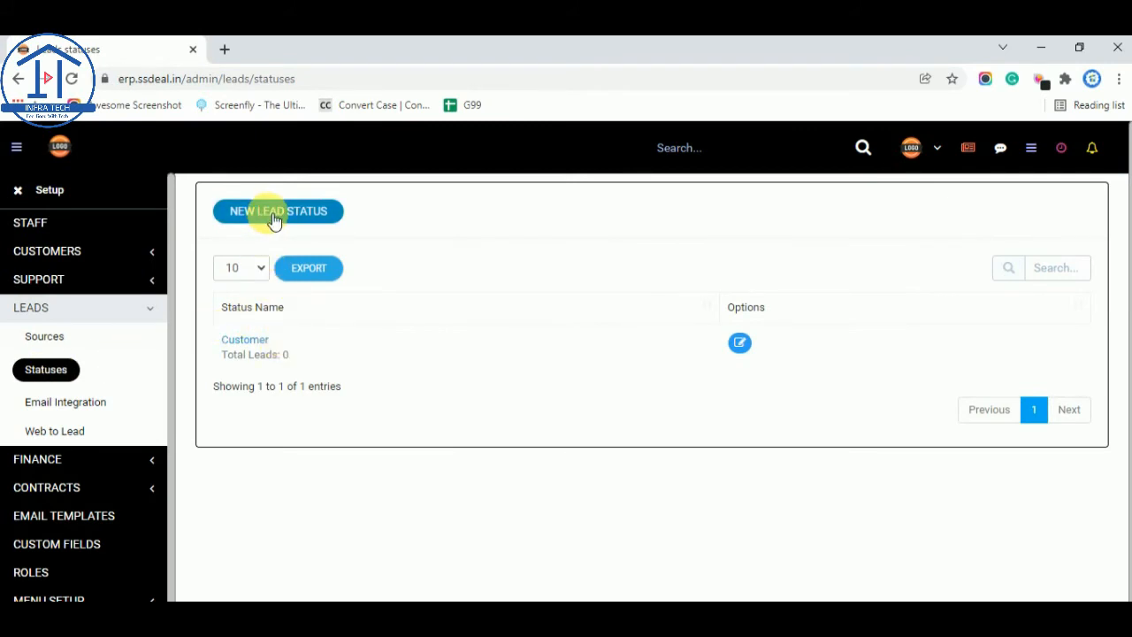
click(278, 210)
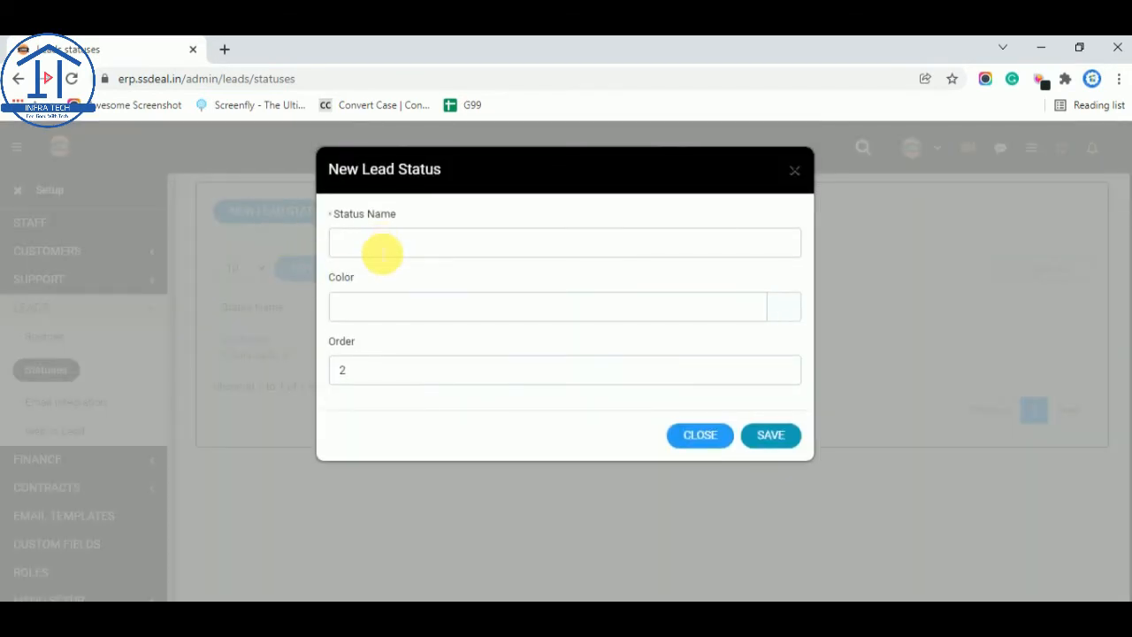
mouse_move(796, 170)
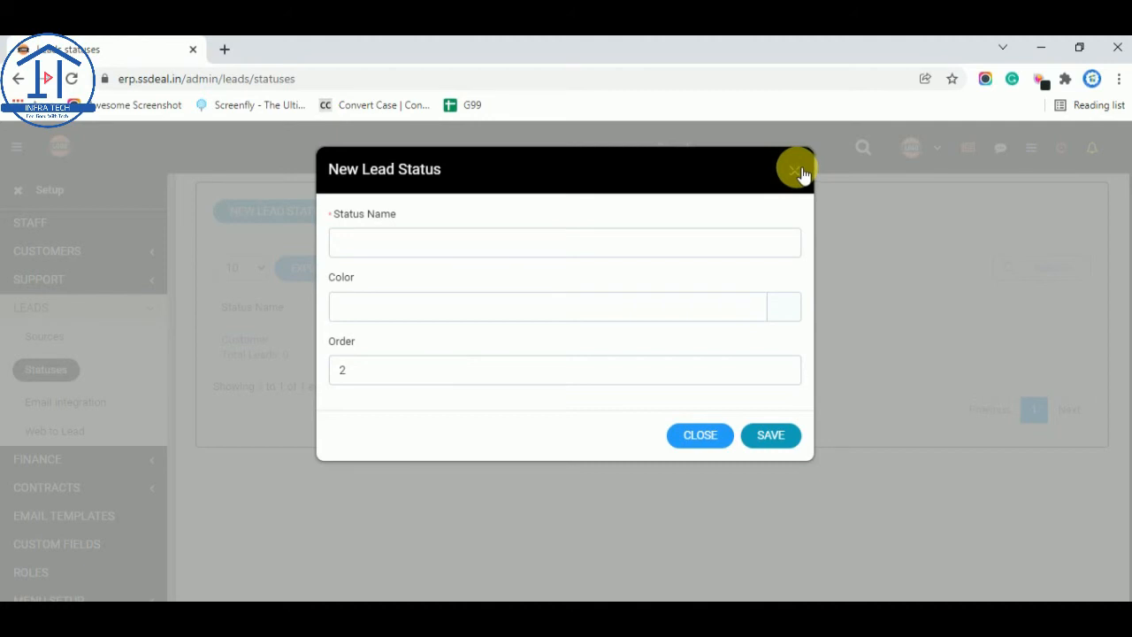
click(796, 168)
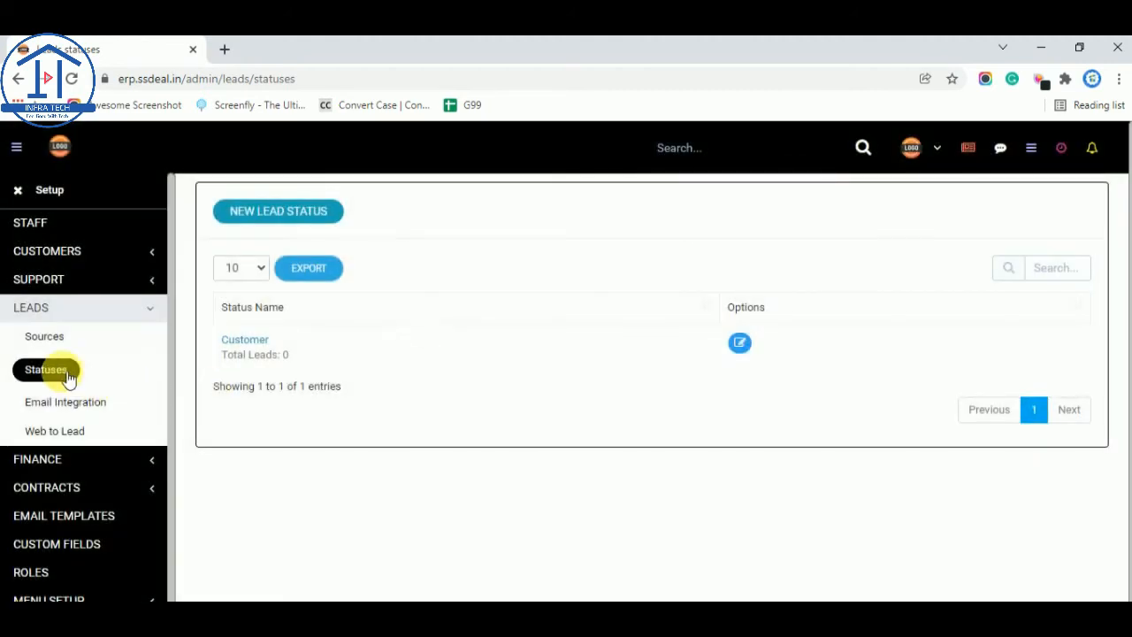
mouse_move(315, 336)
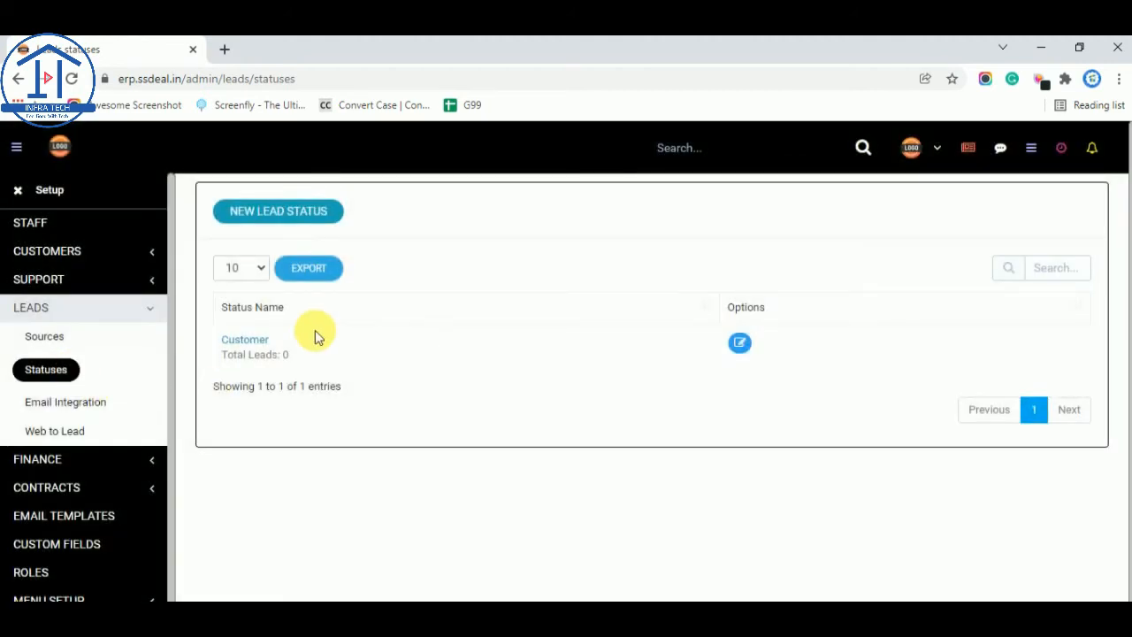
mouse_move(46, 370)
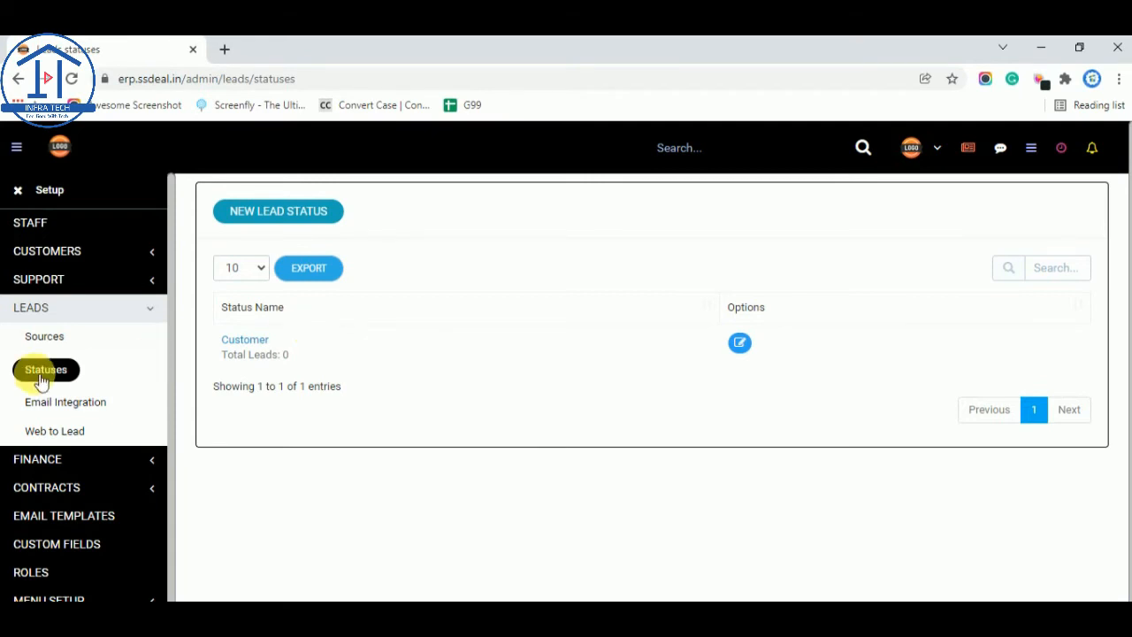
Review the leads Email Integration form with its IMAP server, login, TLS and inbox folder fields.
click(64, 401)
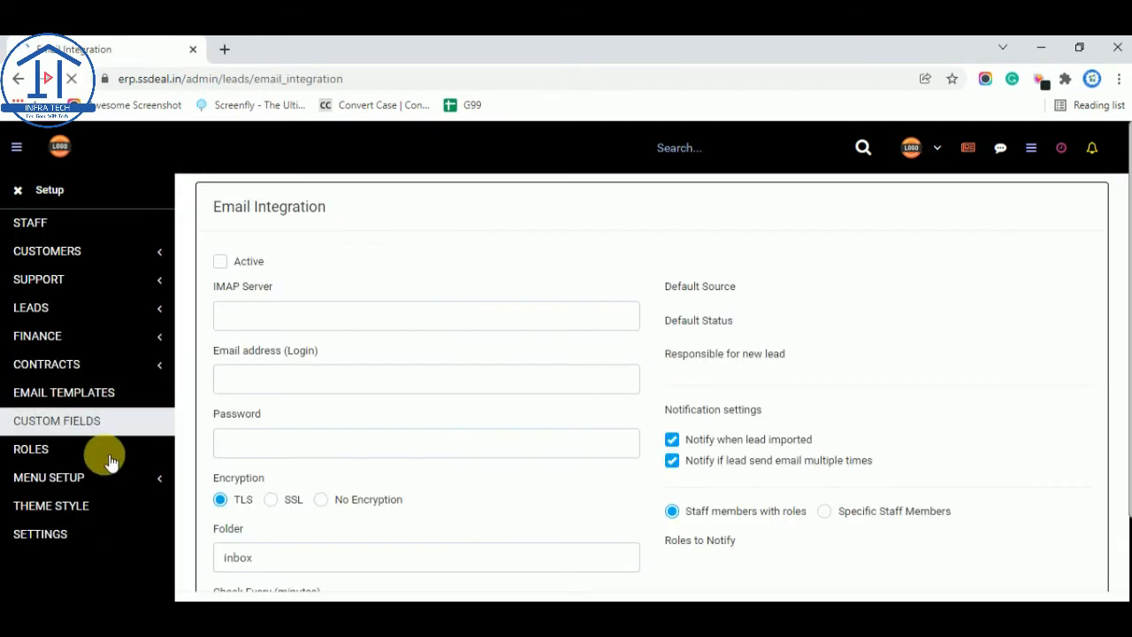
click(32, 308)
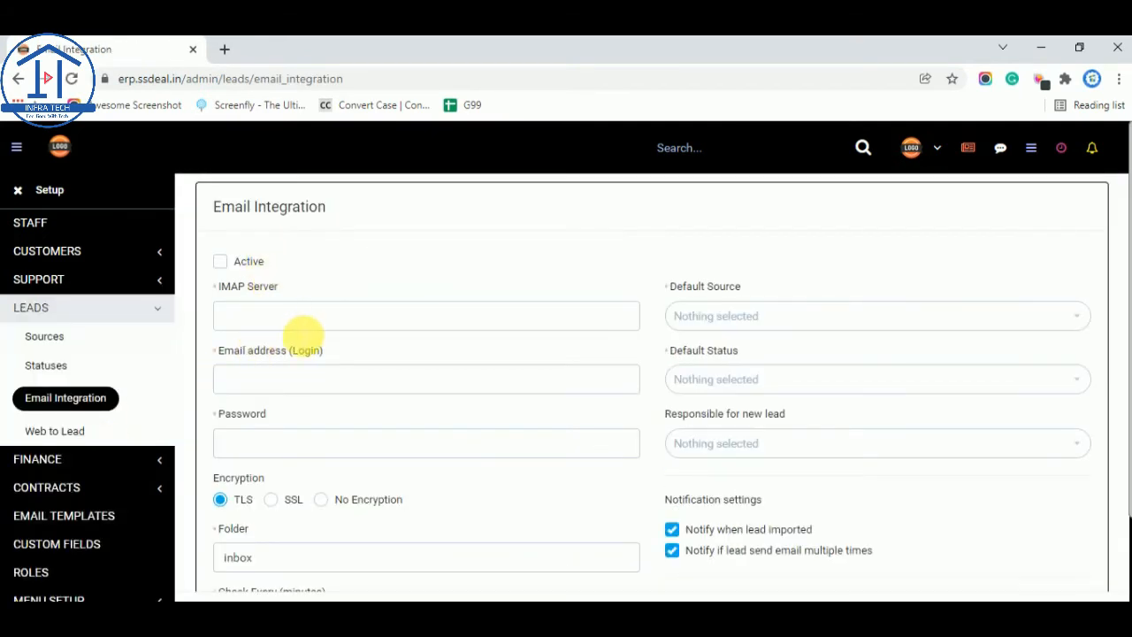
scroll(down, 3)
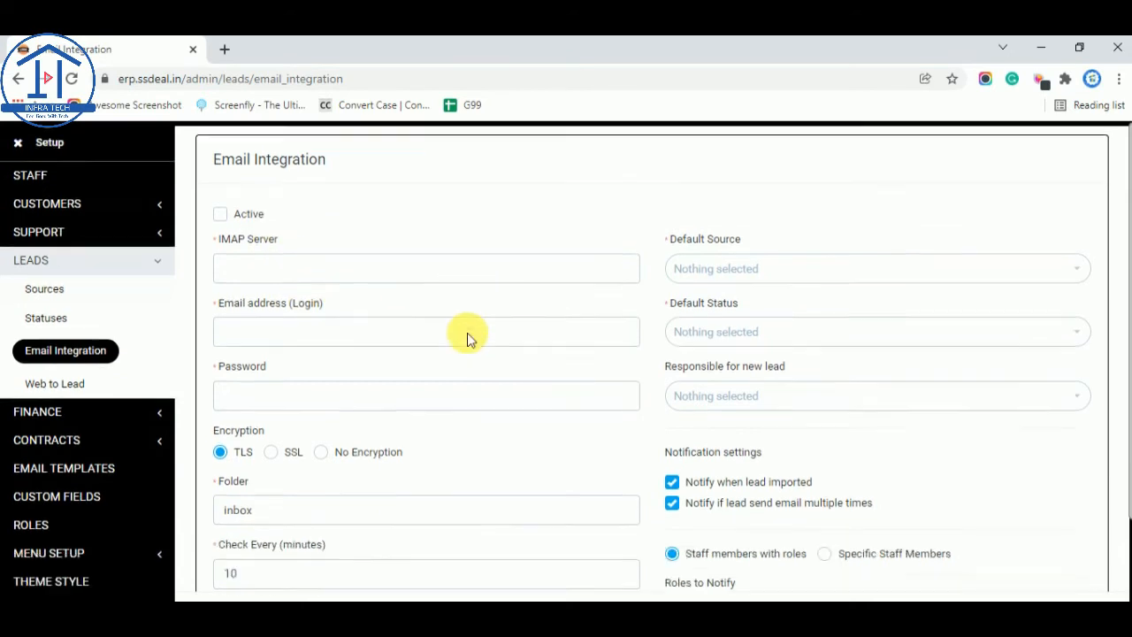
scroll(down, 3)
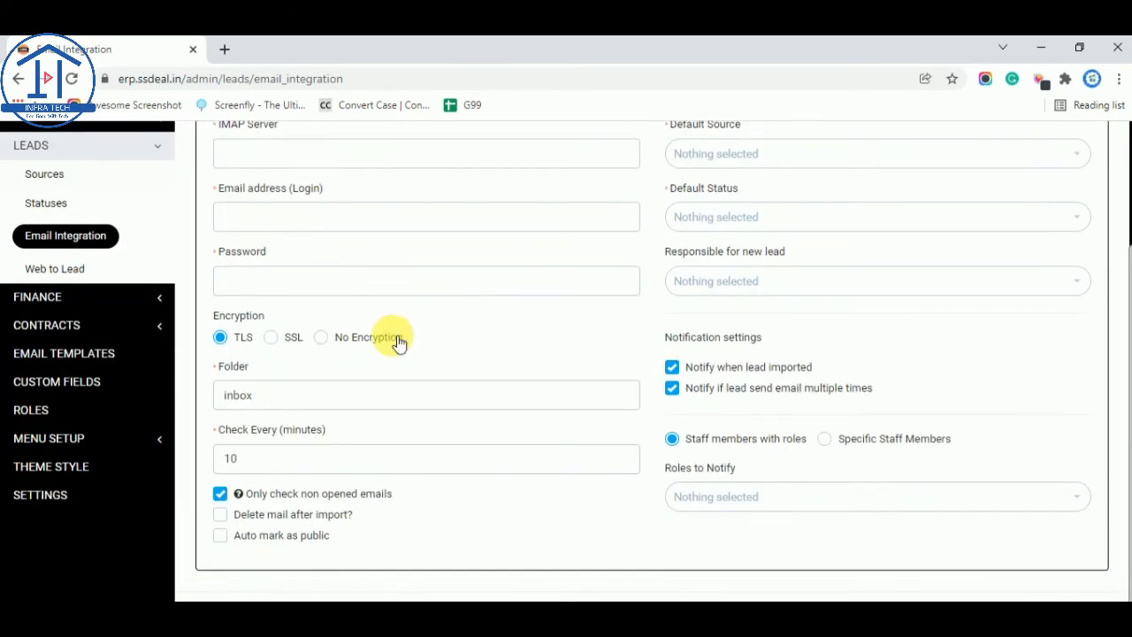
mouse_move(746, 390)
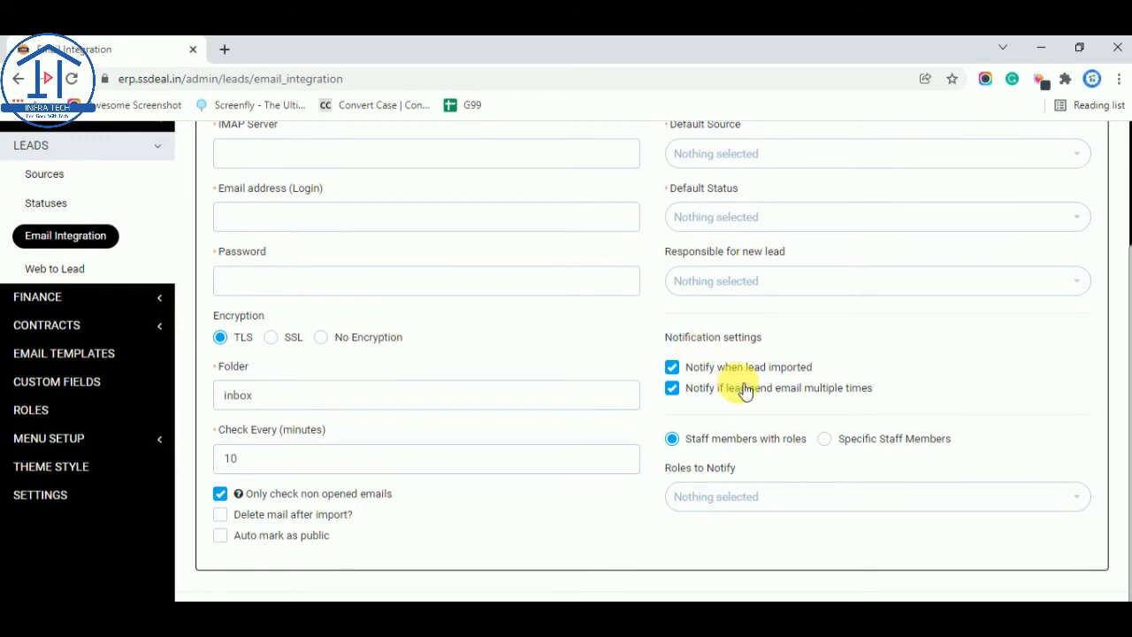
scroll(up, 3)
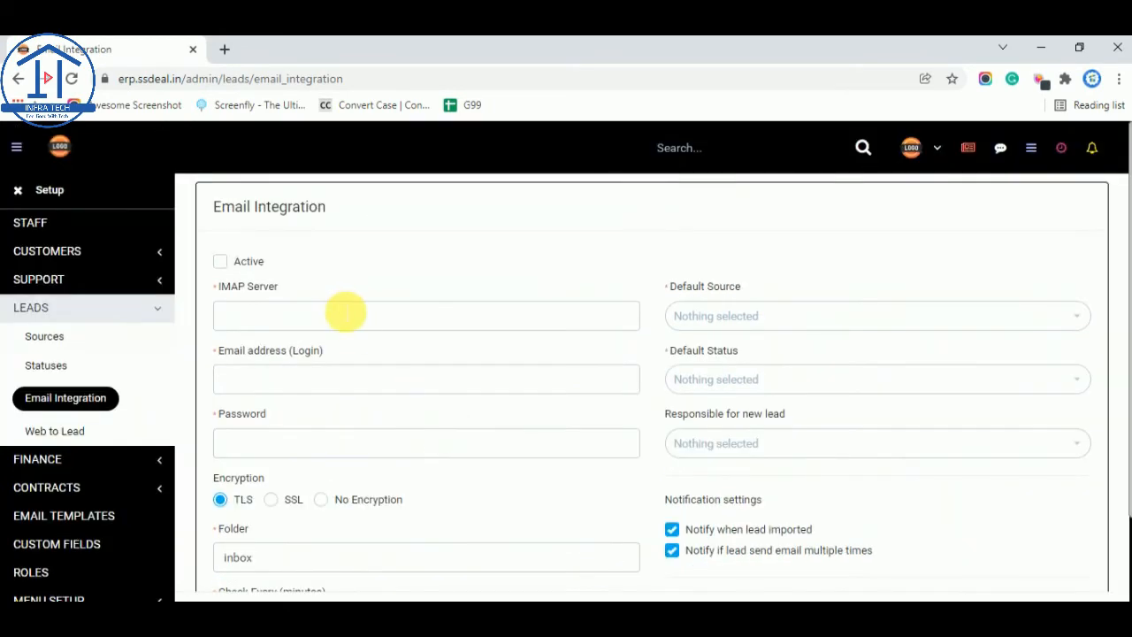
scroll(down, 3)
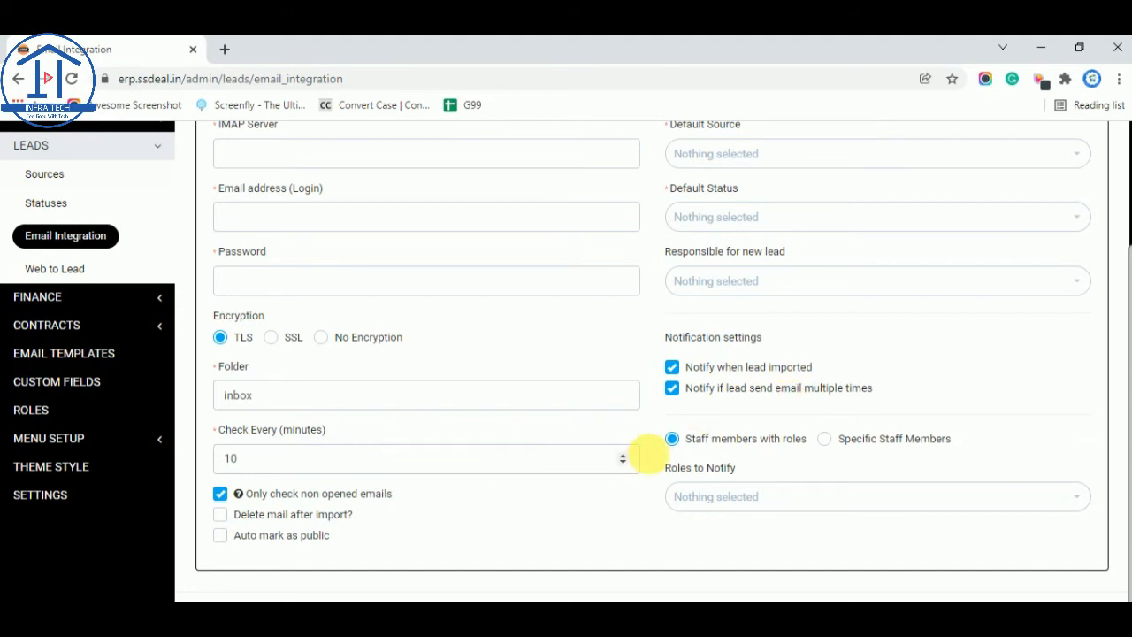
mouse_move(864, 463)
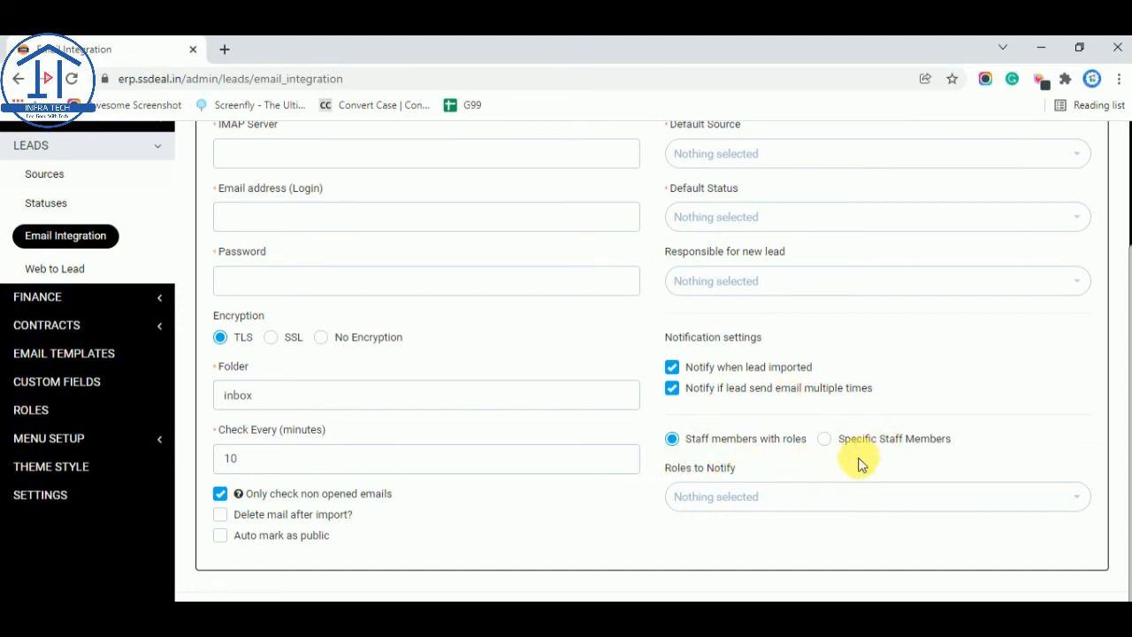
scroll(up, 3)
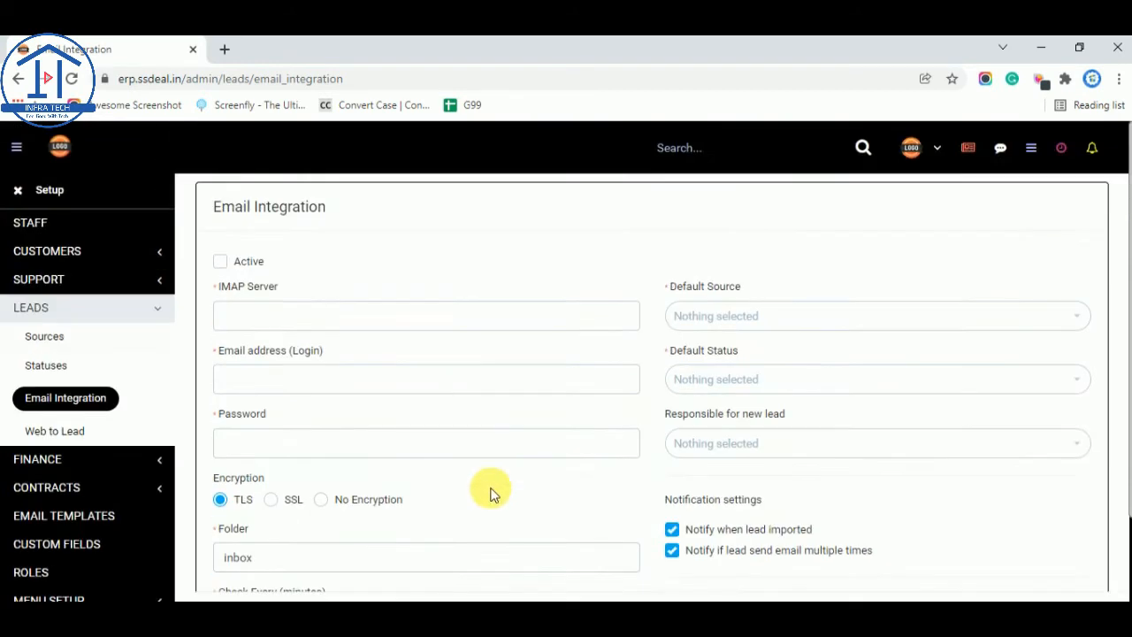
mouse_move(476, 467)
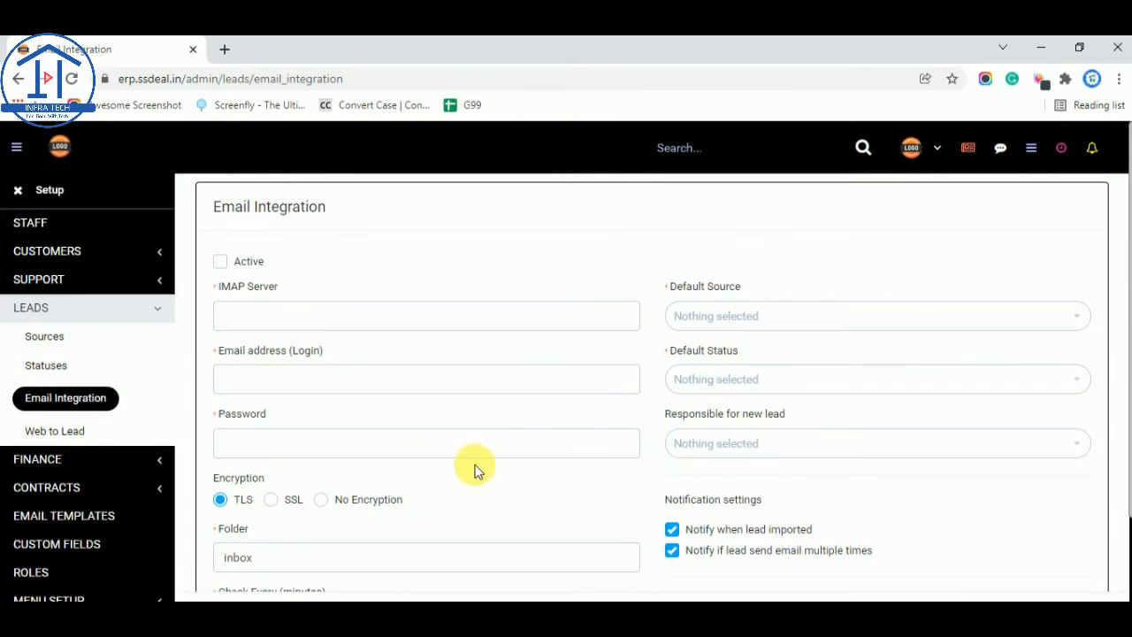
mouse_move(718, 416)
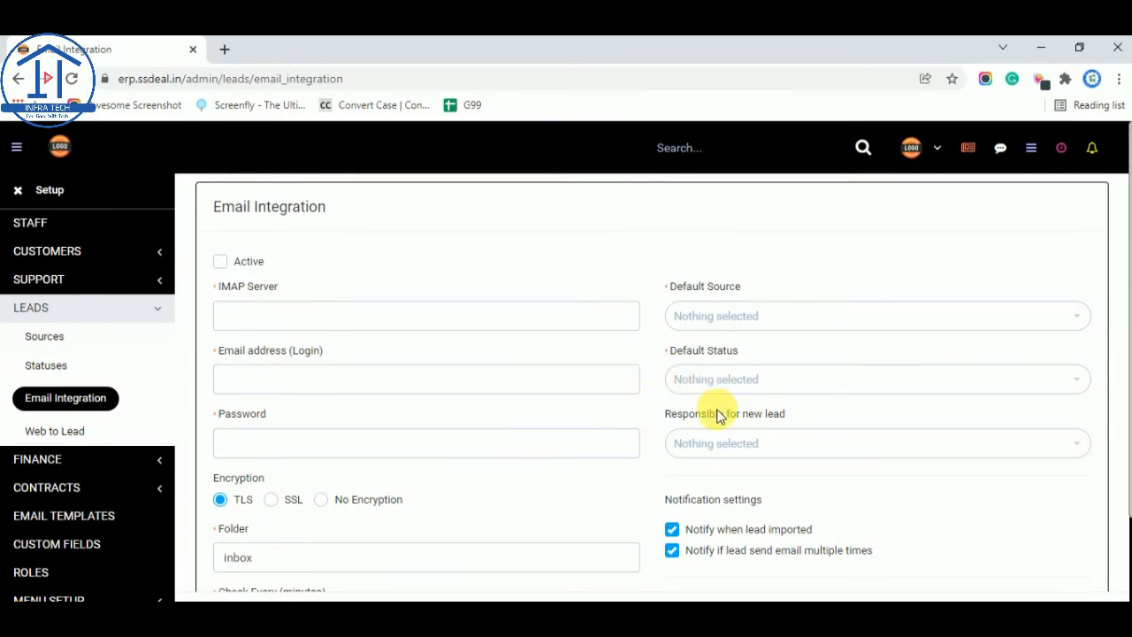
mouse_move(53, 432)
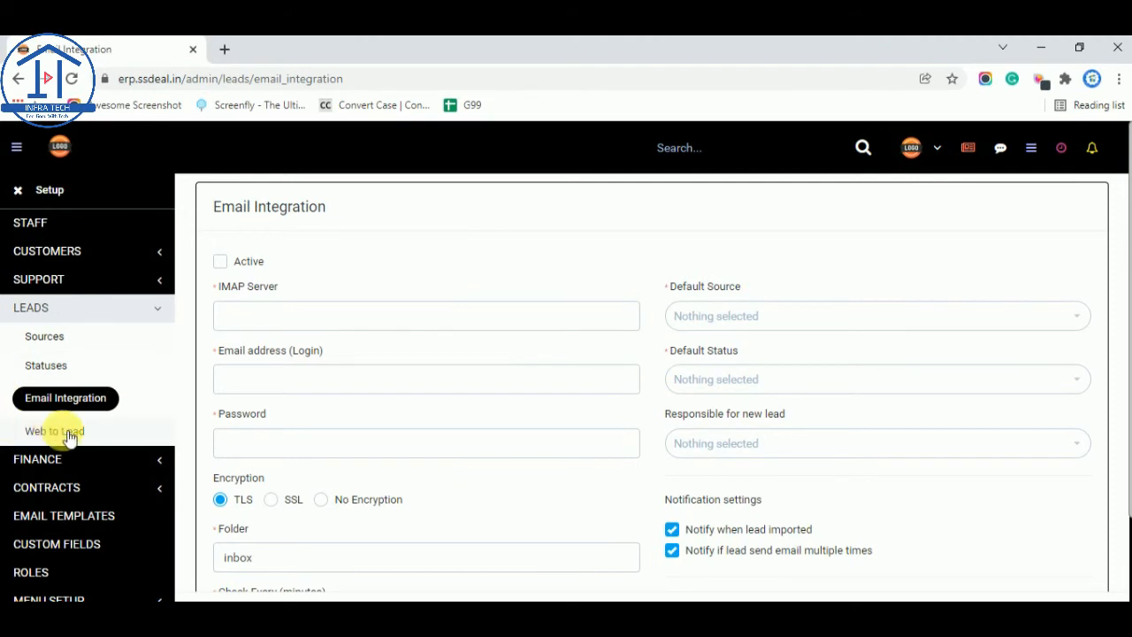
From the empty Web to Lead list, start a blank new form and review its builder fields.
click(53, 432)
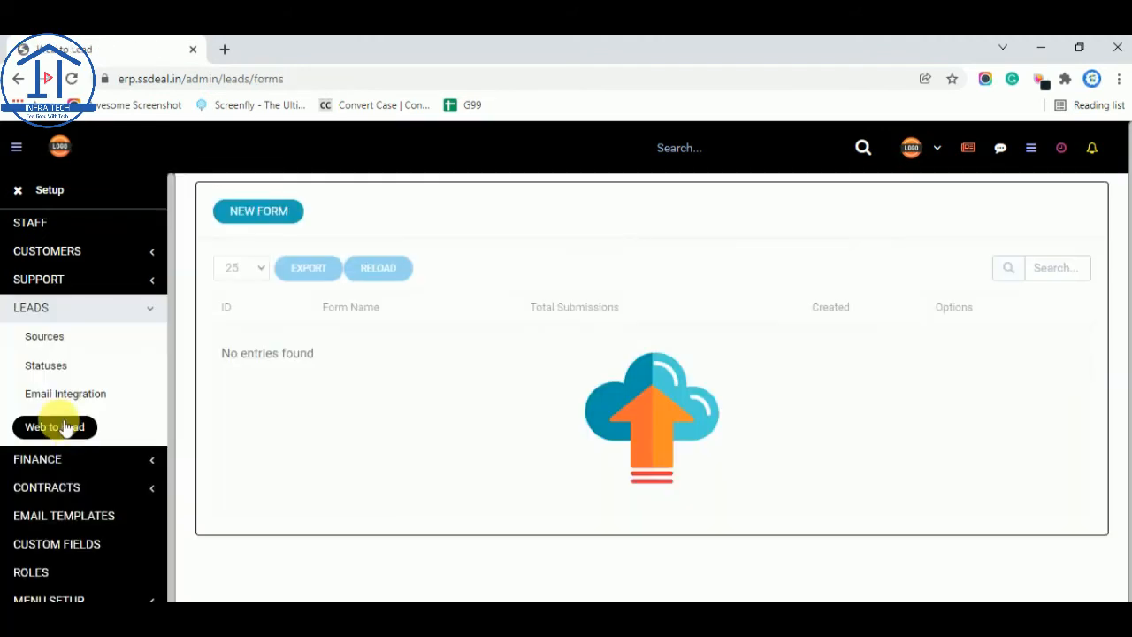
mouse_move(258, 213)
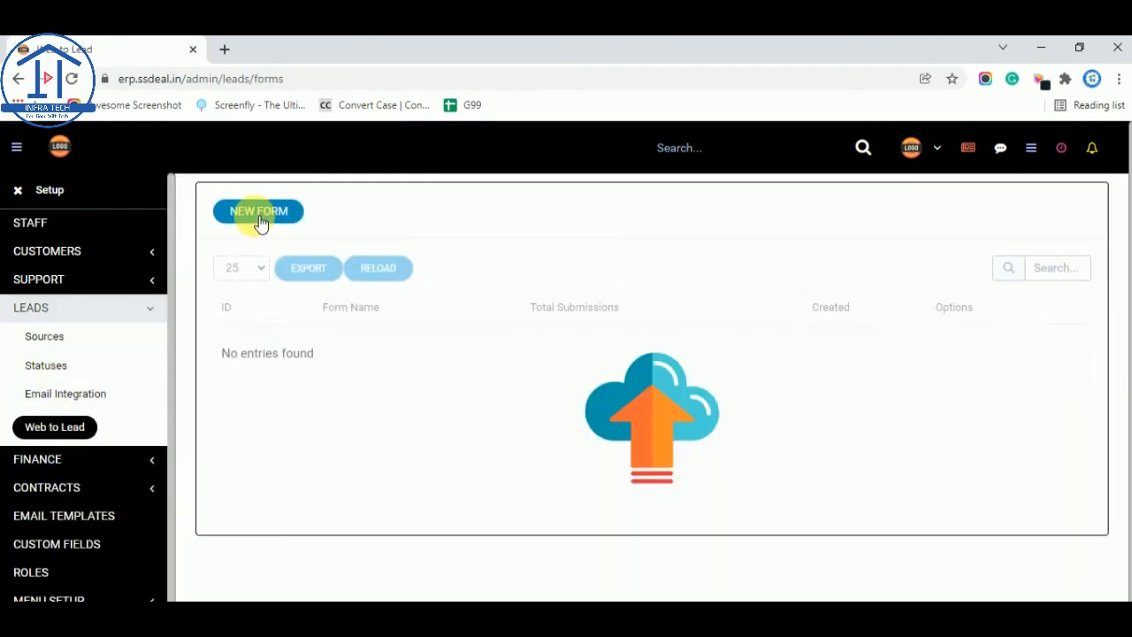
click(258, 212)
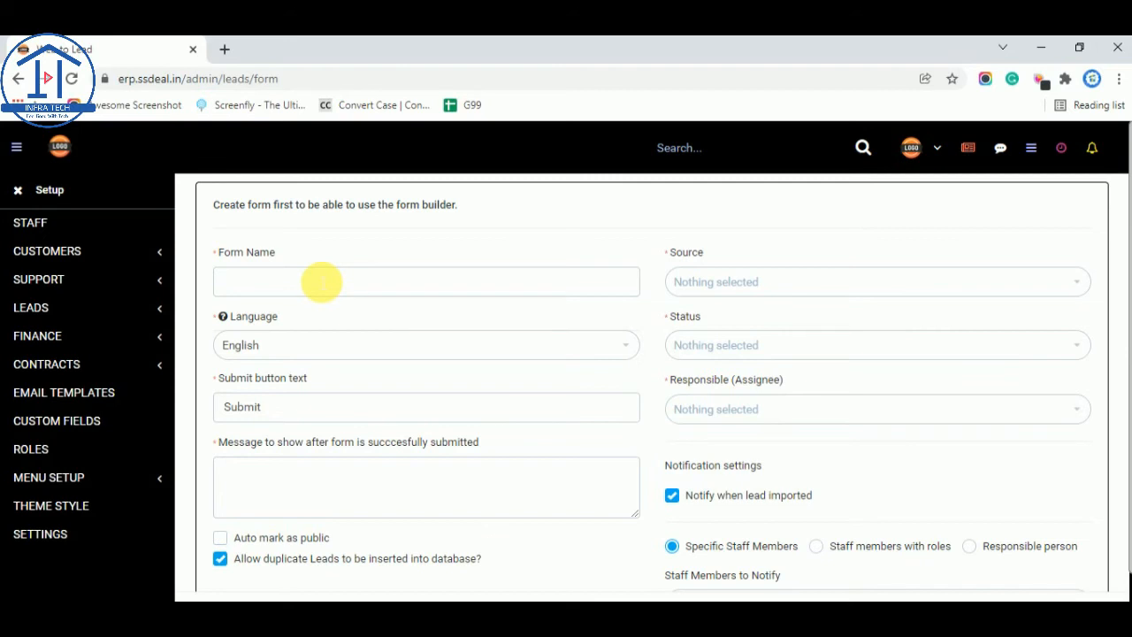
scroll(down, 3)
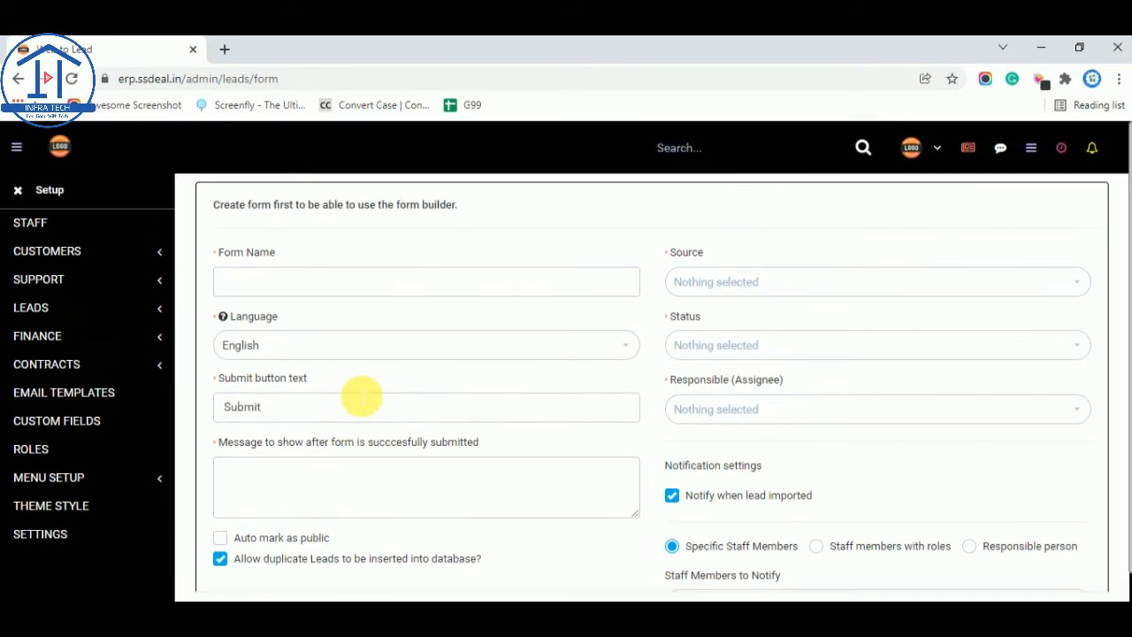
mouse_move(304, 281)
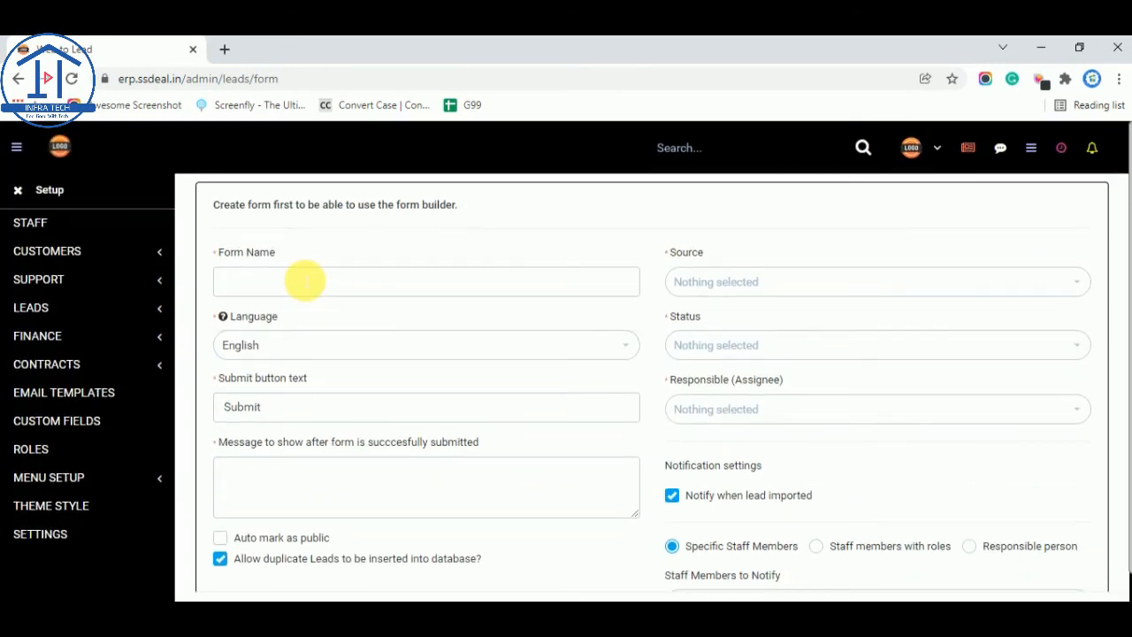
click(32, 308)
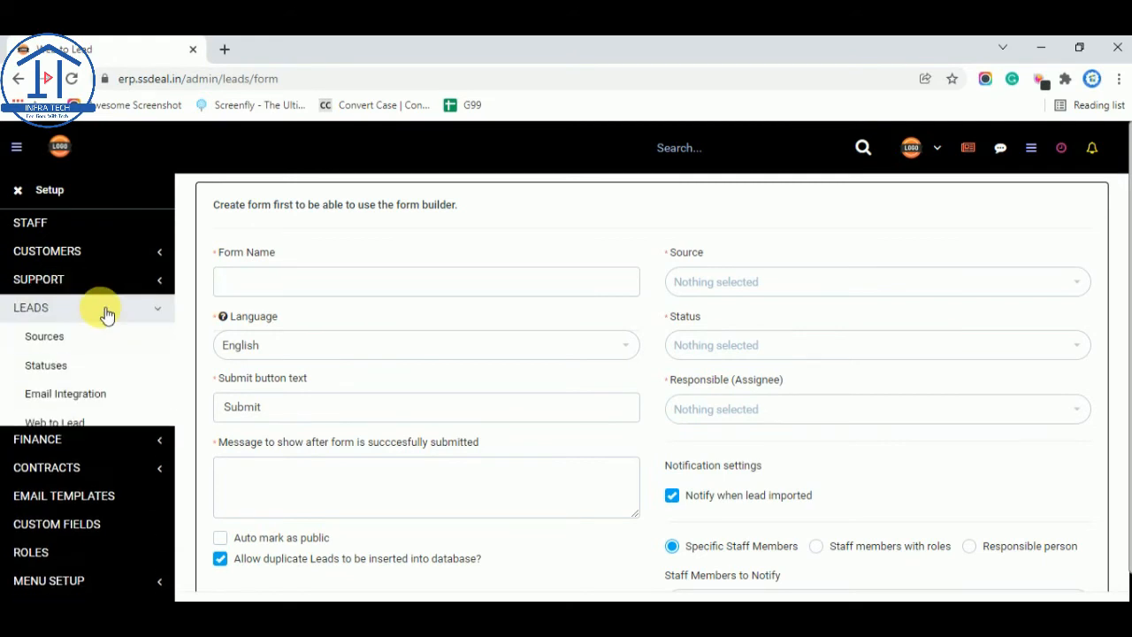
click(37, 336)
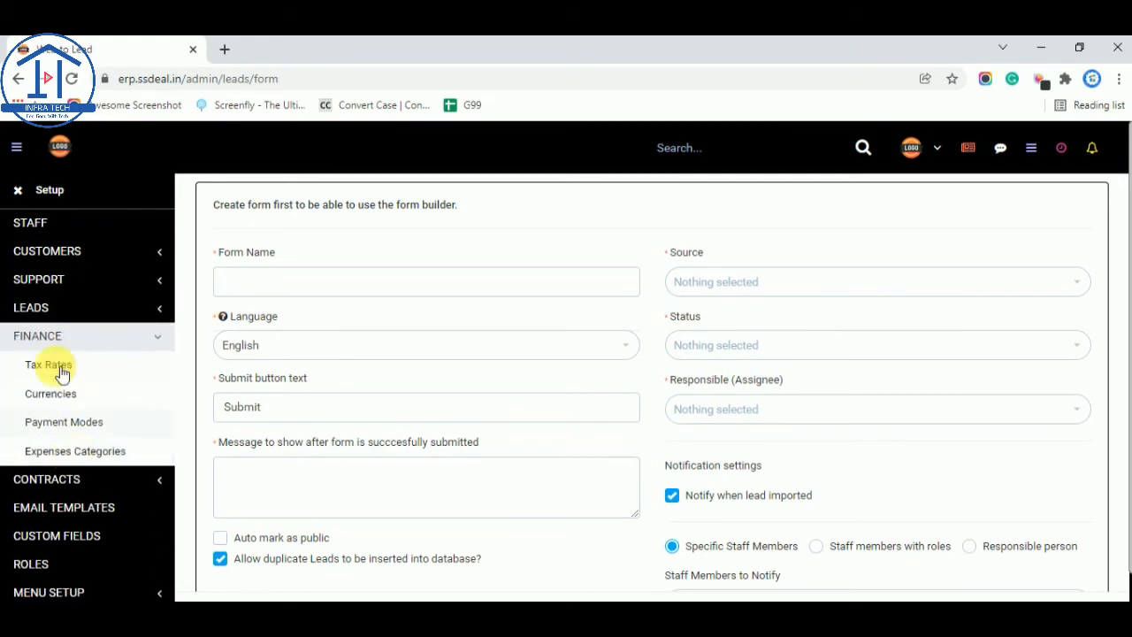
View Tax Rates with GST at 18%, bring up New Tax and dismiss it without saving.
click(48, 365)
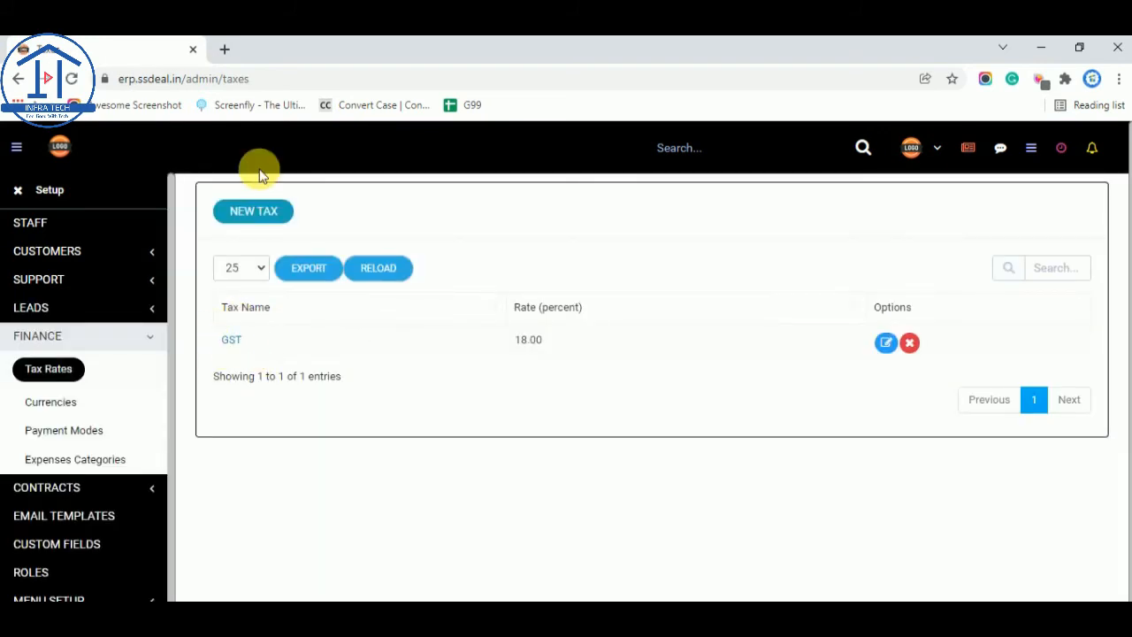
mouse_move(269, 371)
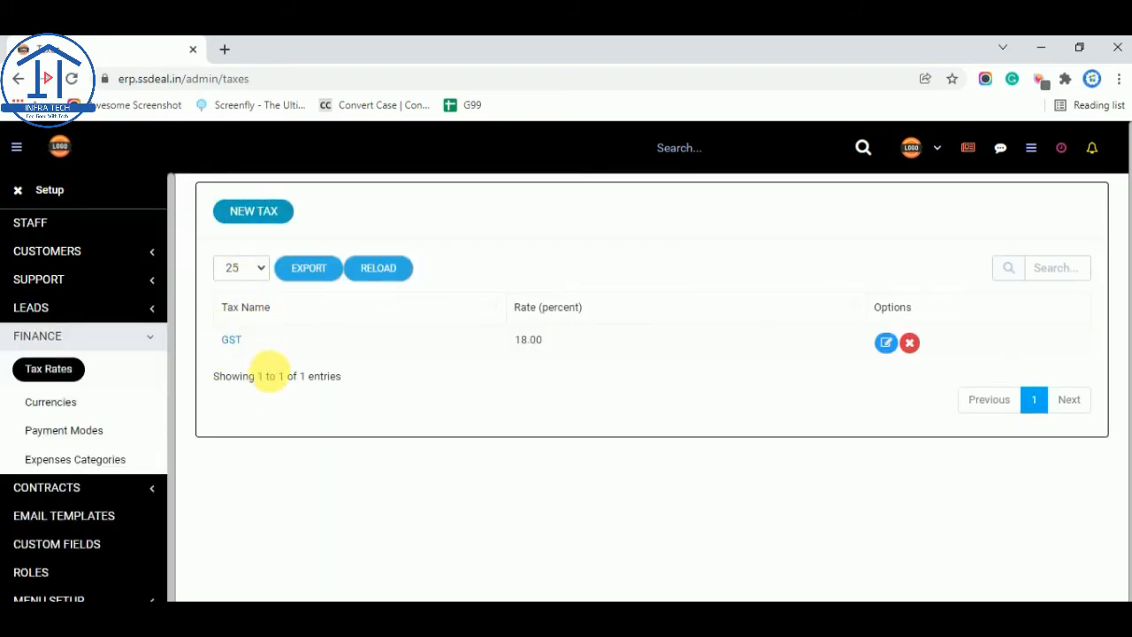
click(253, 211)
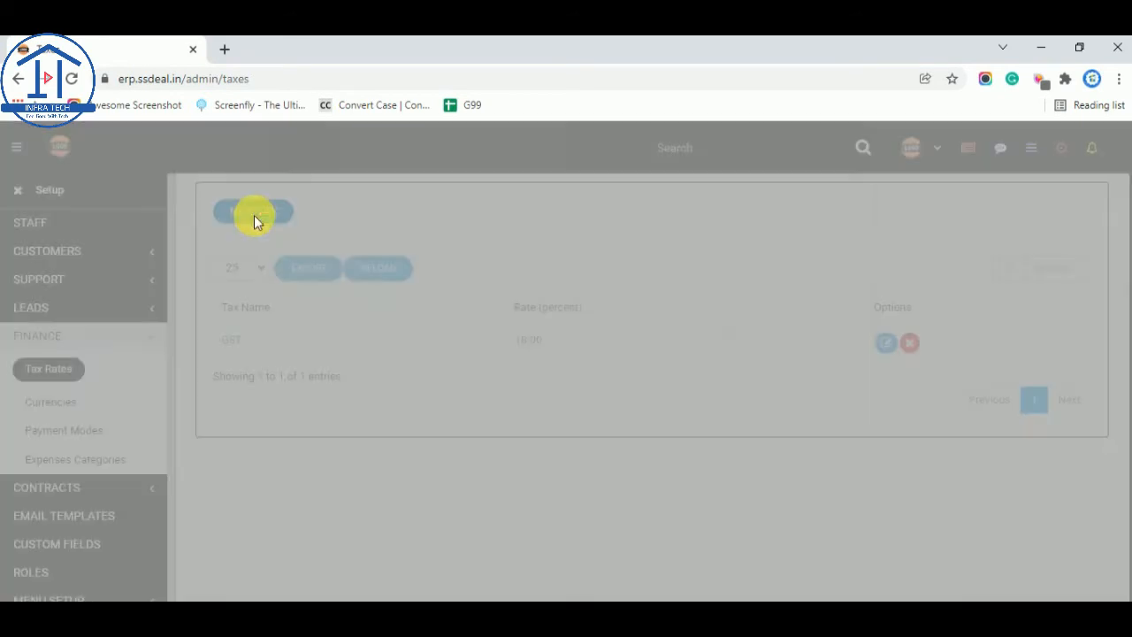
click(254, 212)
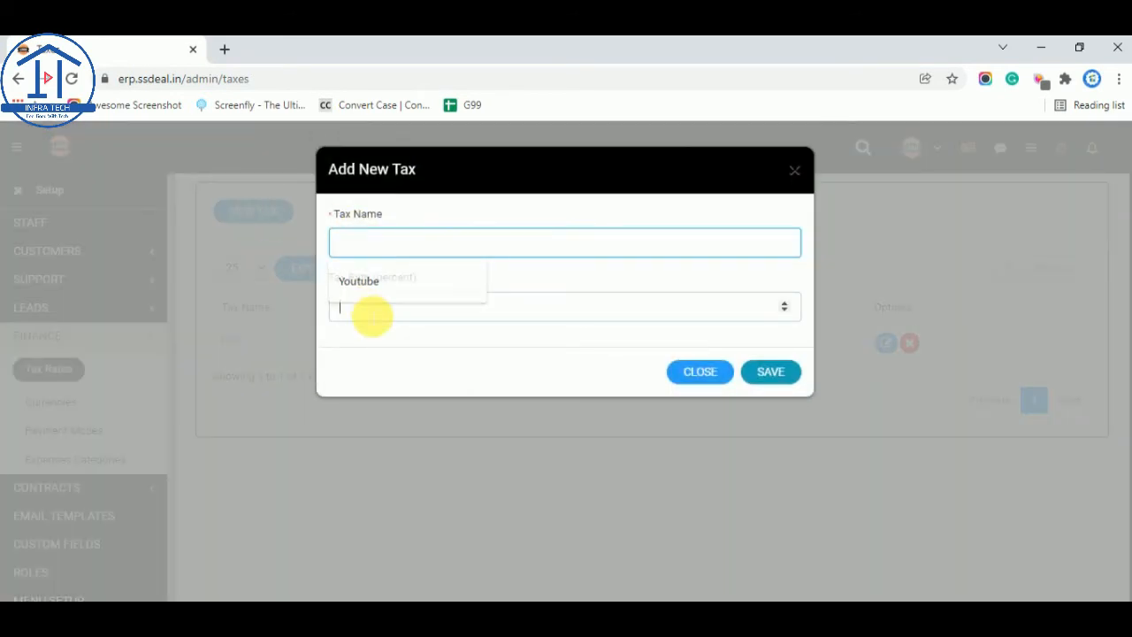
click(699, 372)
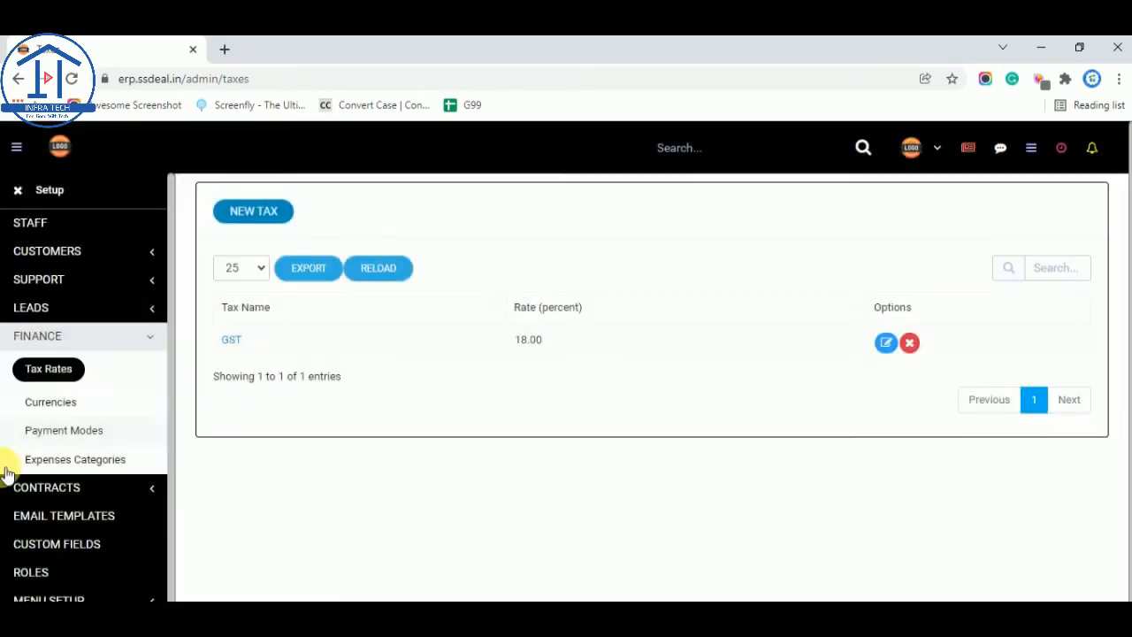
click(49, 401)
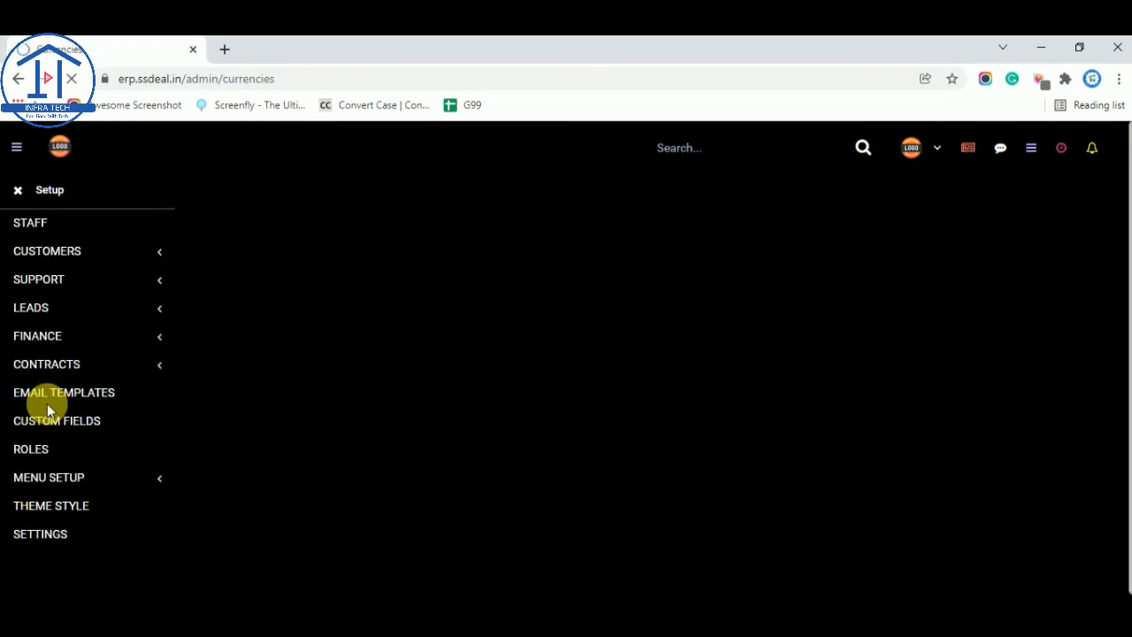
click(37, 336)
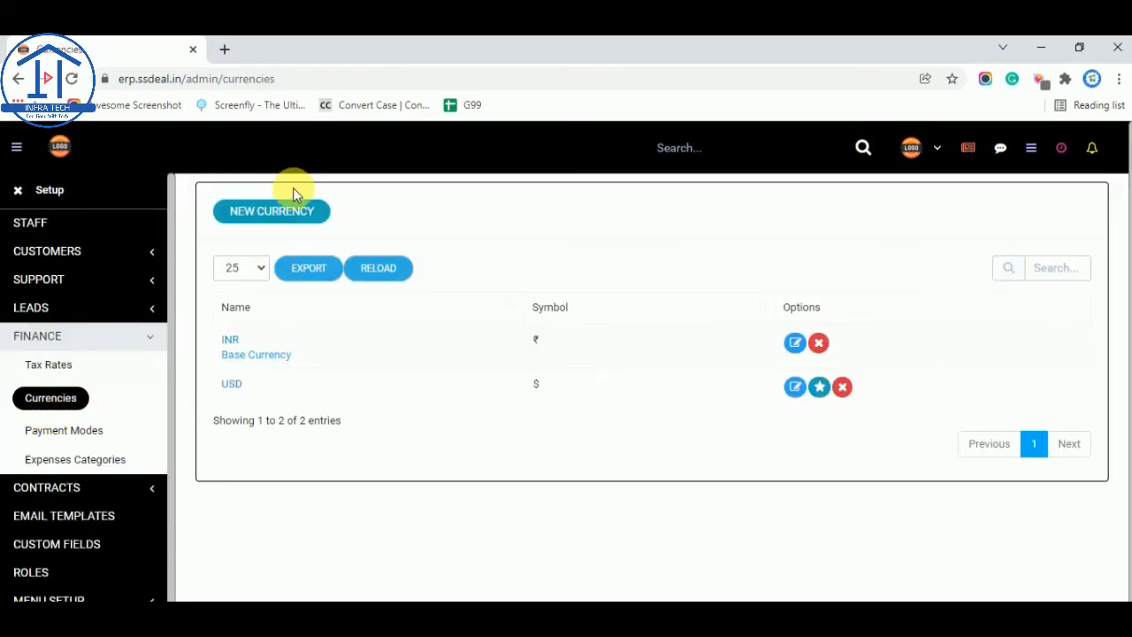
mouse_move(283, 258)
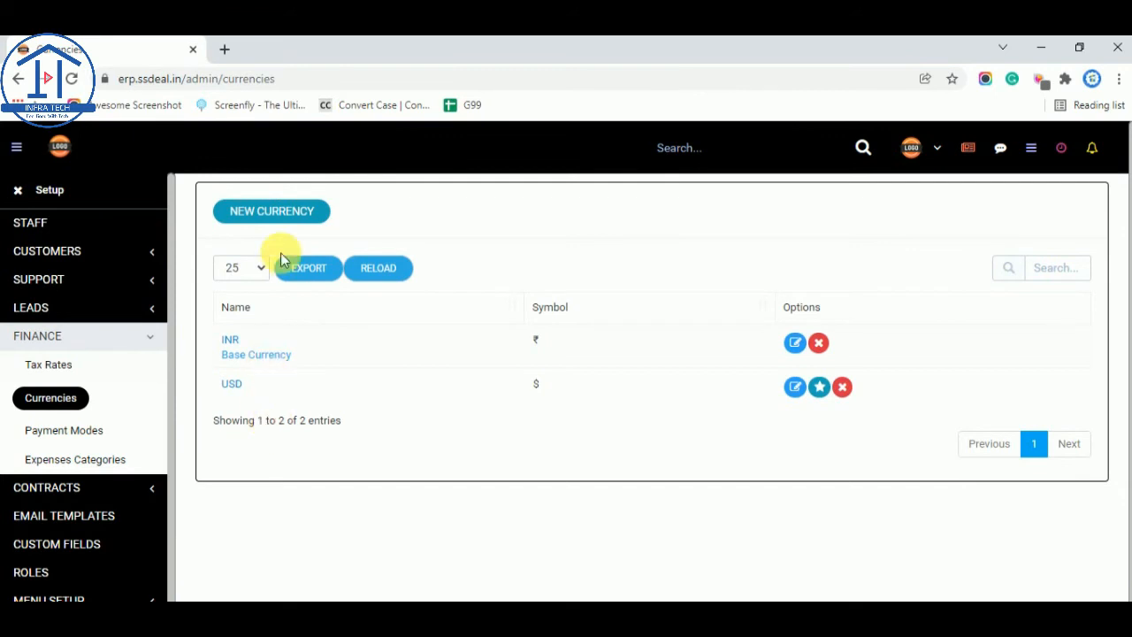
mouse_move(297, 370)
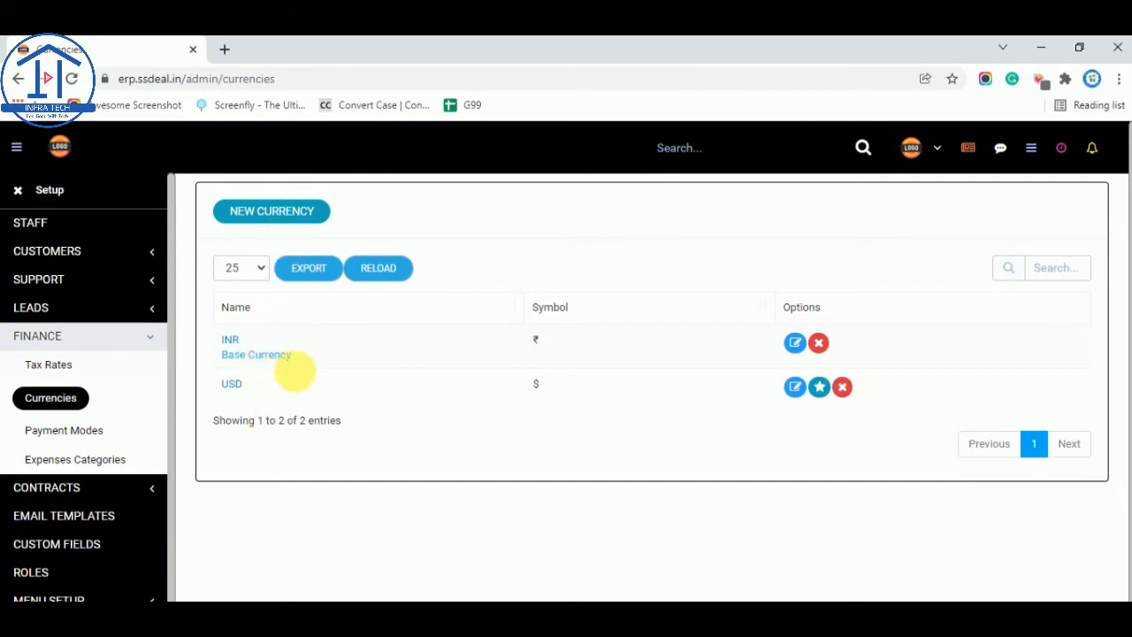
mouse_move(250, 393)
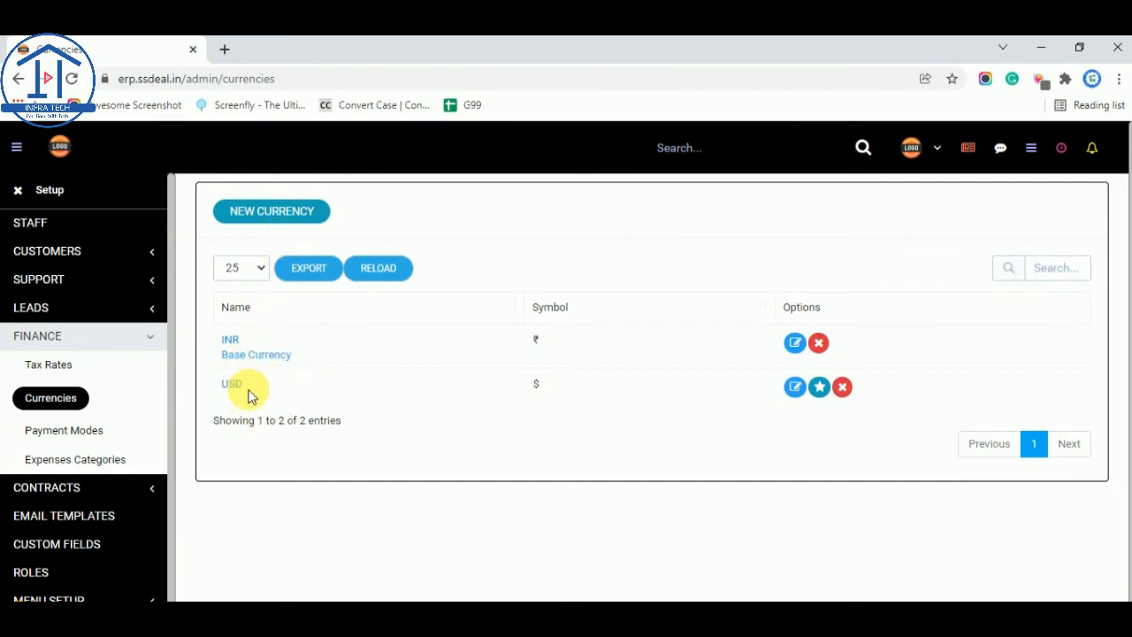
click(271, 211)
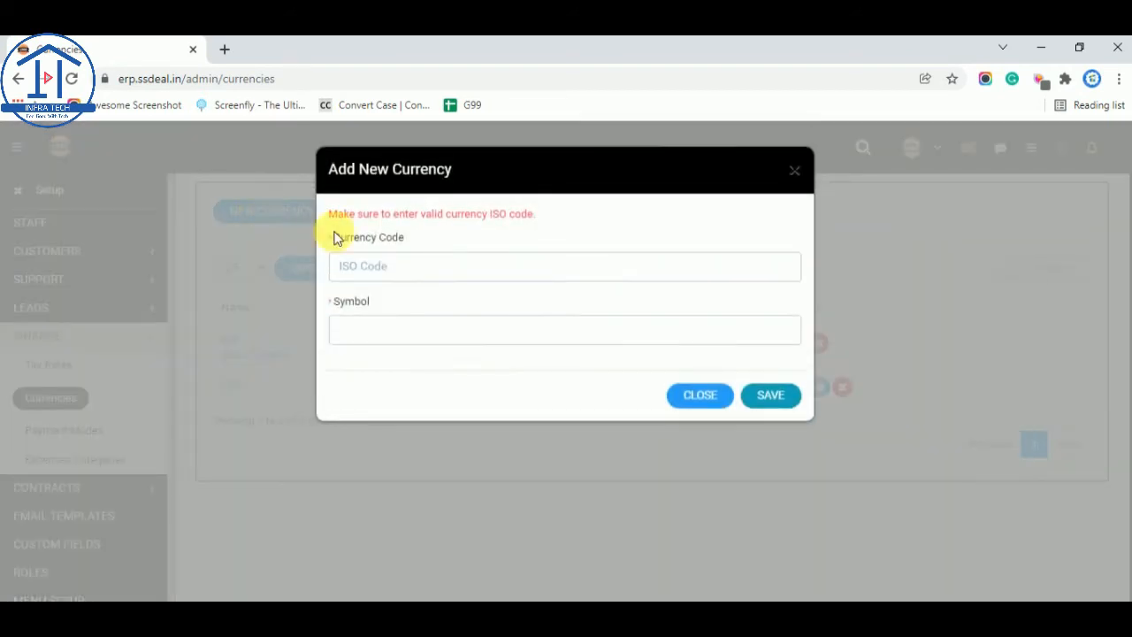
click(566, 266)
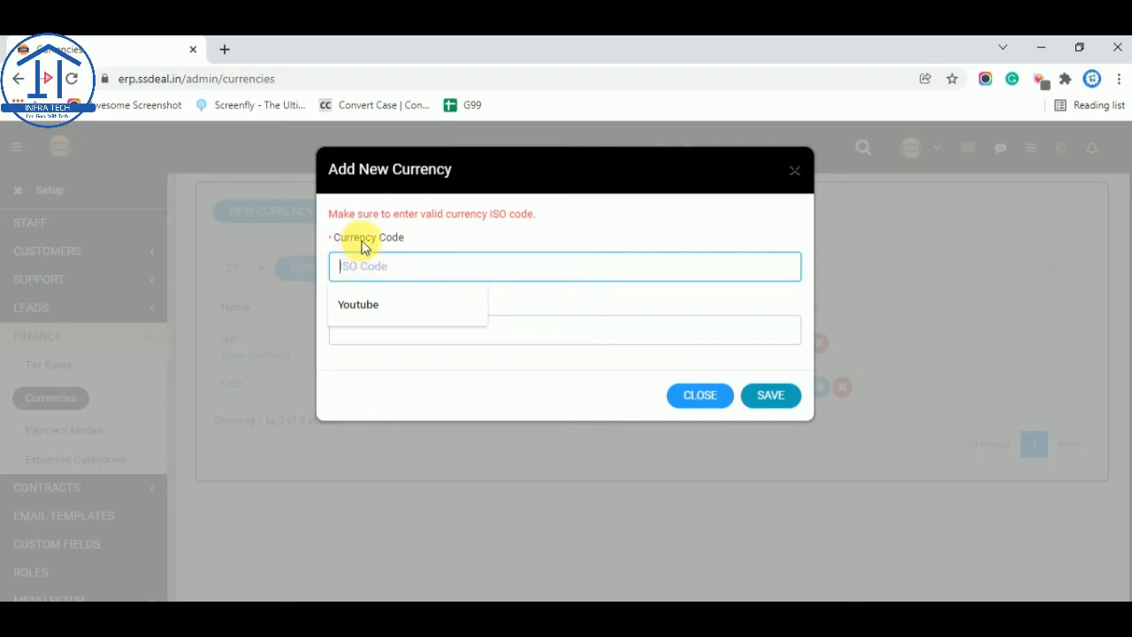
mouse_move(361, 333)
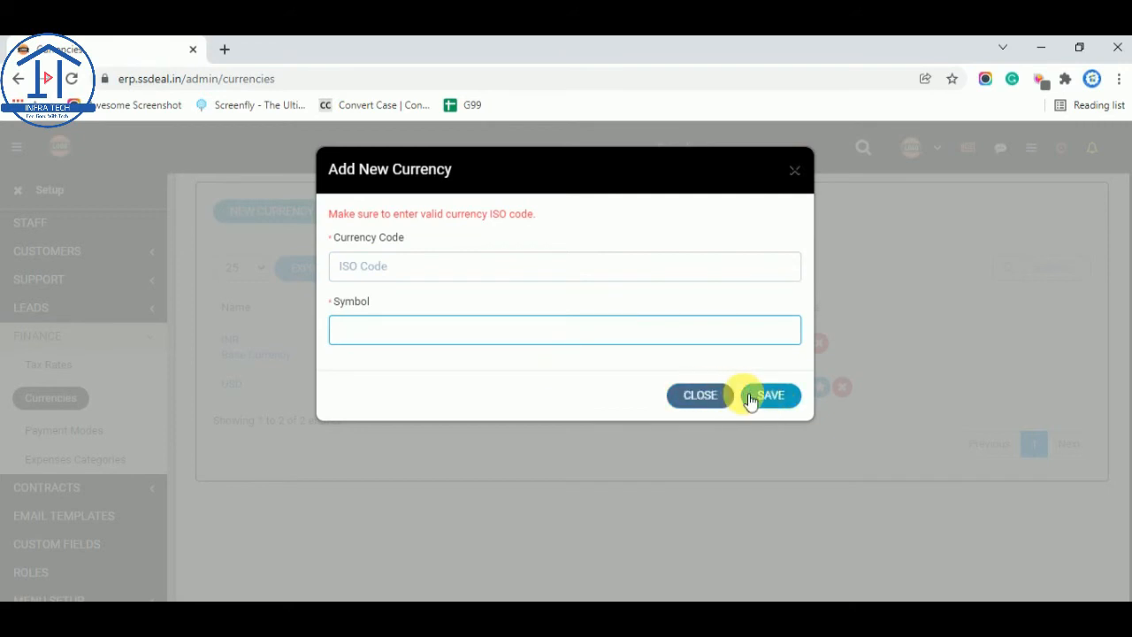
click(700, 397)
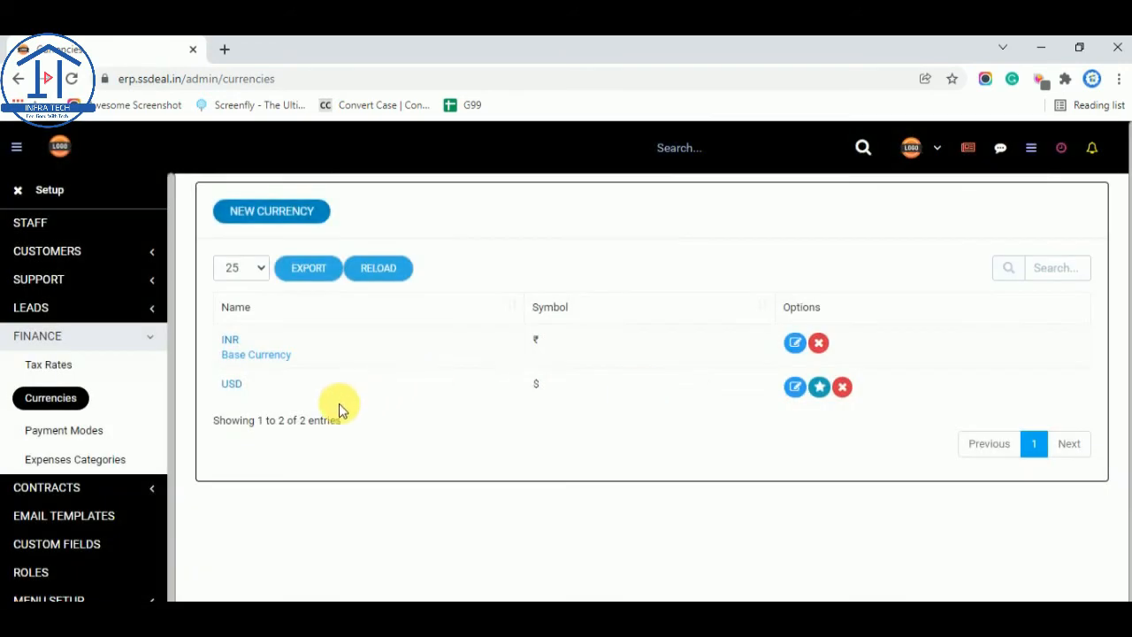
mouse_move(372, 360)
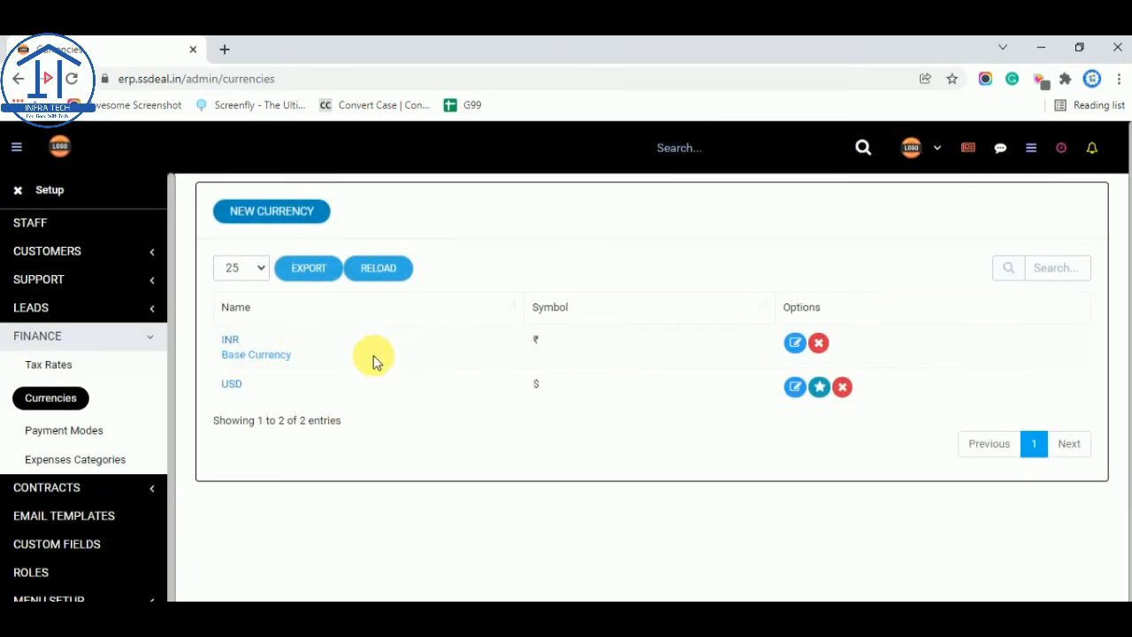
mouse_move(819, 386)
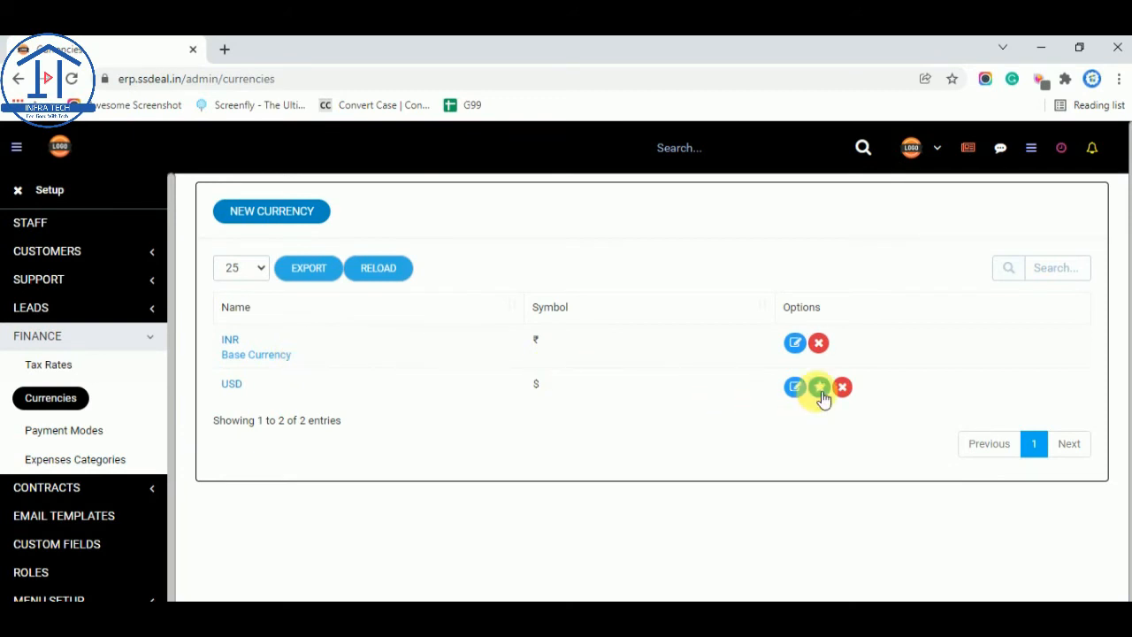
mouse_move(821, 385)
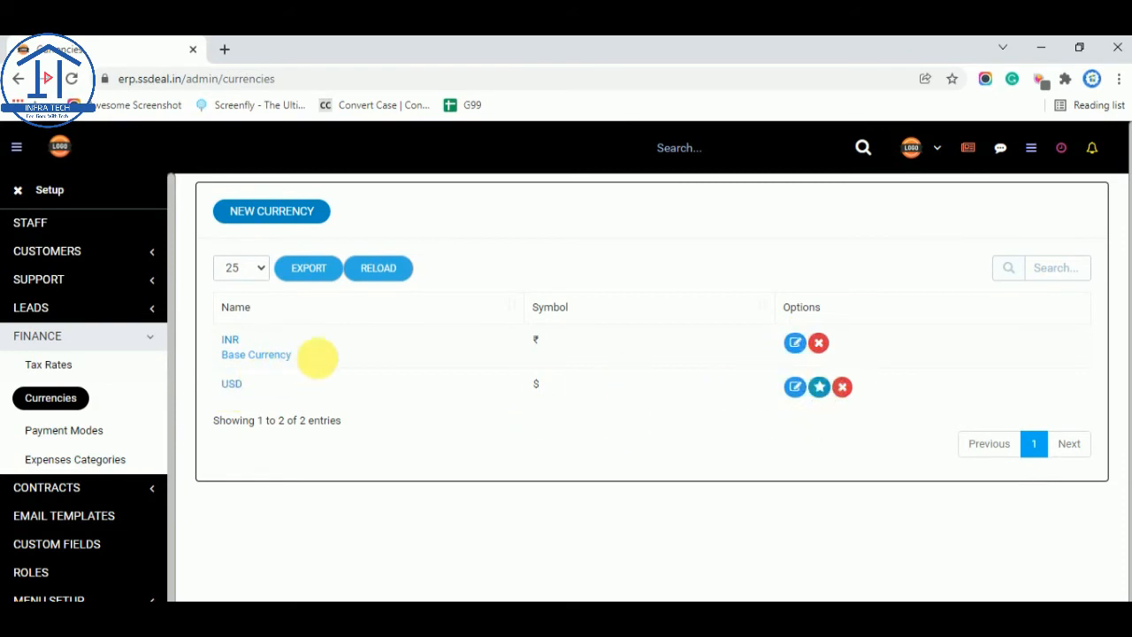
mouse_move(258, 358)
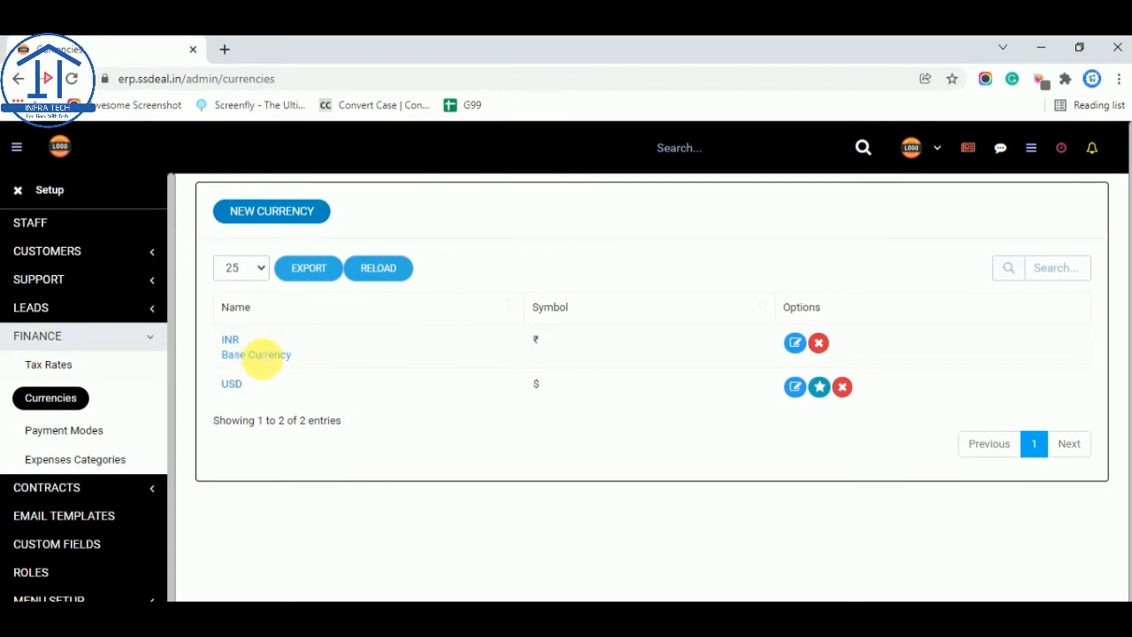
double_click(255, 354)
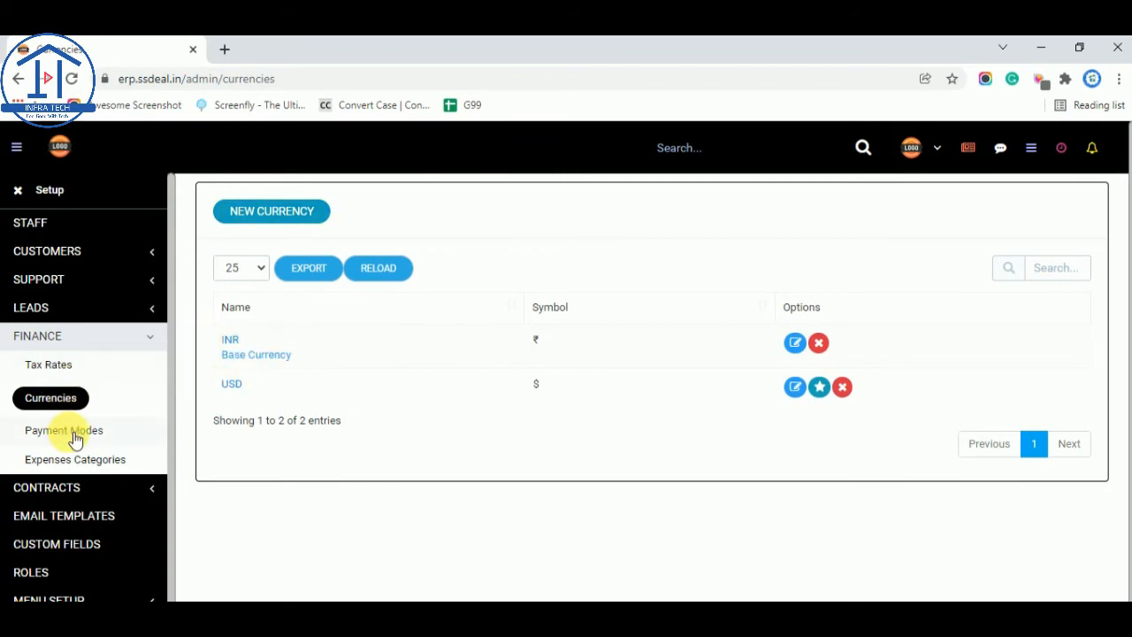
Show the Payment Modes list with the active Bank mode and its Axis Bank details.
click(64, 429)
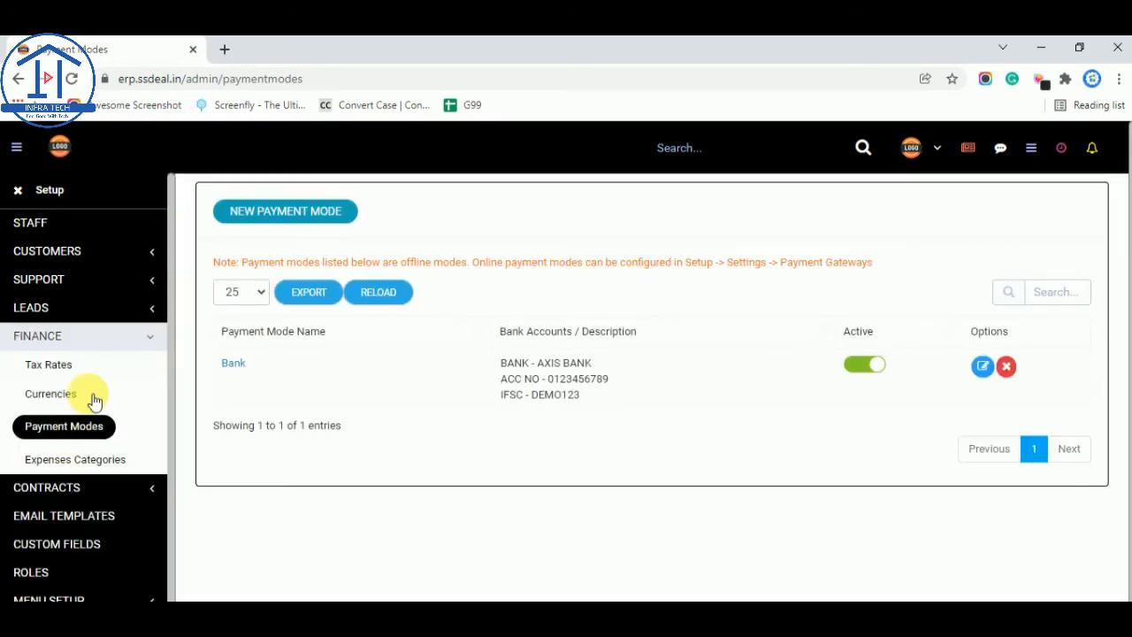
mouse_move(254, 364)
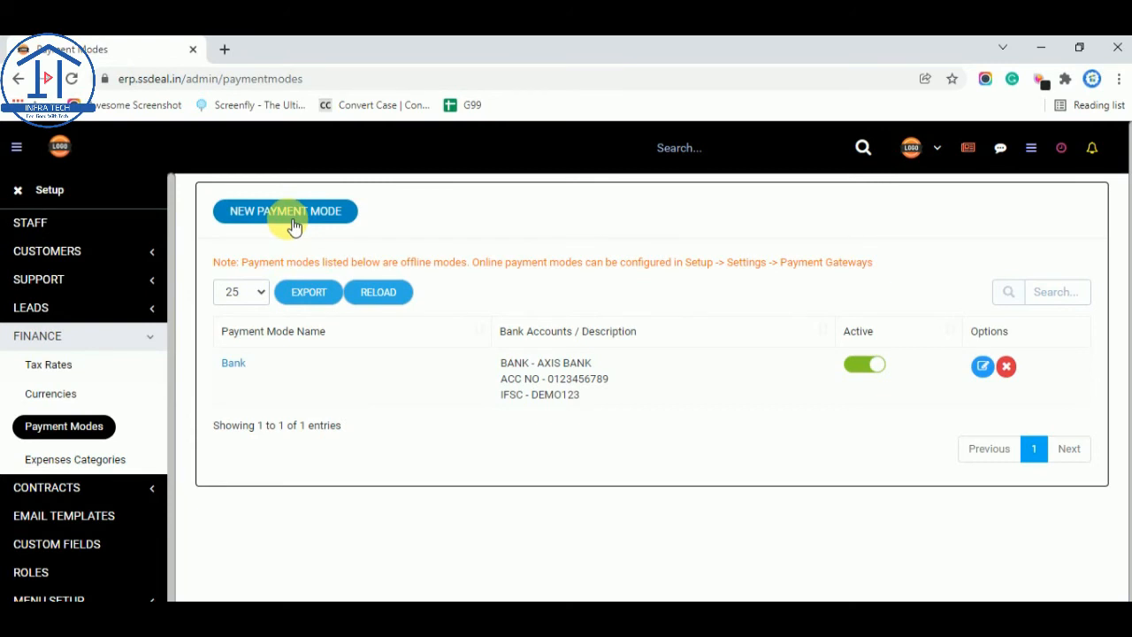
mouse_move(587, 453)
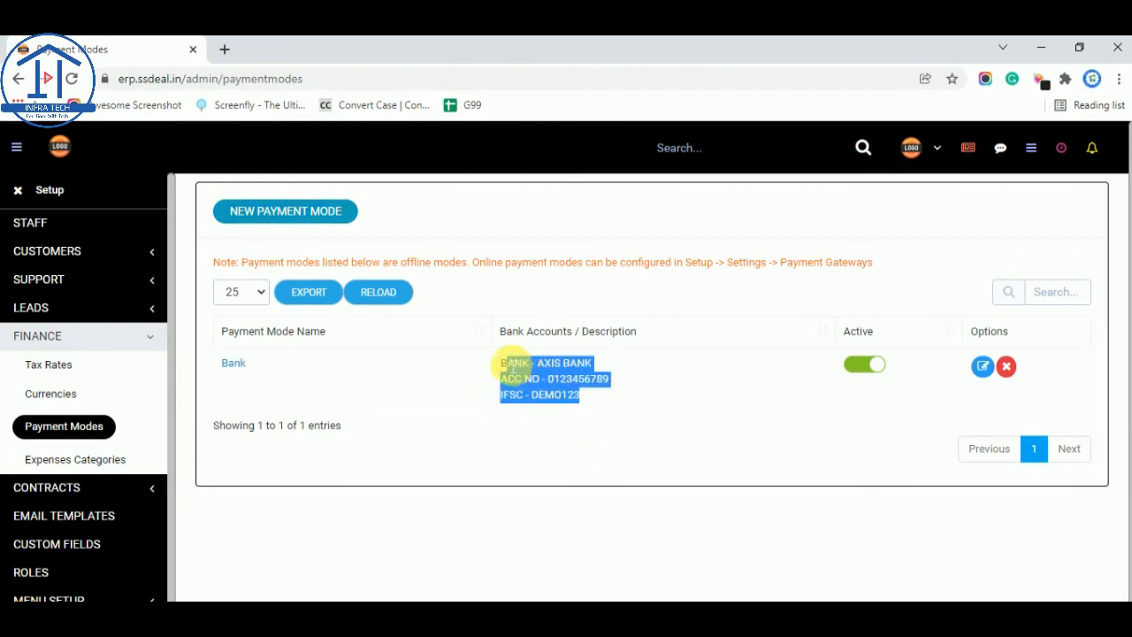
mouse_move(281, 388)
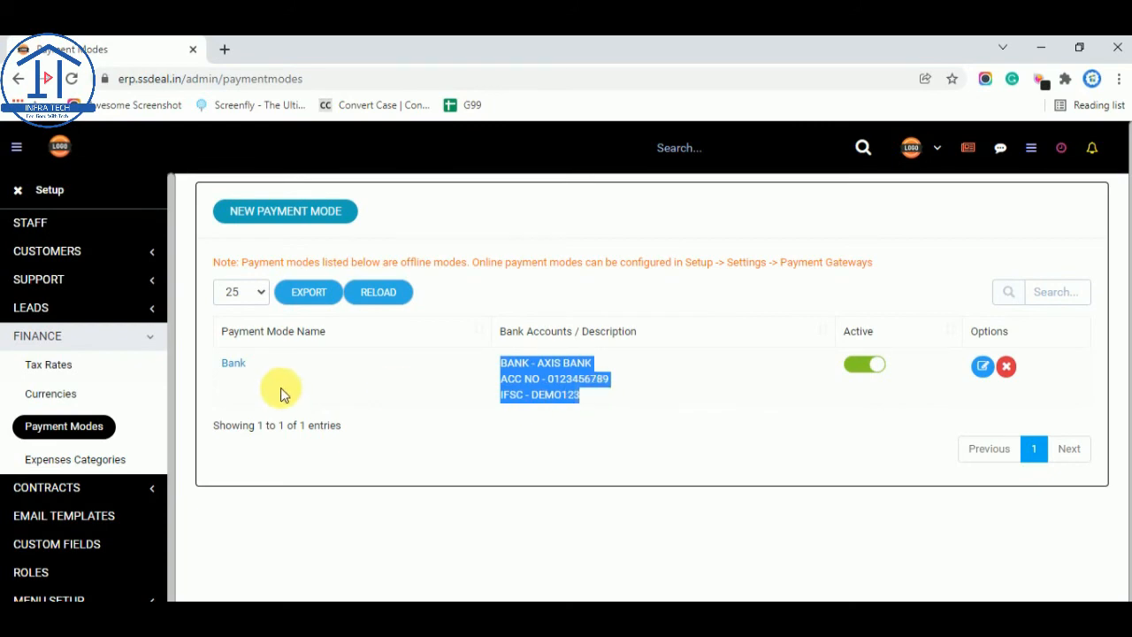
click(285, 210)
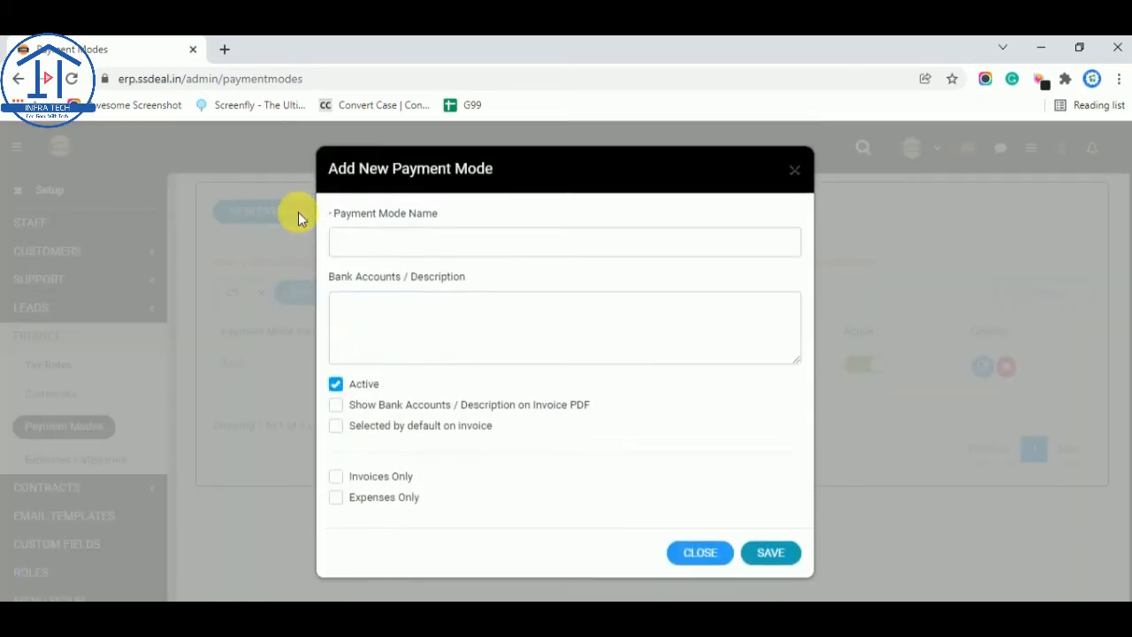
click(564, 240)
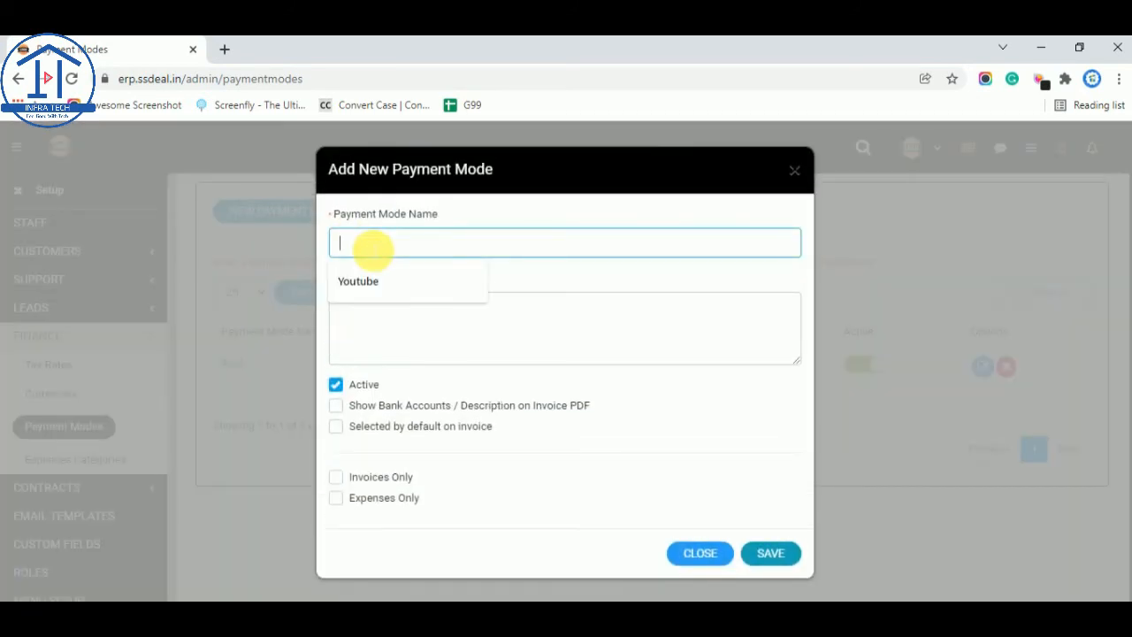
text(G)
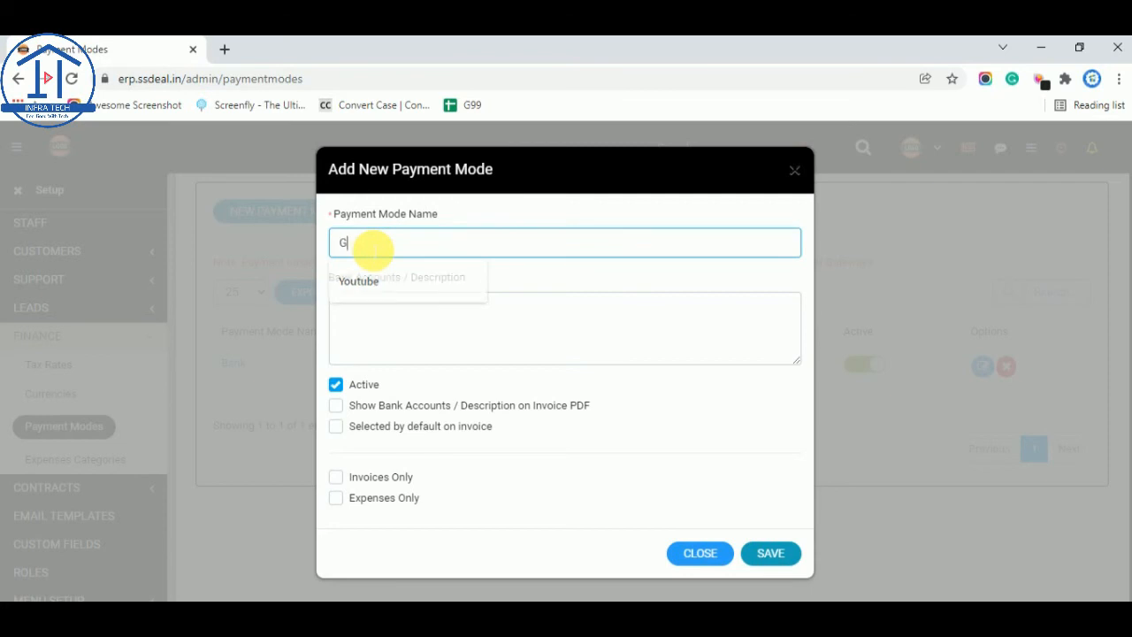
text(oogl)
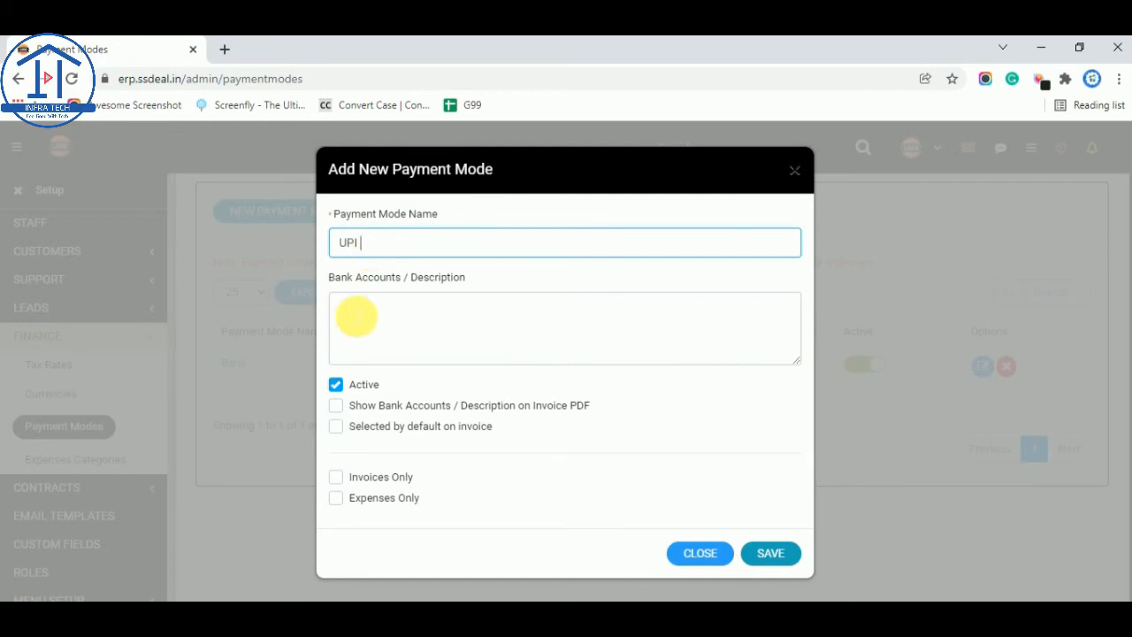
click(563, 327)
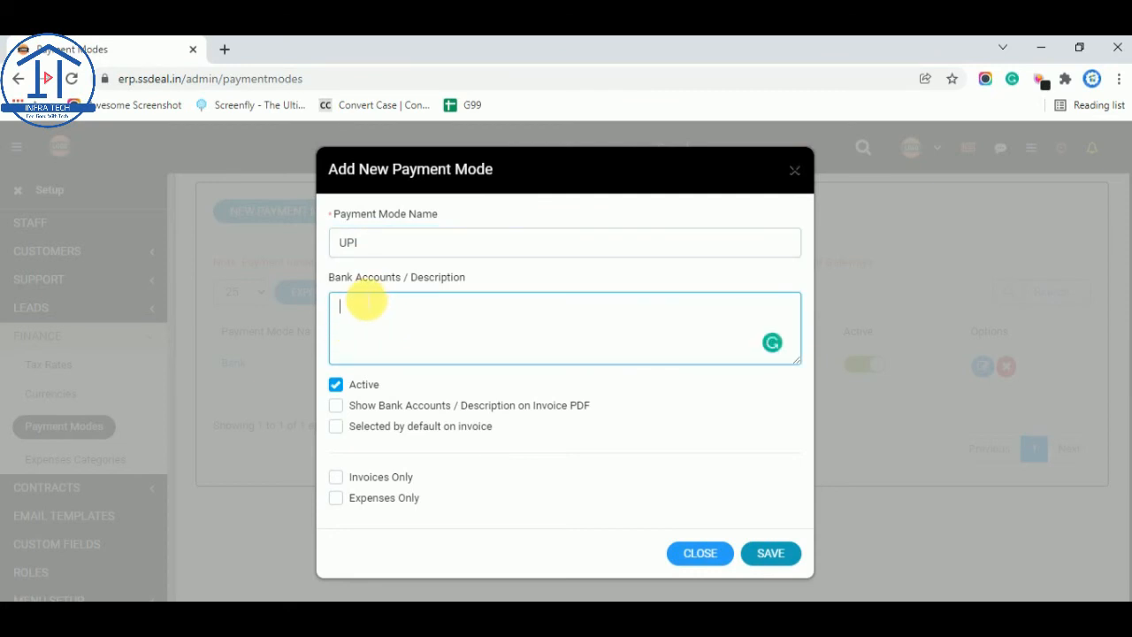
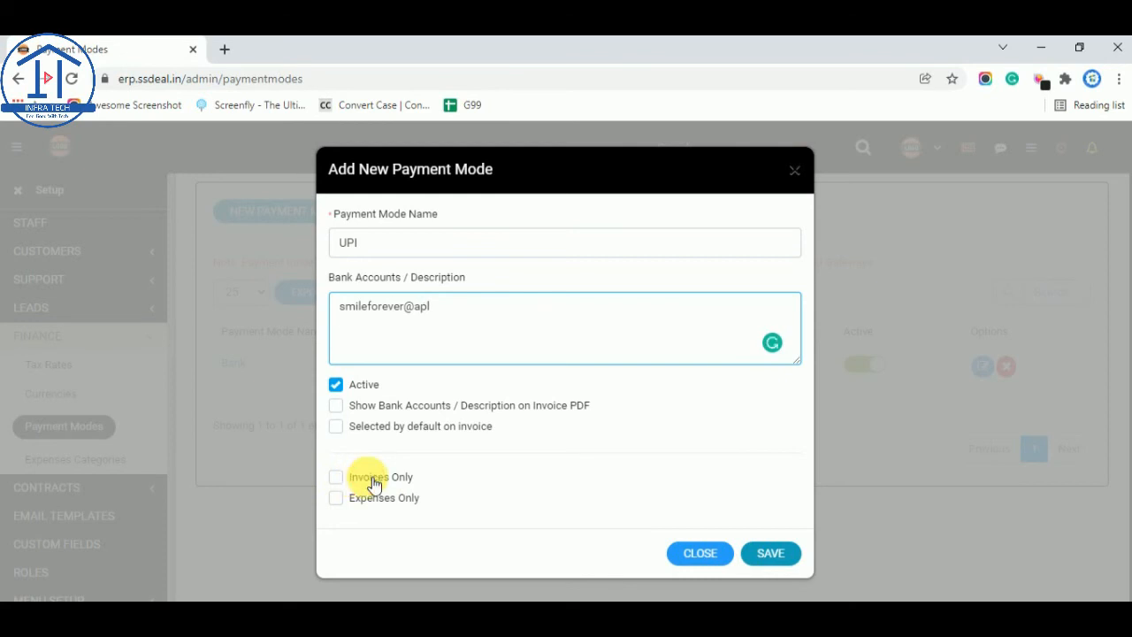
click(336, 478)
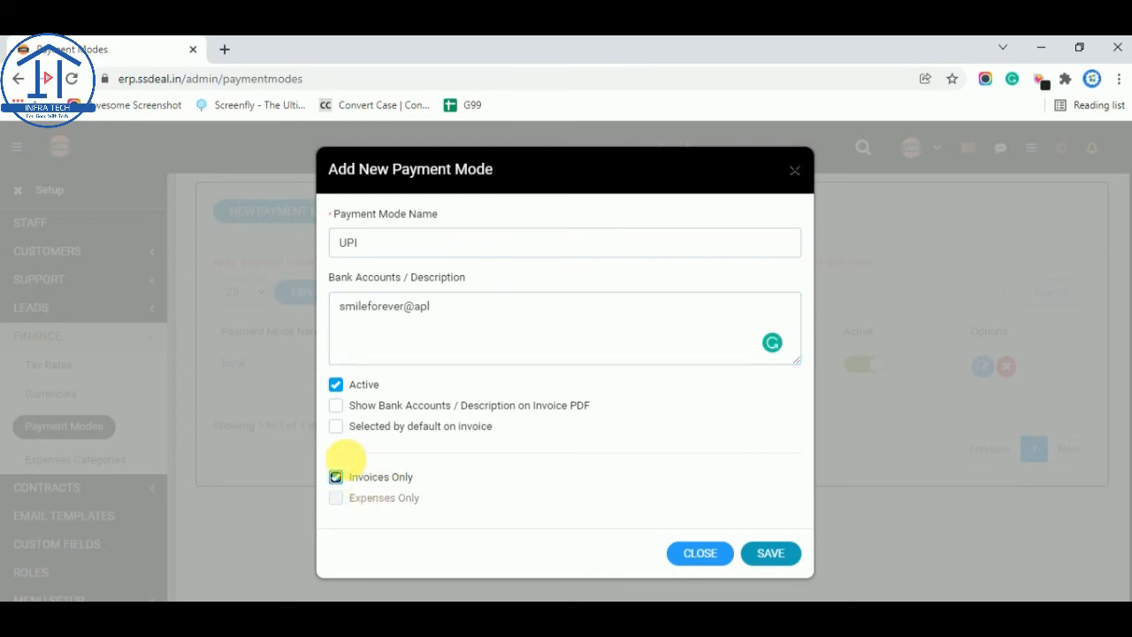
mouse_move(591, 495)
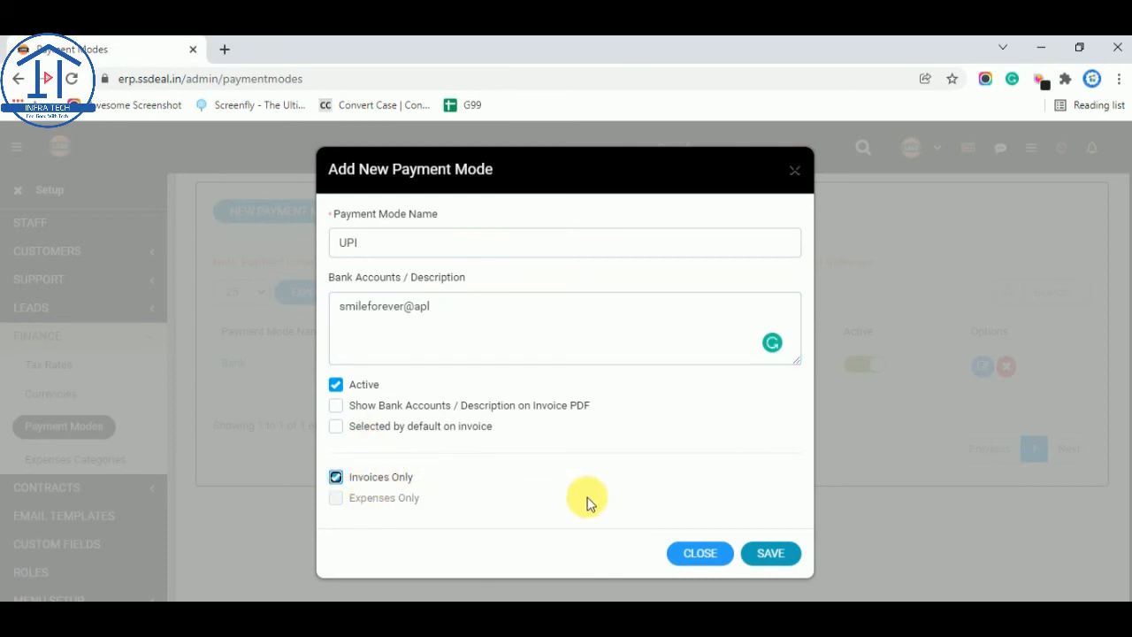
mouse_move(583, 486)
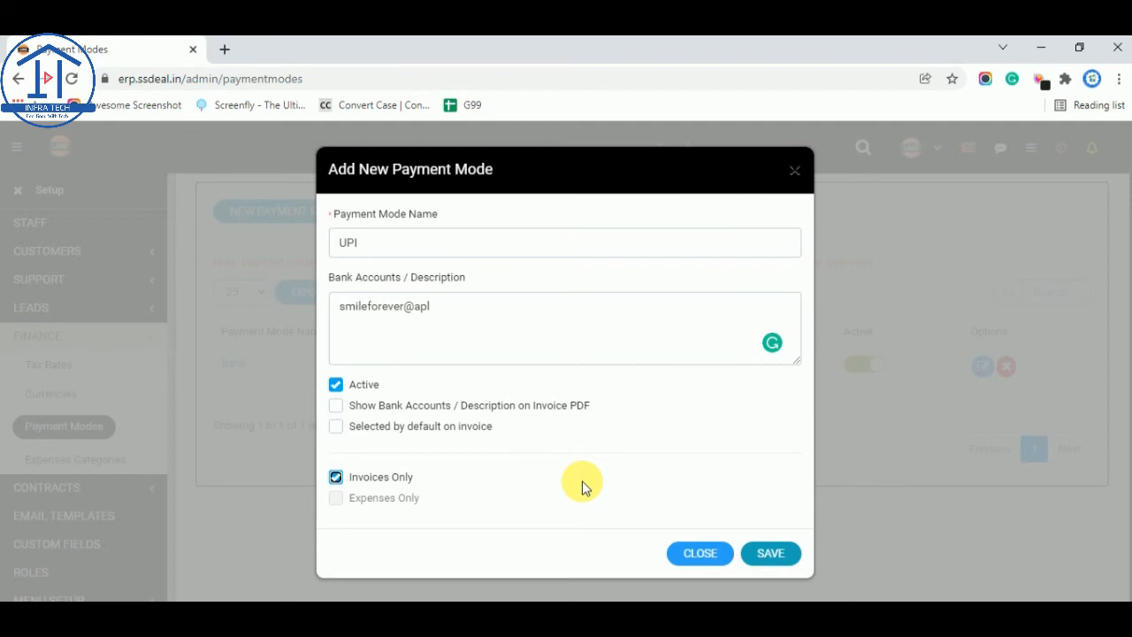
mouse_move(605, 491)
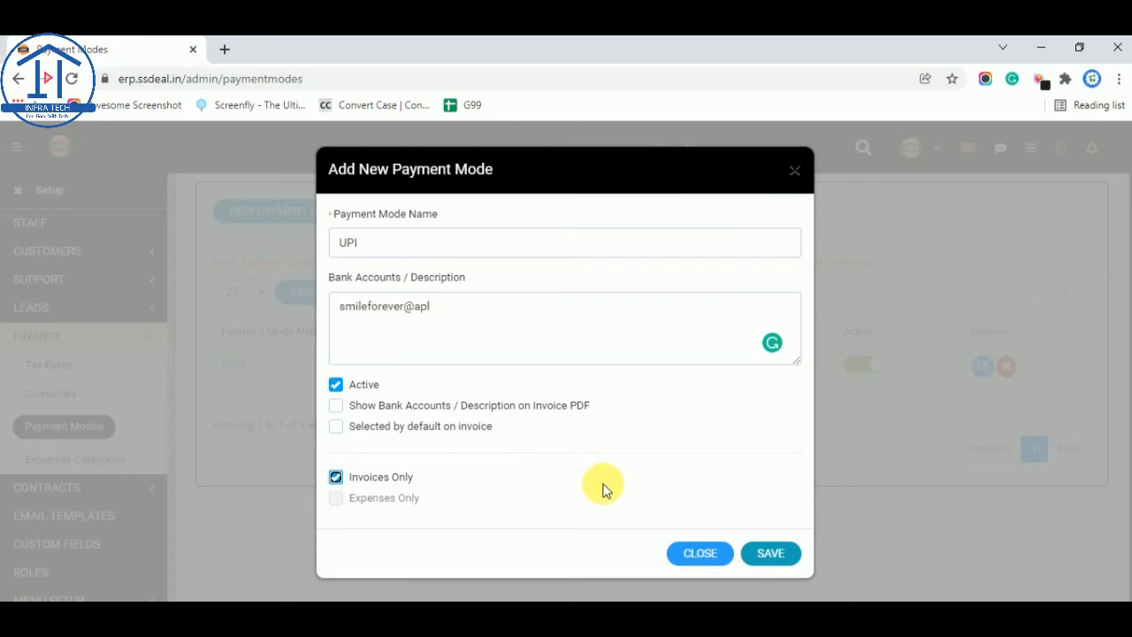
mouse_move(590, 494)
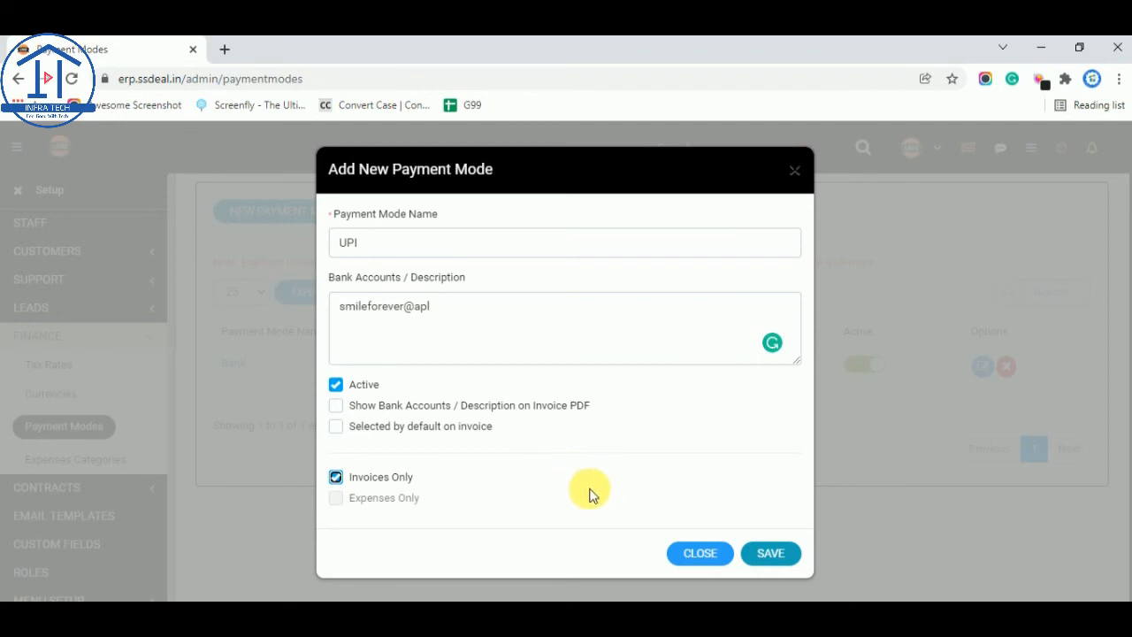
mouse_move(734, 562)
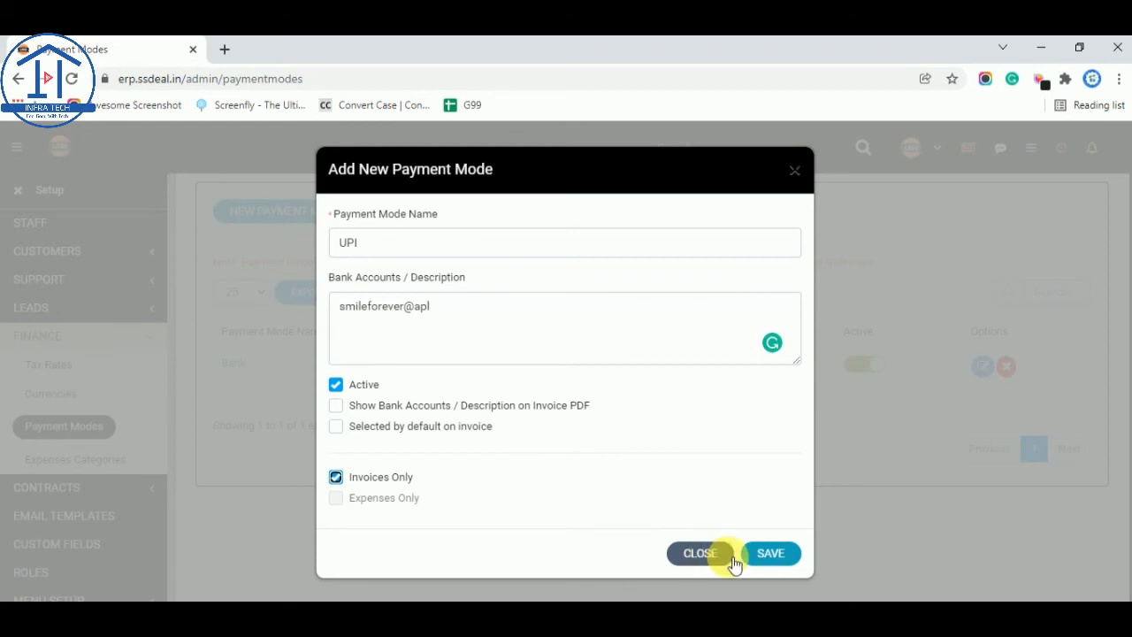
Save the UPI payment mode so the list shows Bank and UPI as active entries.
click(772, 551)
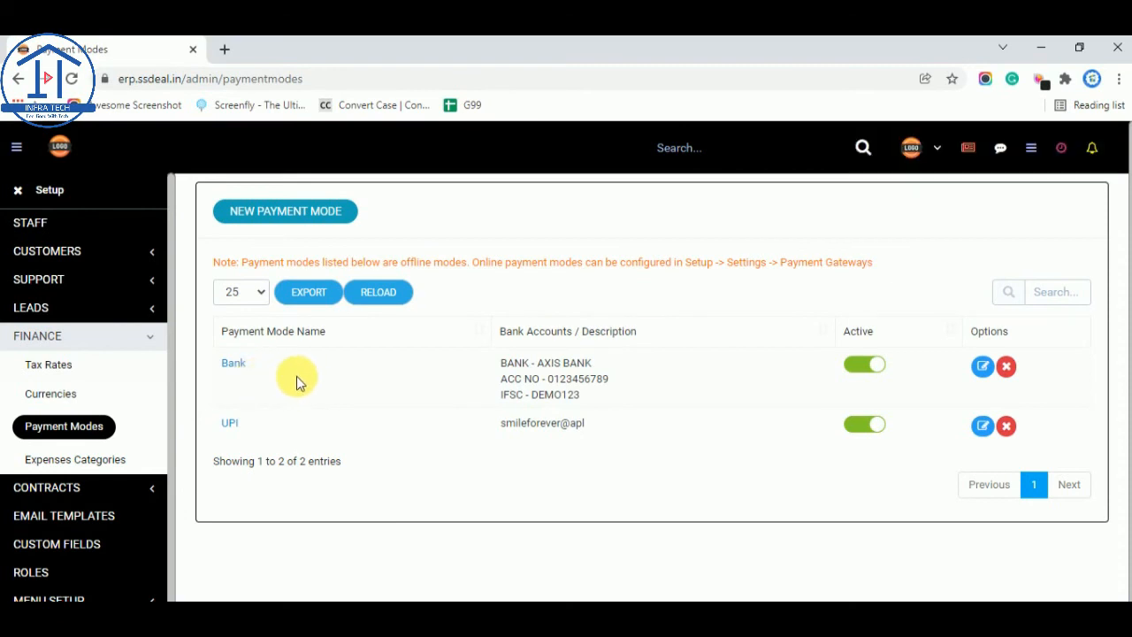
mouse_move(665, 361)
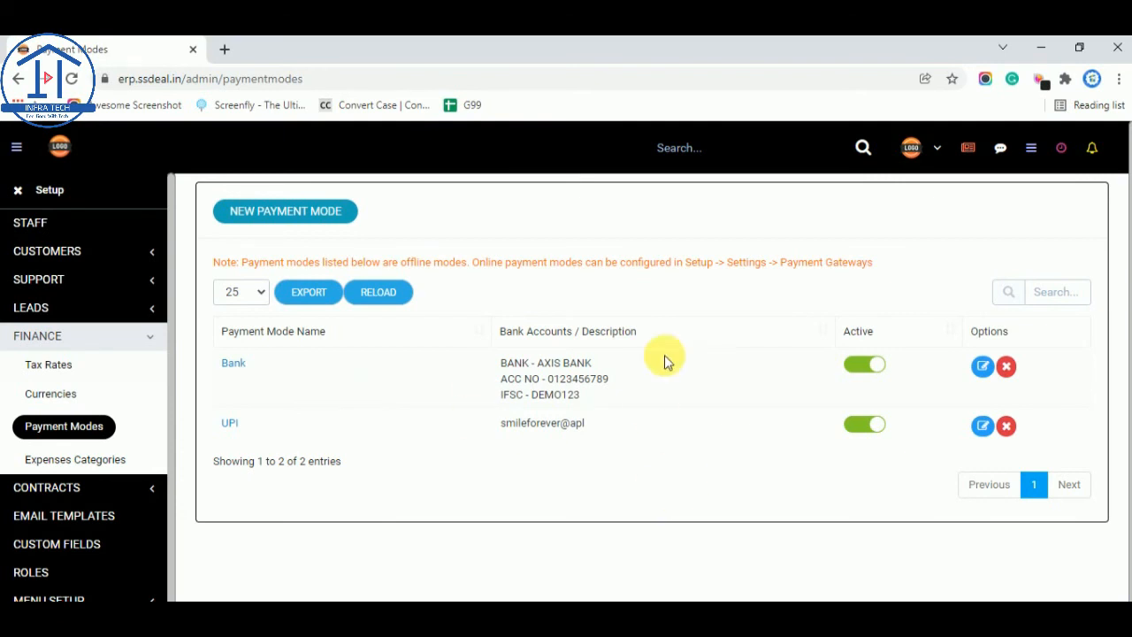
mouse_move(78, 410)
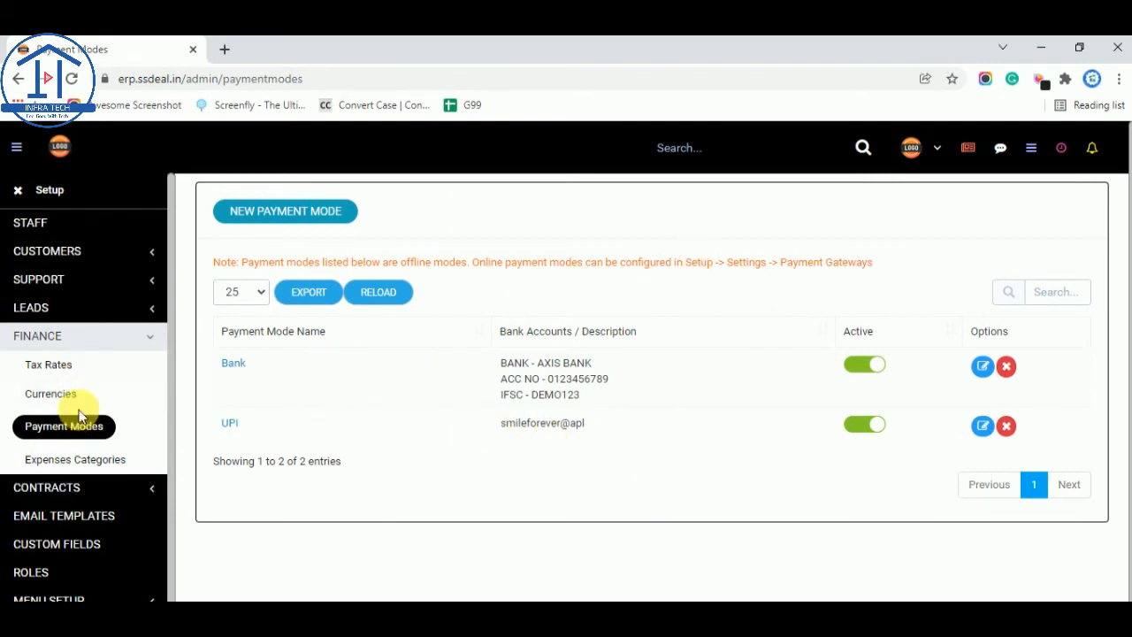
mouse_move(9, 279)
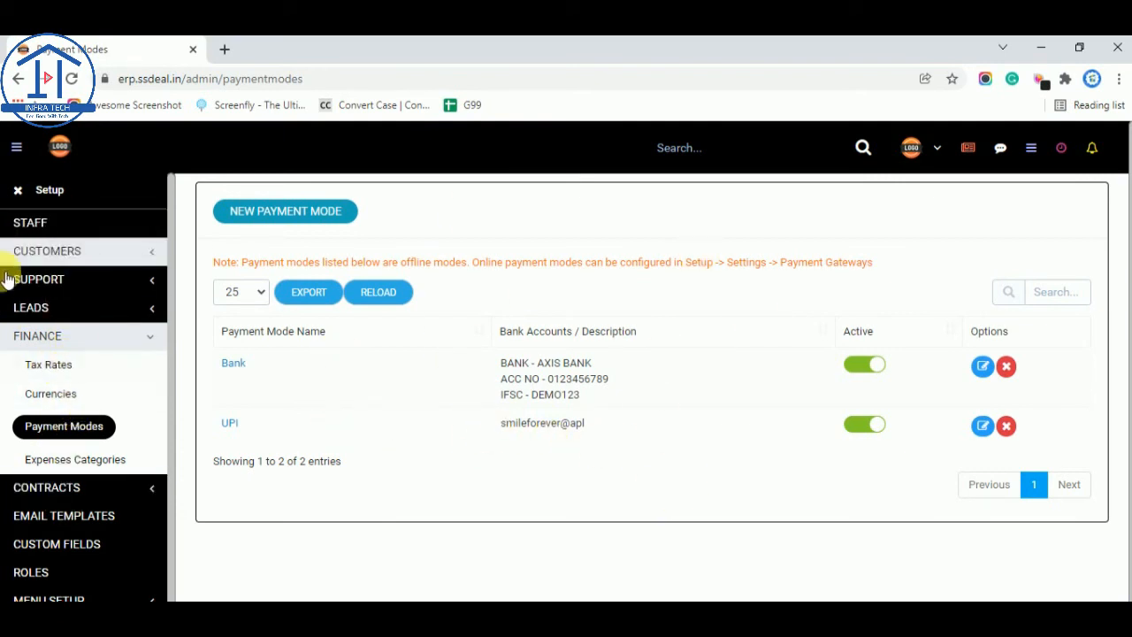
mouse_move(92, 407)
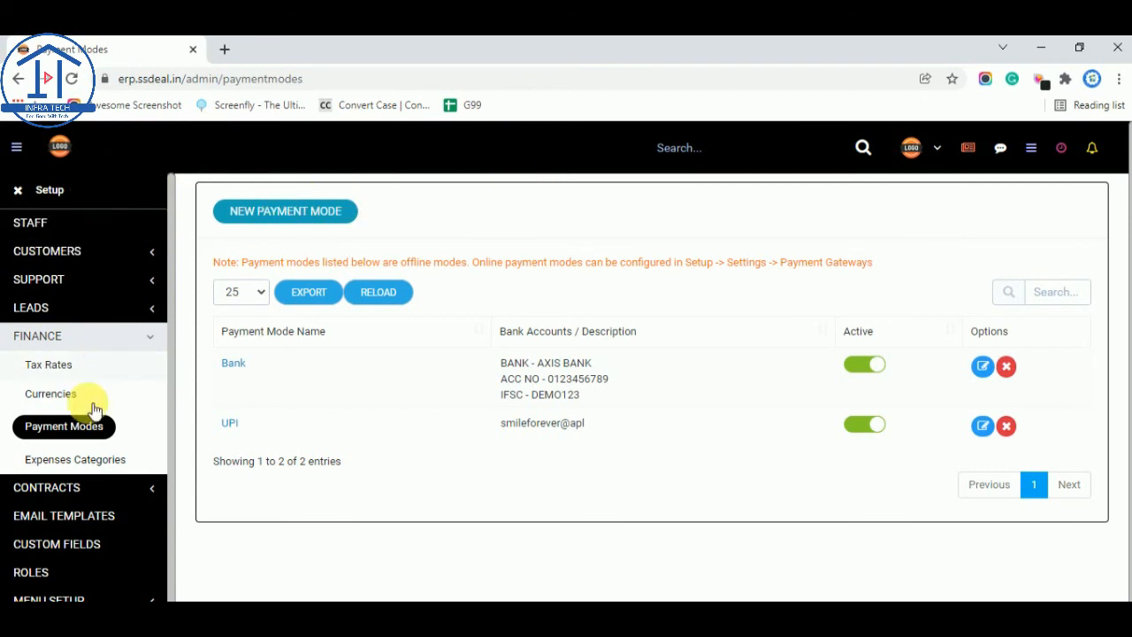
scroll(down, 3)
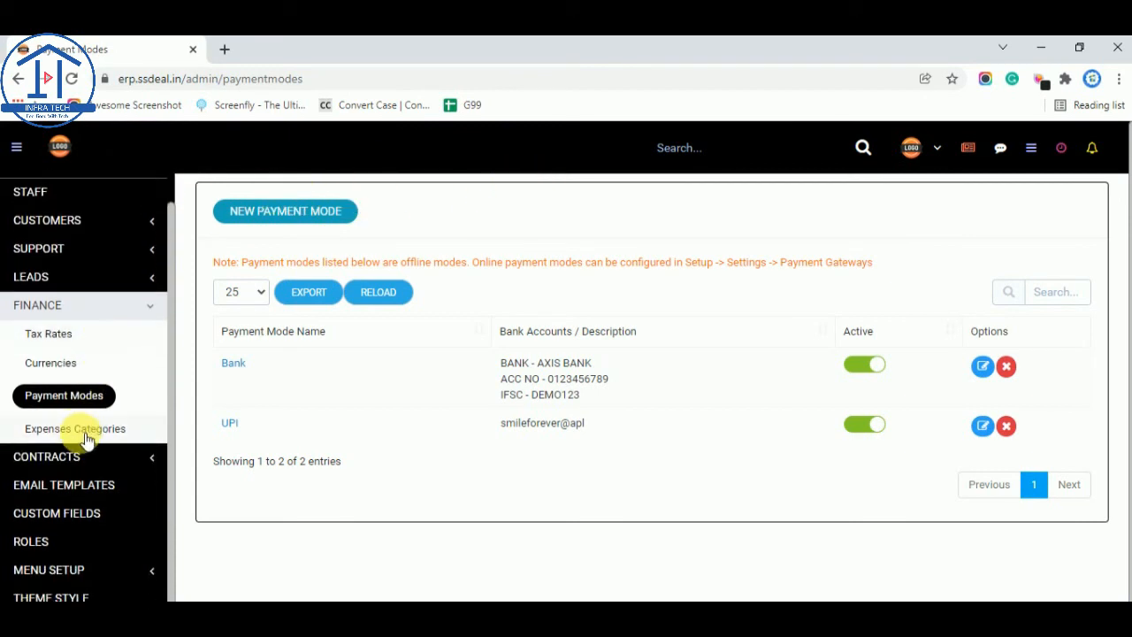
View the empty Expenses Categories and Contract Types lists, then head to Email Templates.
click(75, 428)
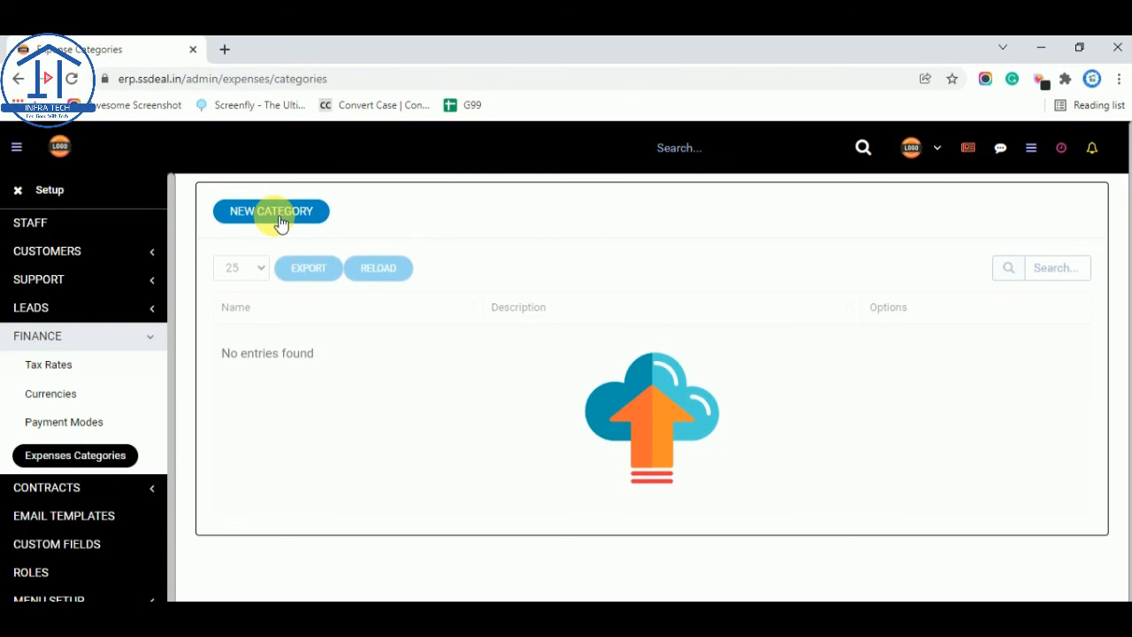
mouse_move(282, 304)
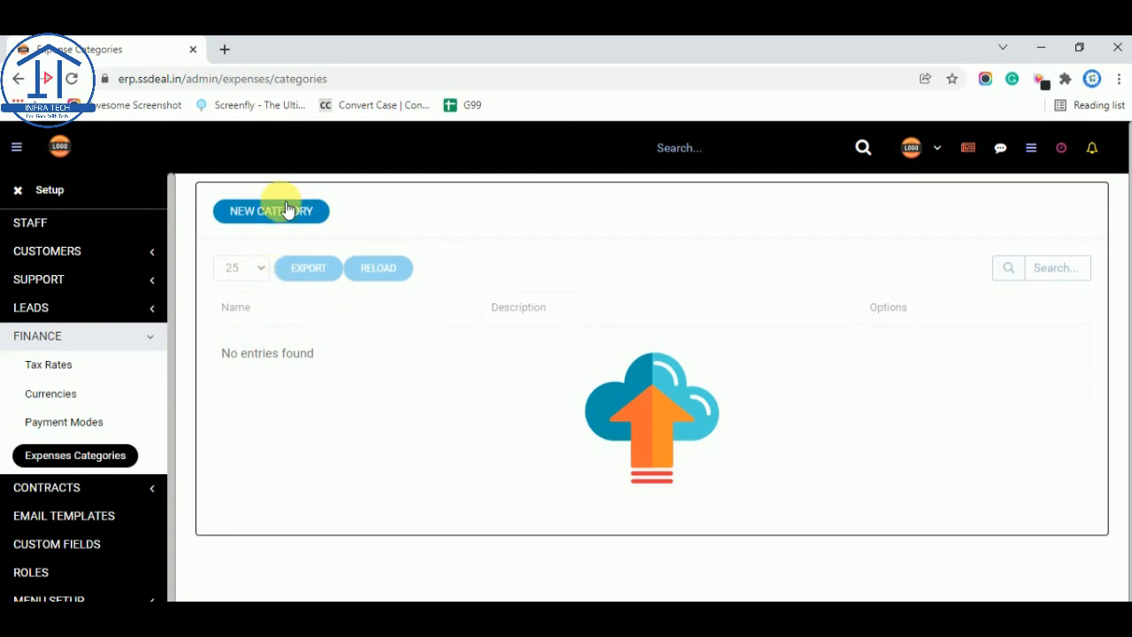
mouse_move(191, 370)
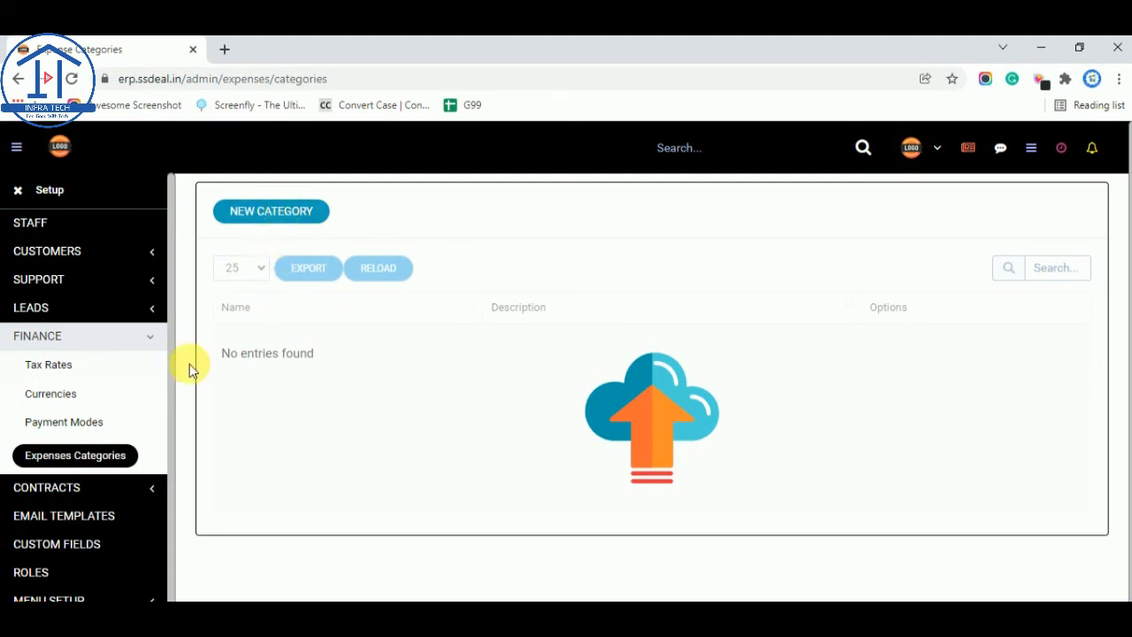
mouse_move(44, 365)
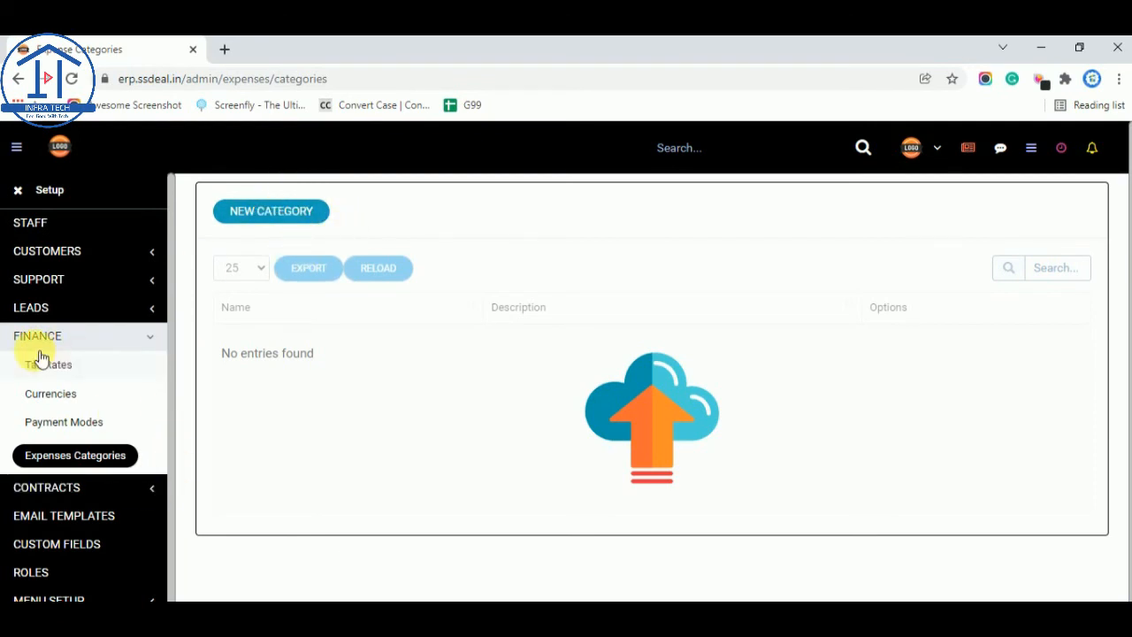
click(37, 336)
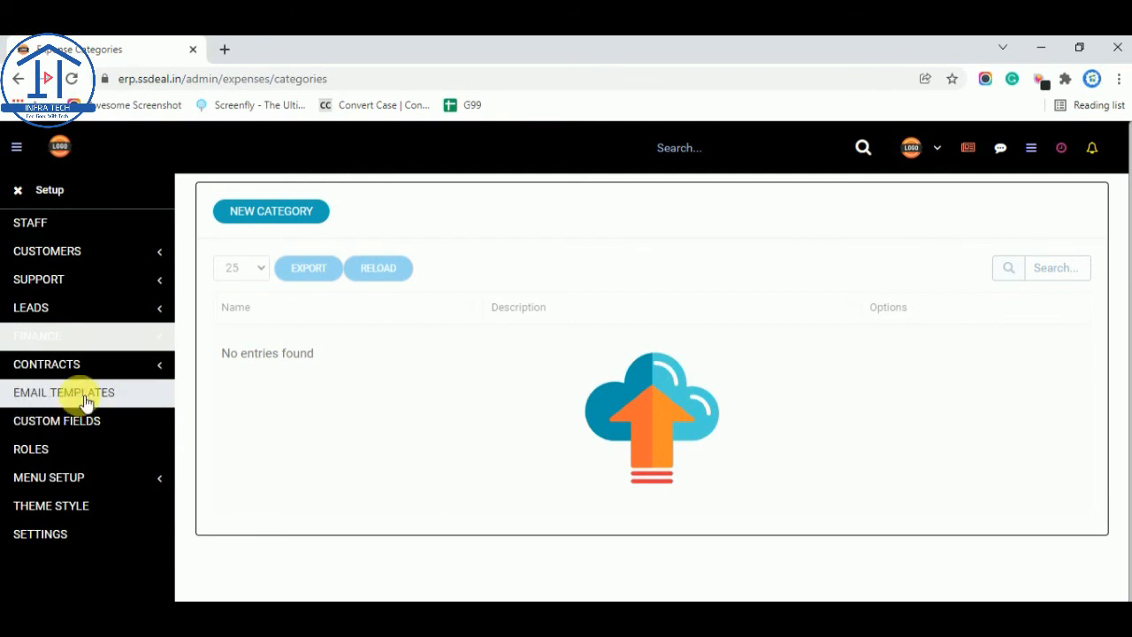
click(46, 364)
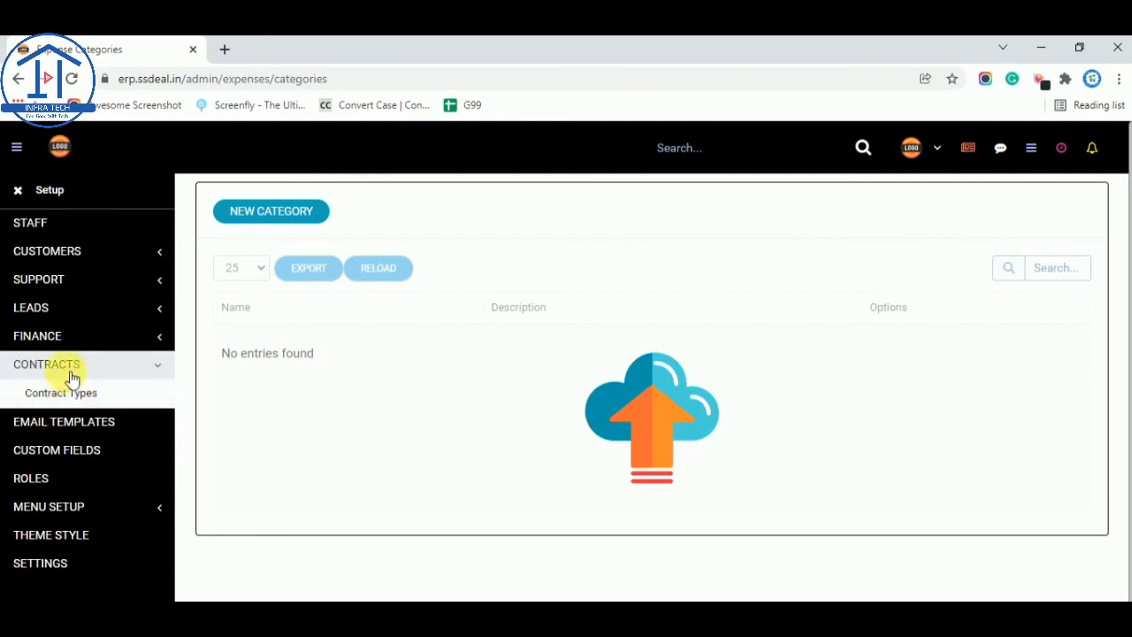
click(60, 393)
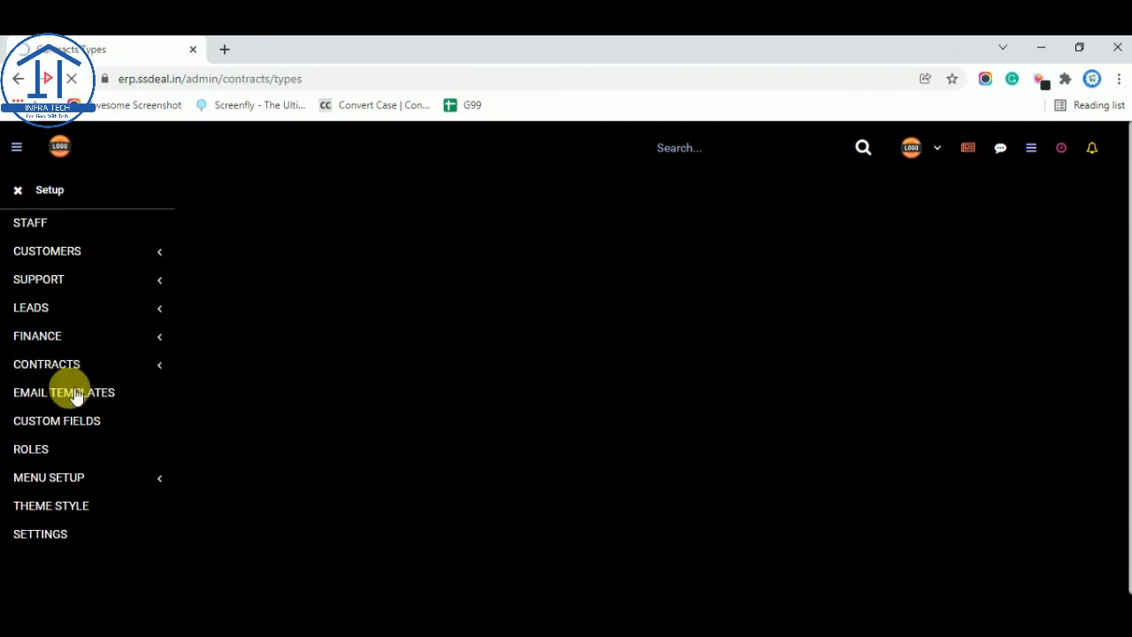
click(46, 365)
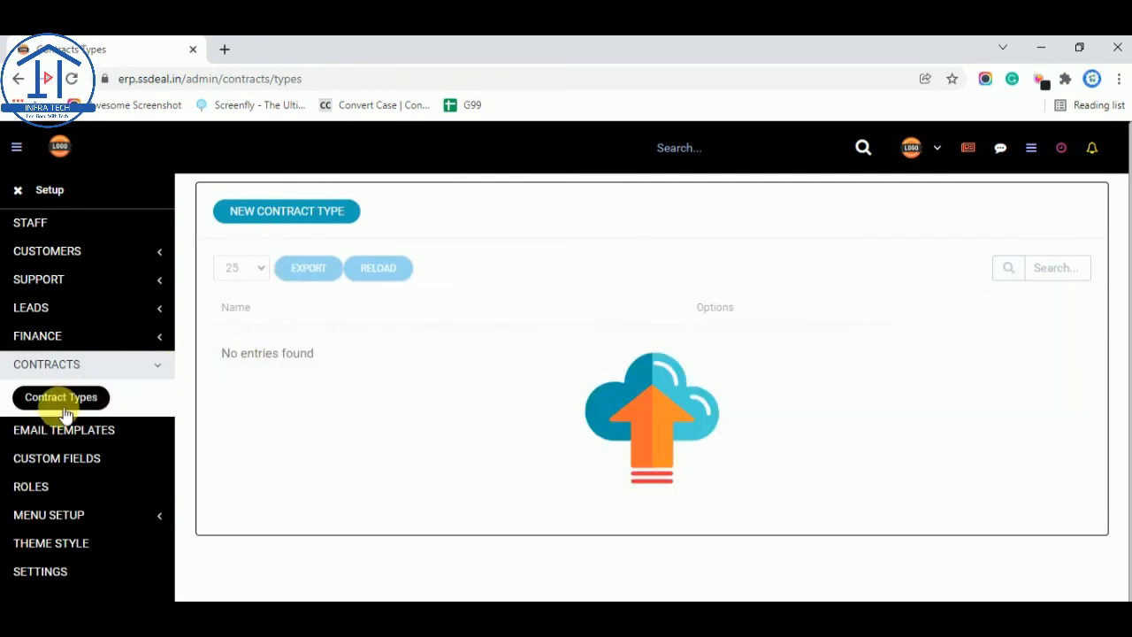
click(63, 430)
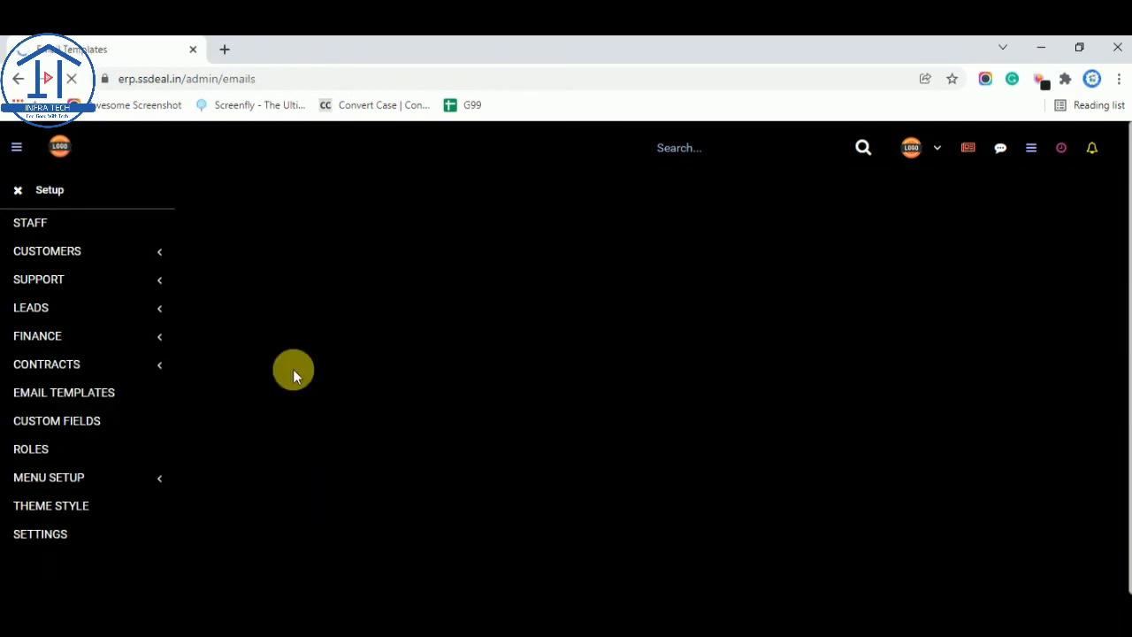
Scroll through the ticket, estimate, contract and invoice email templates, then show the empty Custom Fields list.
click(64, 393)
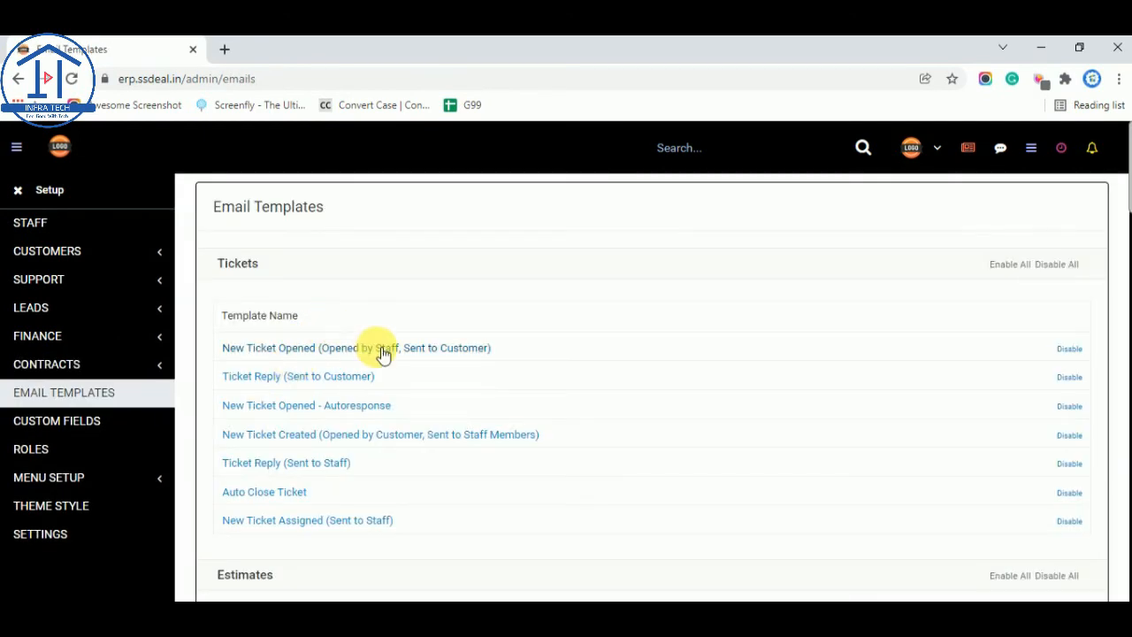
mouse_move(304, 363)
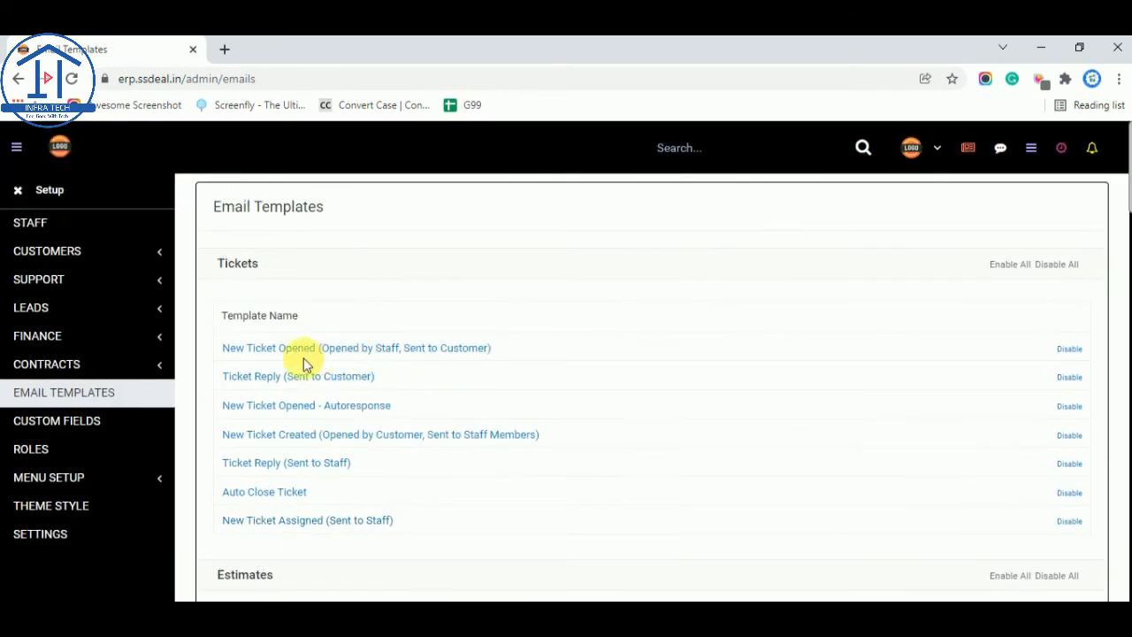
mouse_move(321, 343)
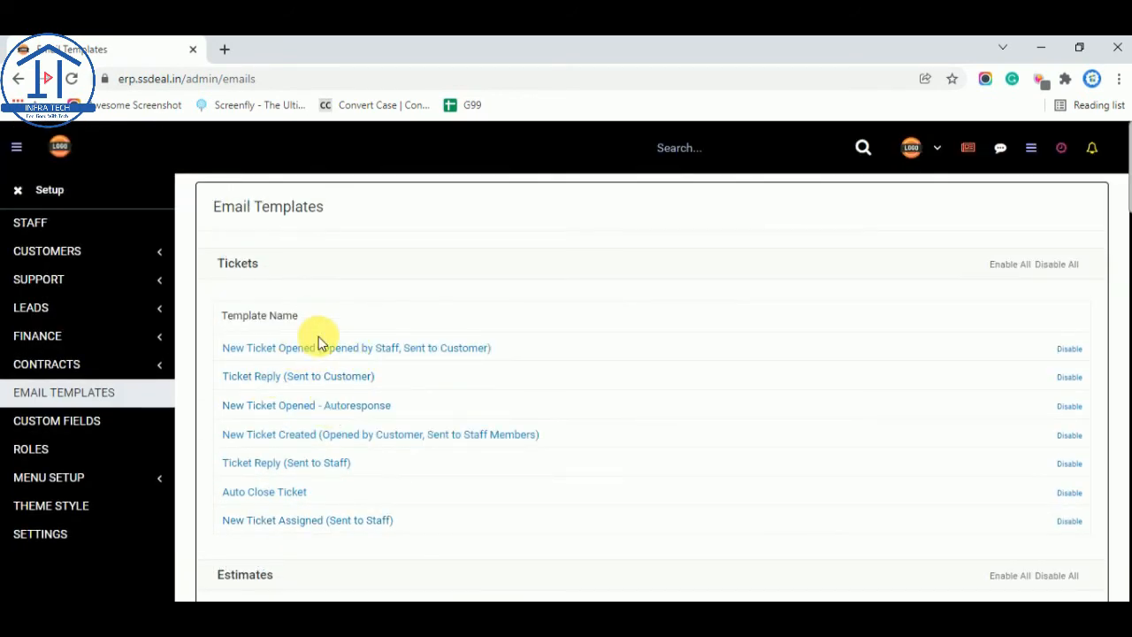
mouse_move(916, 347)
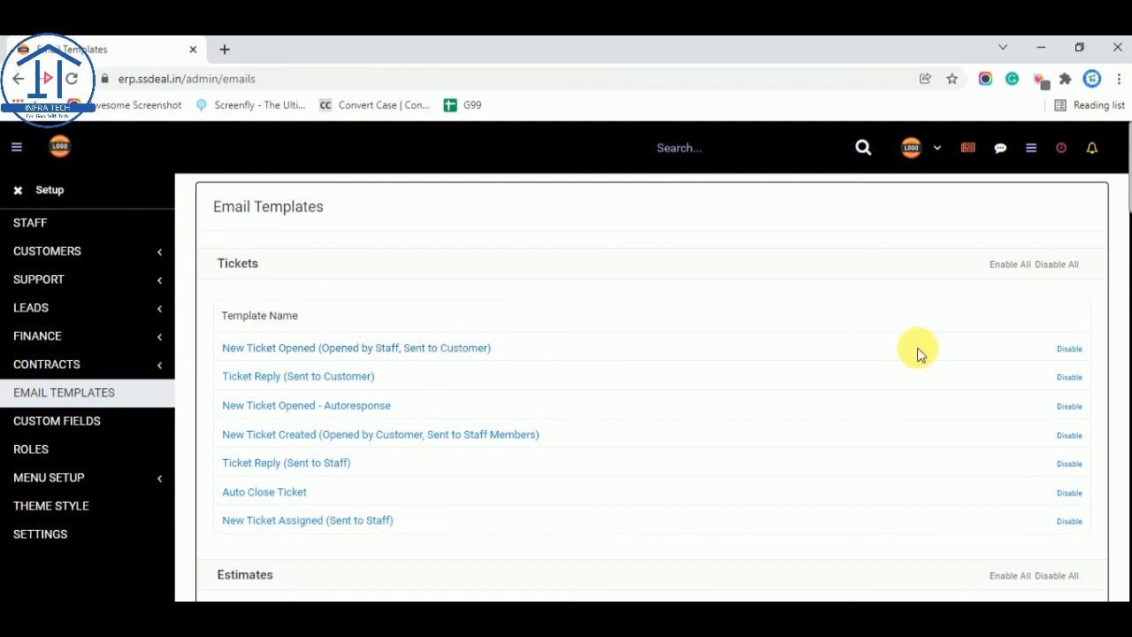
mouse_move(350, 411)
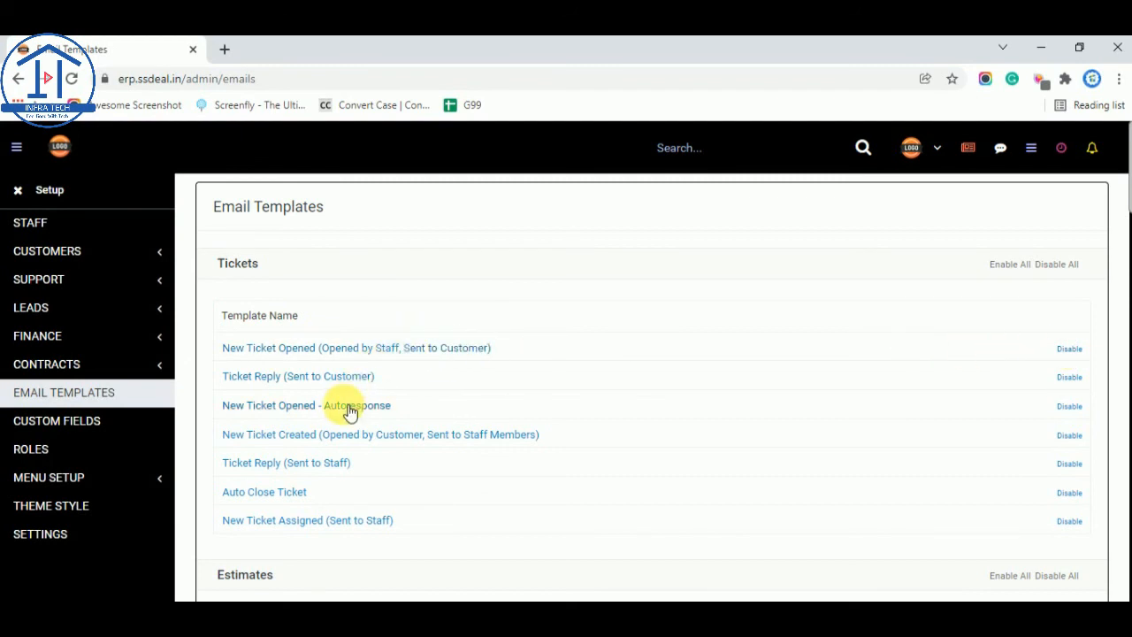
mouse_move(321, 391)
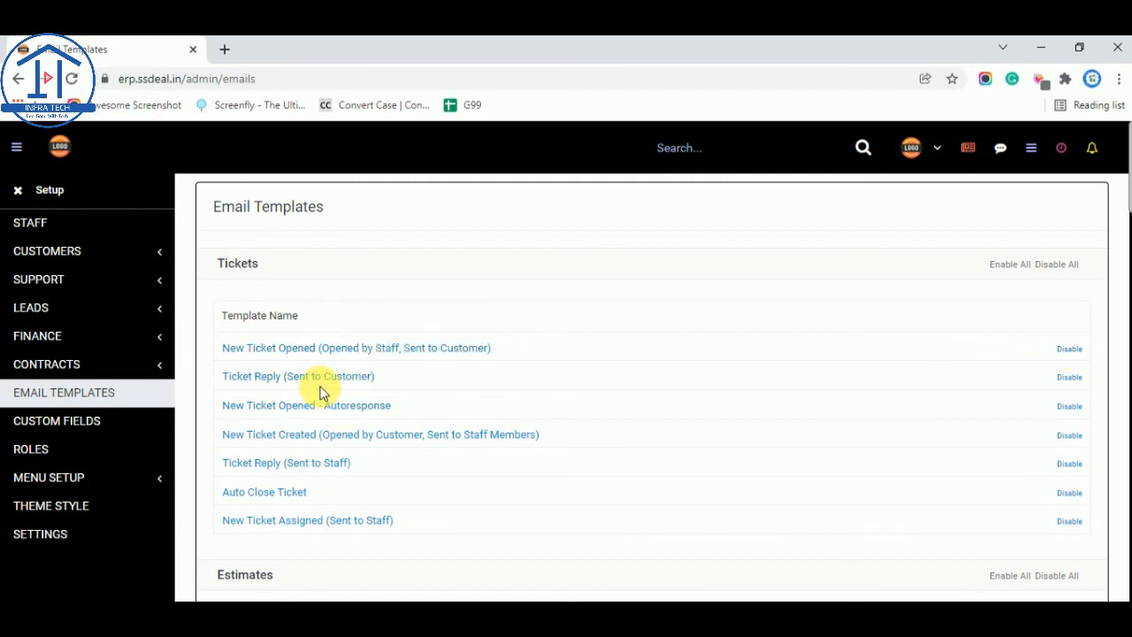
scroll(down, 3)
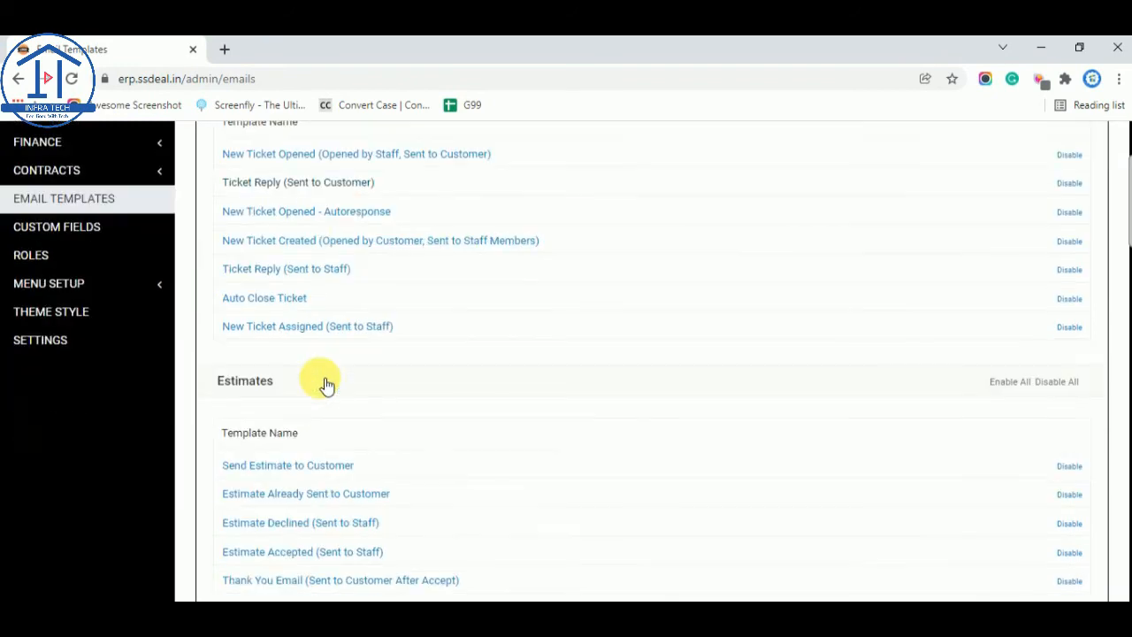
scroll(down, 3)
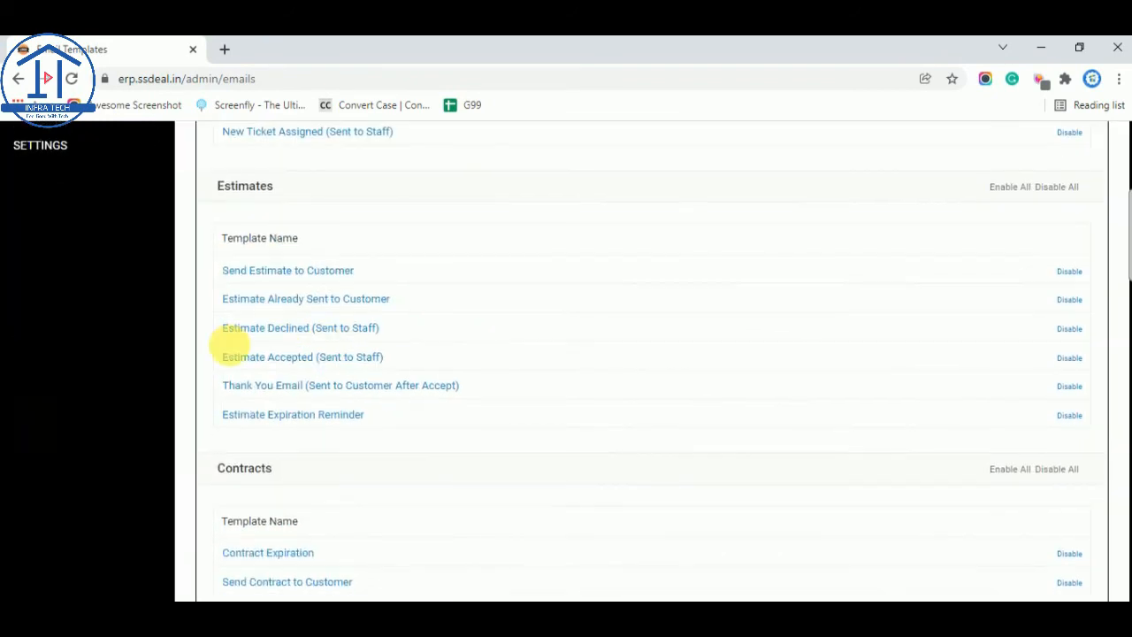
scroll(down, 3)
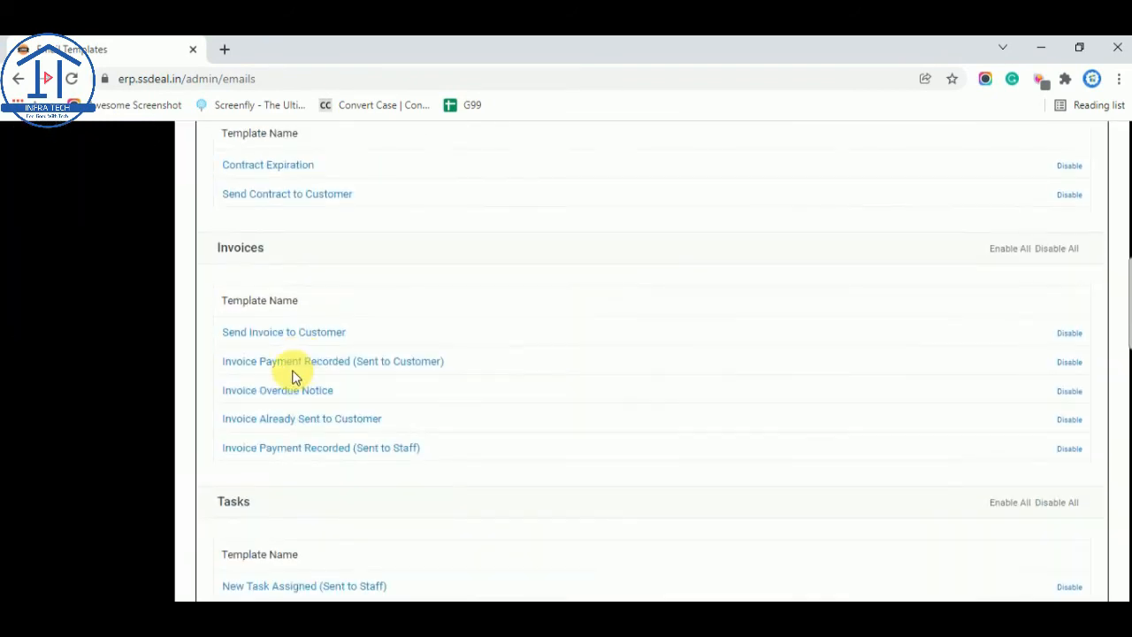
scroll(down, 3)
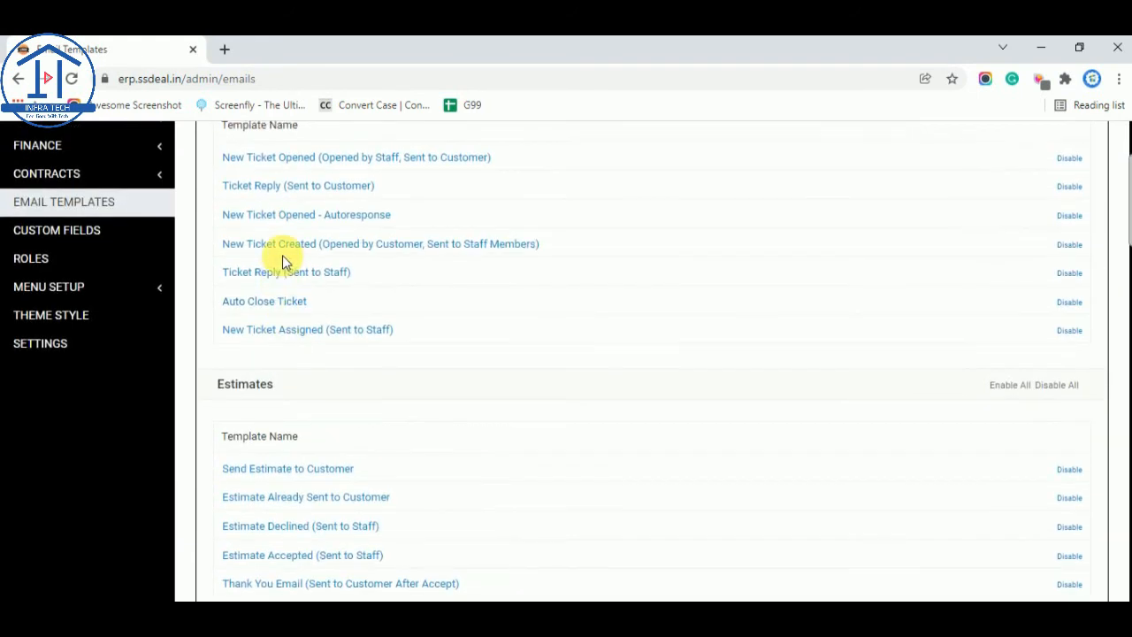
scroll(up, 3)
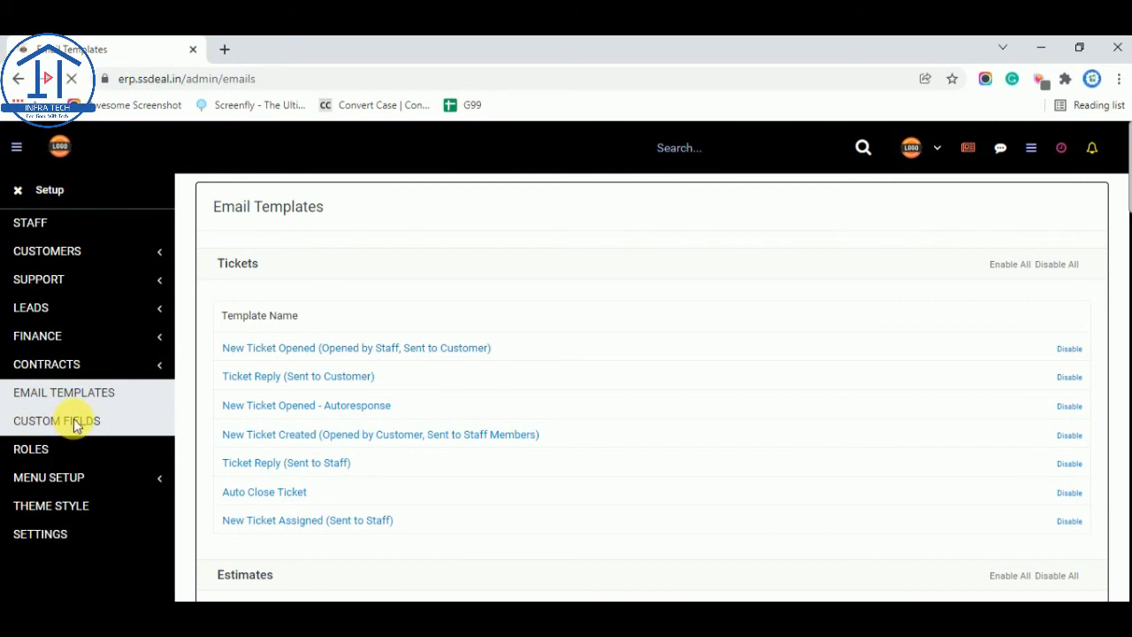
click(56, 421)
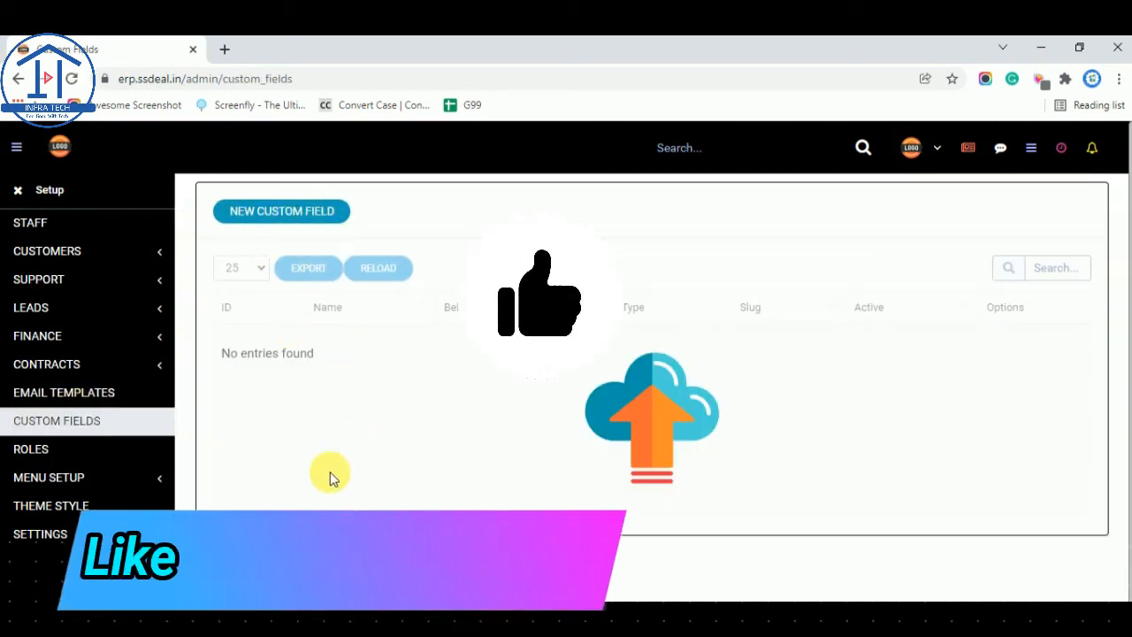
From Roles, edit the Employee role and scroll its unchecked per-module permissions grid.
click(31, 449)
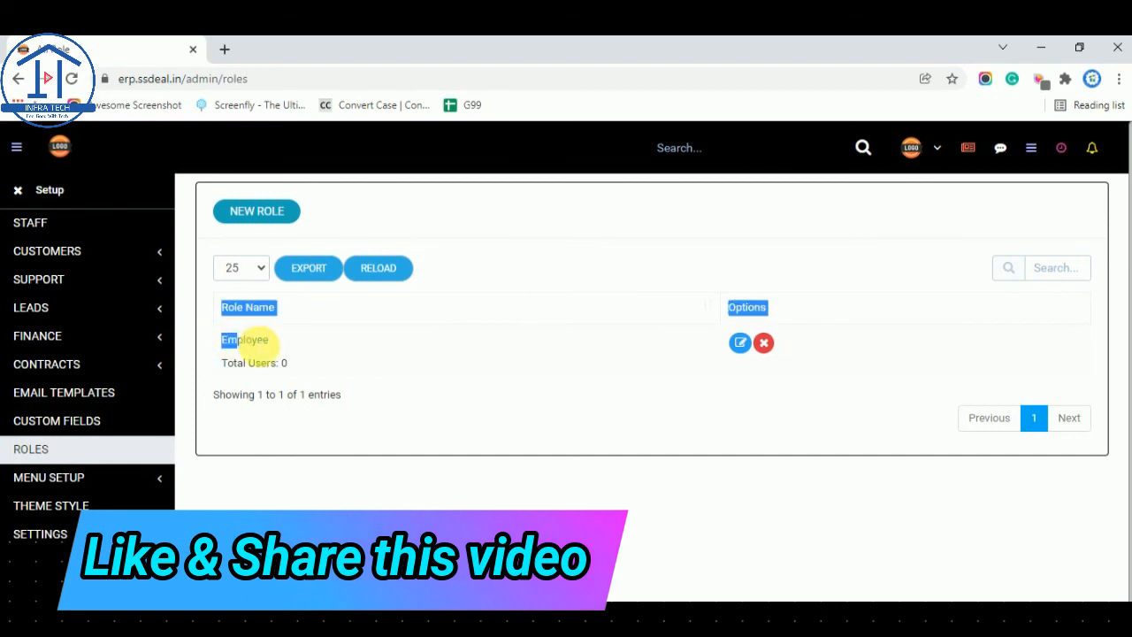
click(739, 343)
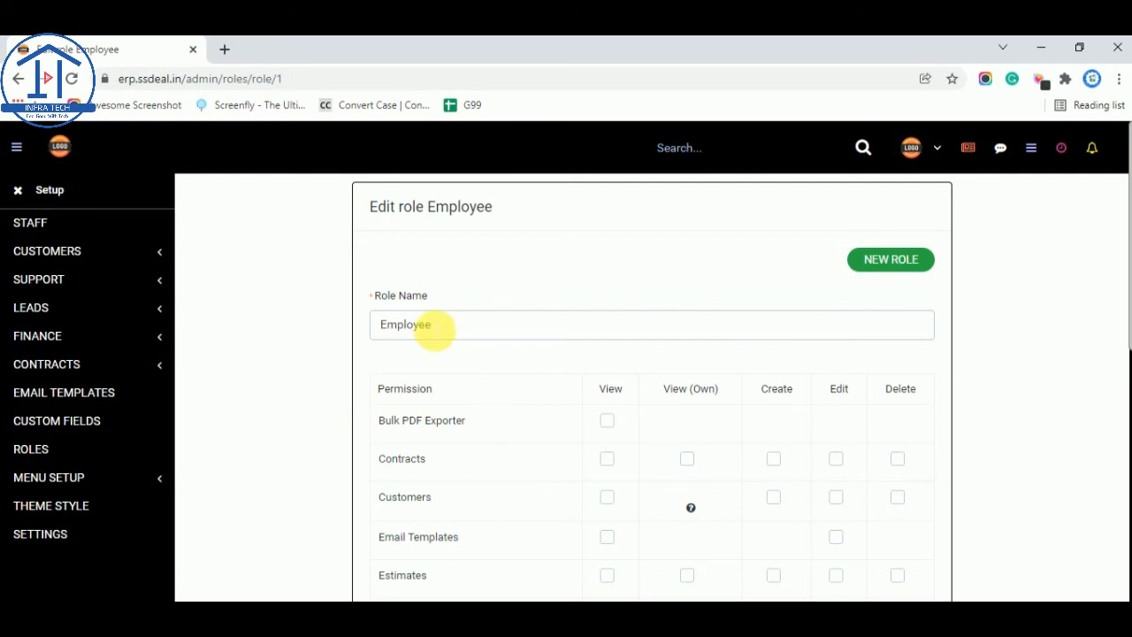
scroll(down, 3)
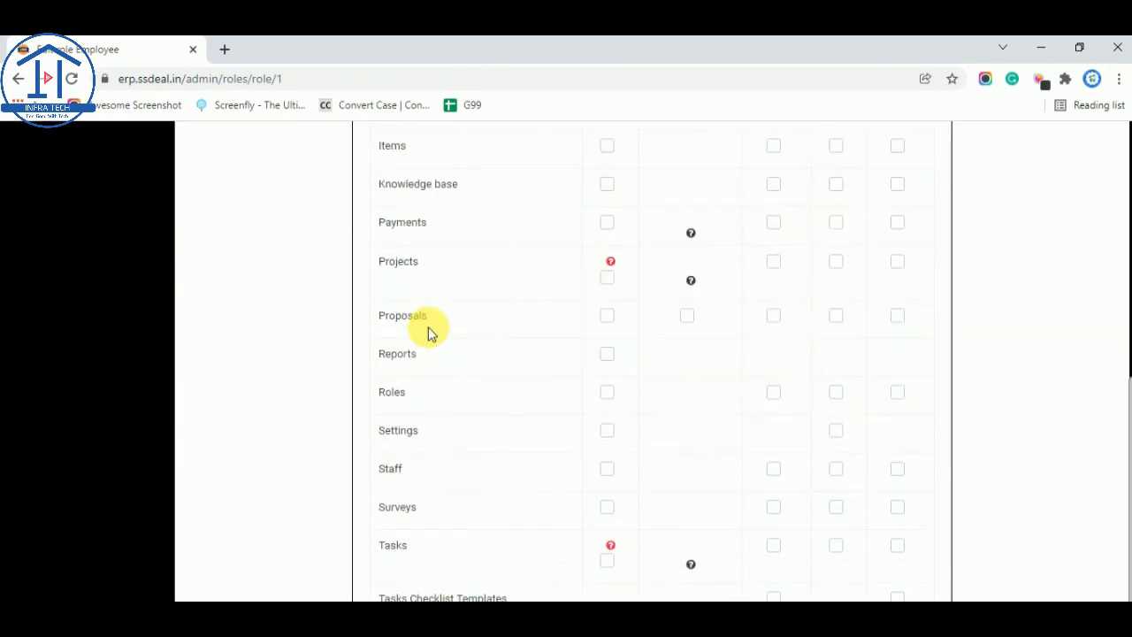
scroll(down, 3)
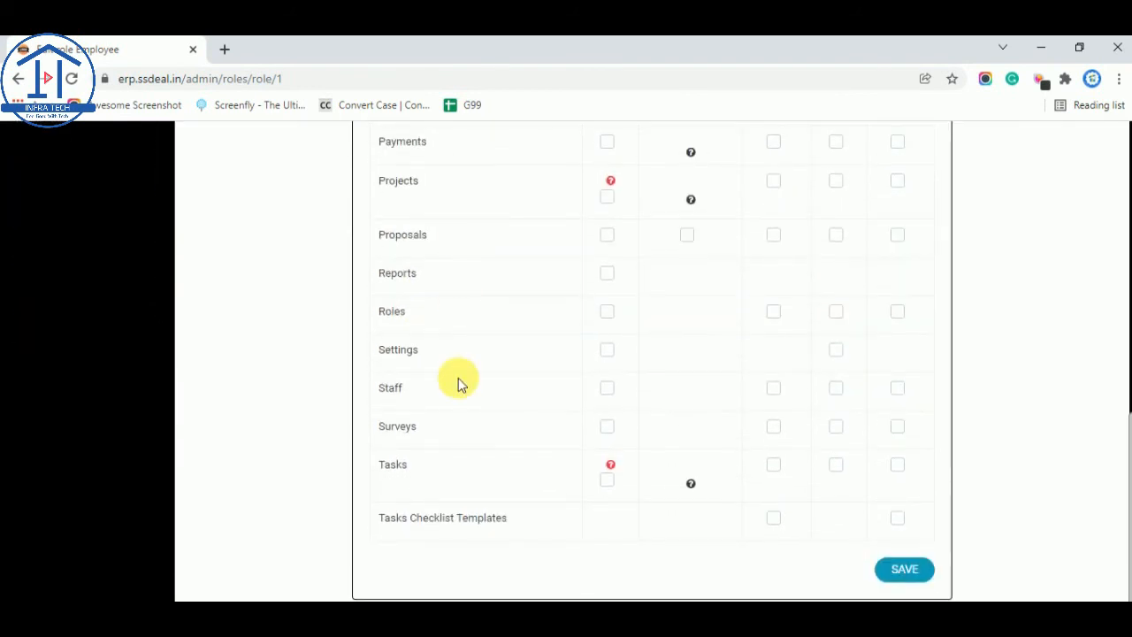
scroll(up, 3)
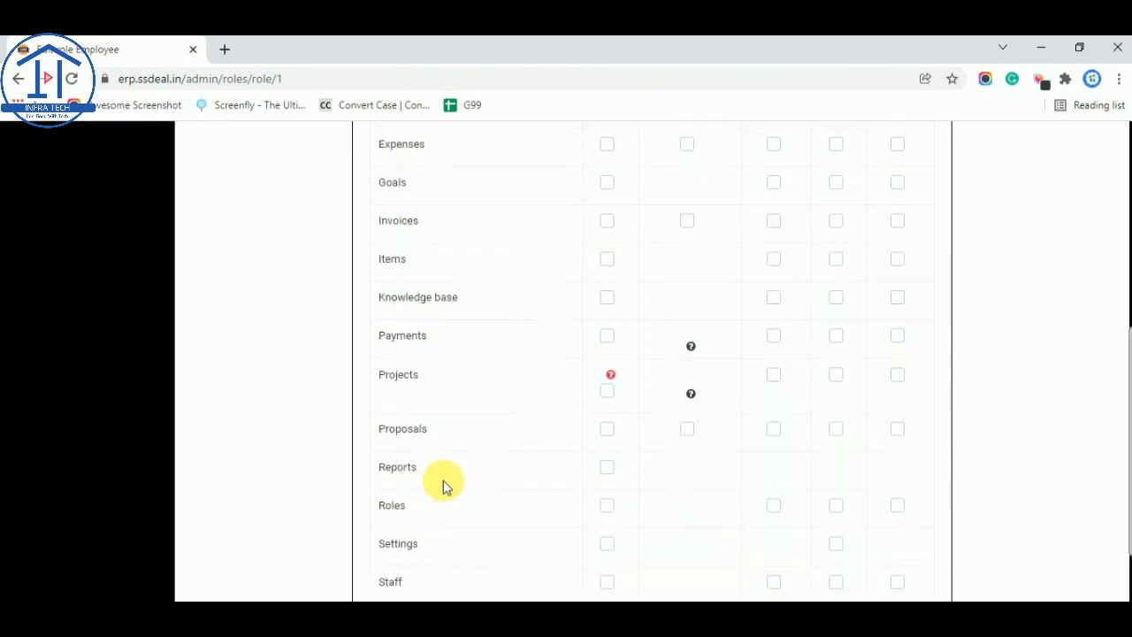
mouse_move(451, 474)
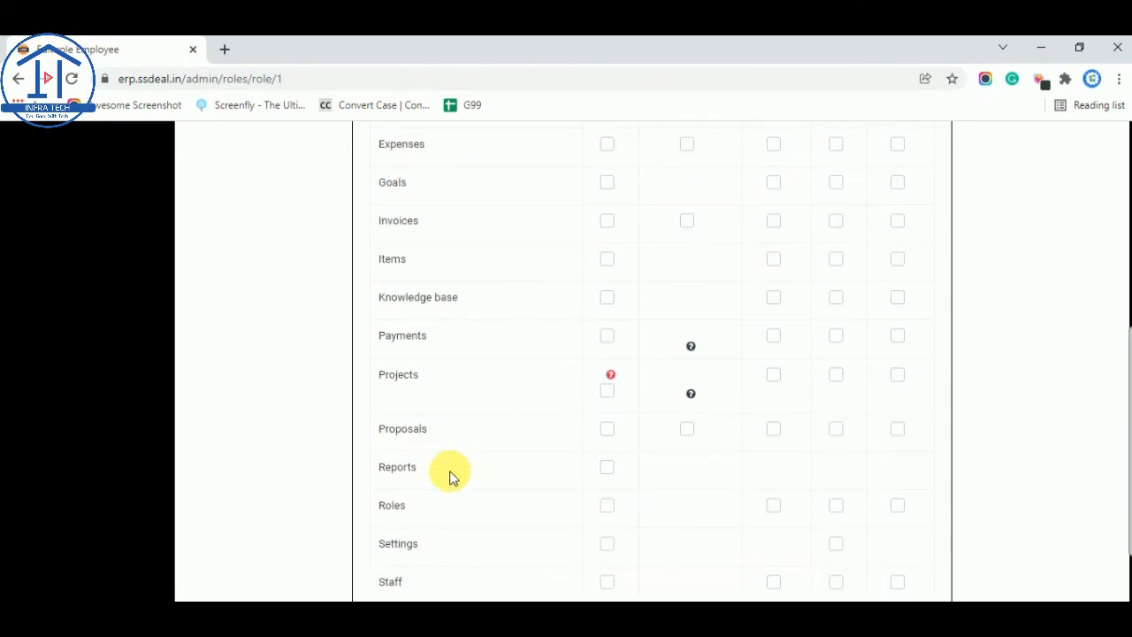
scroll(up, 3)
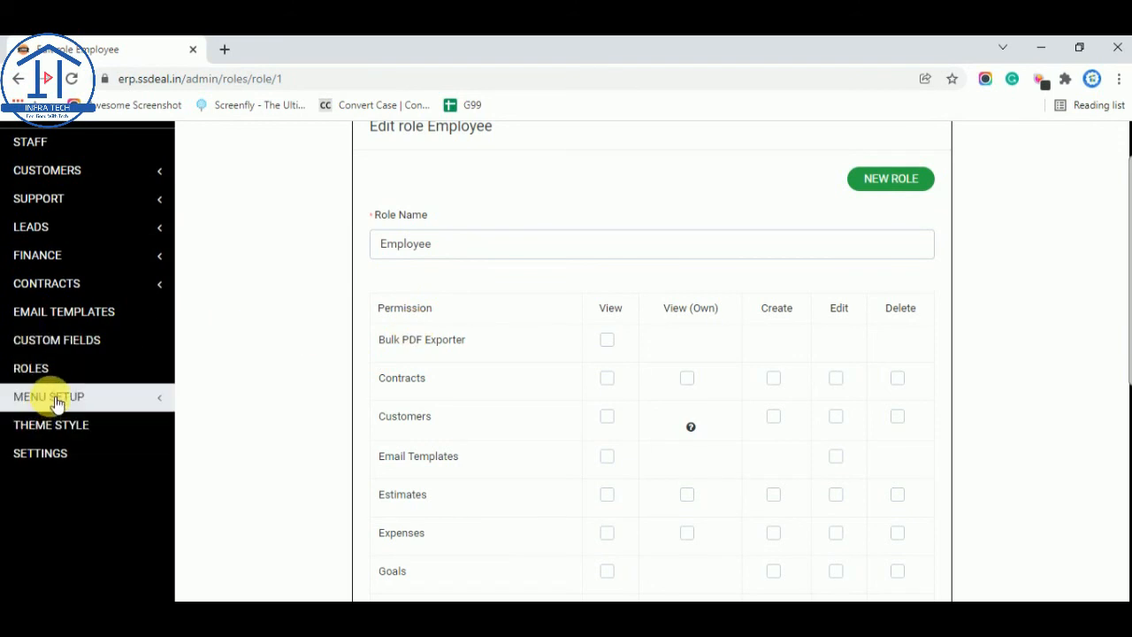
Bring up the Main Menu editor and look over its active items such as Dashboard, Customers and Sales.
click(50, 396)
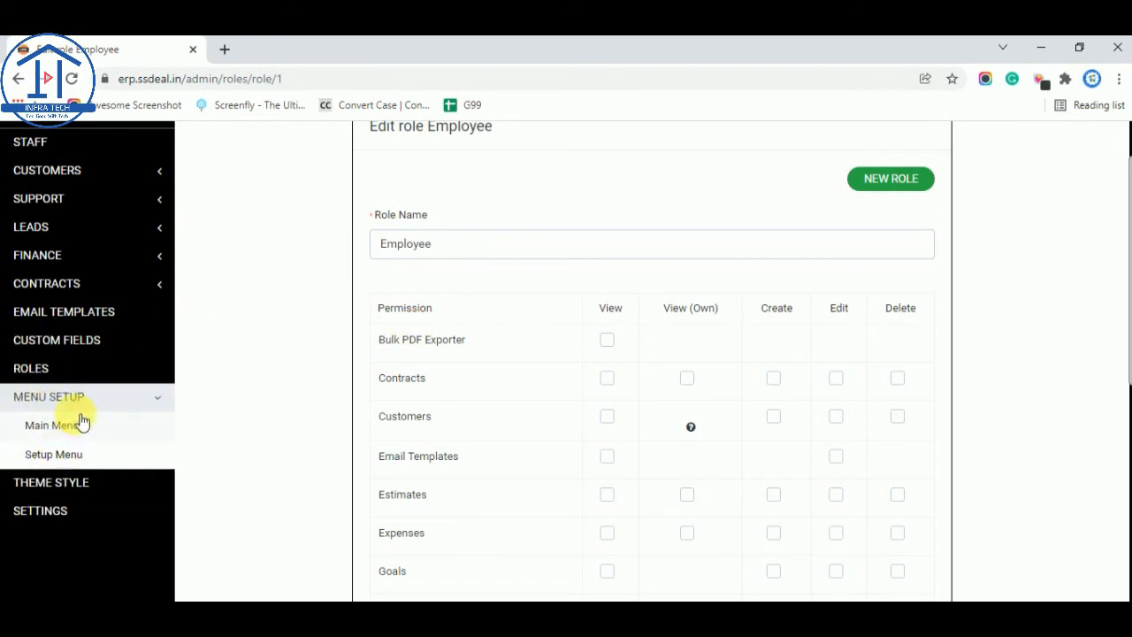
click(50, 425)
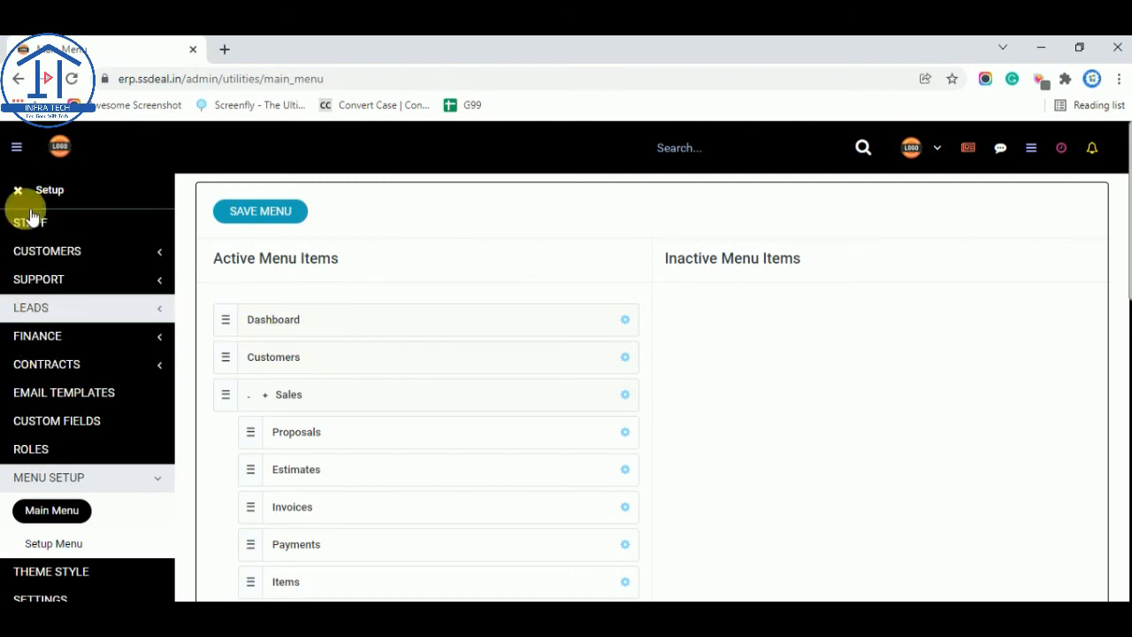
click(17, 191)
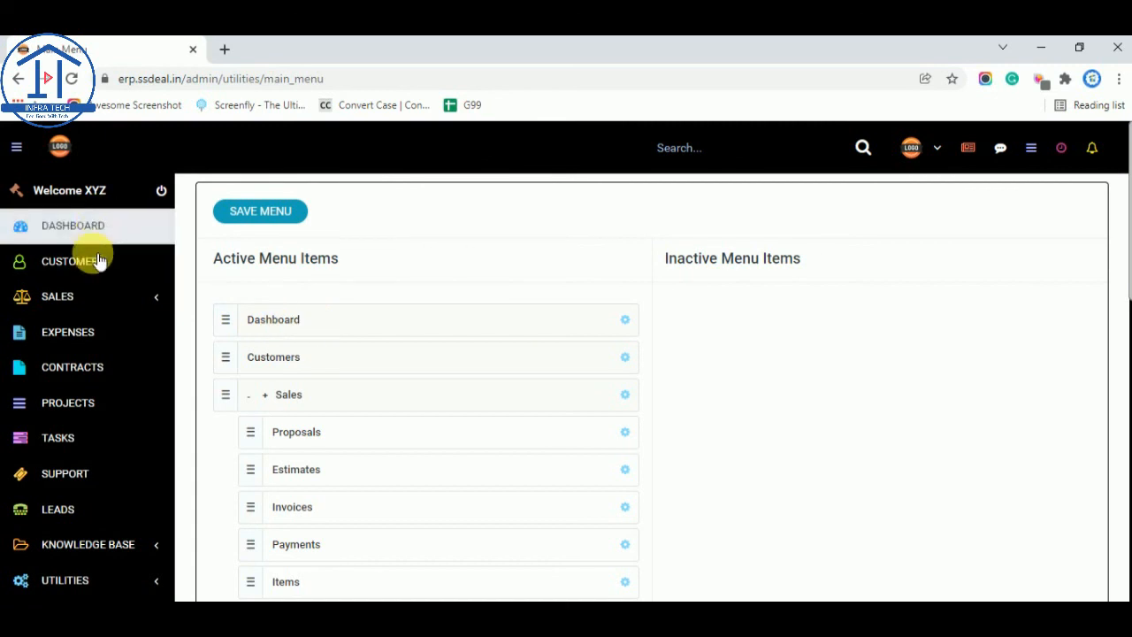
mouse_move(349, 411)
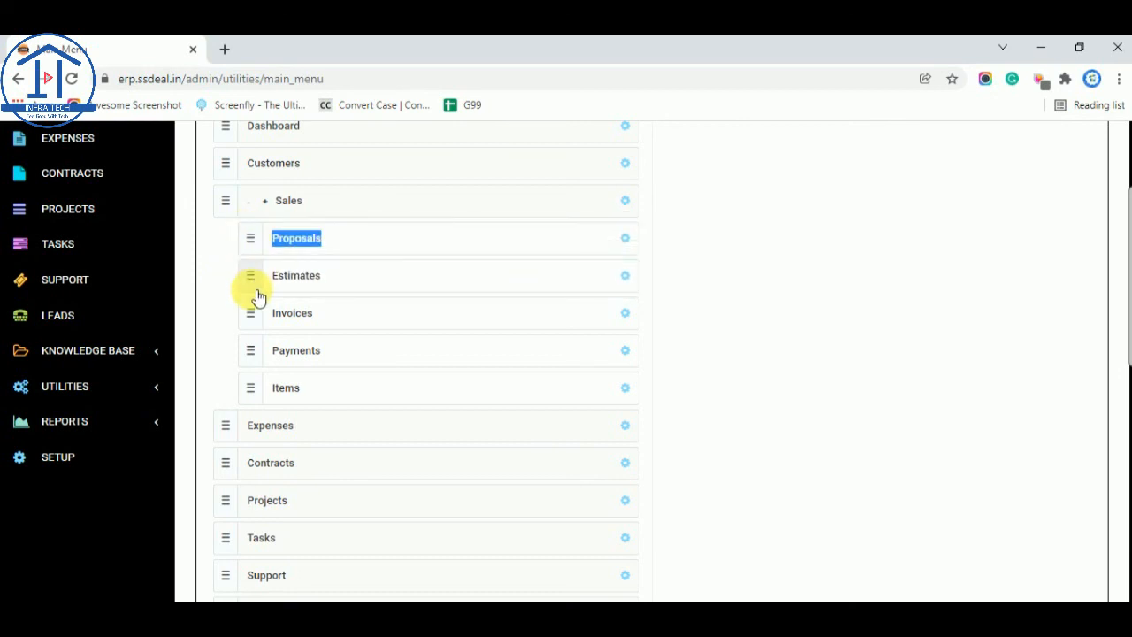
mouse_move(255, 245)
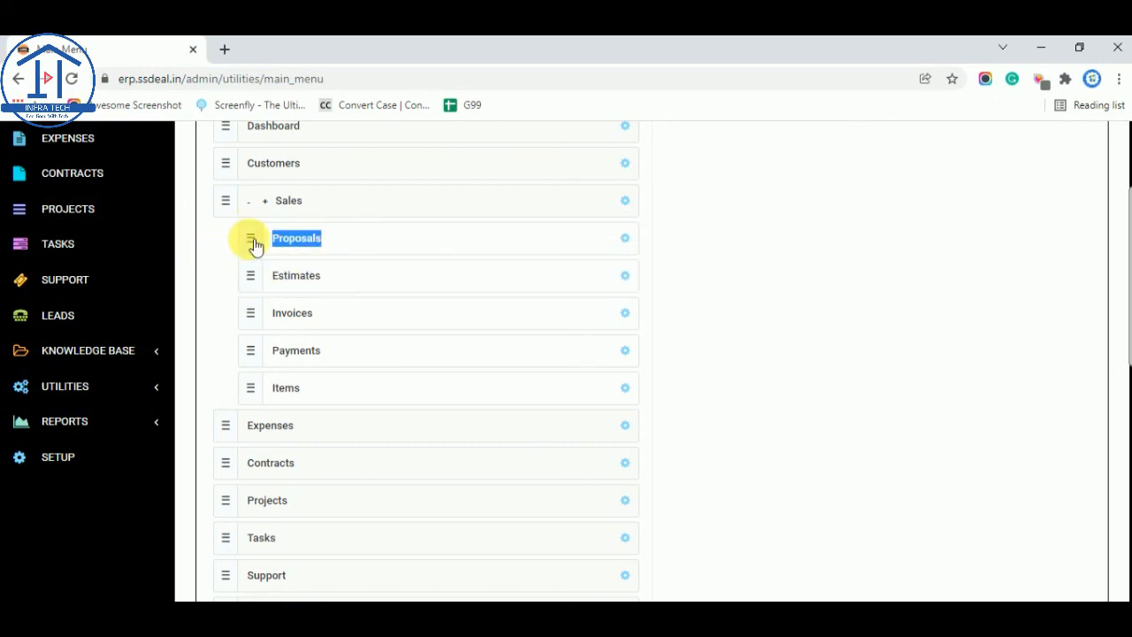
scroll(down, 3)
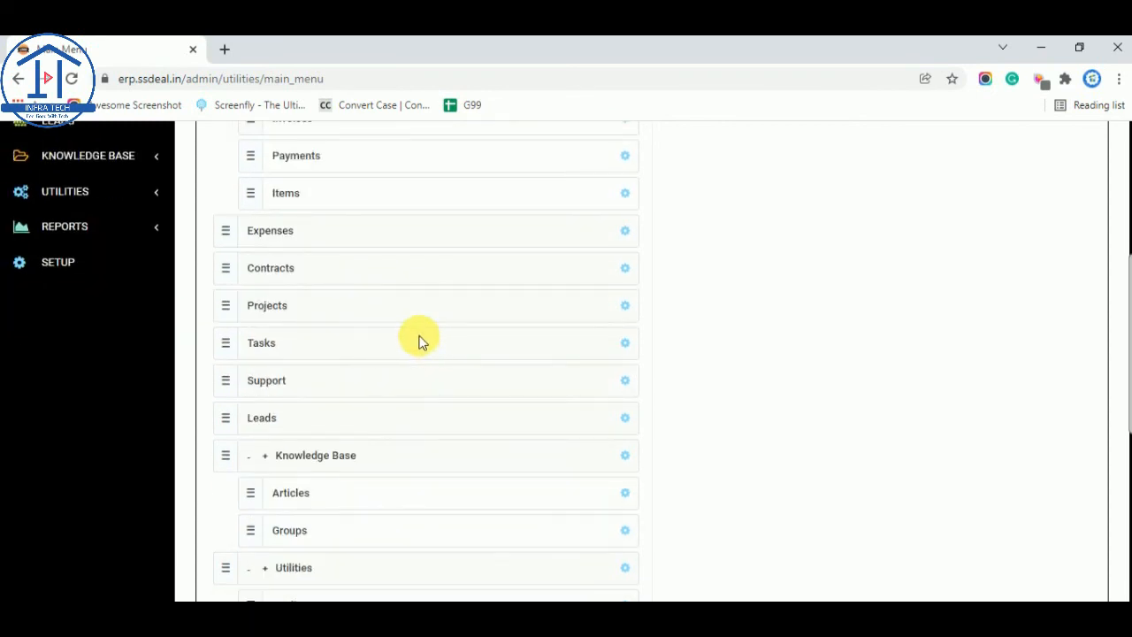
scroll(up, 3)
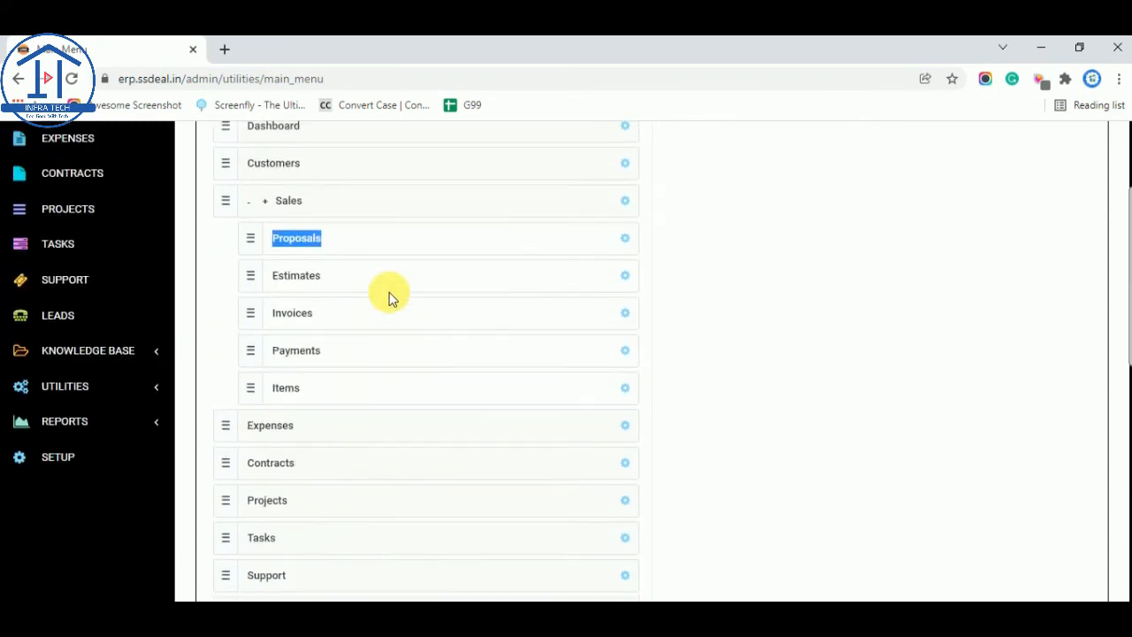
scroll(up, 3)
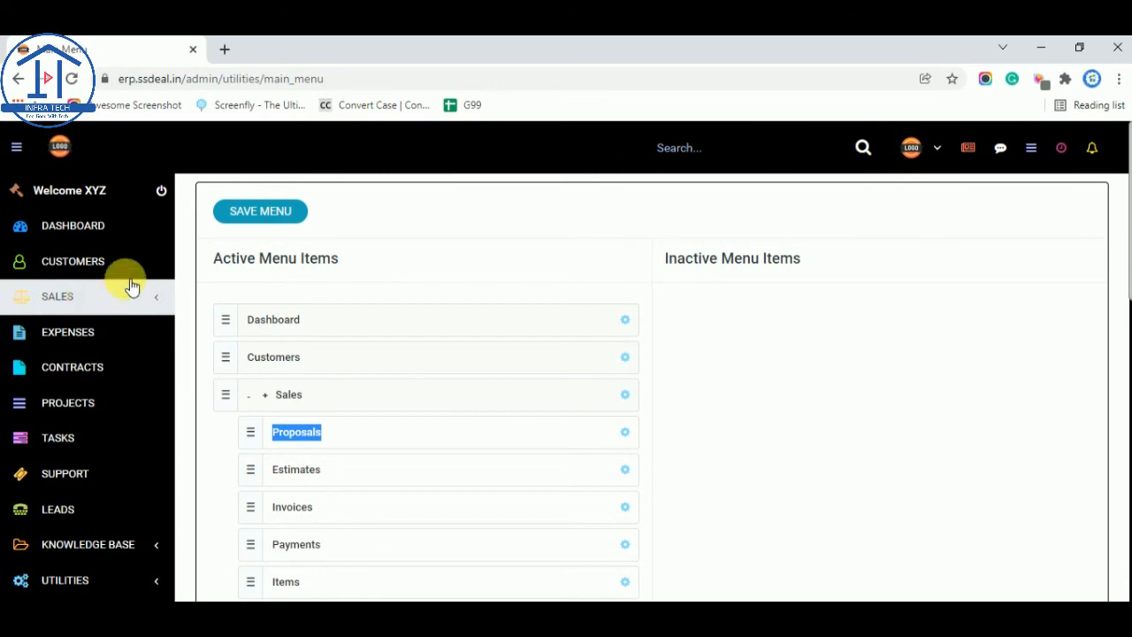
mouse_move(152, 299)
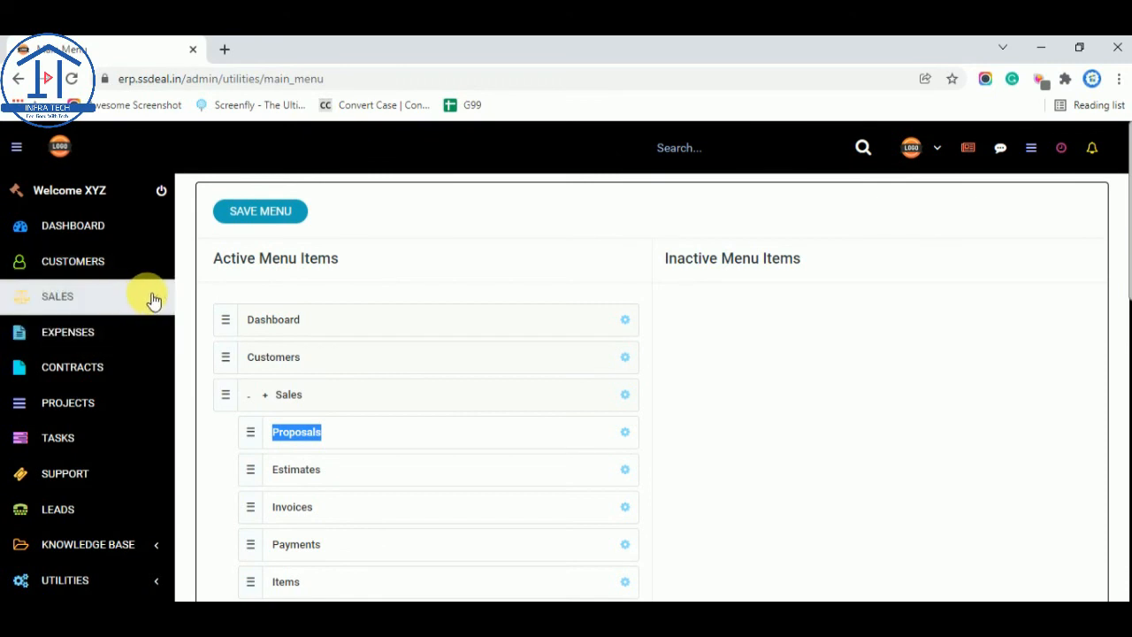
Expand the SETUP sidebar entry to reveal the list of setup sections.
scroll(down, 3)
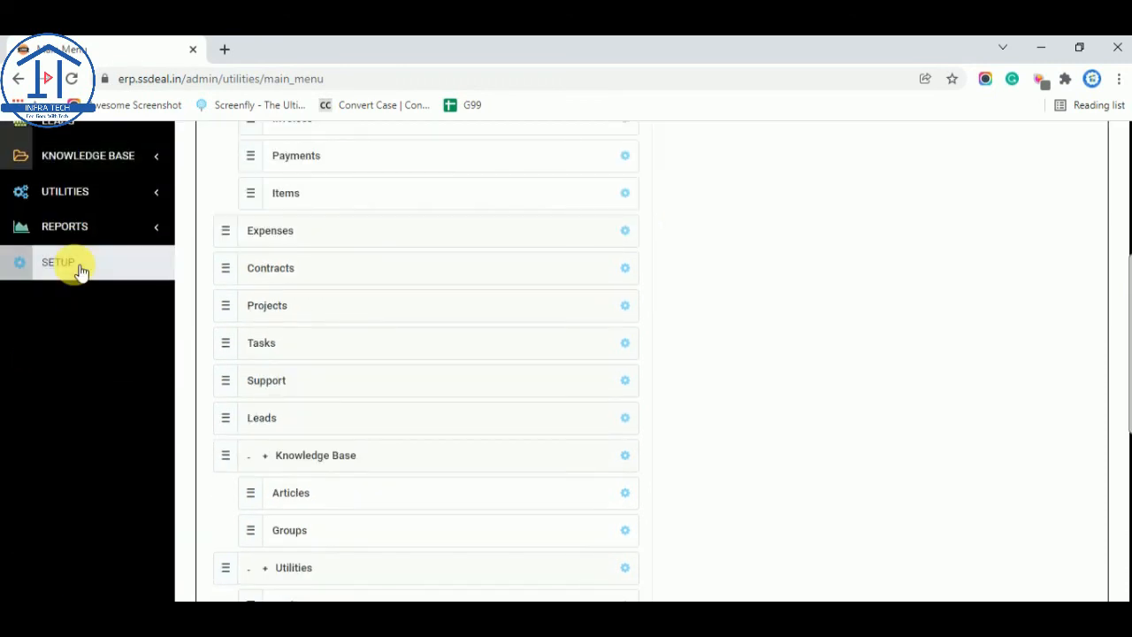
click(58, 262)
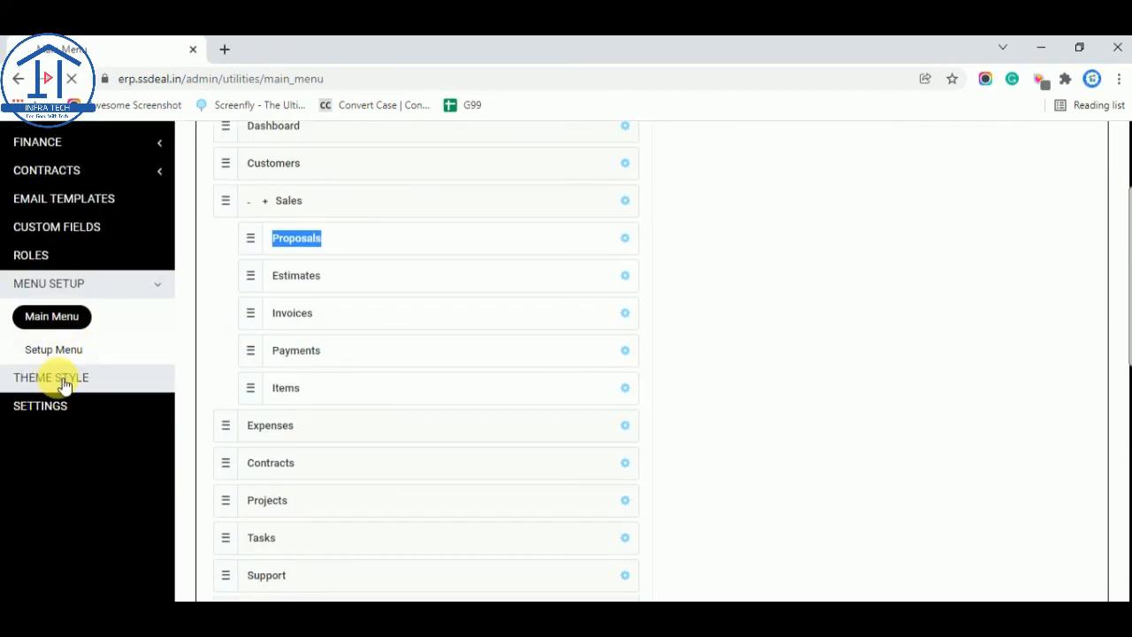
Review the Theme Style page's Admin colours and the Customers colour settings.
click(50, 376)
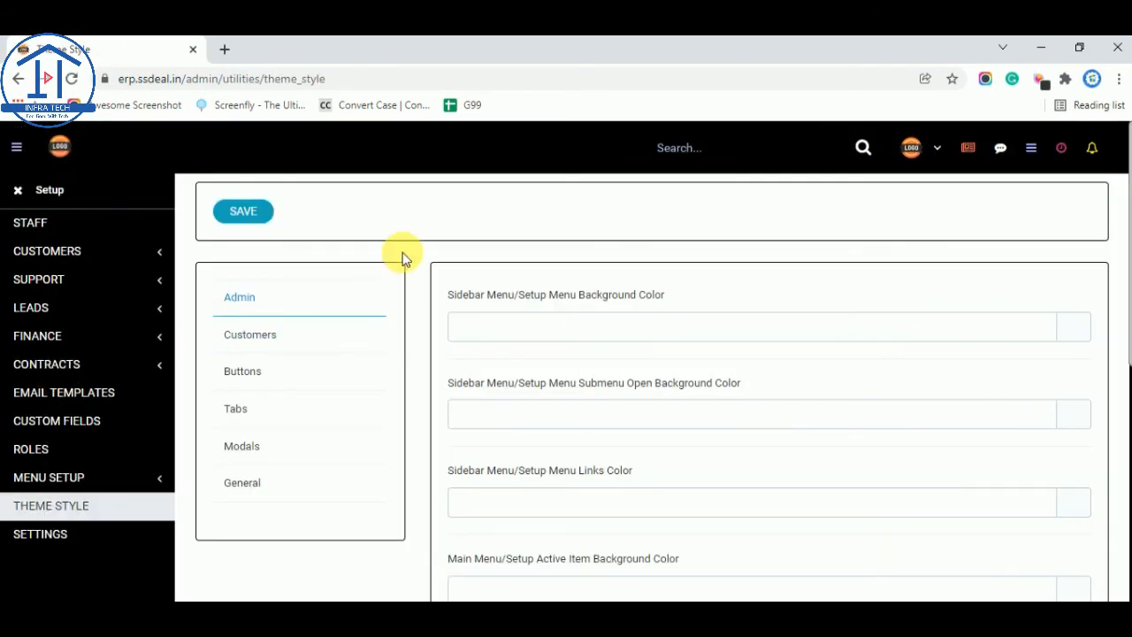
scroll(down, 3)
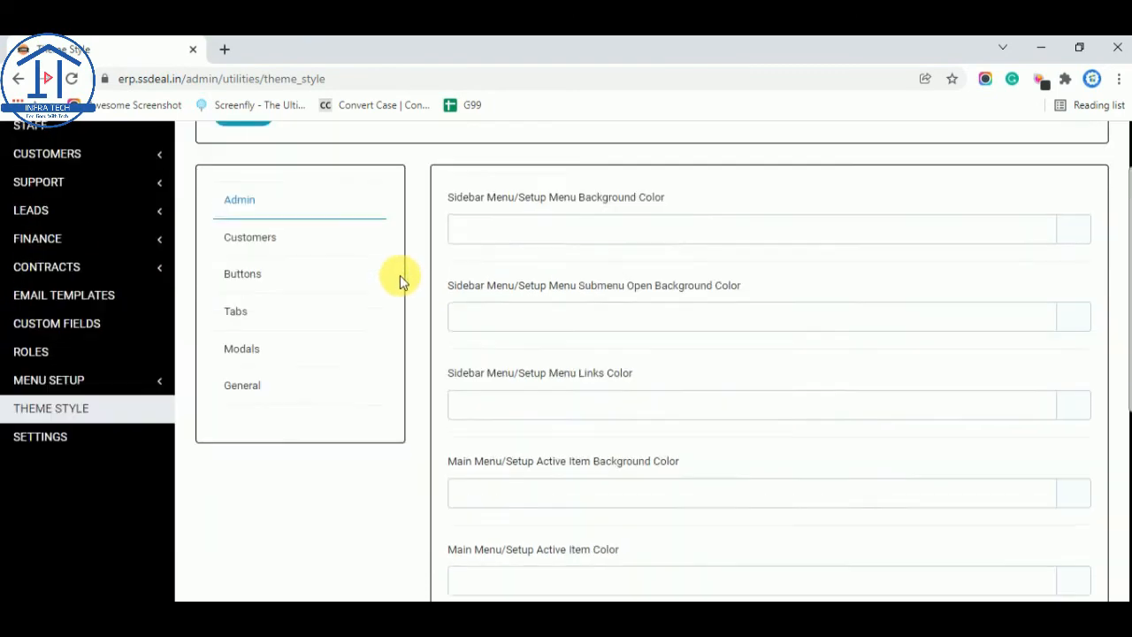
scroll(up, 3)
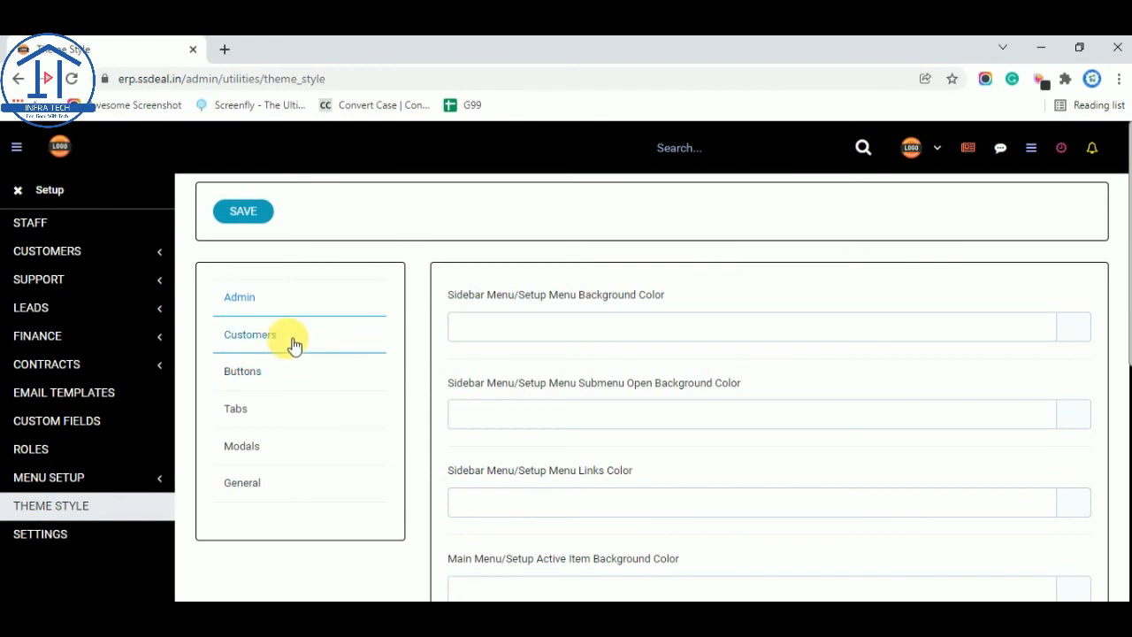
click(251, 335)
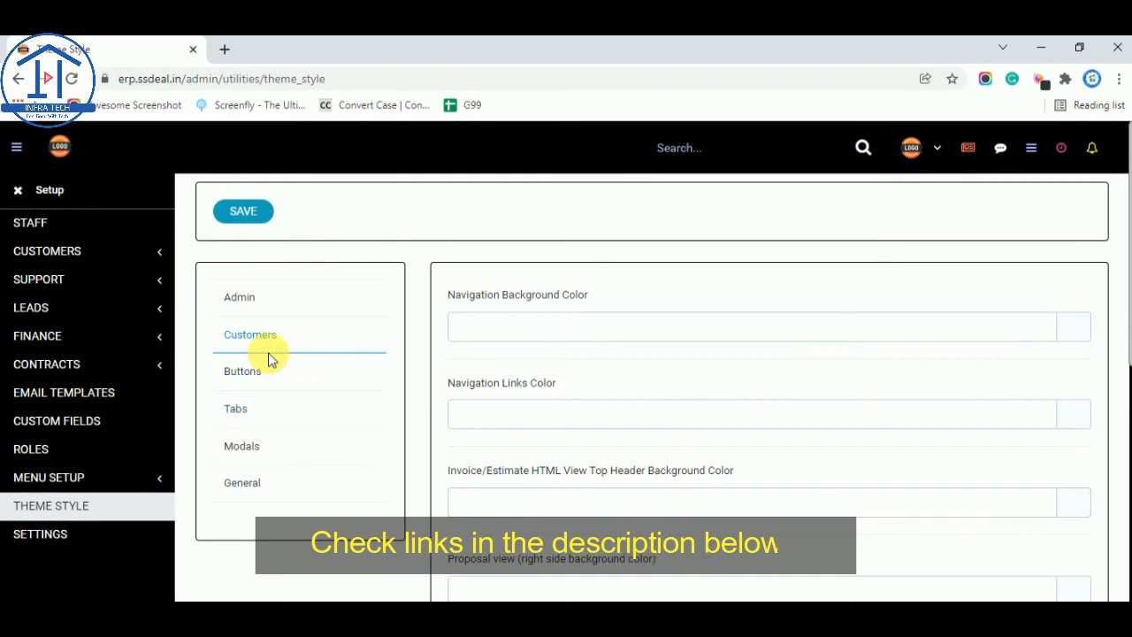
Review the Buttons colour options in Theme Style.
click(242, 372)
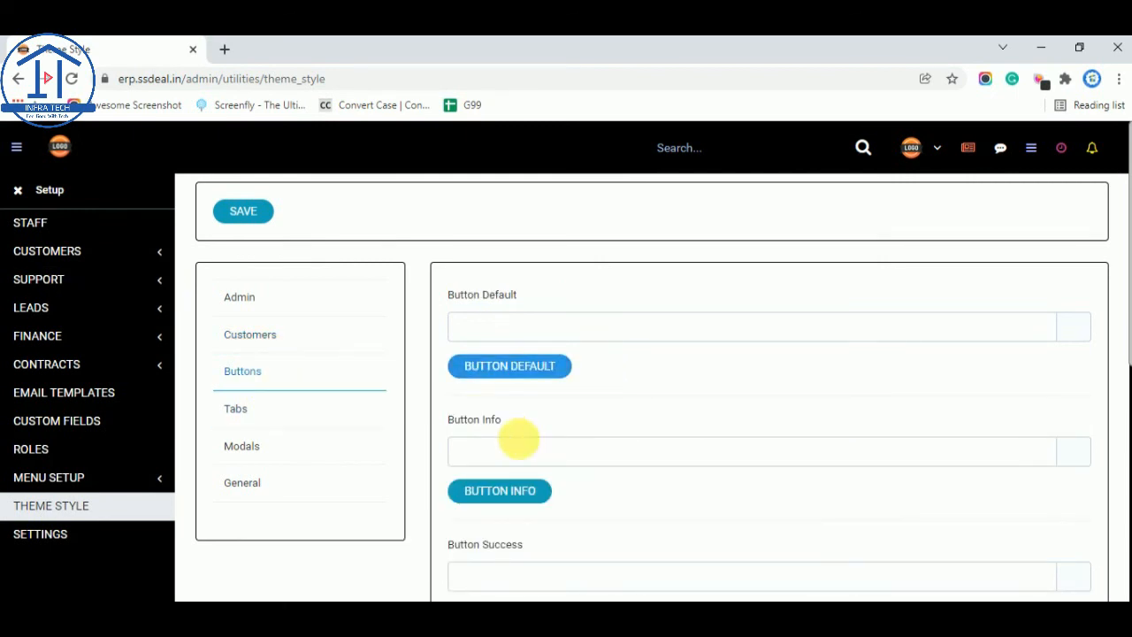
scroll(down, 3)
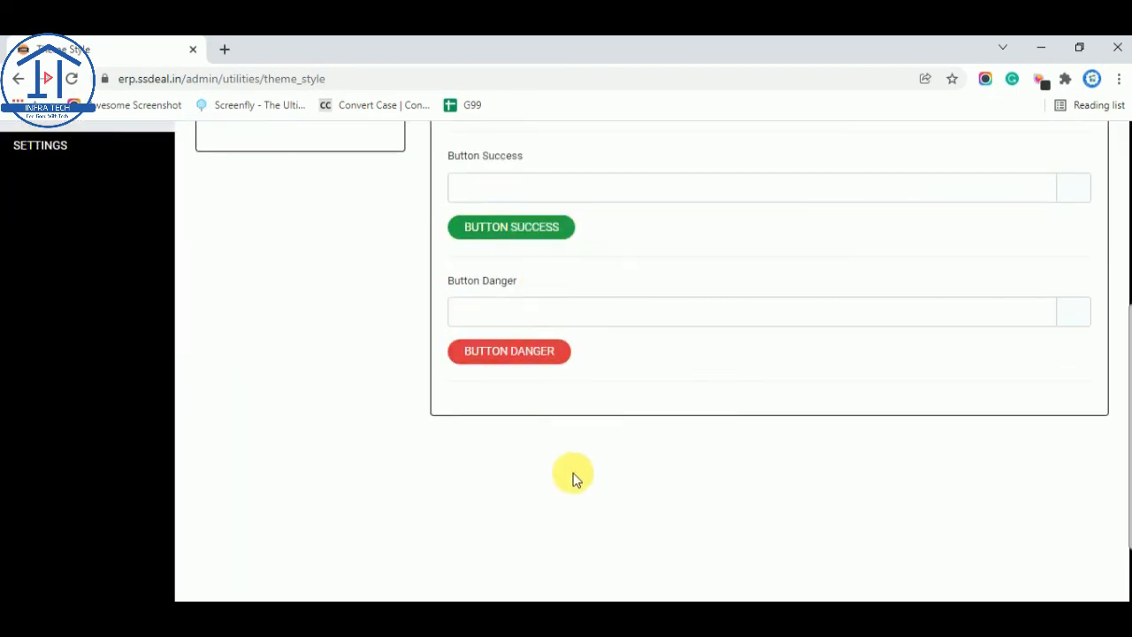
scroll(up, 3)
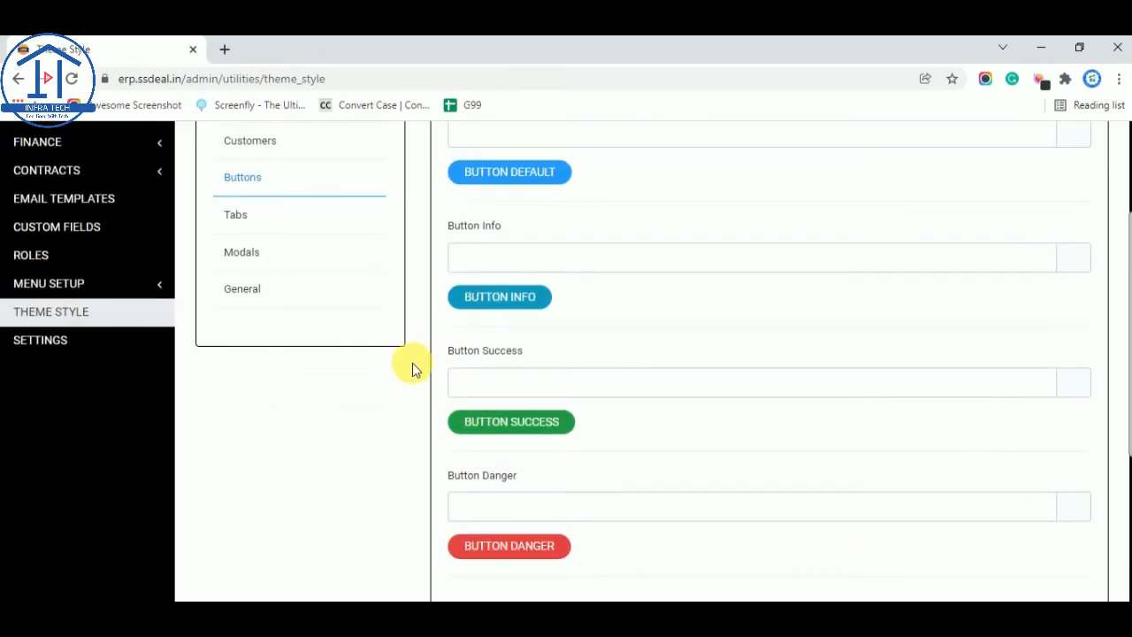
scroll(up, 3)
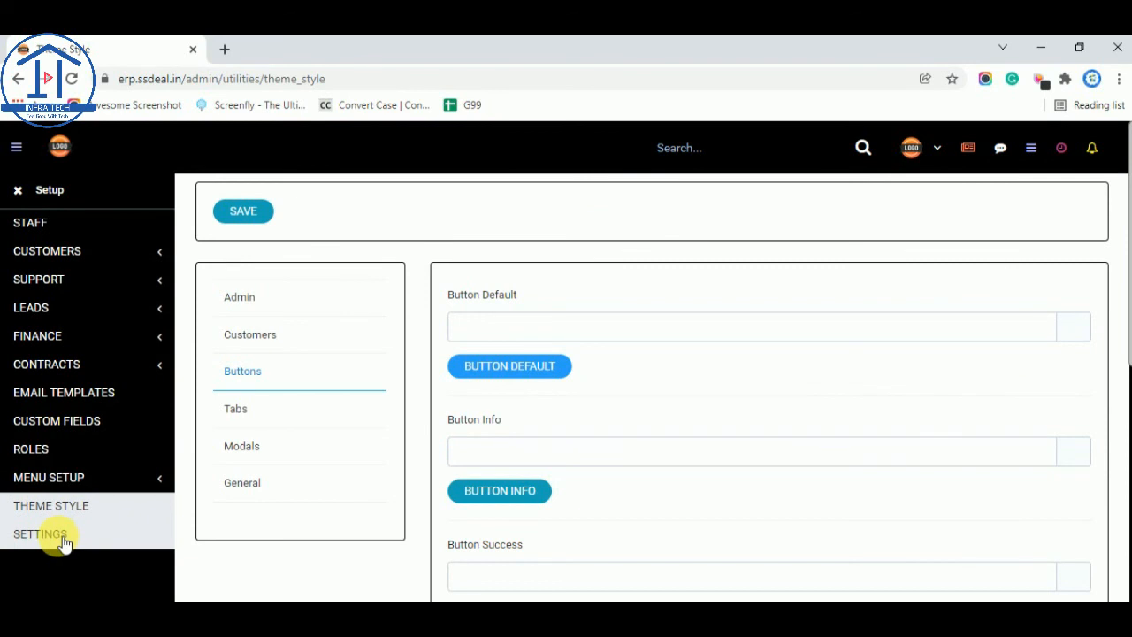
Look over the General settings section with the company logo and settings groups list.
click(39, 534)
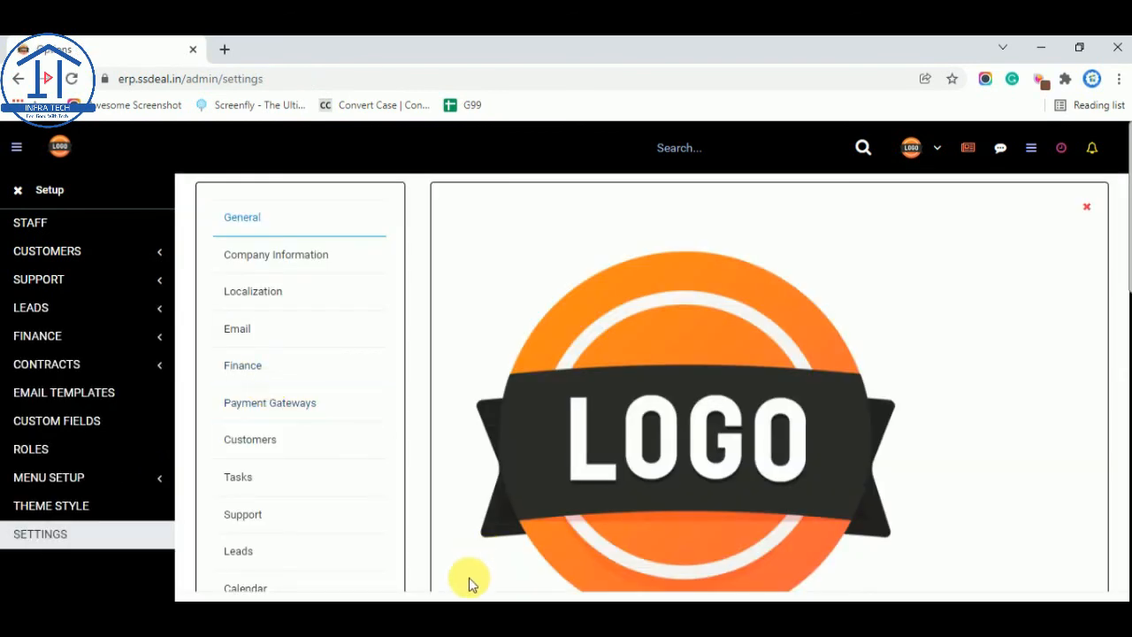
mouse_move(392, 400)
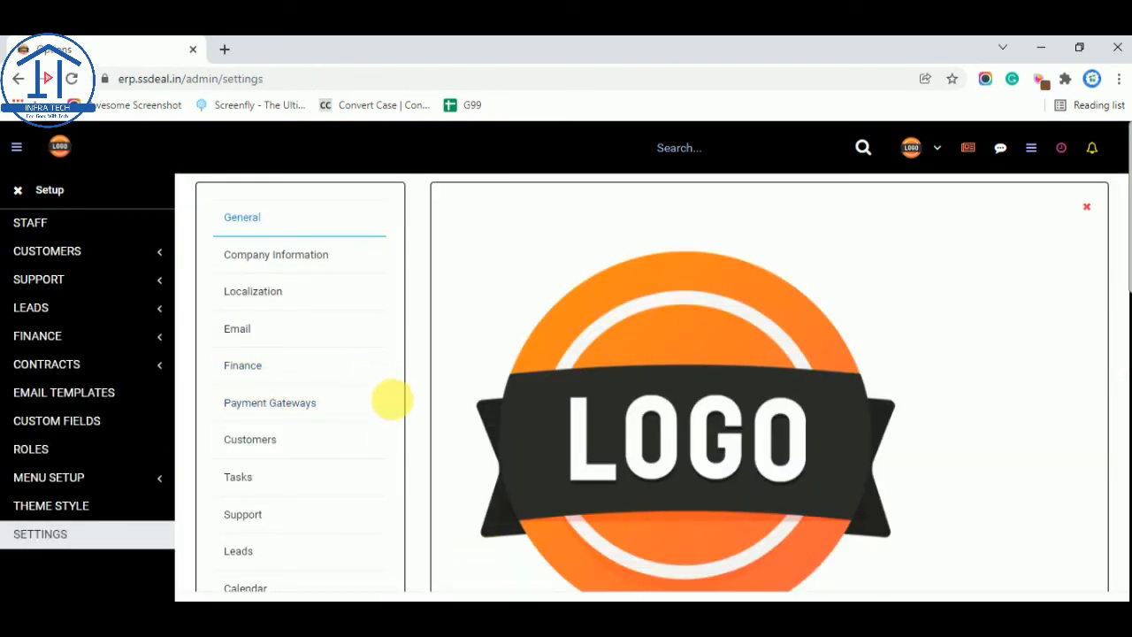
mouse_move(396, 393)
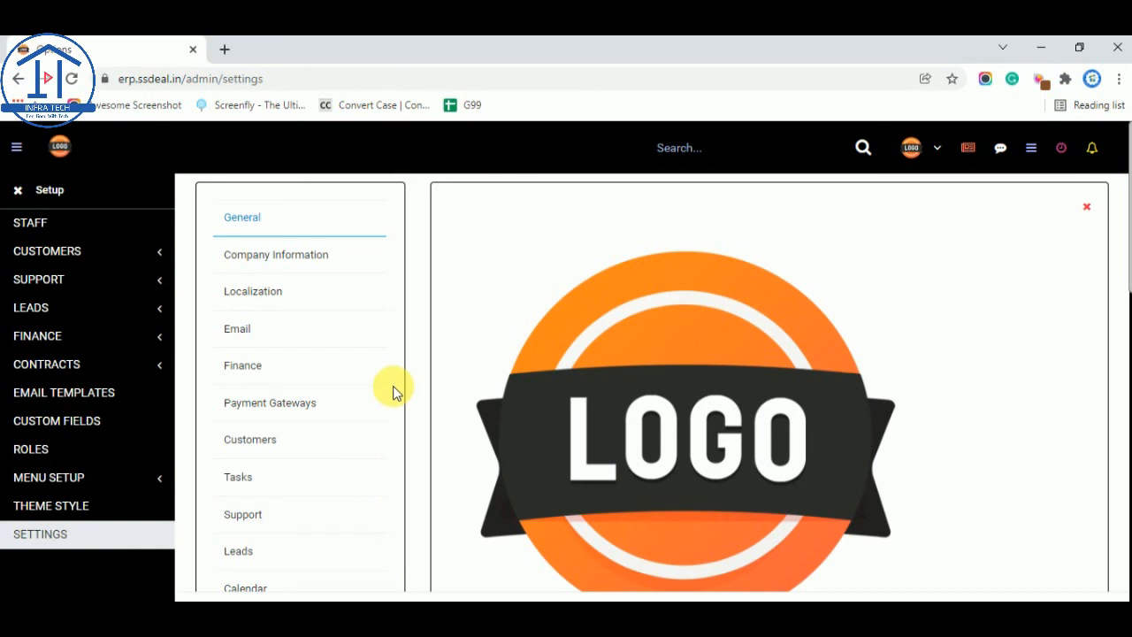
scroll(down, 3)
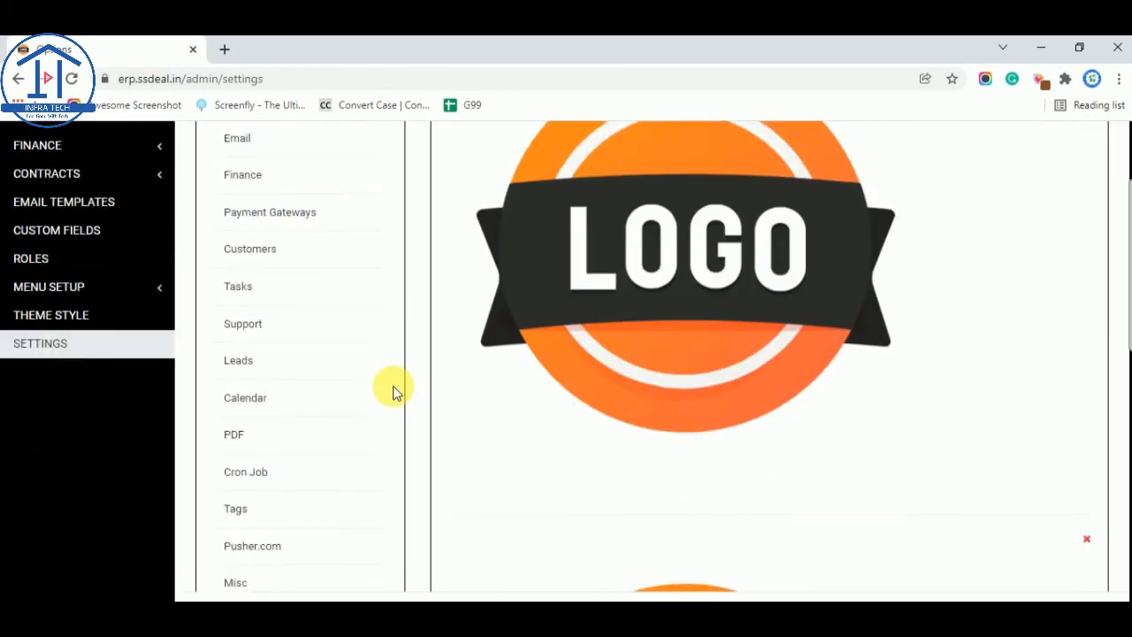
scroll(up, 3)
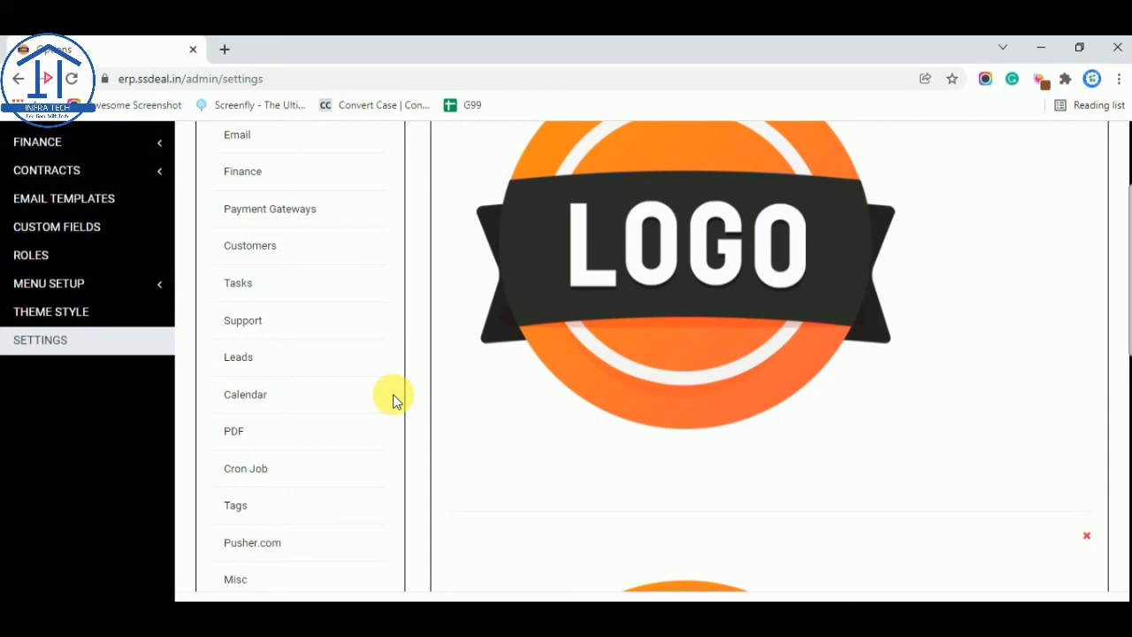
scroll(up, 3)
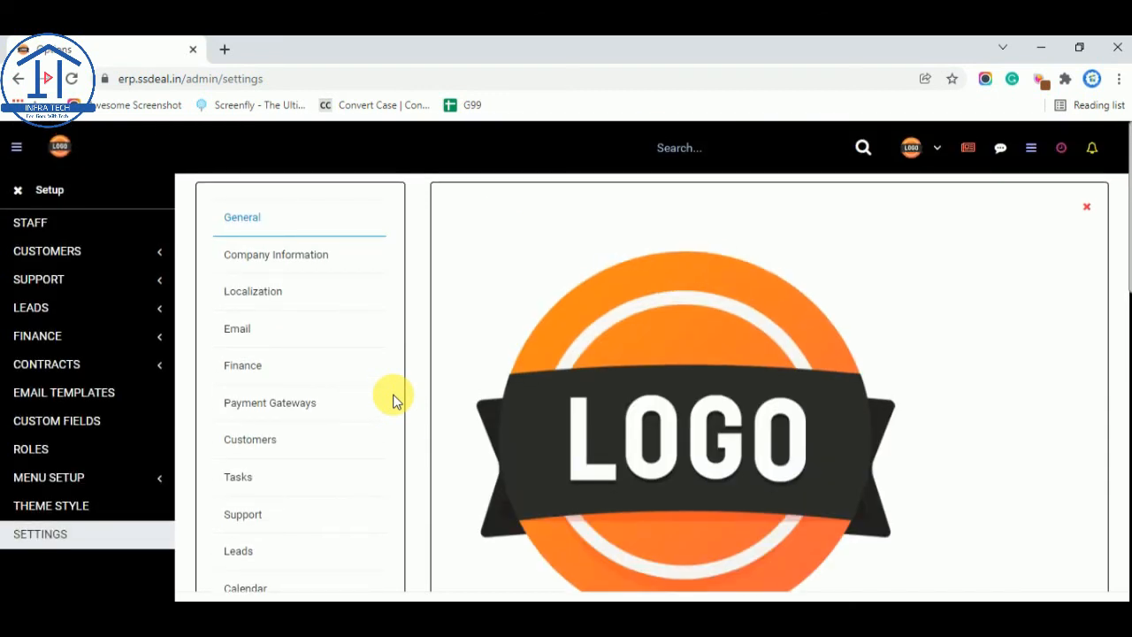
mouse_move(124, 254)
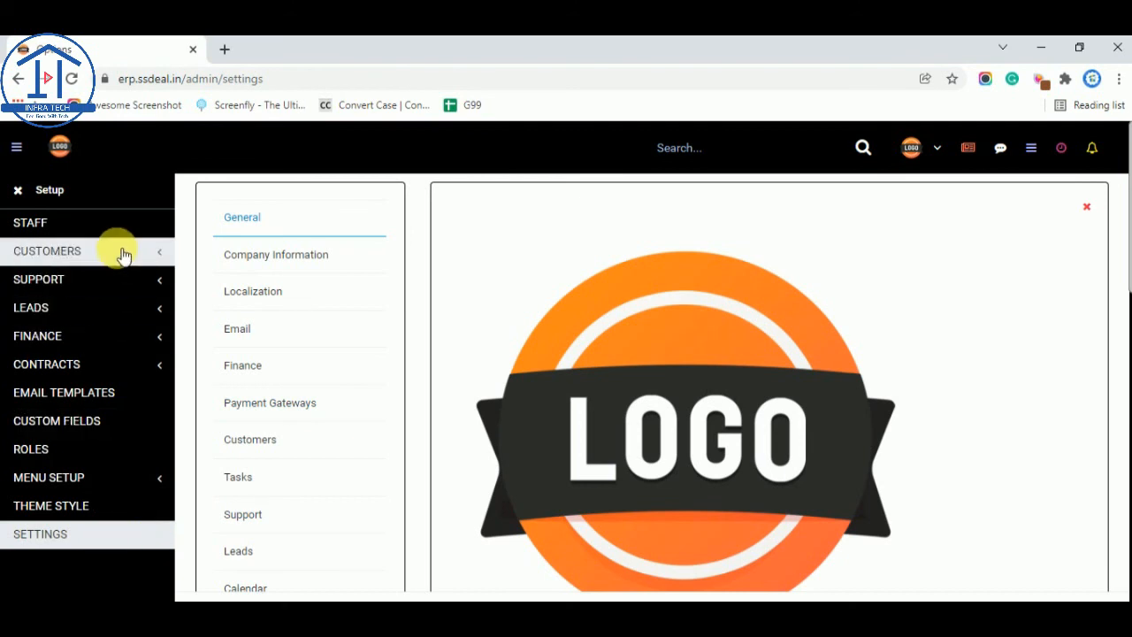
mouse_move(145, 393)
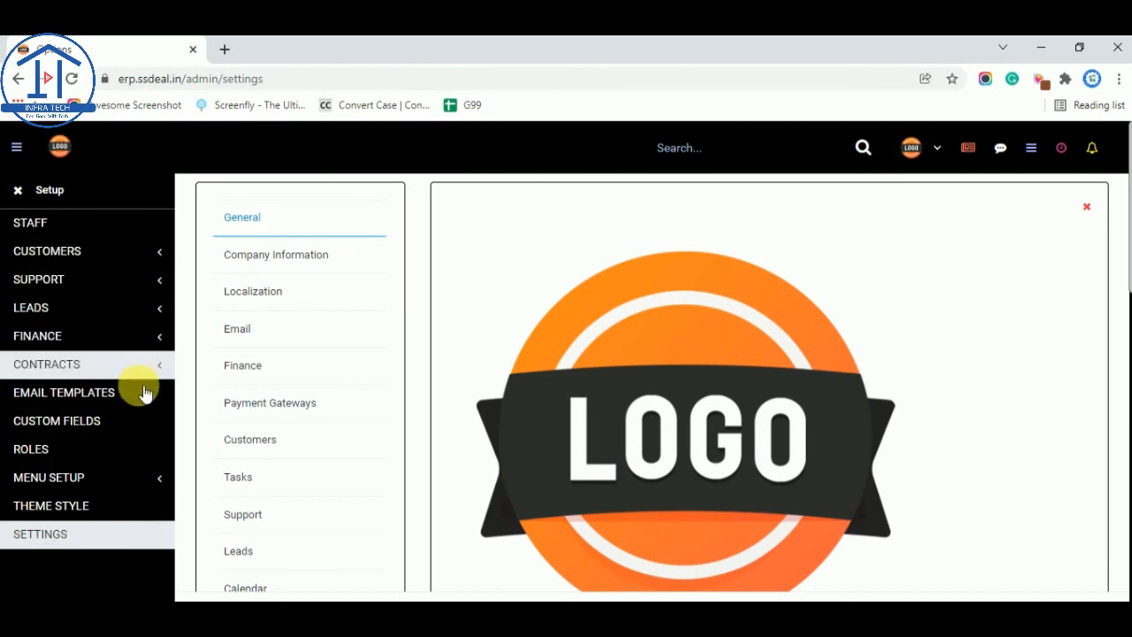